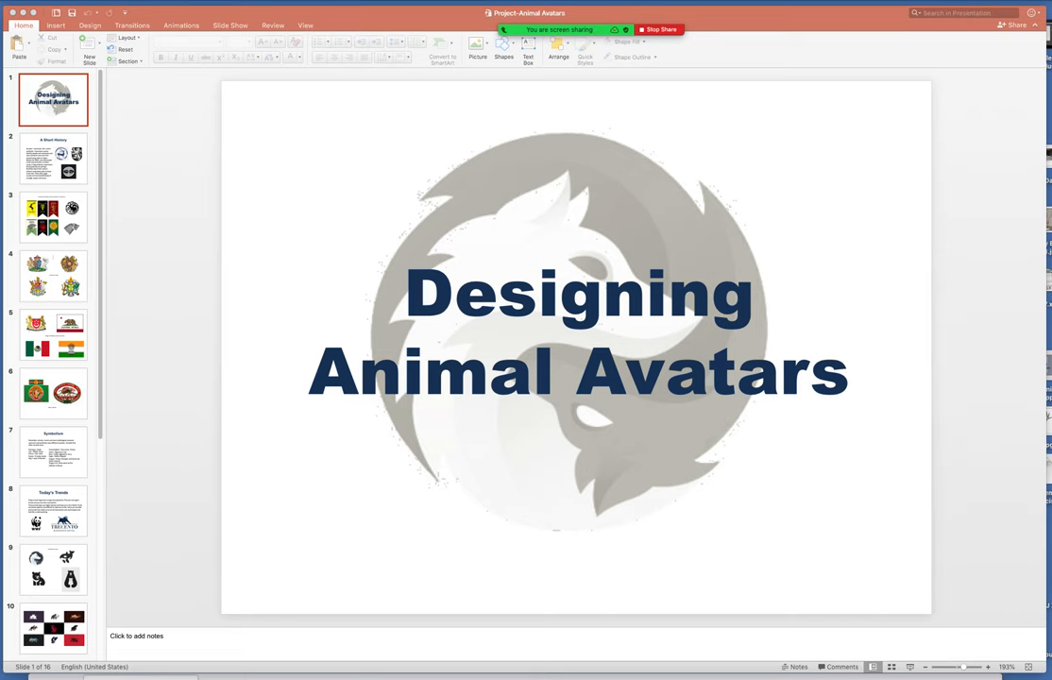
# Switch the Animal Avatars deck to slide 2, 'A Short History', with emblem images.
pyautogui.click(53, 159)
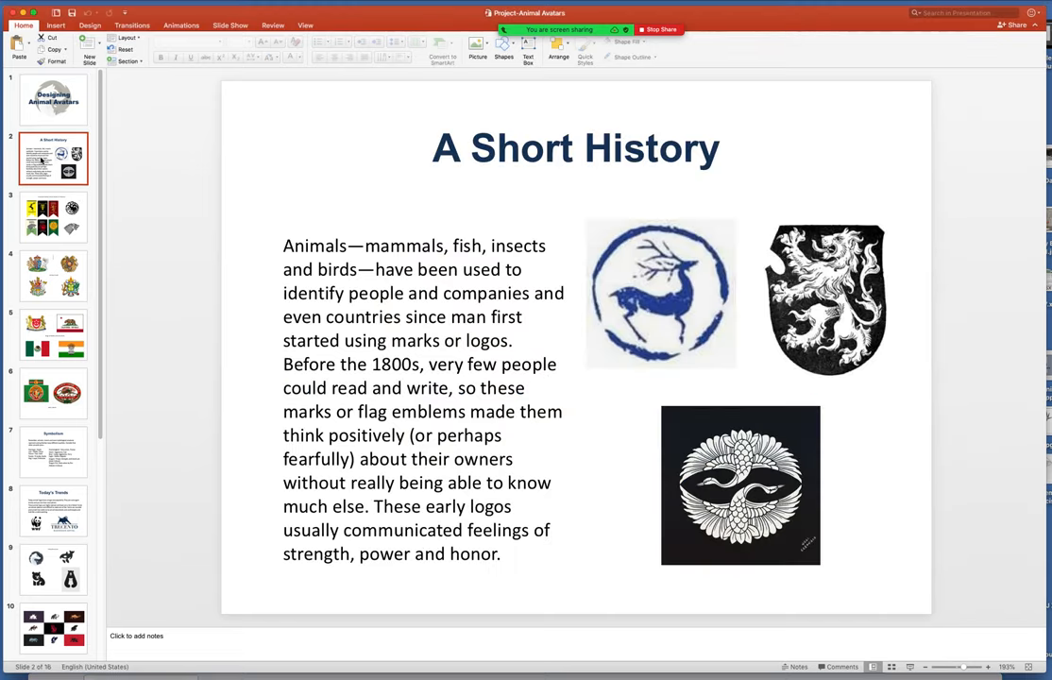
pyautogui.moveTo(142, 176)
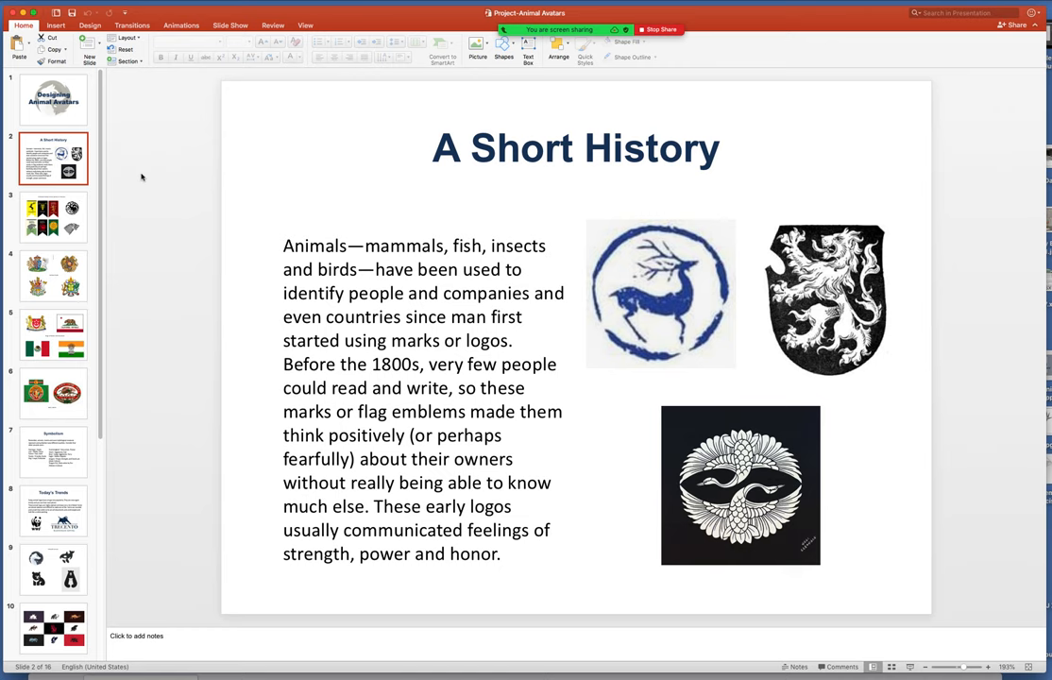
pyautogui.moveTo(162, 191)
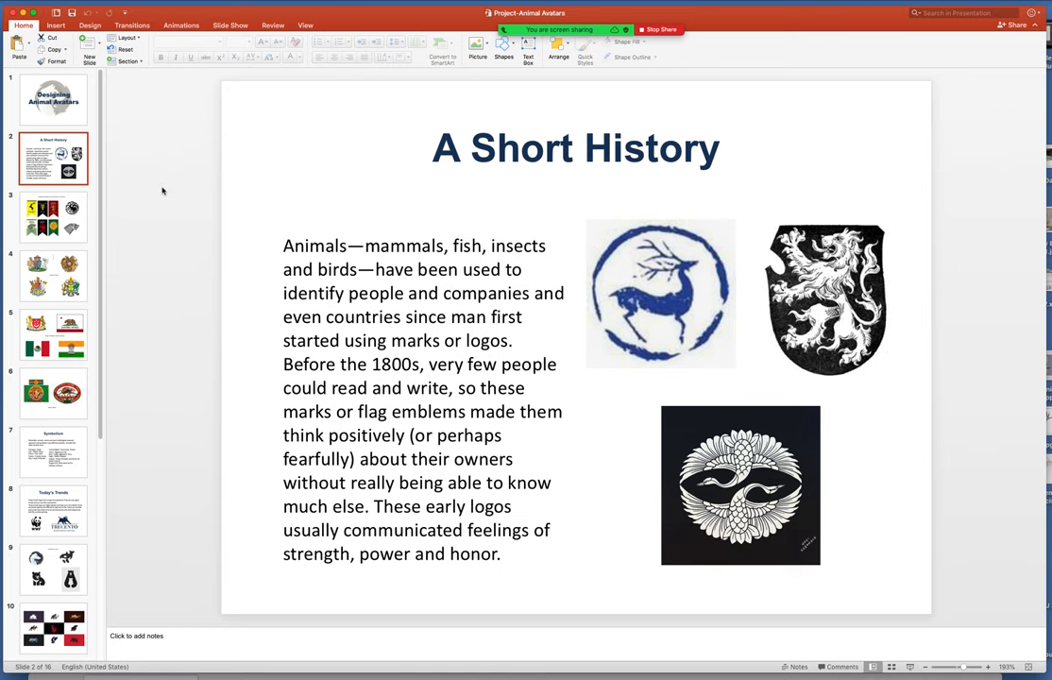
pyautogui.moveTo(162, 239)
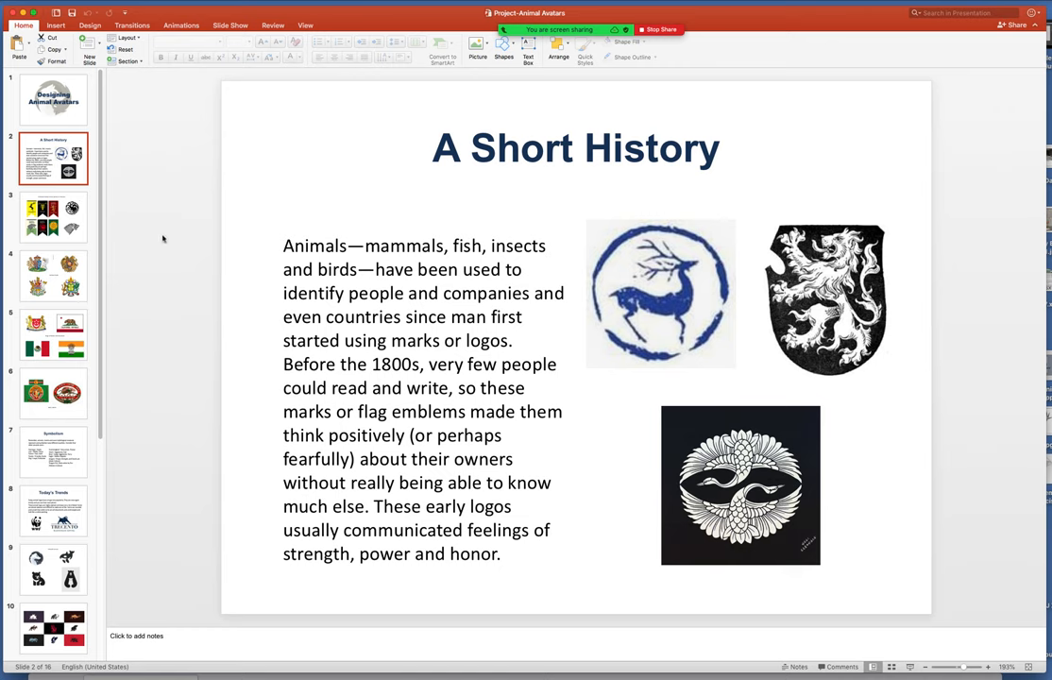
pyautogui.moveTo(170, 234)
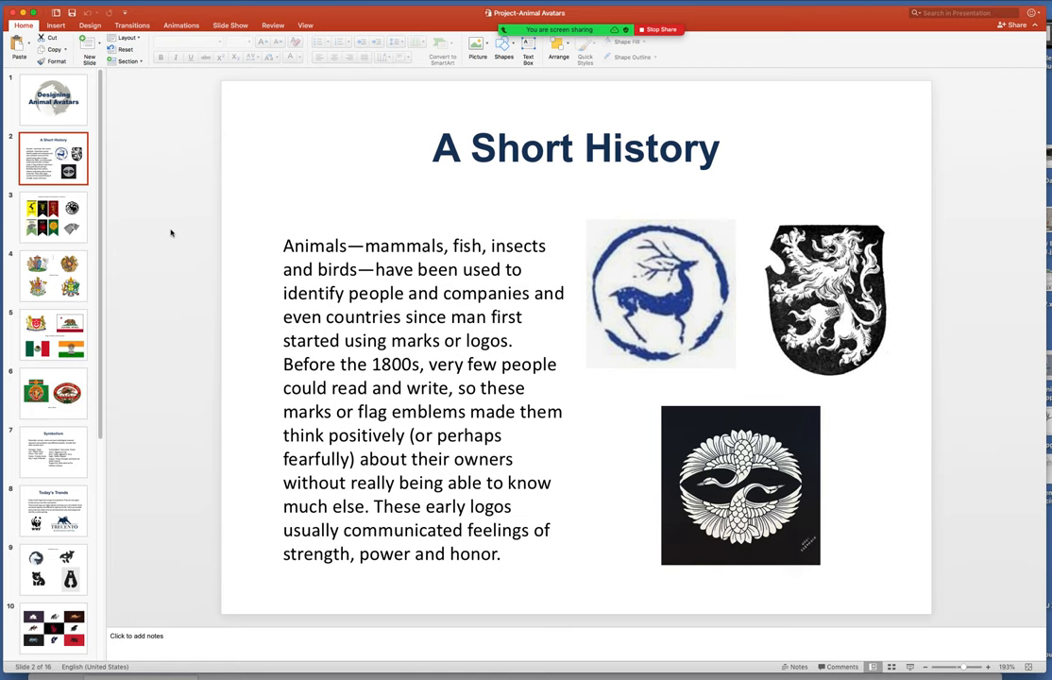
pyautogui.moveTo(175, 234)
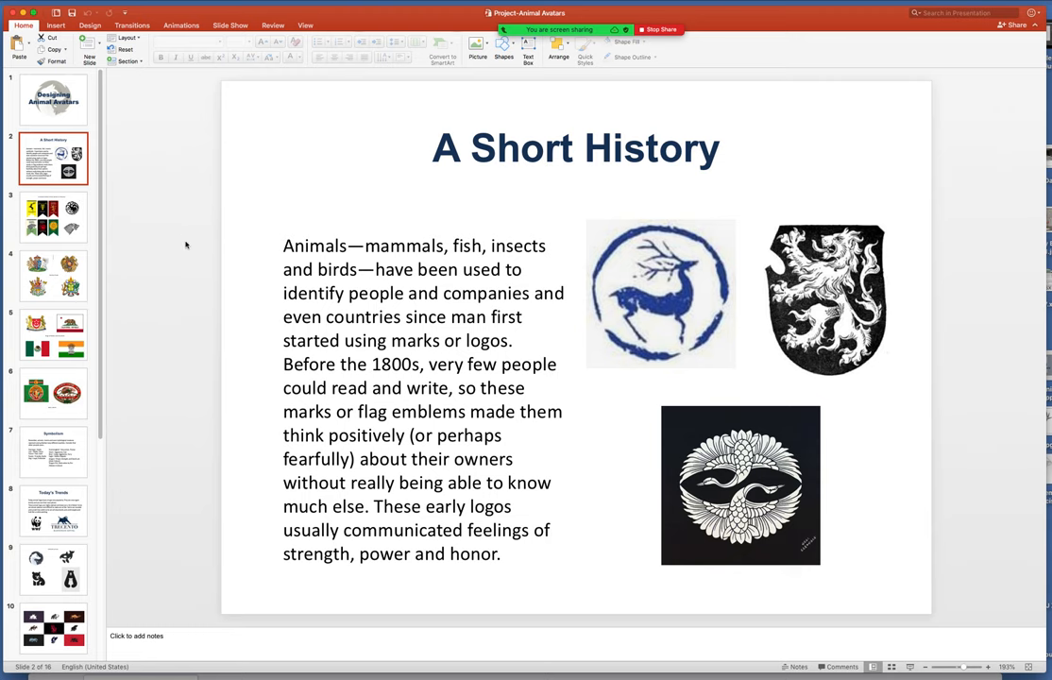
pyautogui.moveTo(179, 237)
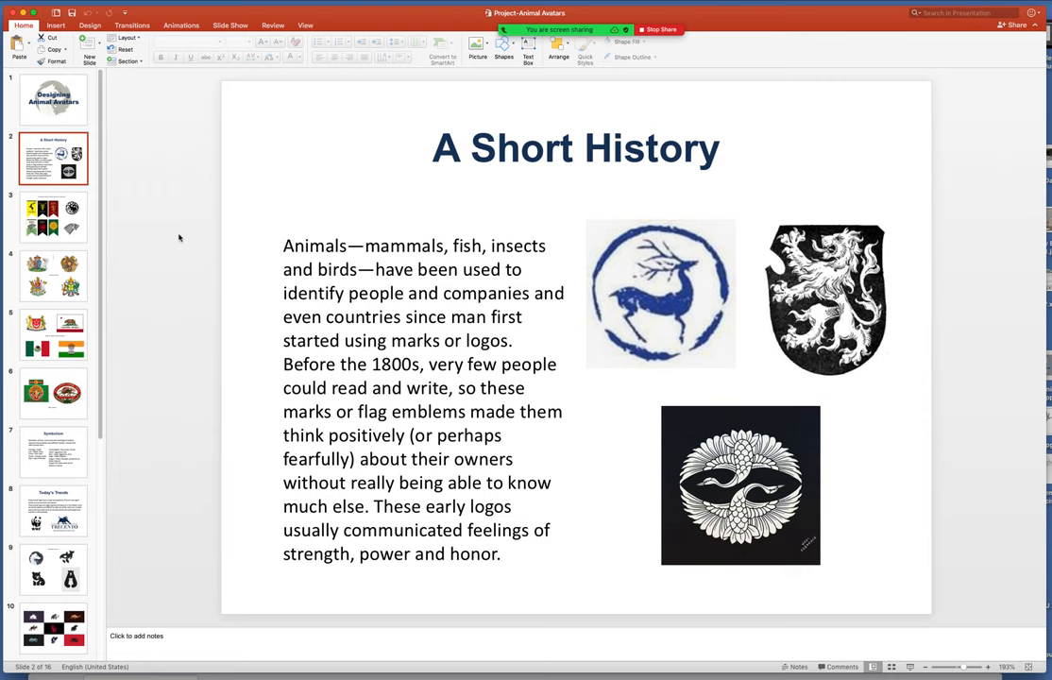
pyautogui.moveTo(177, 245)
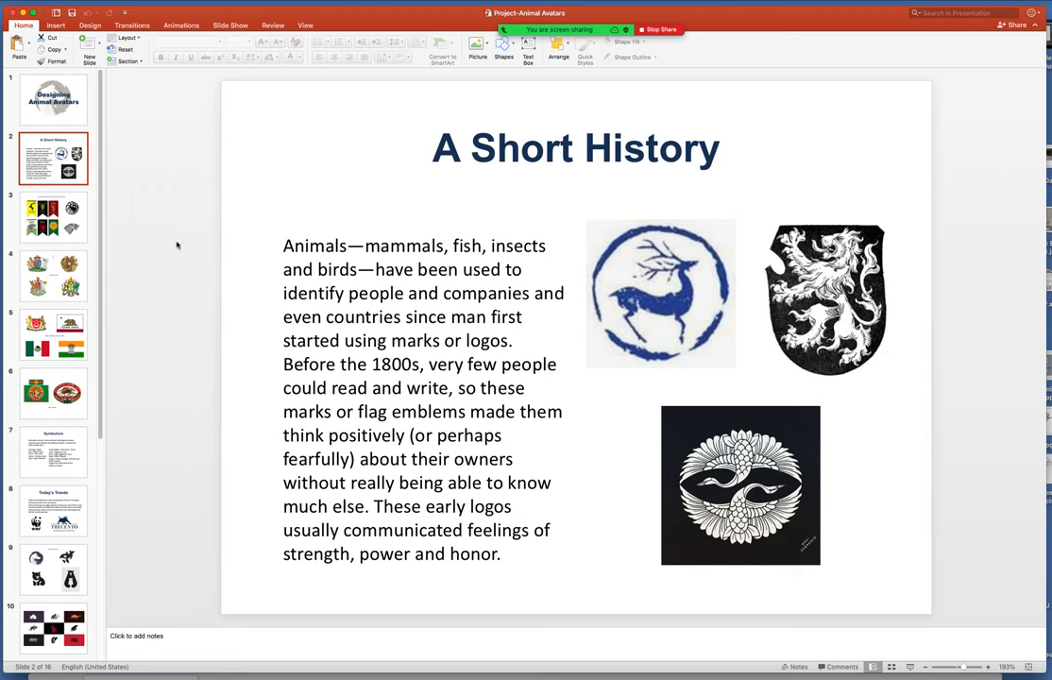
pyautogui.moveTo(152, 245)
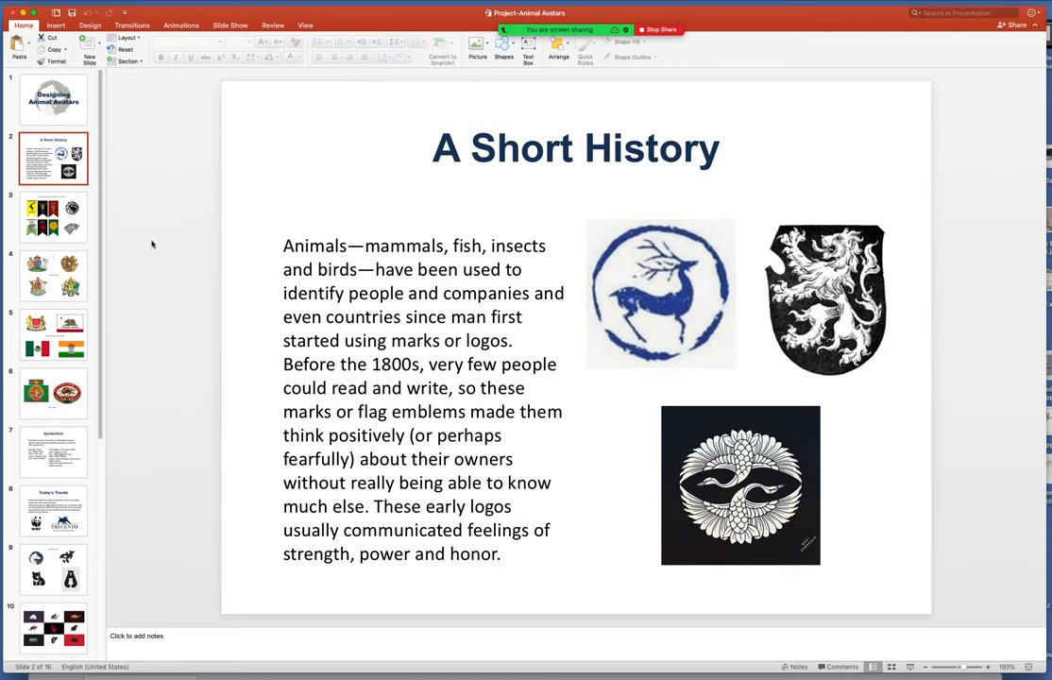
pyautogui.moveTo(152, 244)
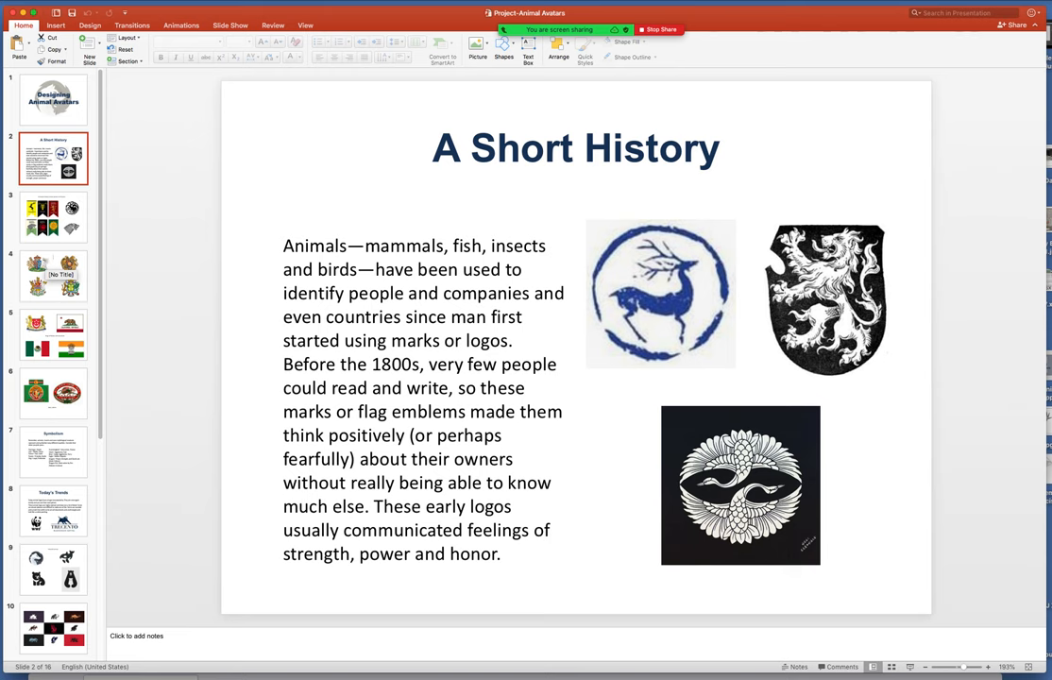
# Show slide 3, 'Fictional Family Crests–Game of Thrones', with house banners and sigils.
pyautogui.click(53, 217)
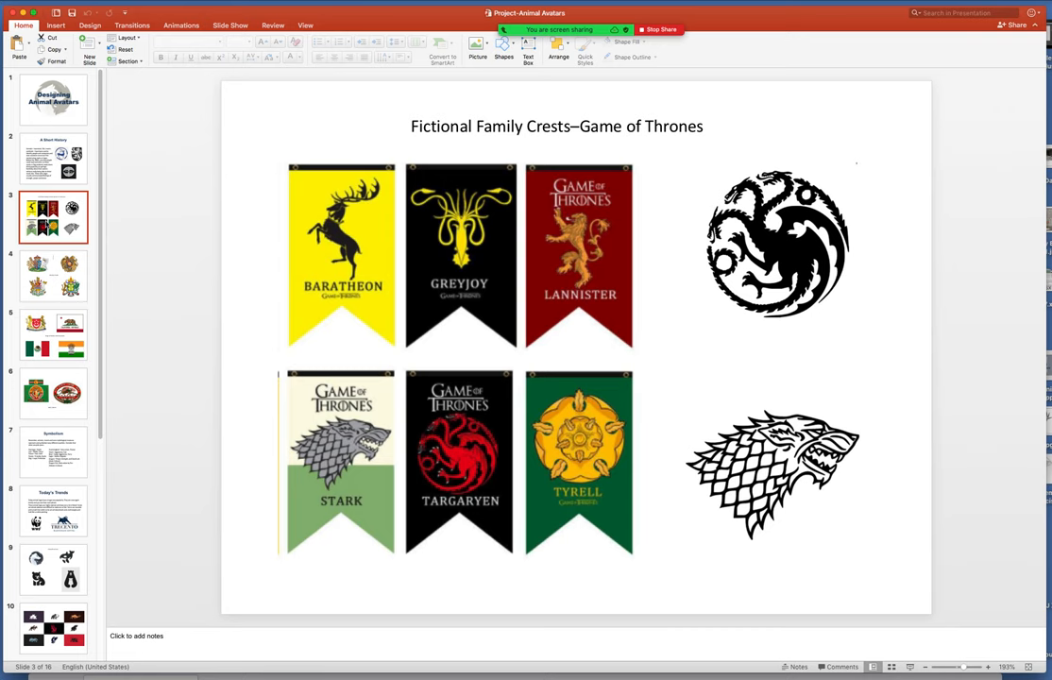
pyautogui.moveTo(413, 331)
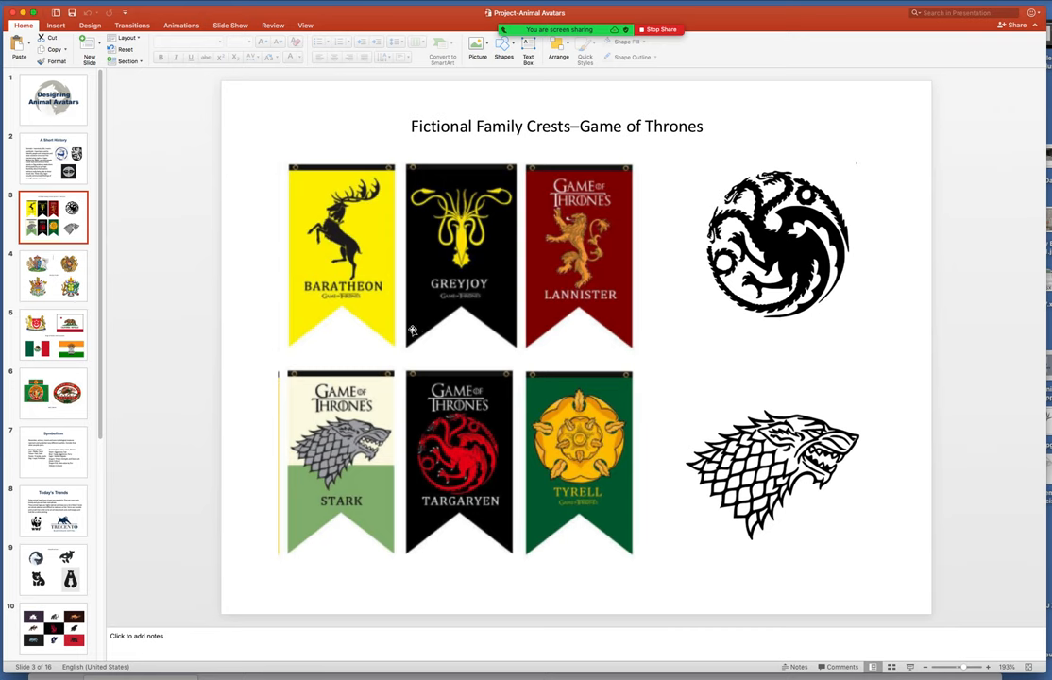
pyautogui.moveTo(174, 224)
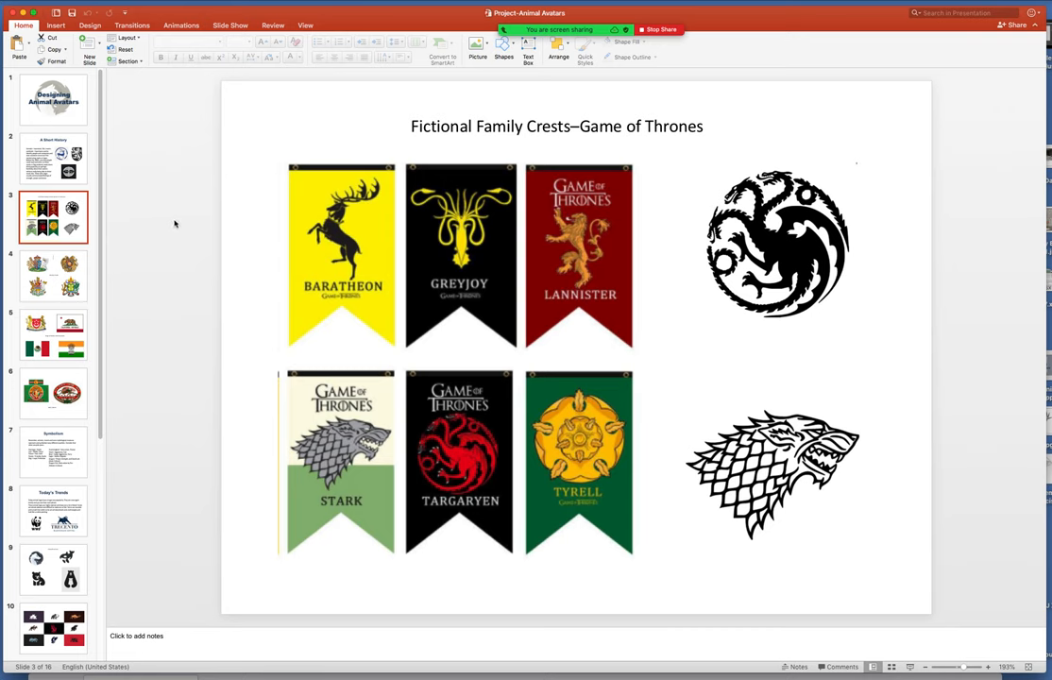
pyautogui.moveTo(195, 225)
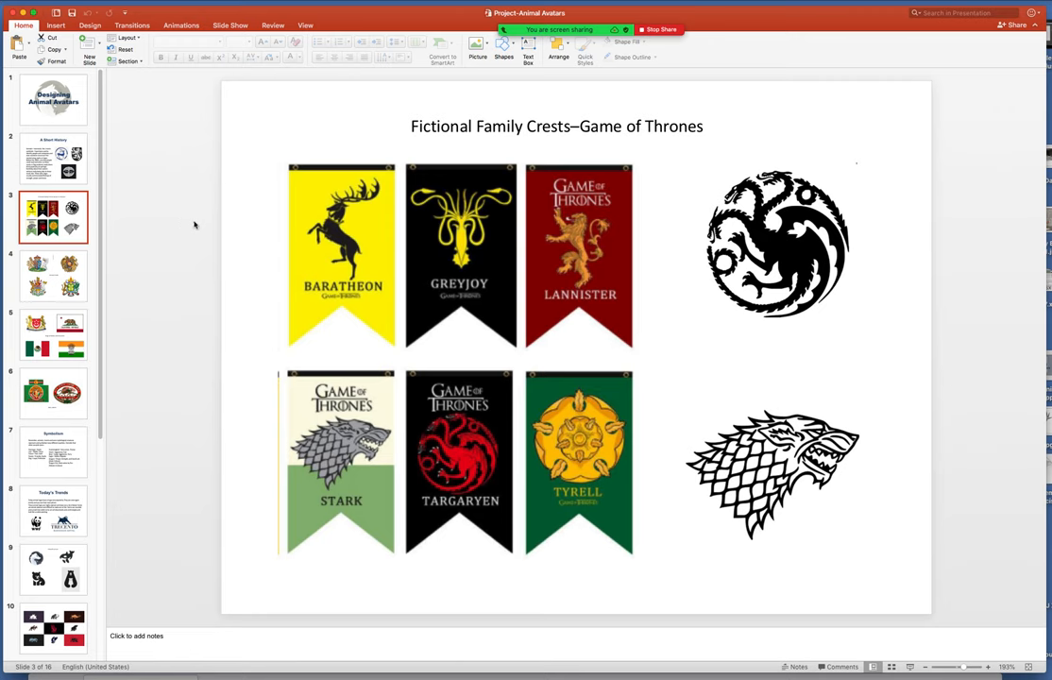
pyautogui.moveTo(186, 205)
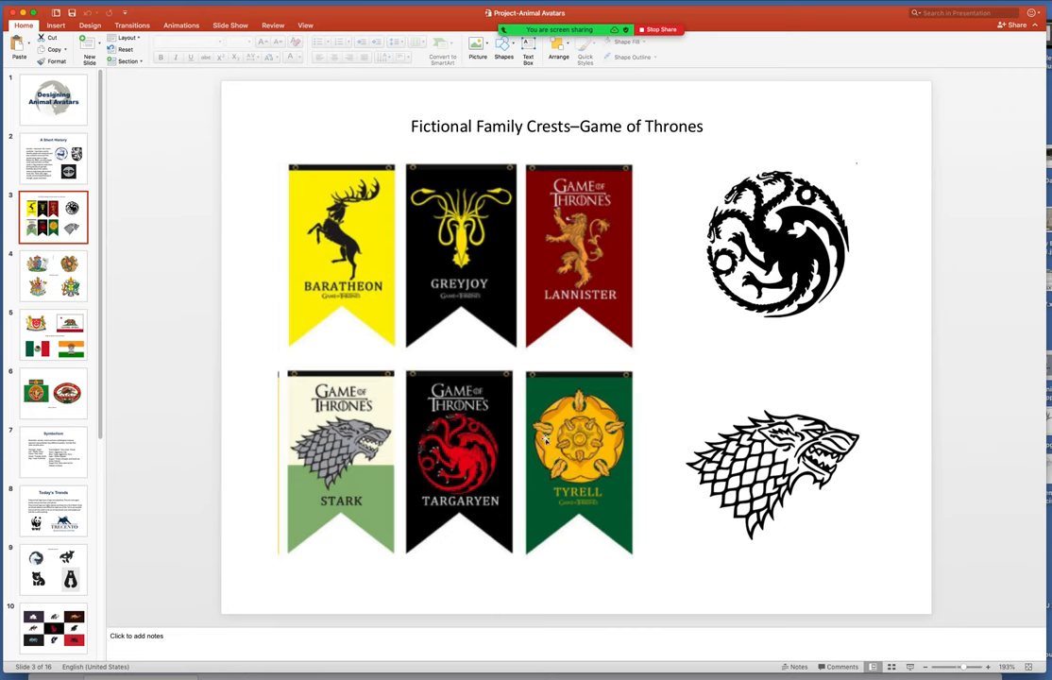
pyautogui.moveTo(563, 448)
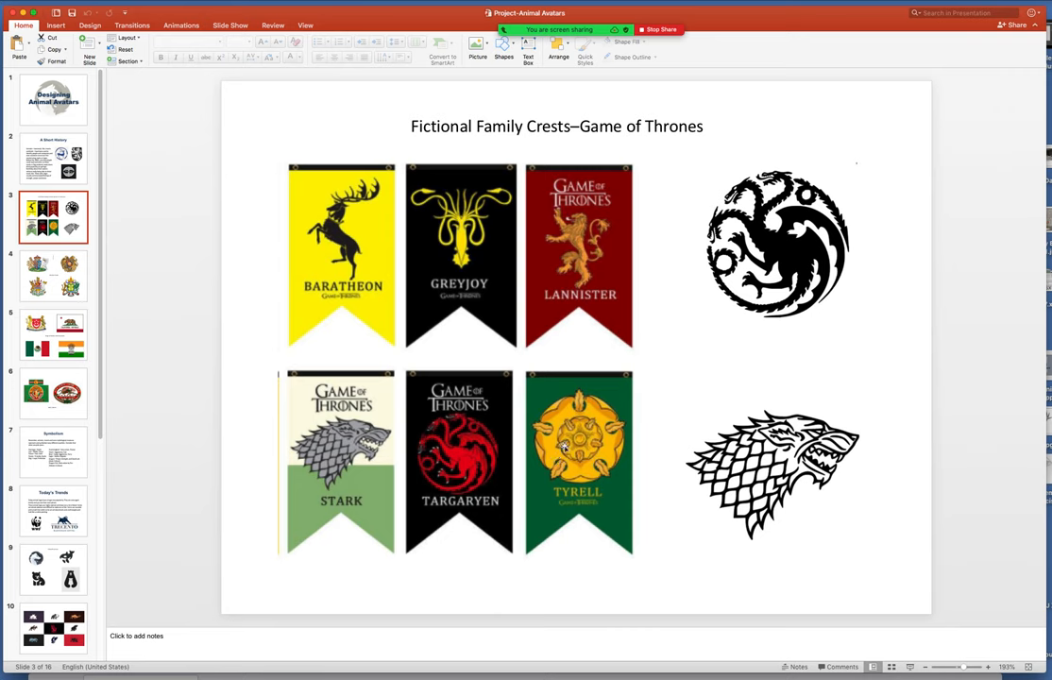
pyautogui.moveTo(143, 233)
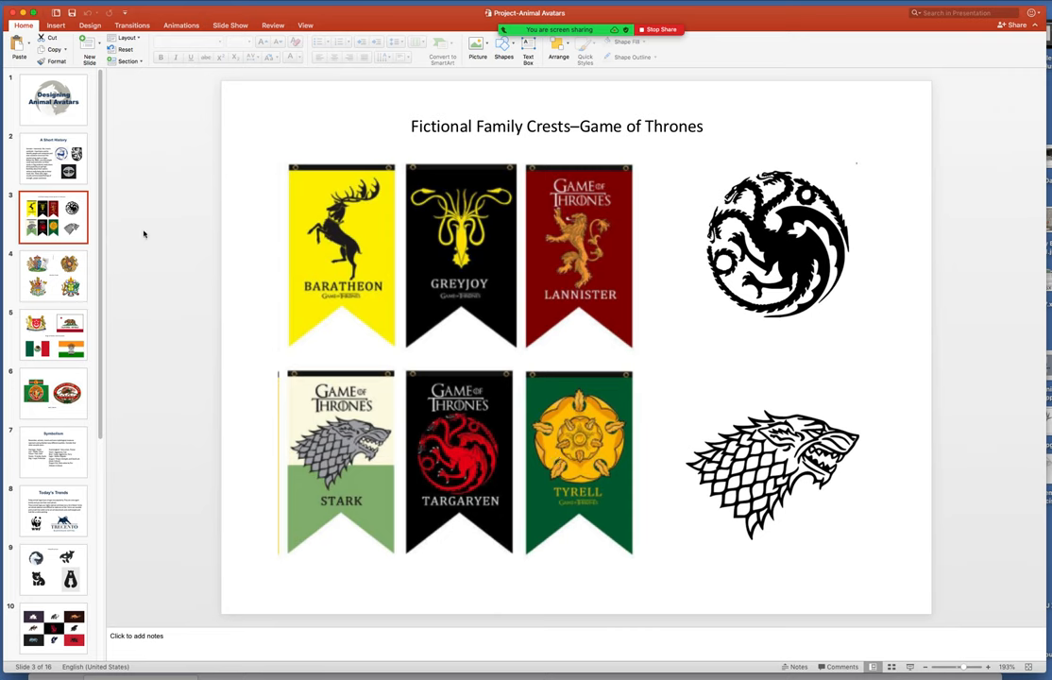
pyautogui.moveTo(630, 507)
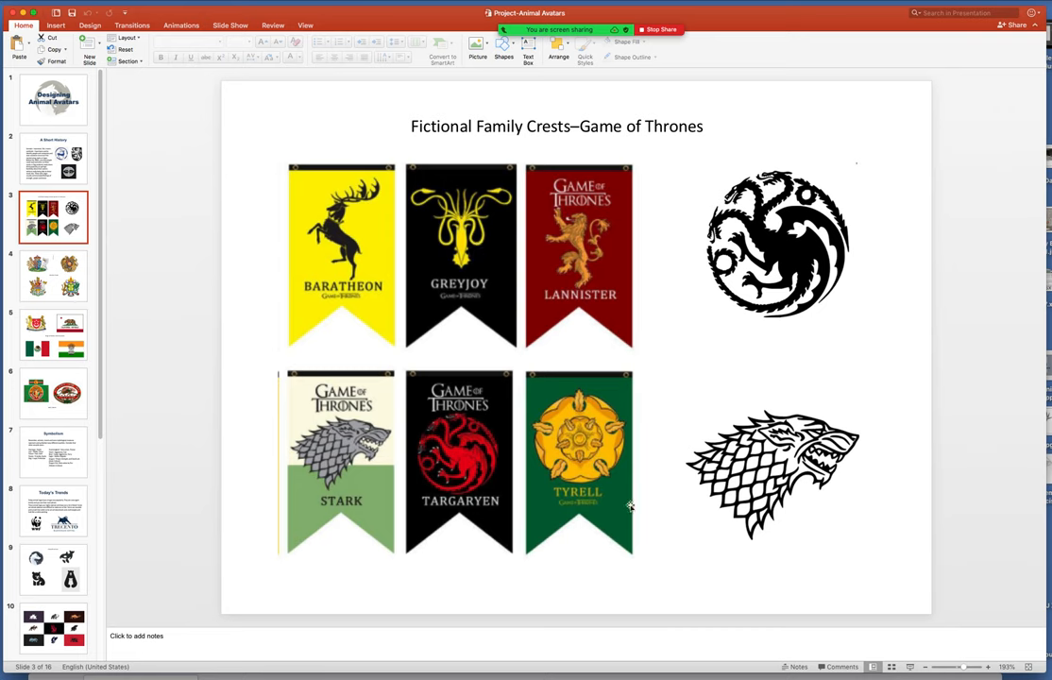
pyautogui.moveTo(776, 321)
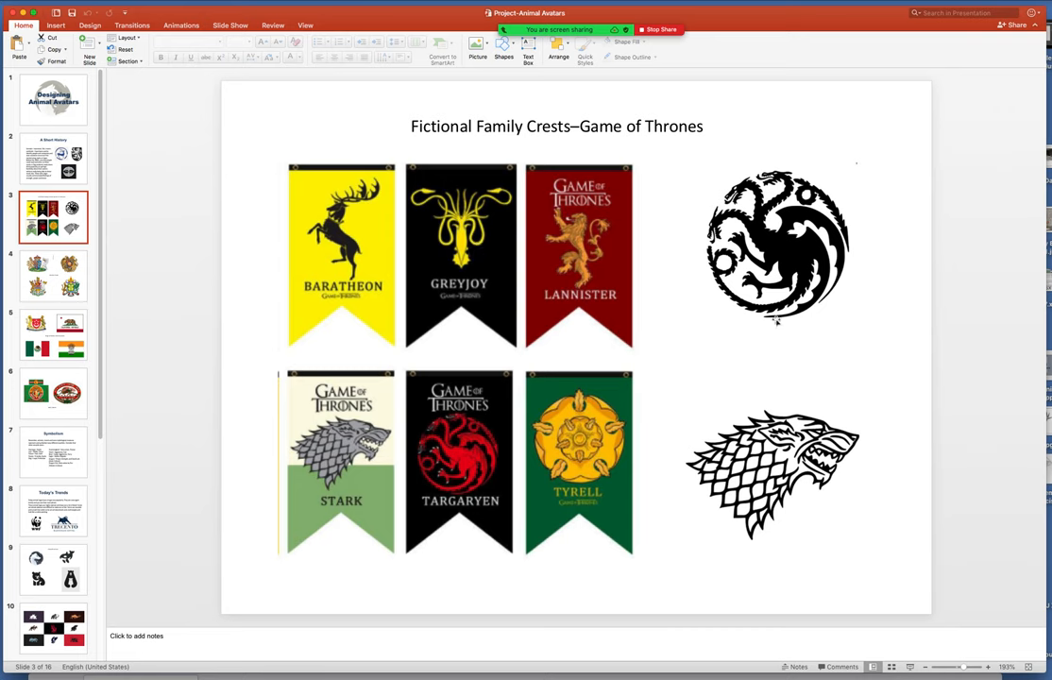
pyautogui.moveTo(373, 267)
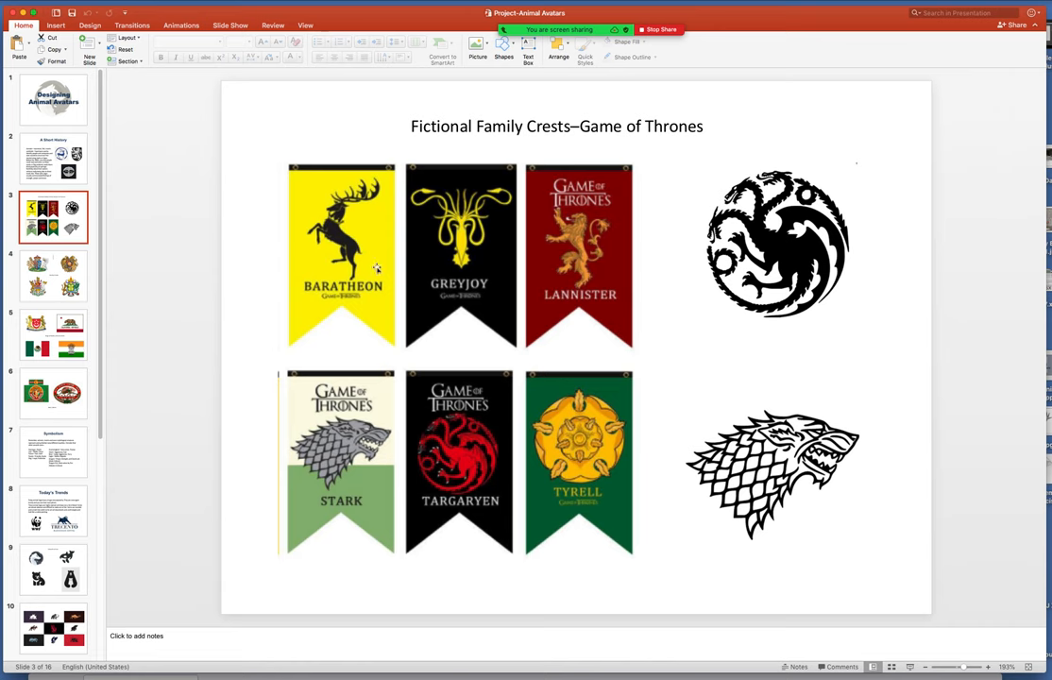
pyautogui.moveTo(183, 234)
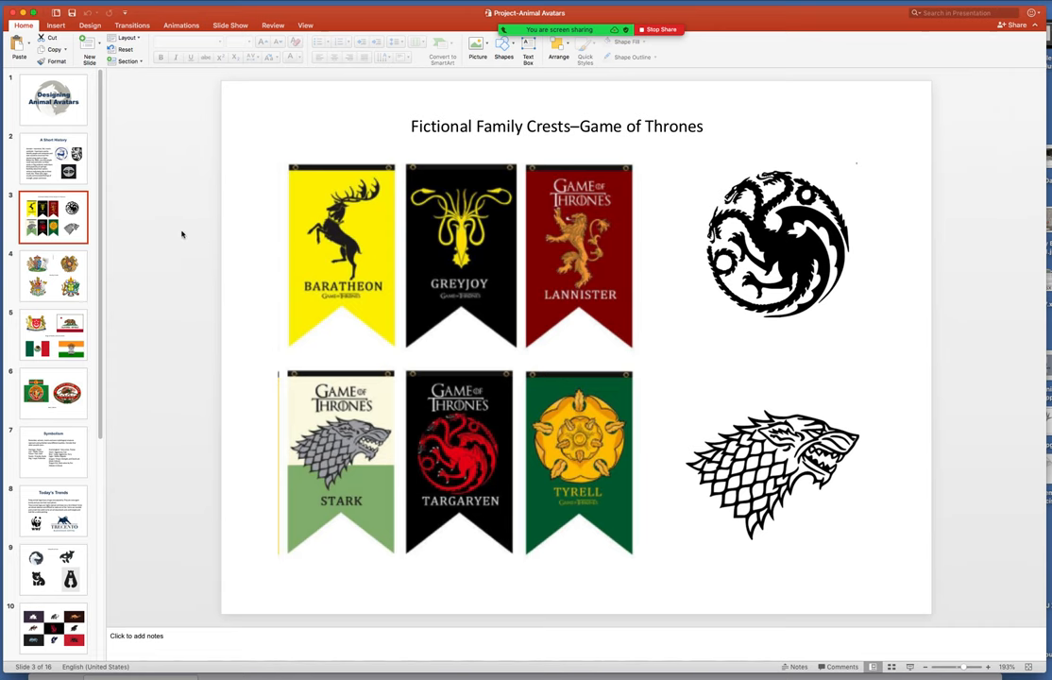
# Show slide 4, 'Family Crests', with four heraldic coats of arms.
pyautogui.click(53, 276)
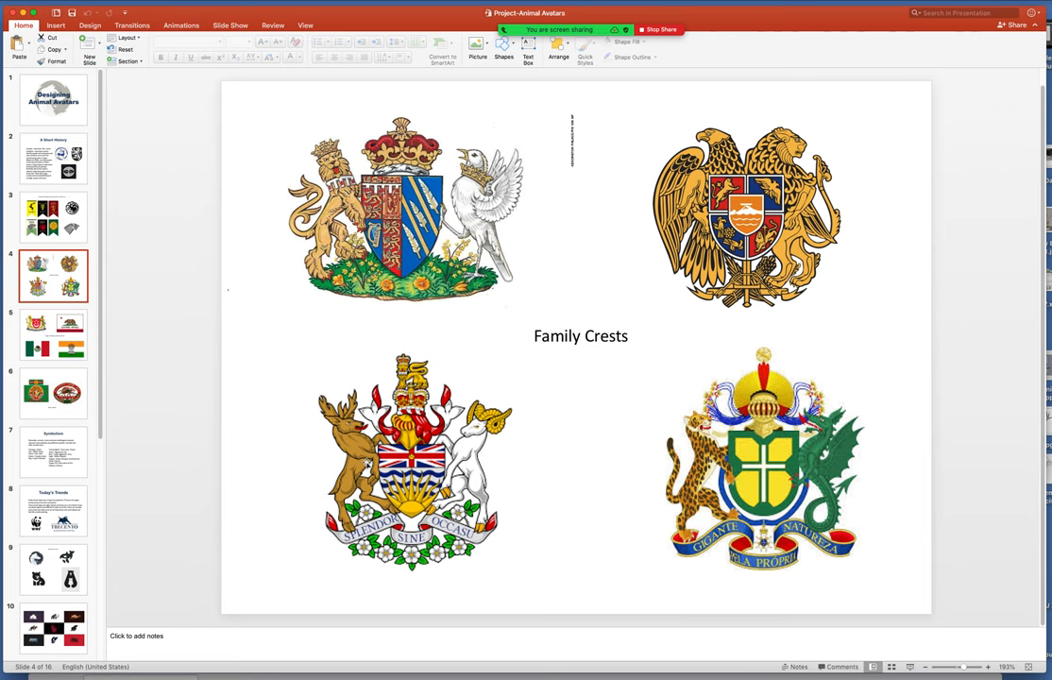
# Show slide 5, 'Flags of States and Countries', with Singapore, California, Mexico and India emblems.
pyautogui.click(53, 334)
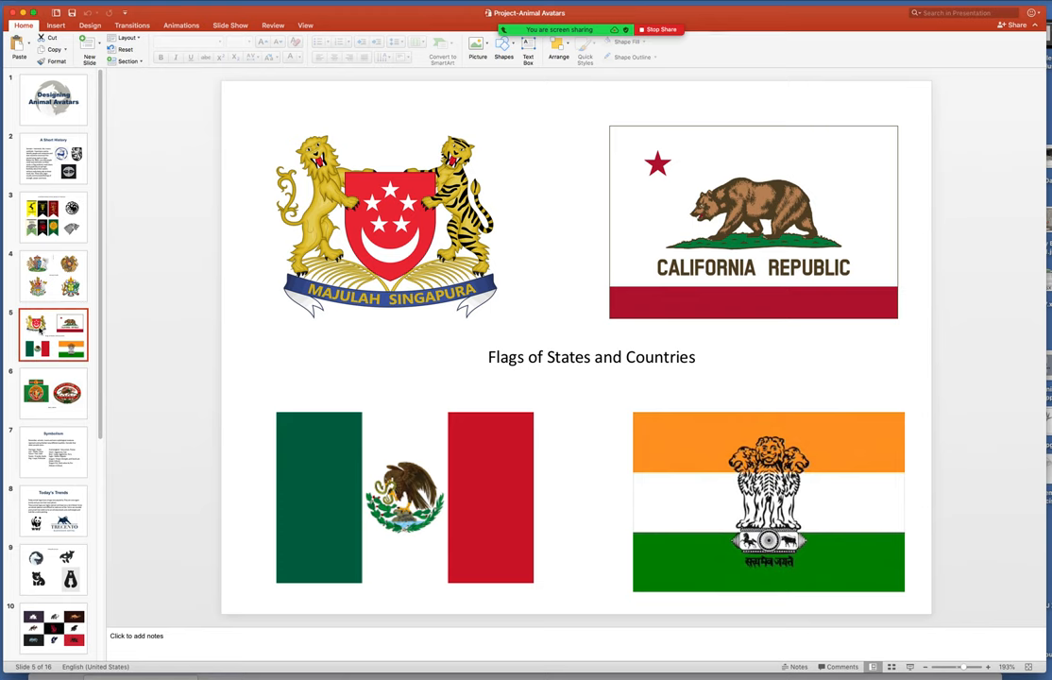
pyautogui.moveTo(757, 307)
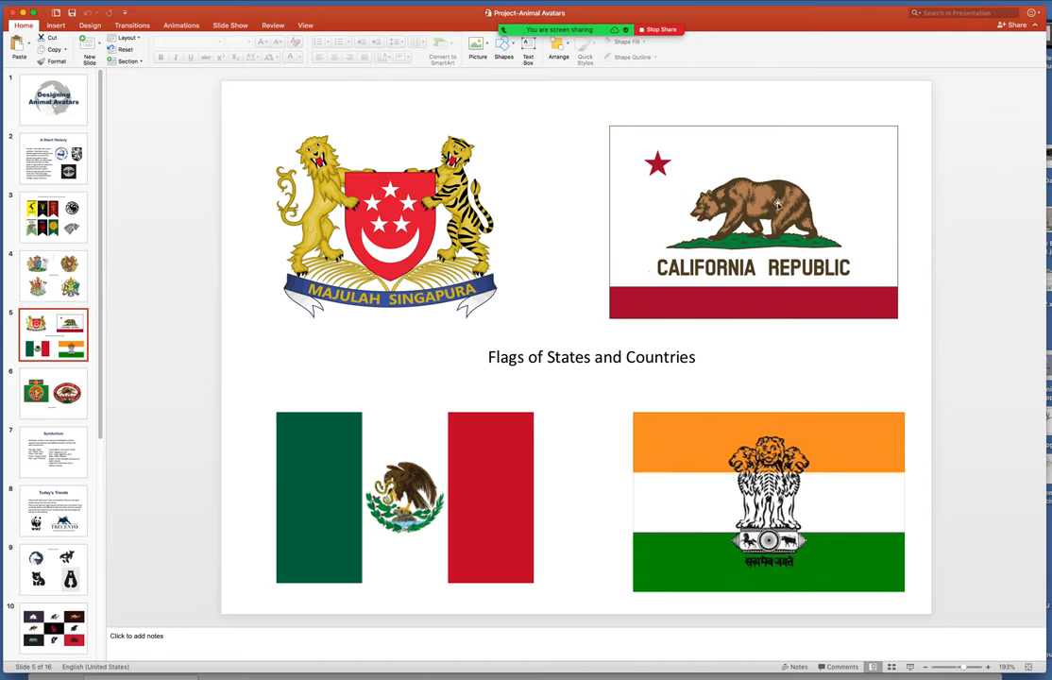
pyautogui.moveTo(546, 459)
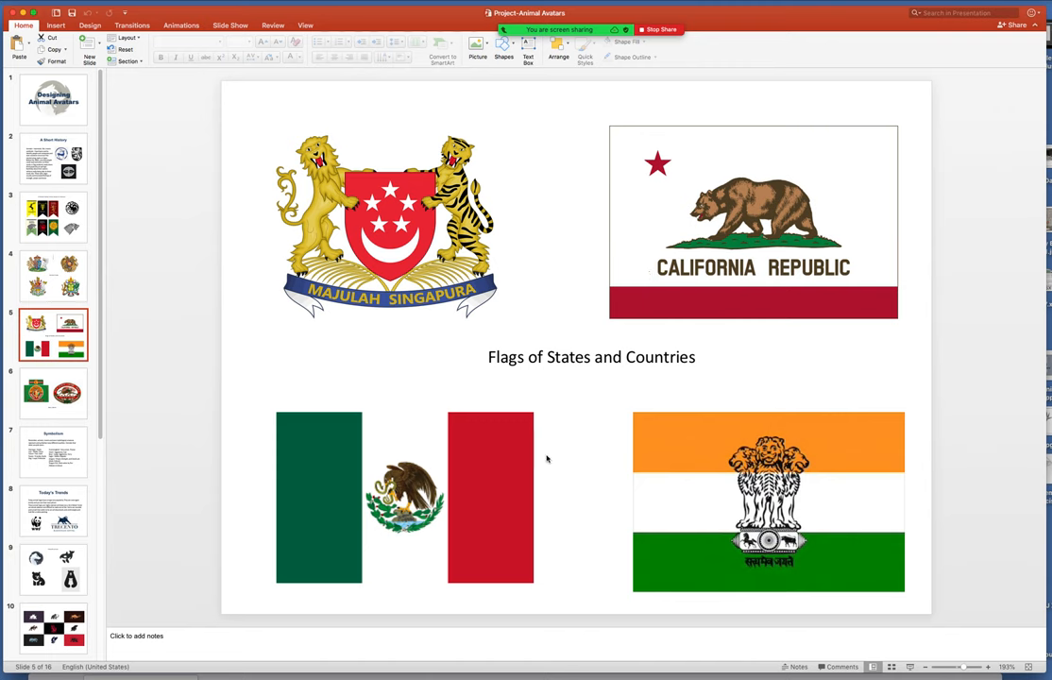
pyautogui.moveTo(518, 519)
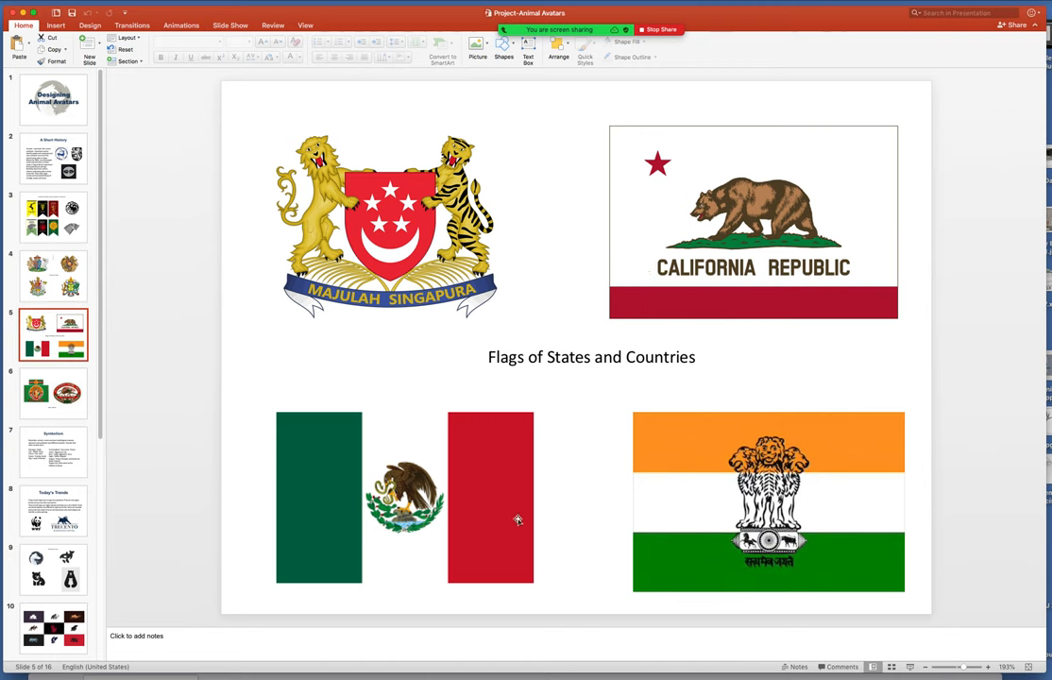
pyautogui.moveTo(516, 519)
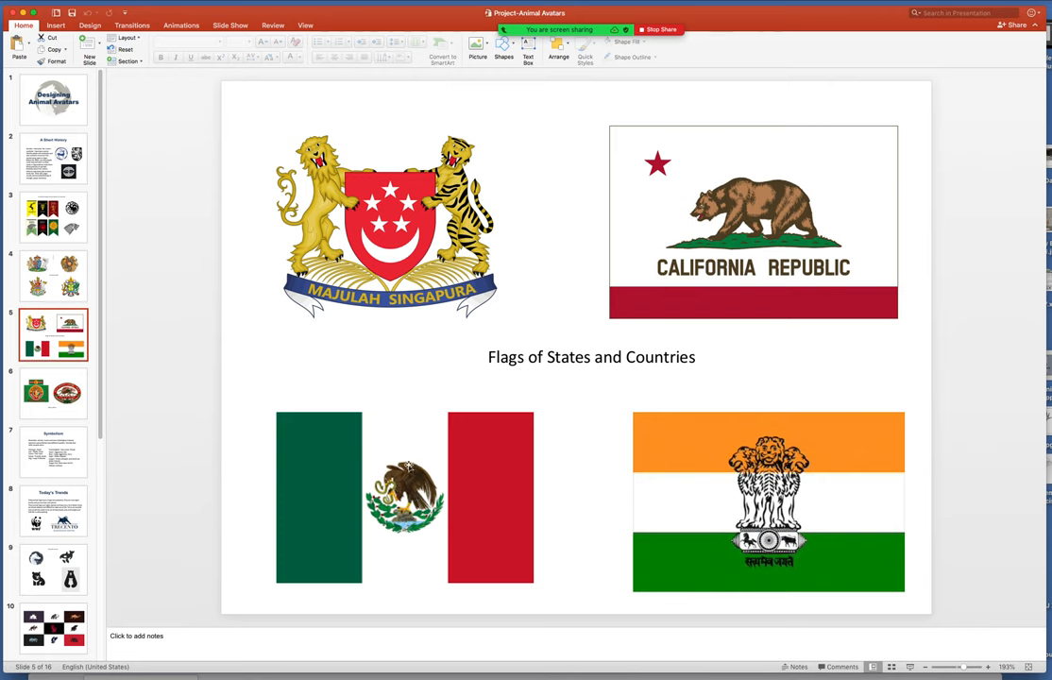
pyautogui.moveTo(347, 515)
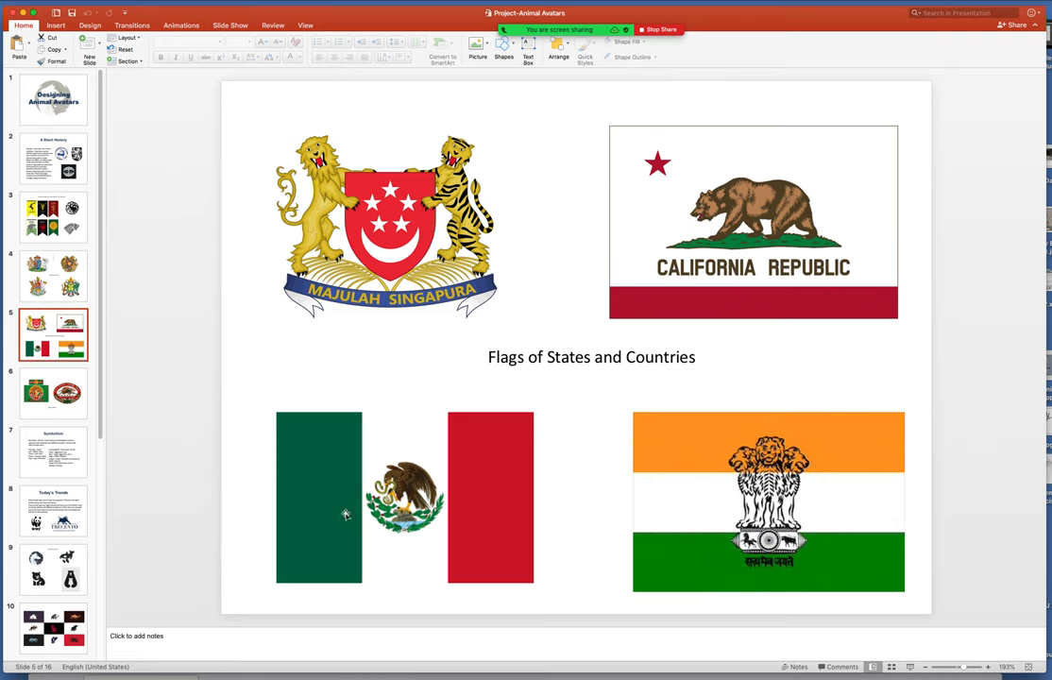
pyautogui.moveTo(366, 498)
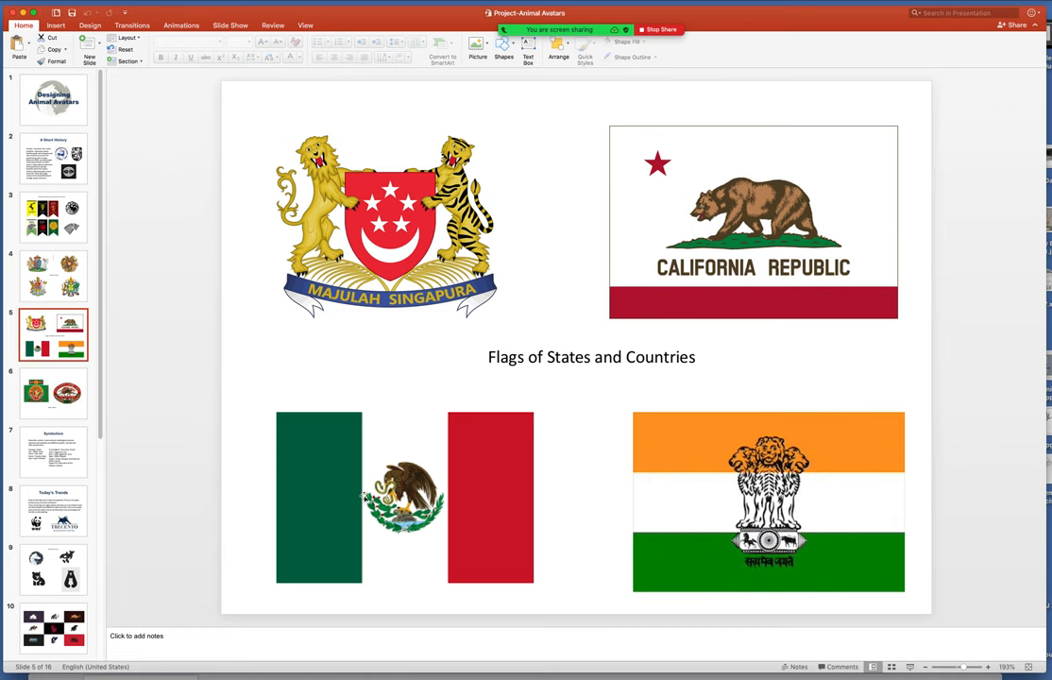
pyautogui.moveTo(484, 452)
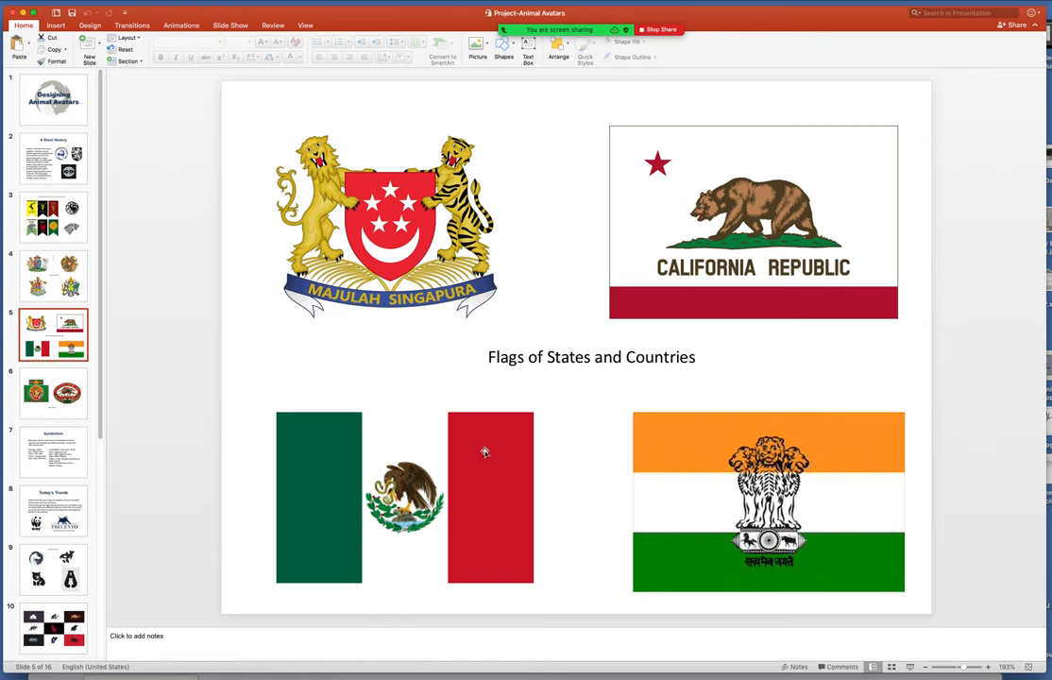
pyautogui.moveTo(422, 480)
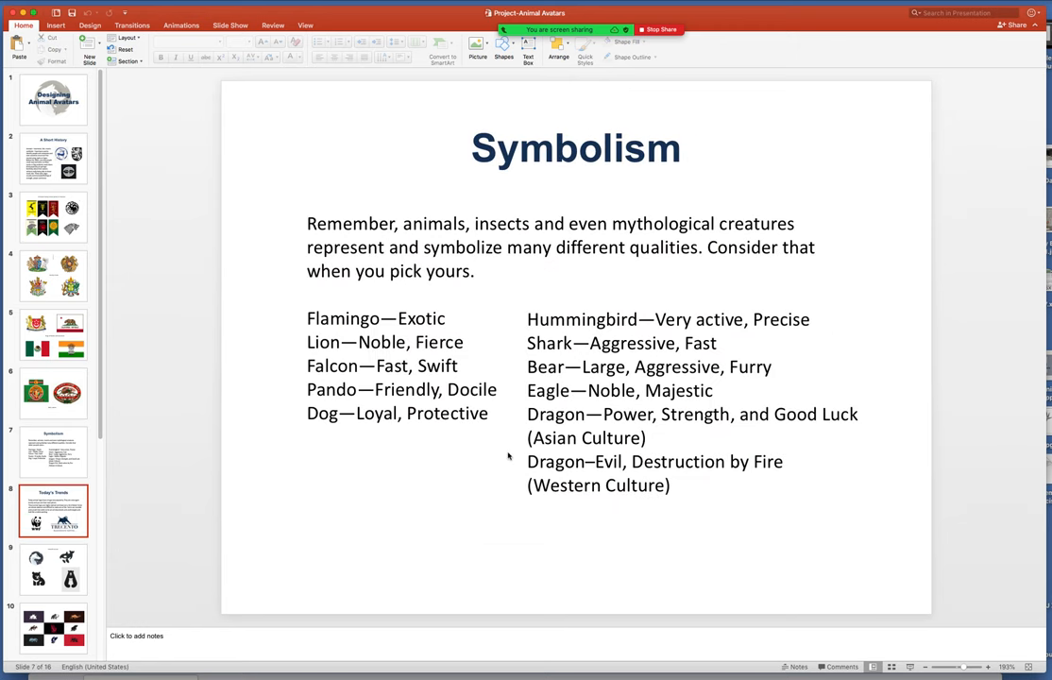
pyautogui.click(53, 394)
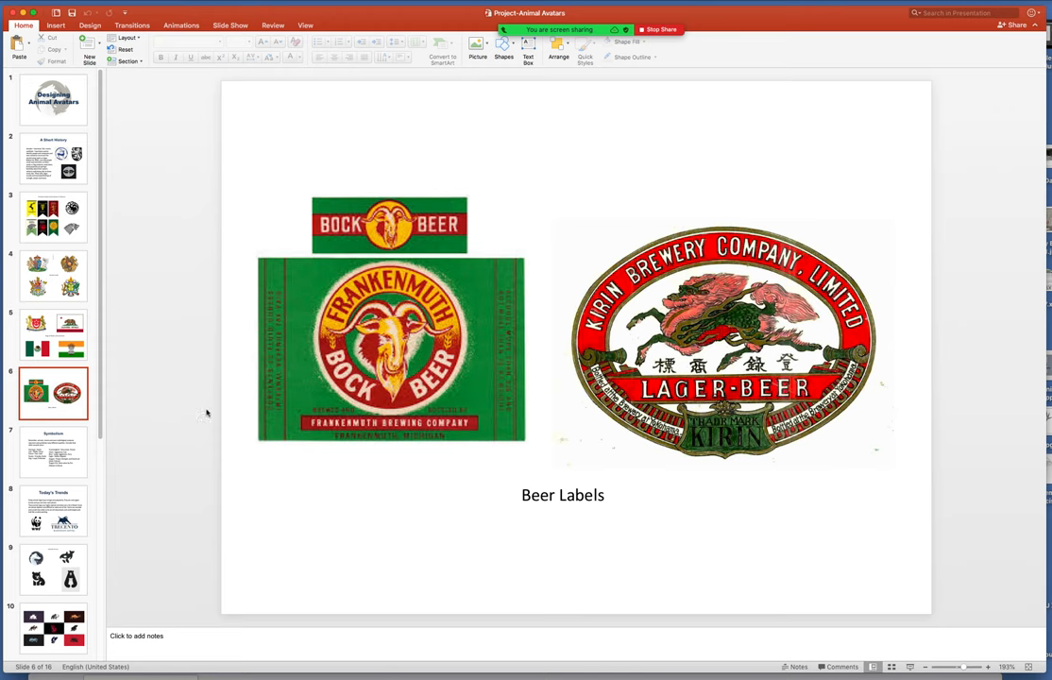
pyautogui.moveTo(186, 346)
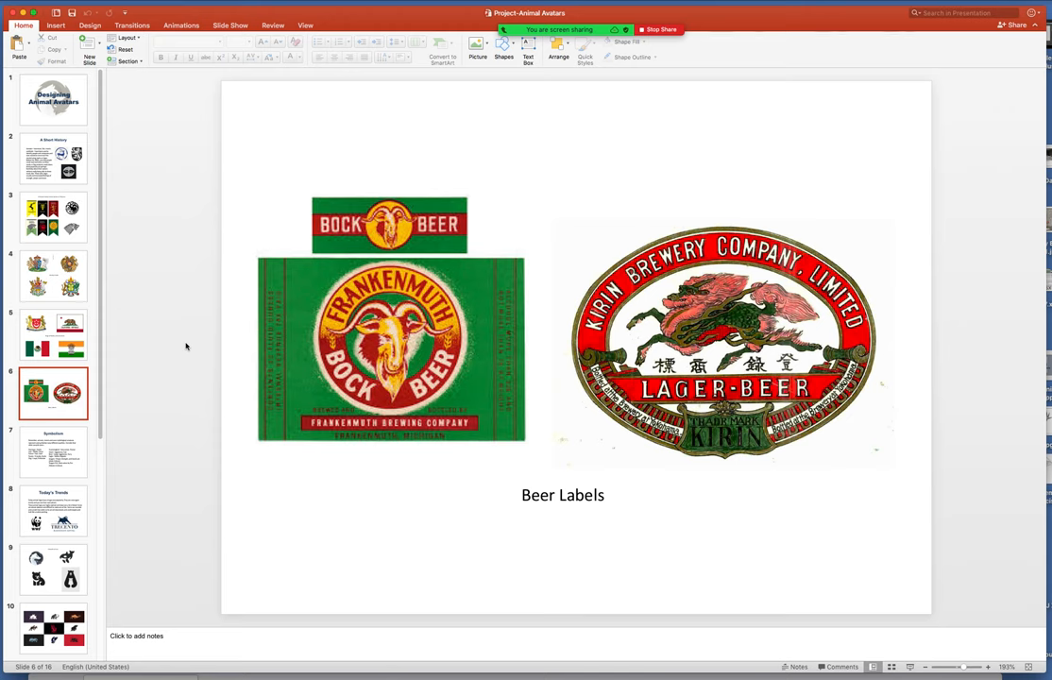
pyautogui.moveTo(206, 351)
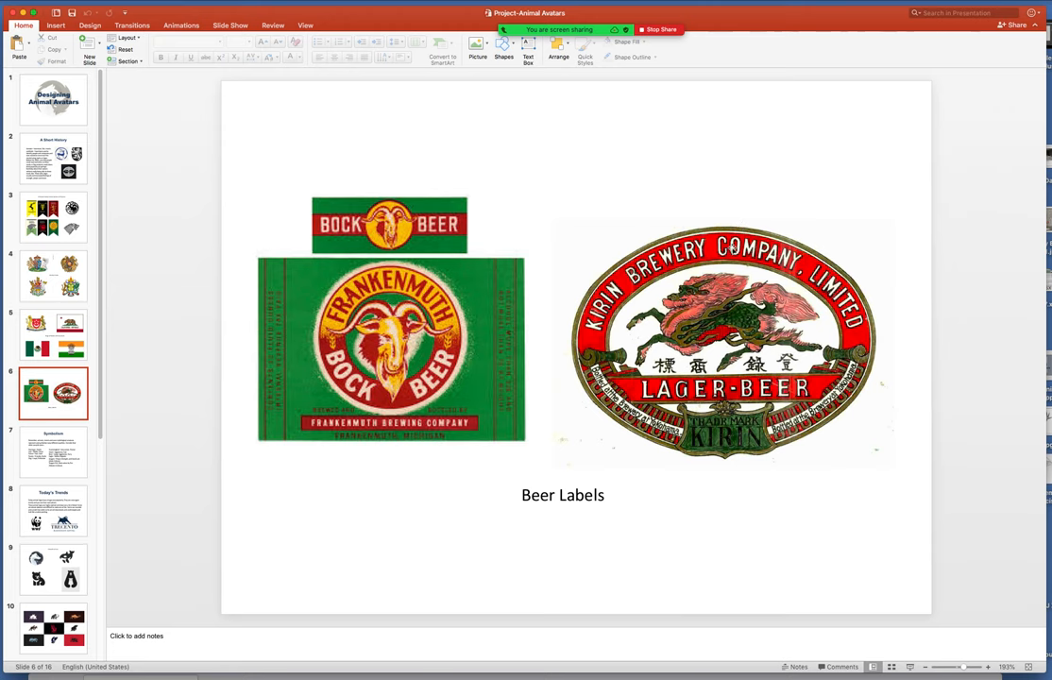
pyautogui.moveTo(317, 436)
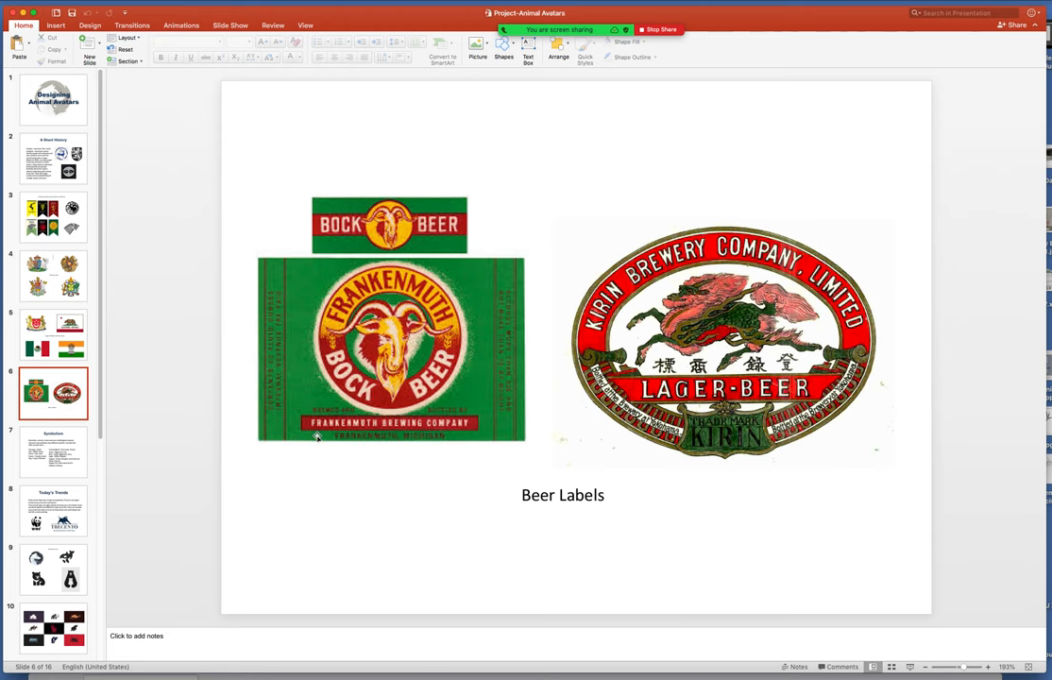
# Show the Symbolism slide listing animals and their qualities.
pyautogui.click(53, 451)
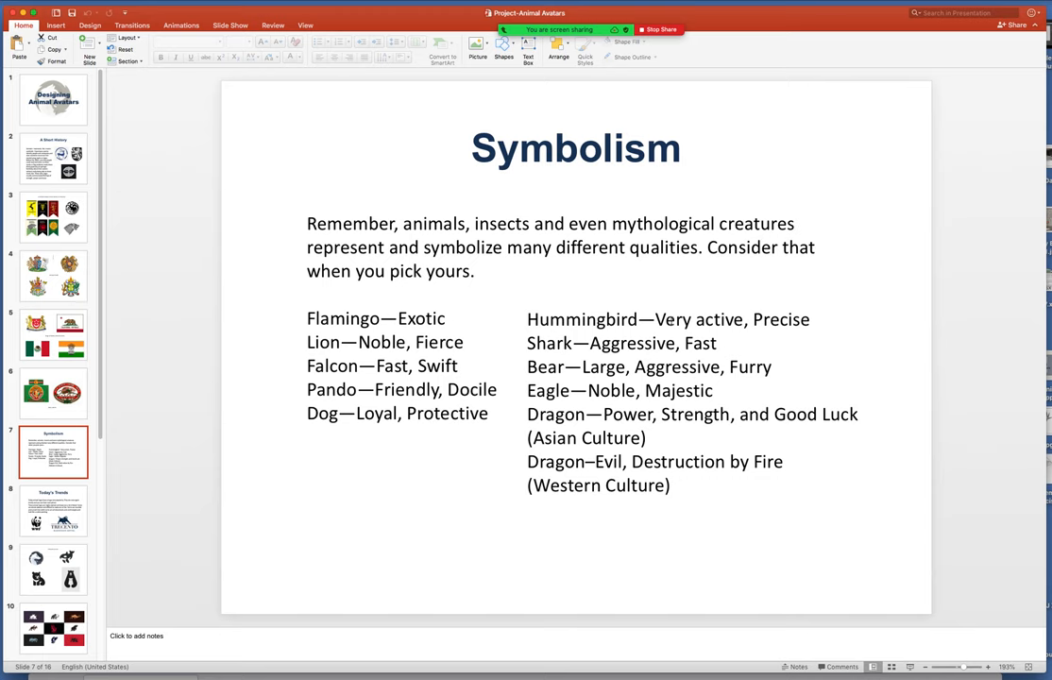
pyautogui.moveTo(570, 351)
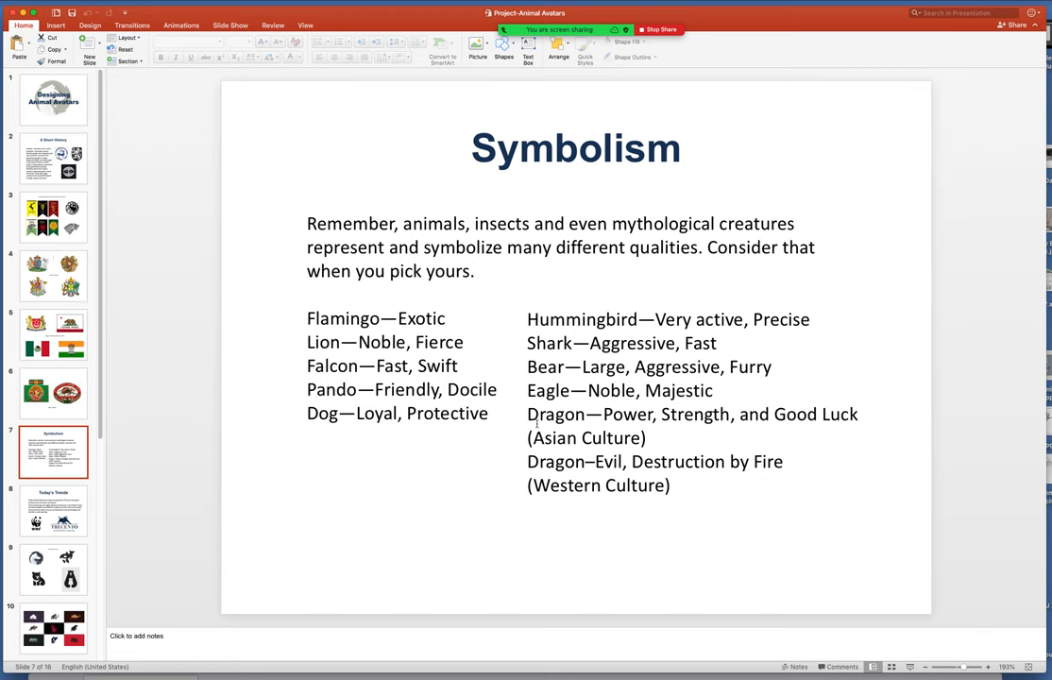
pyautogui.moveTo(648, 457)
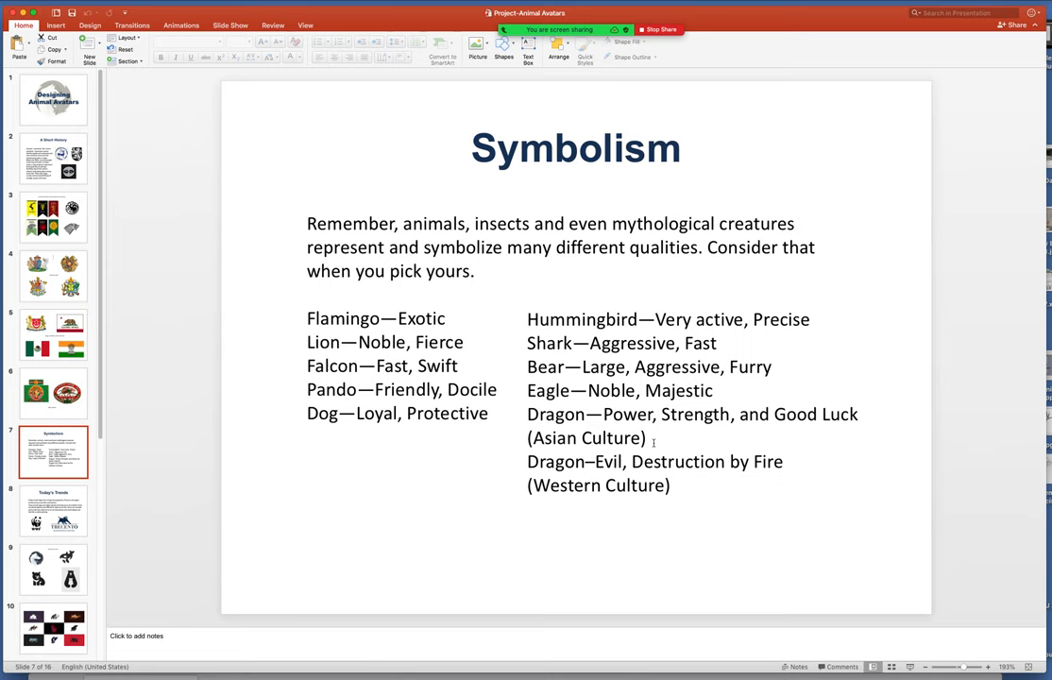
pyautogui.moveTo(689, 397)
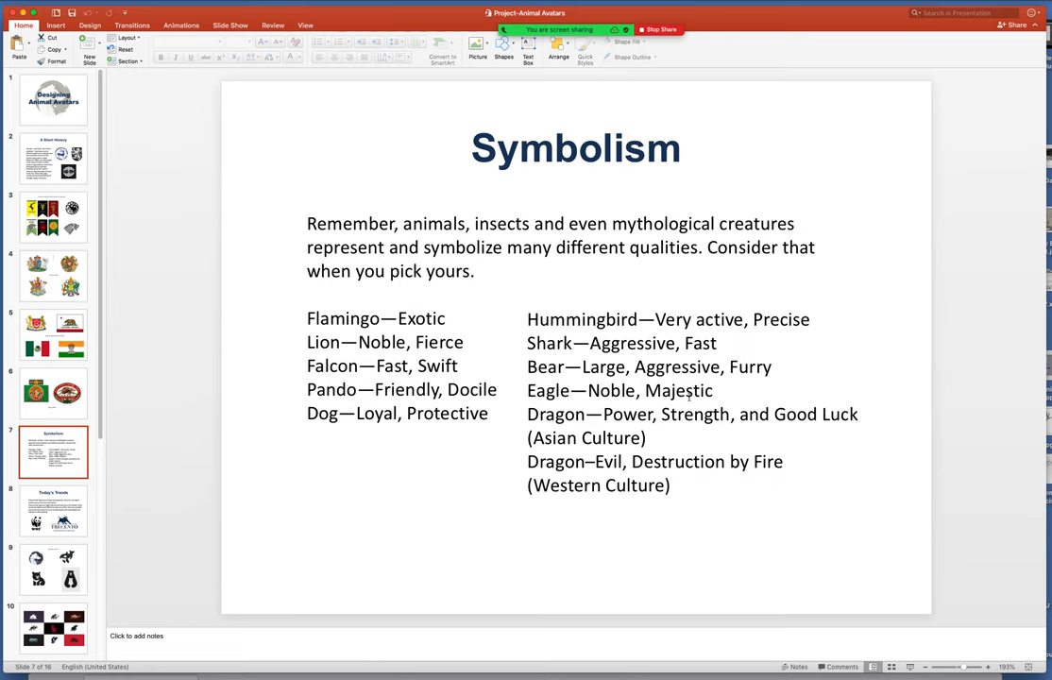
# Advance to slide 8, 'Today's Trends', with WWF panda and Trecento bull logos.
pyautogui.click(53, 510)
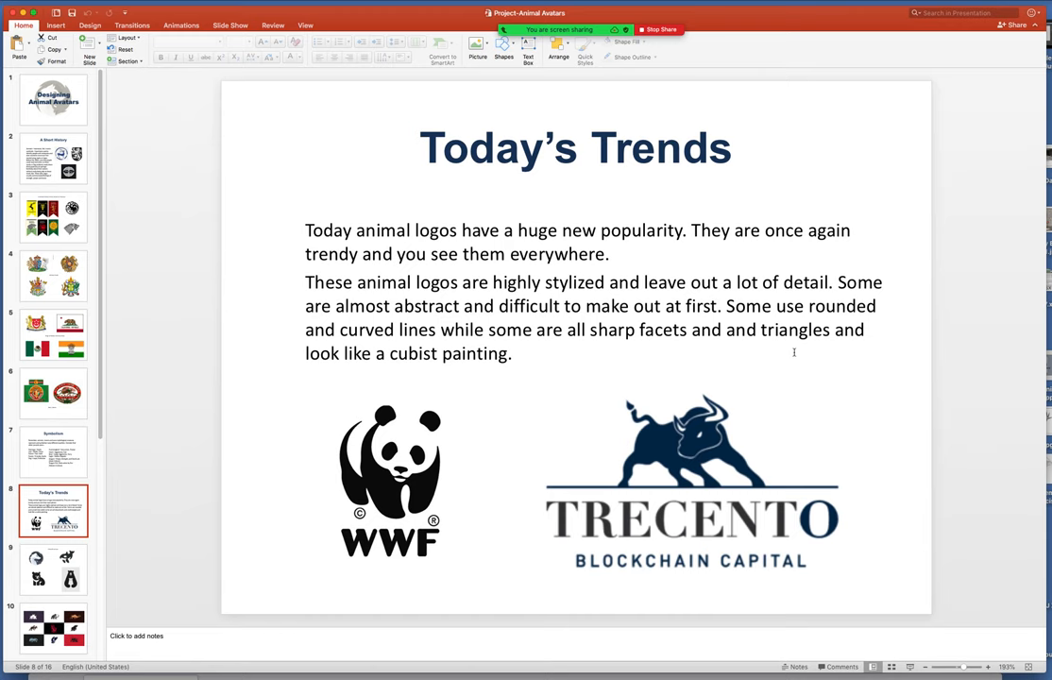
pyautogui.moveTo(746, 461)
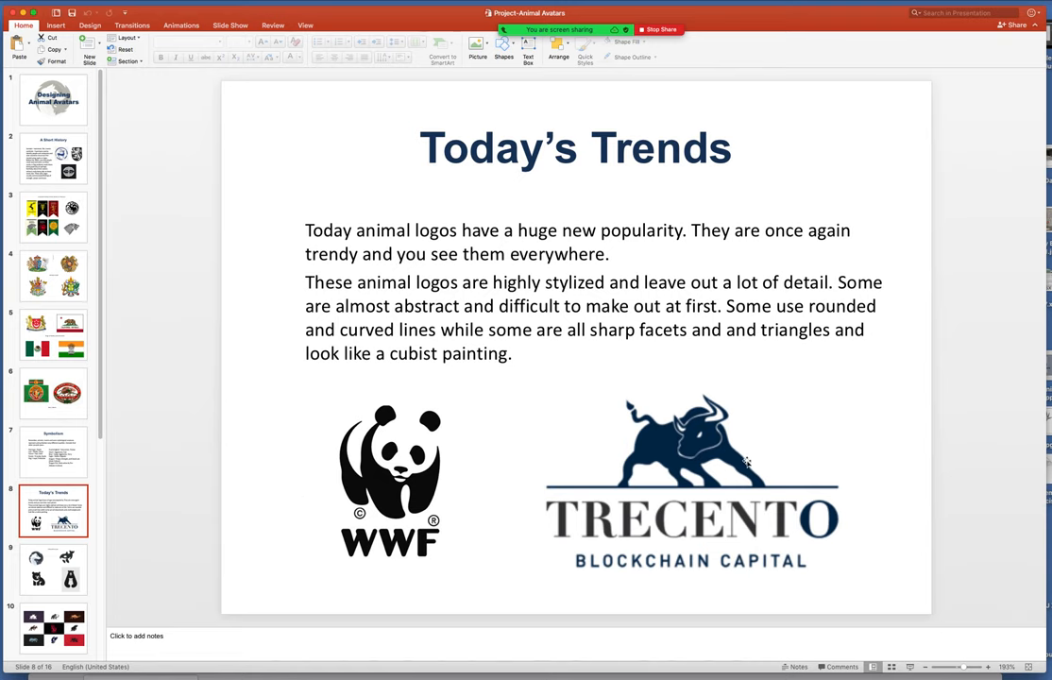
pyautogui.moveTo(472, 448)
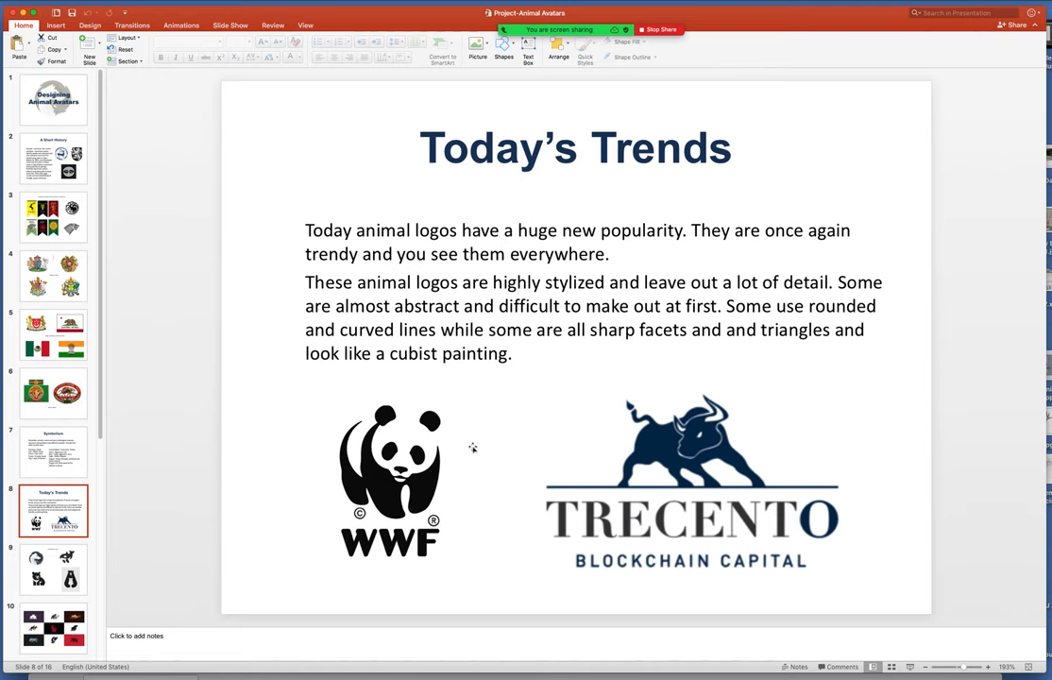
# Show slide 9, 'Smooth curves', and list later slides through the Assignment slides.
pyautogui.click(52, 568)
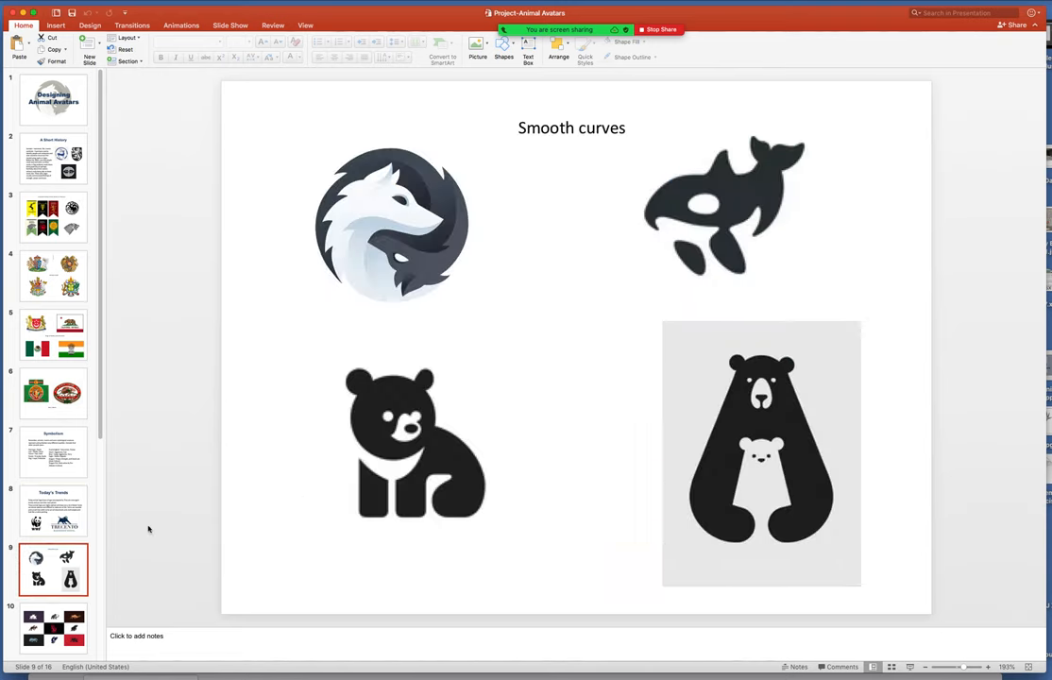
pyautogui.moveTo(671, 144)
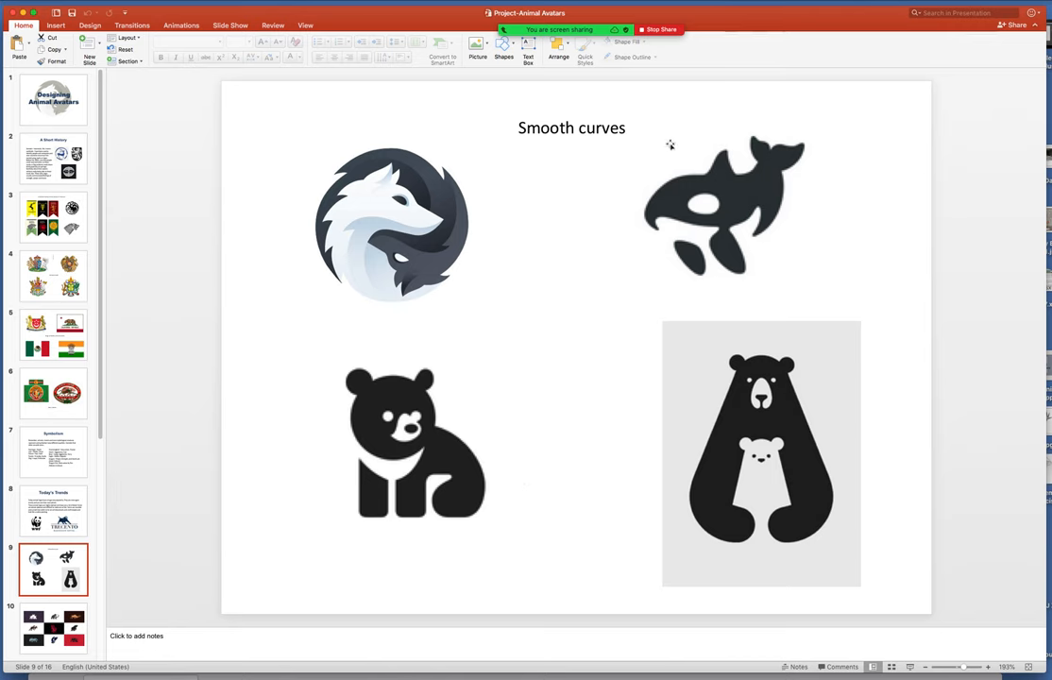
pyautogui.moveTo(396, 255)
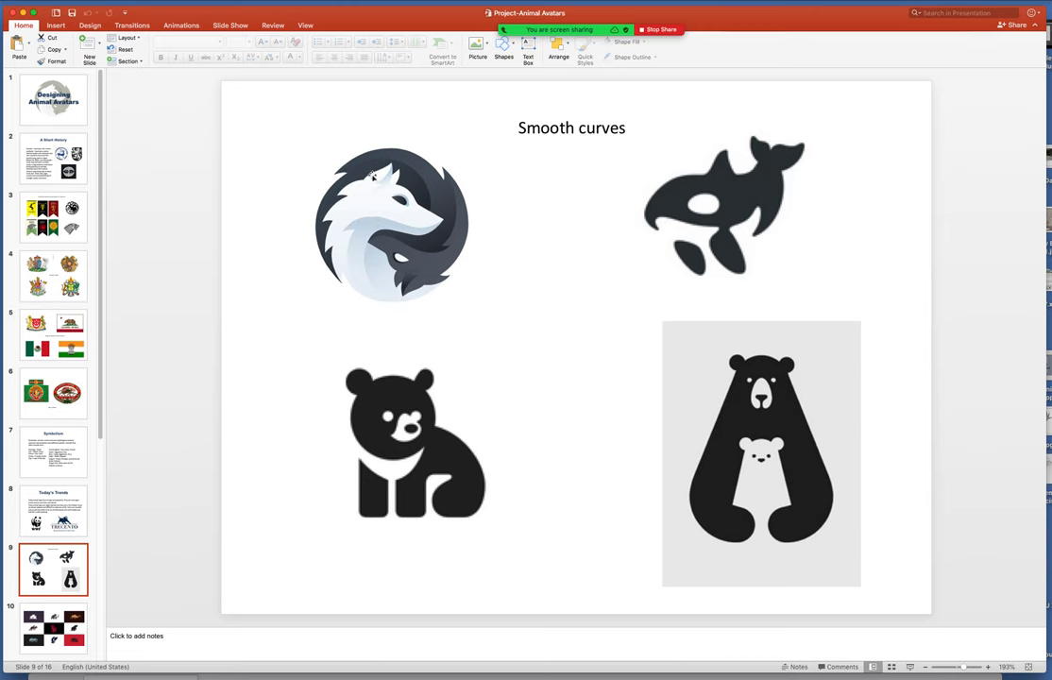
pyautogui.moveTo(455, 250)
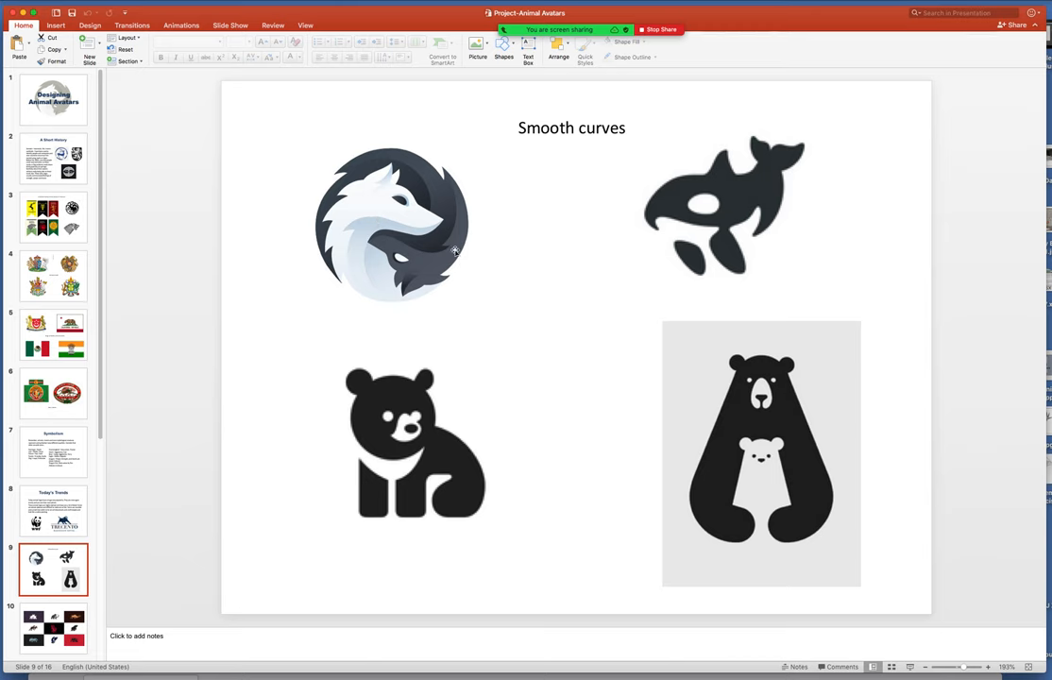
pyautogui.moveTo(529, 209)
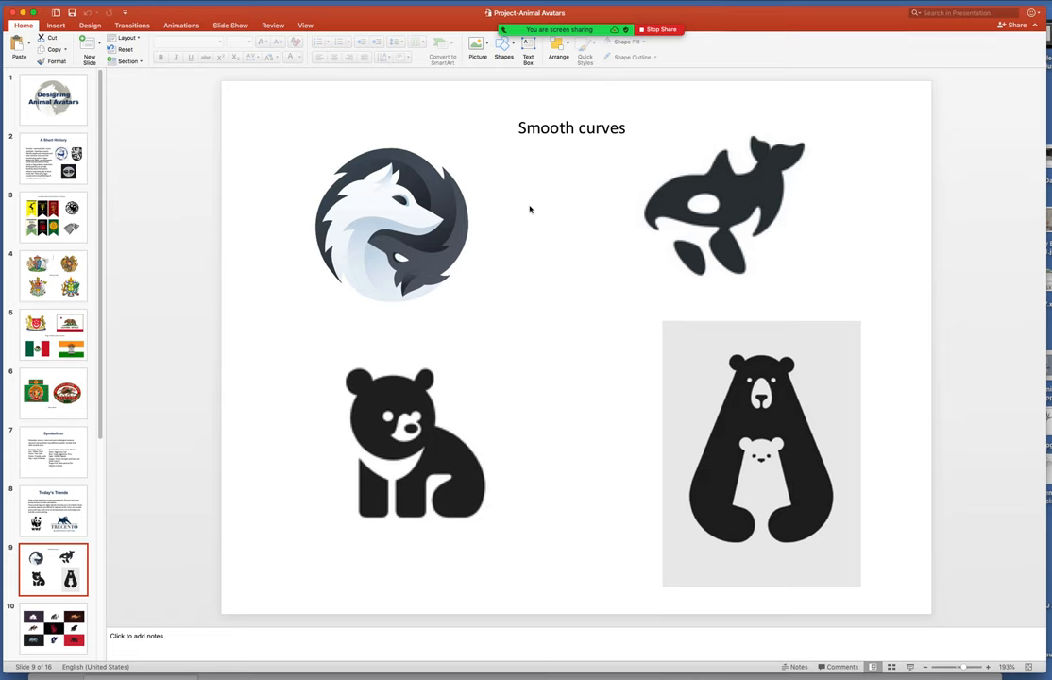
pyautogui.moveTo(796, 378)
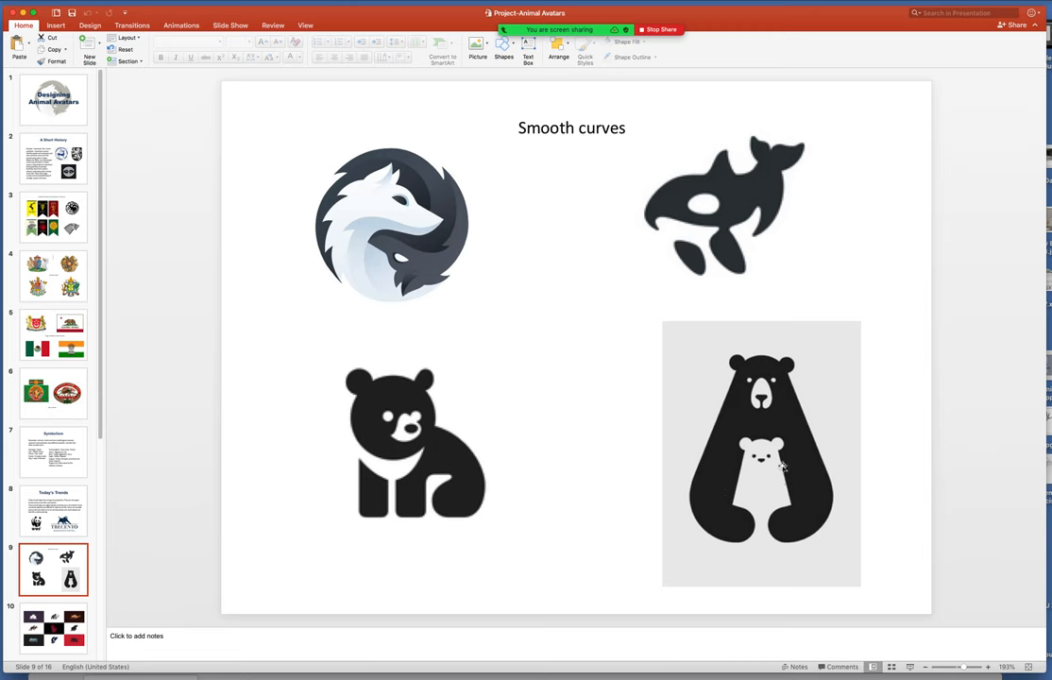
pyautogui.moveTo(772, 533)
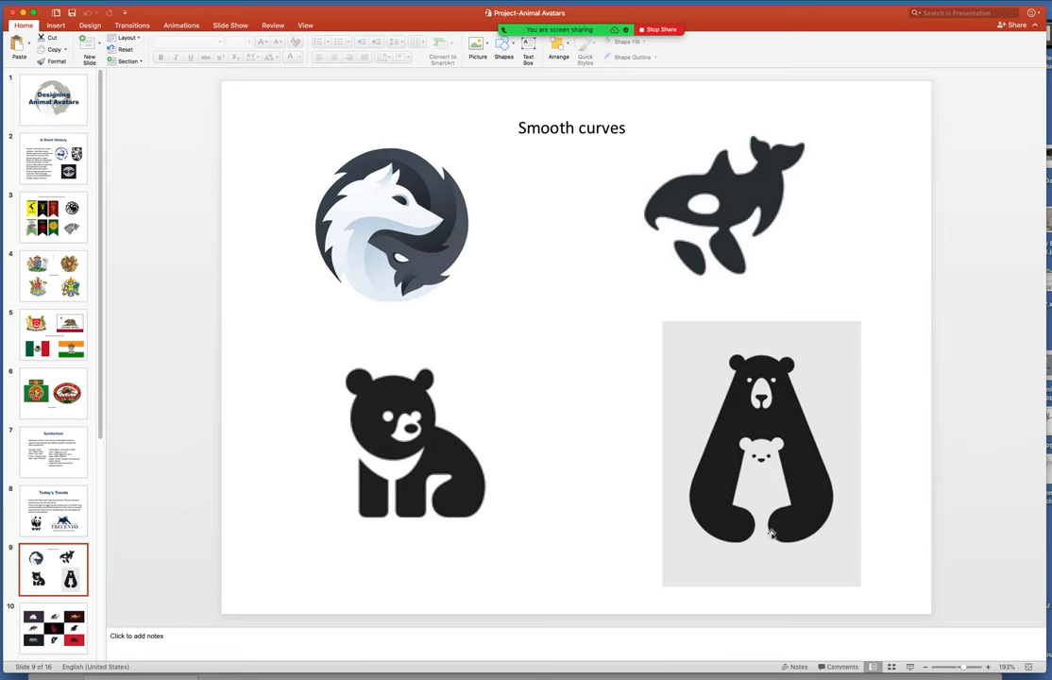
pyautogui.moveTo(774, 441)
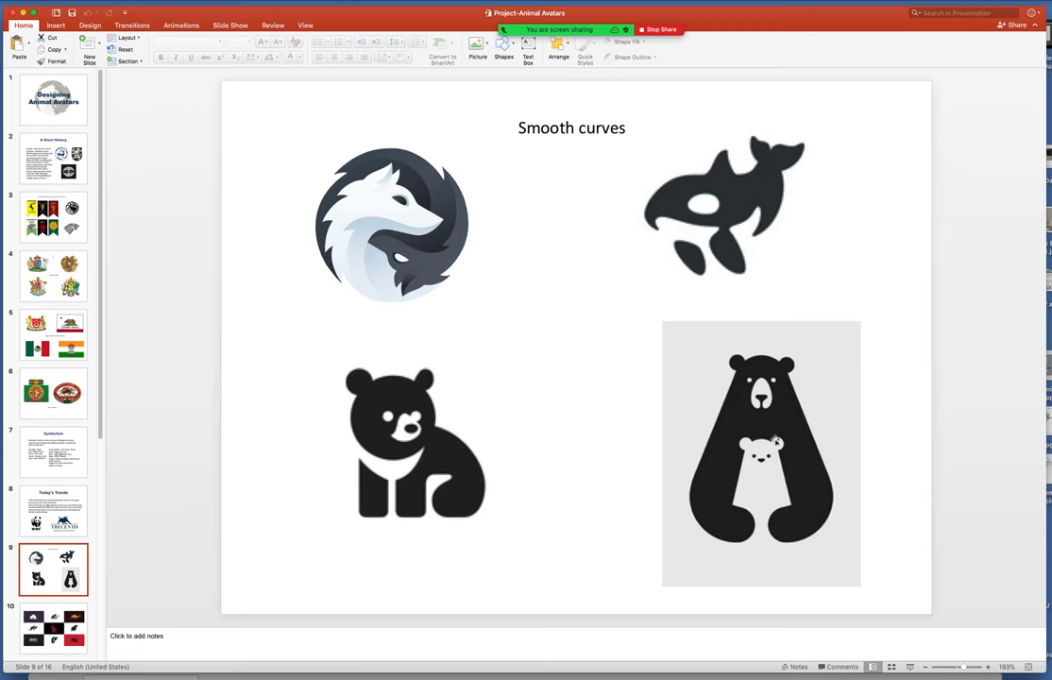
pyautogui.moveTo(751, 192)
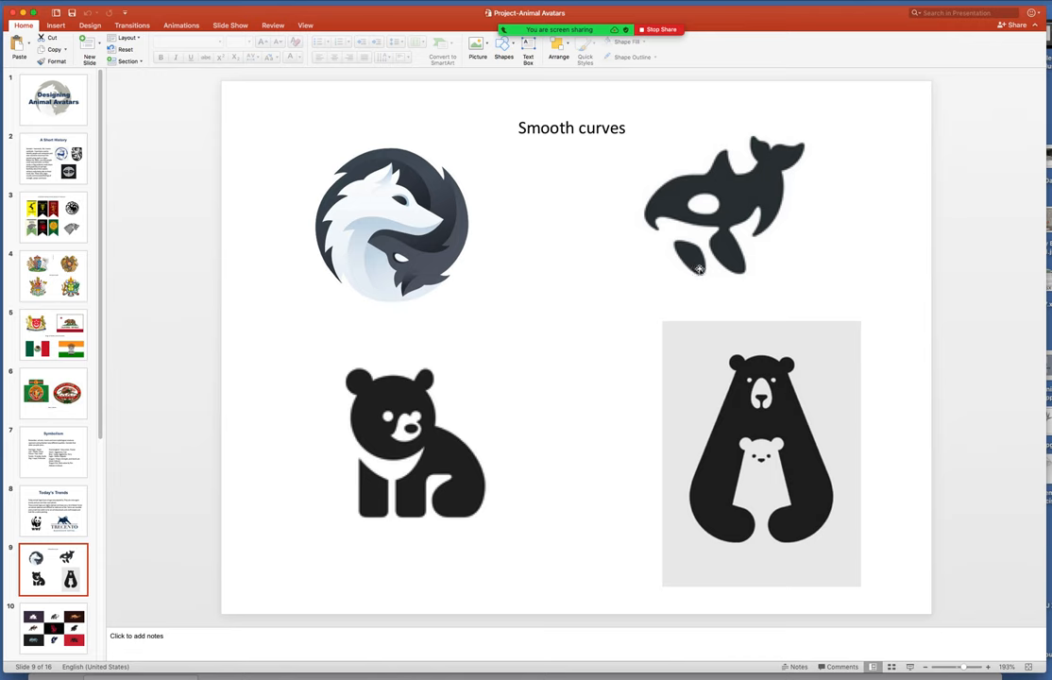
pyautogui.moveTo(691, 254)
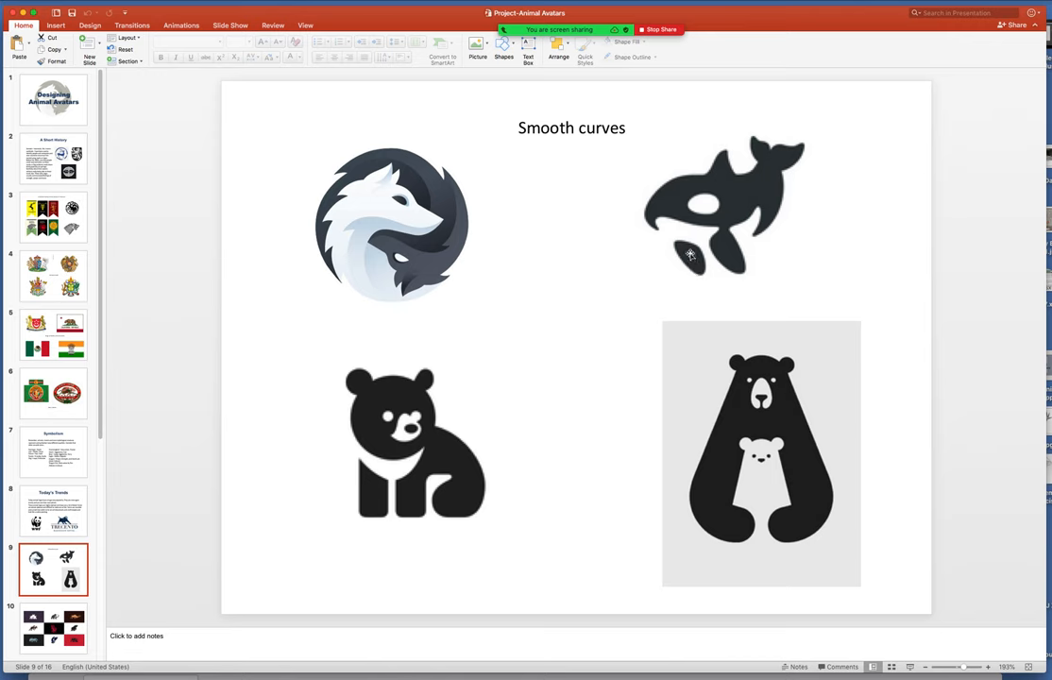
pyautogui.moveTo(670, 236)
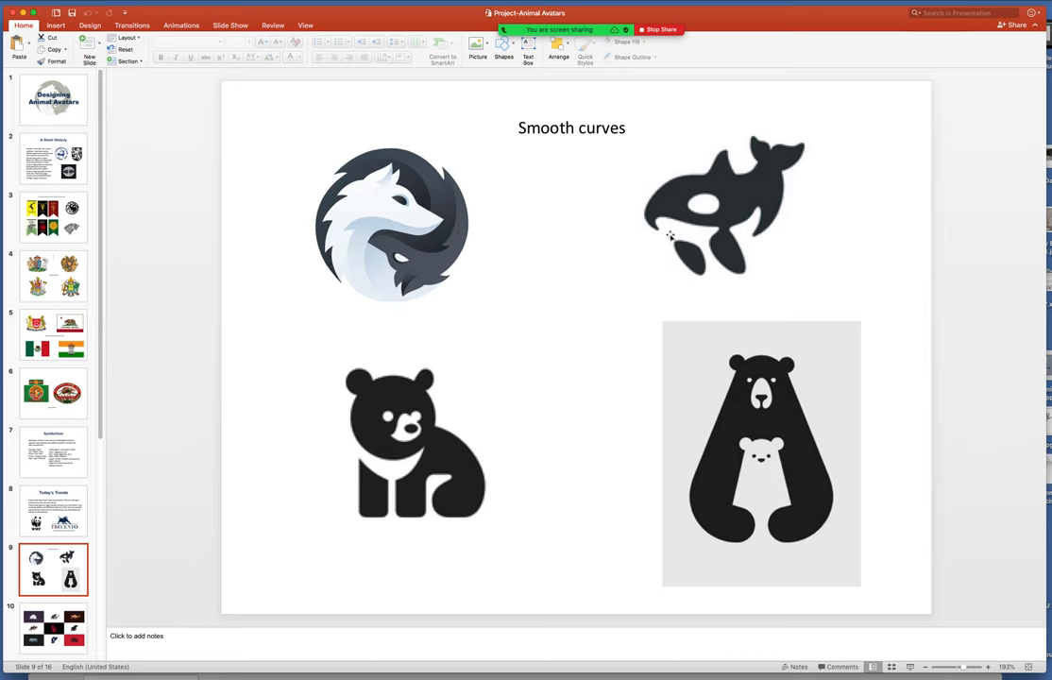
pyautogui.moveTo(676, 209)
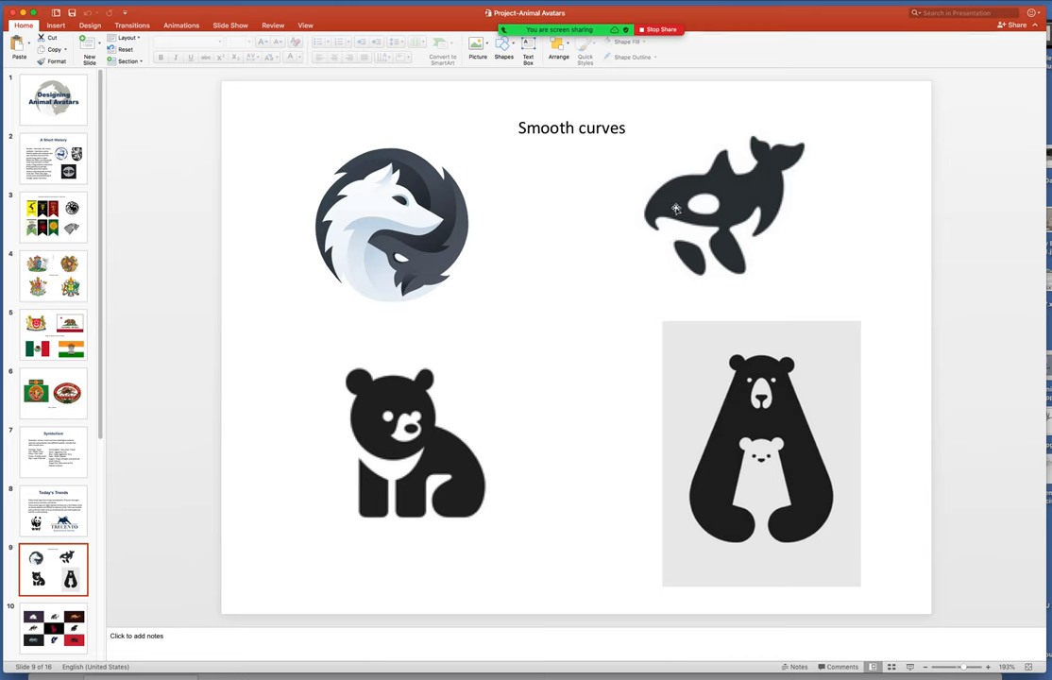
pyautogui.moveTo(101, 521)
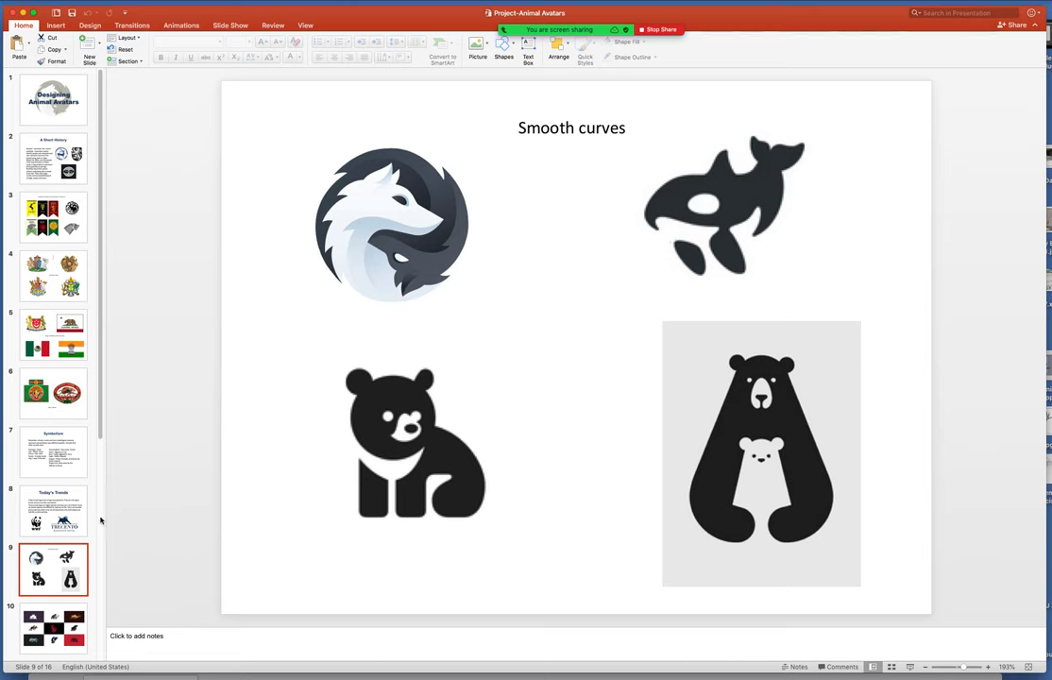
pyautogui.scroll(-3)
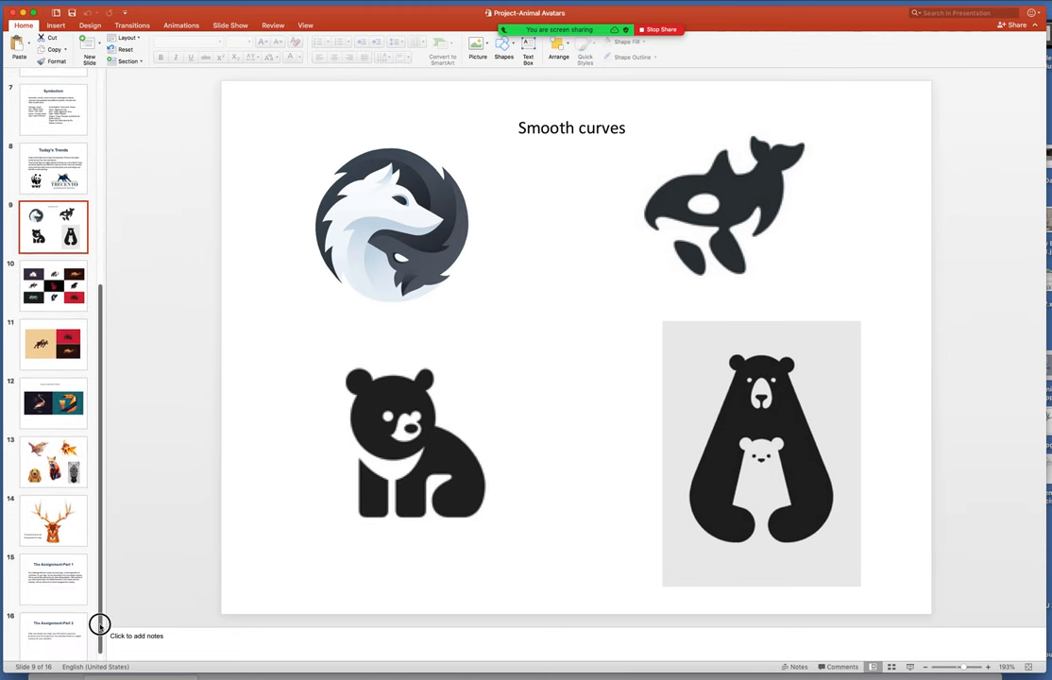
# Show slide 10, the grid of nine animal logos including rhino, mammoth, dragon and eagle.
pyautogui.click(53, 290)
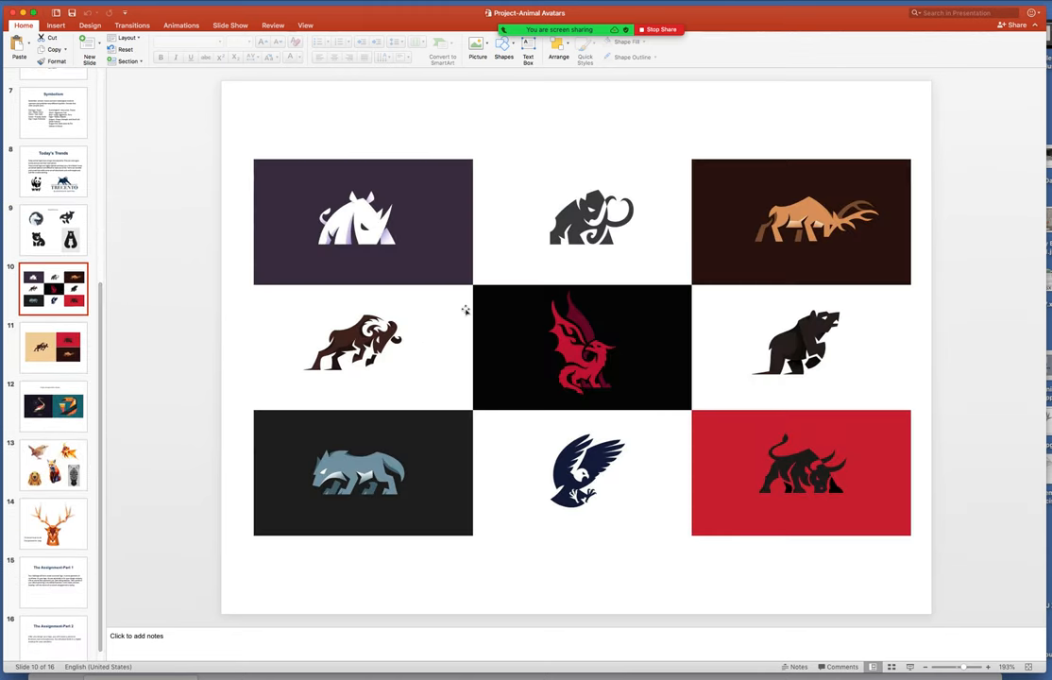
pyautogui.moveTo(343, 375)
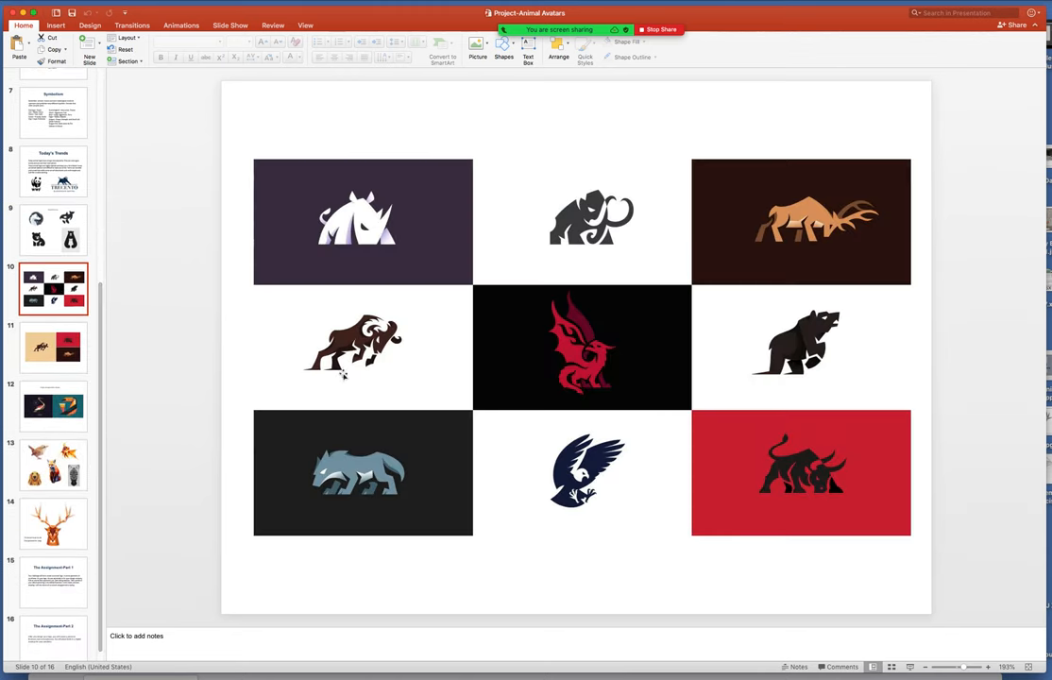
pyautogui.moveTo(352, 445)
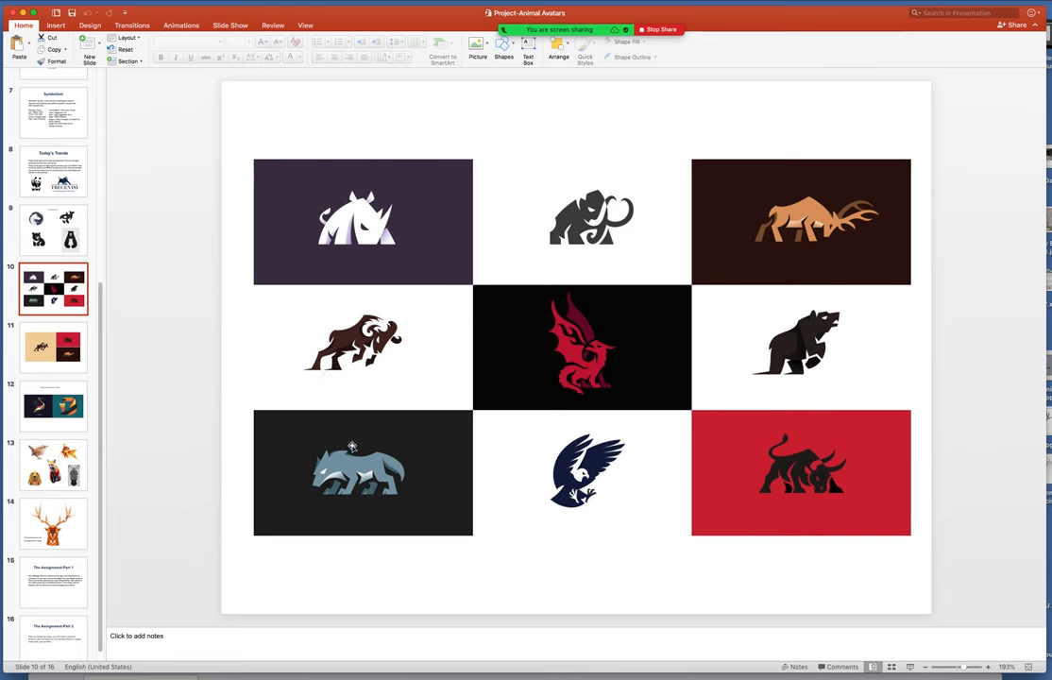
pyautogui.moveTo(504, 454)
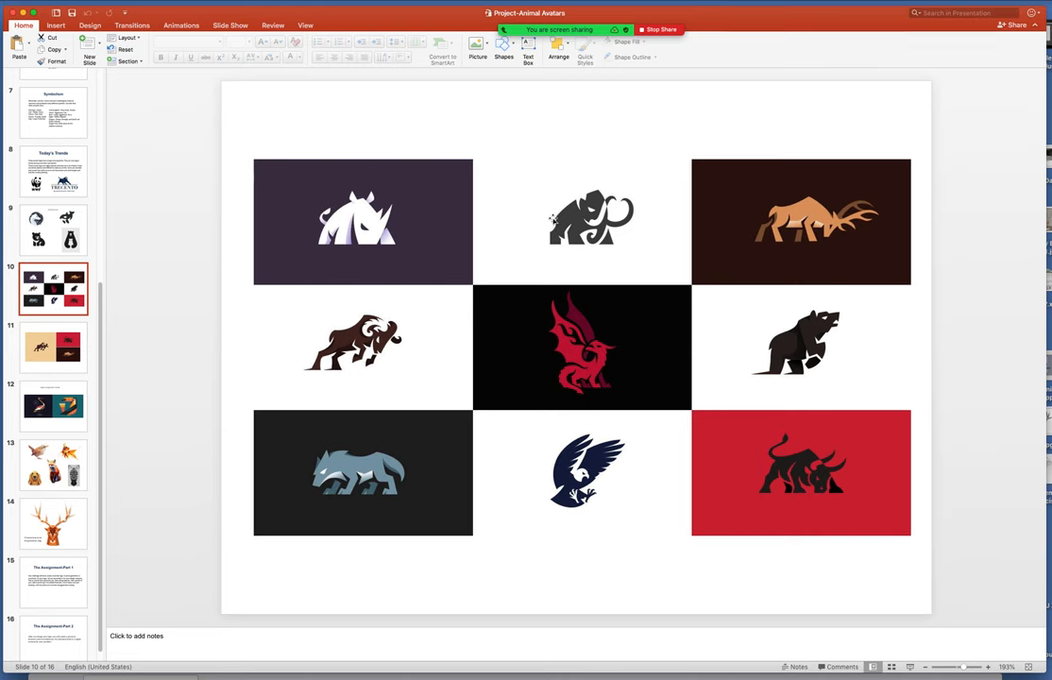
pyautogui.moveTo(786, 208)
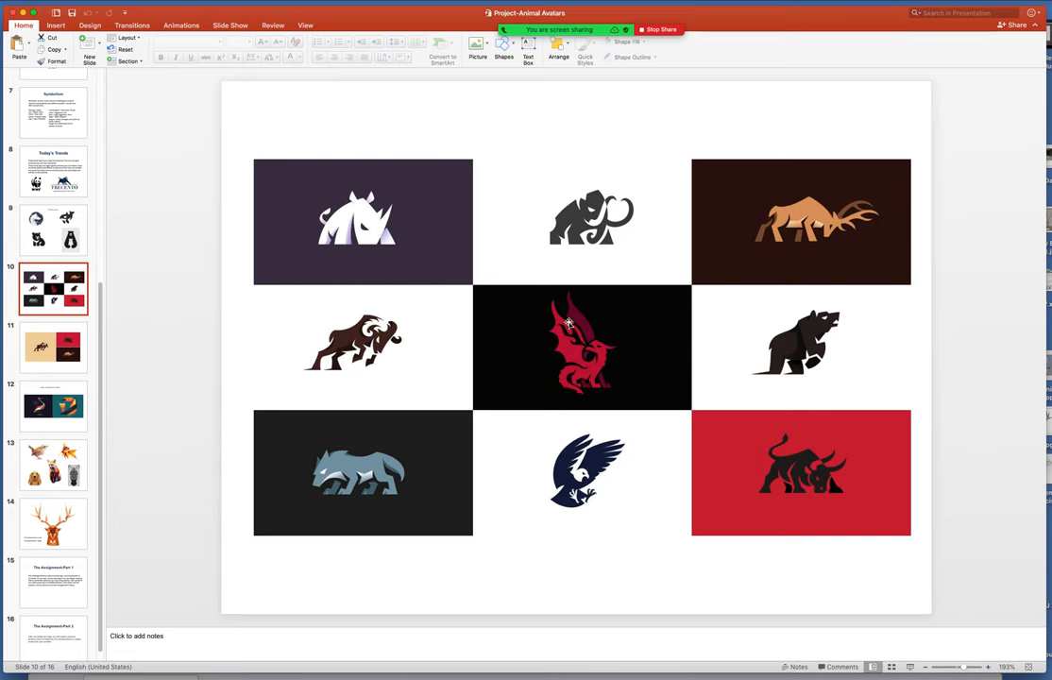
pyautogui.moveTo(562, 363)
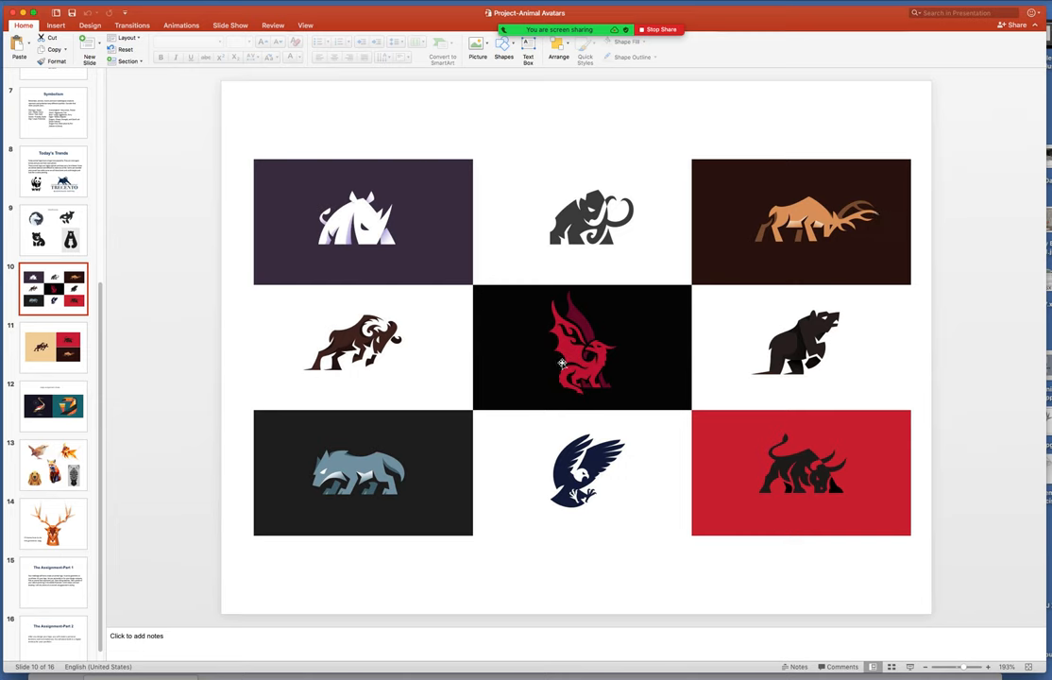
# Reach slide 12, 'Angles and geometric shapes', with crane and toucan illustrations.
pyautogui.click(52, 405)
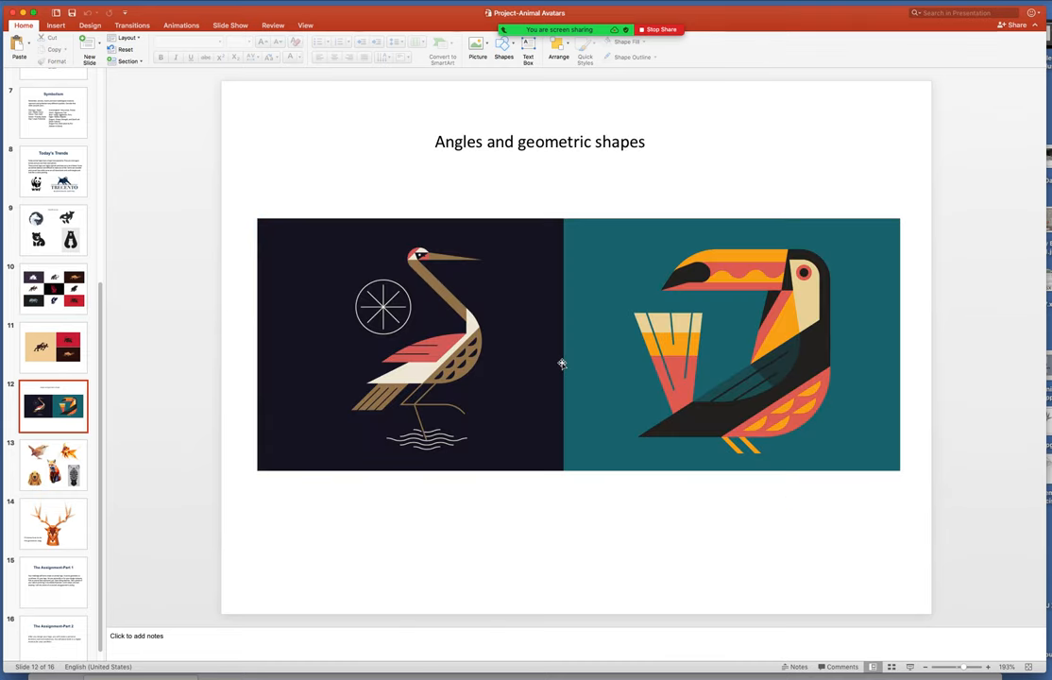
pyautogui.click(52, 346)
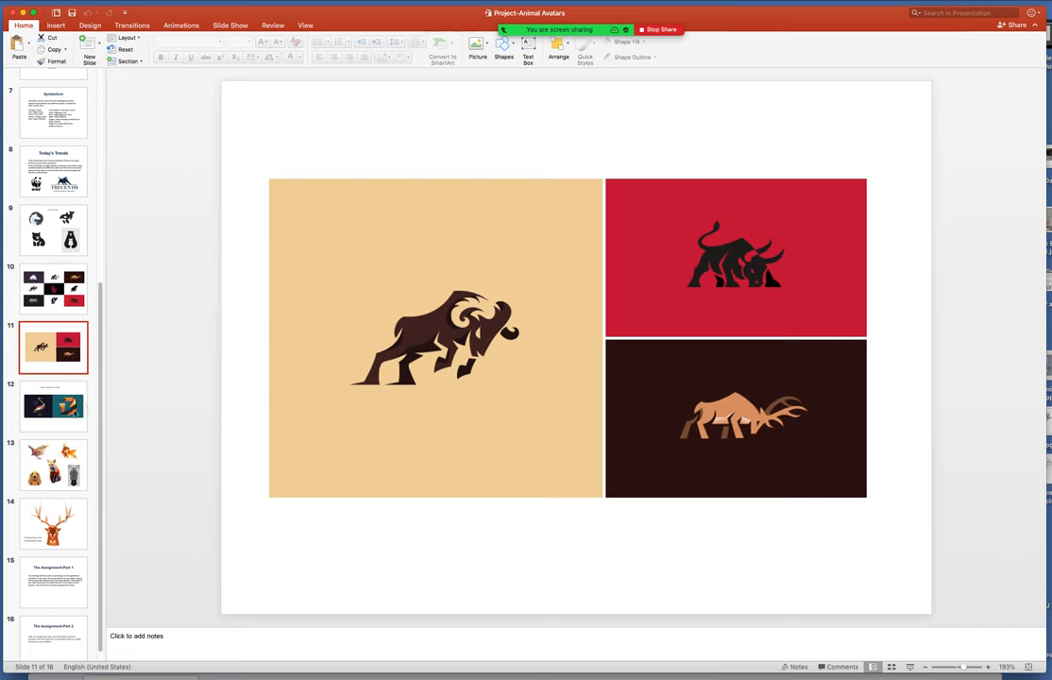
pyautogui.click(53, 406)
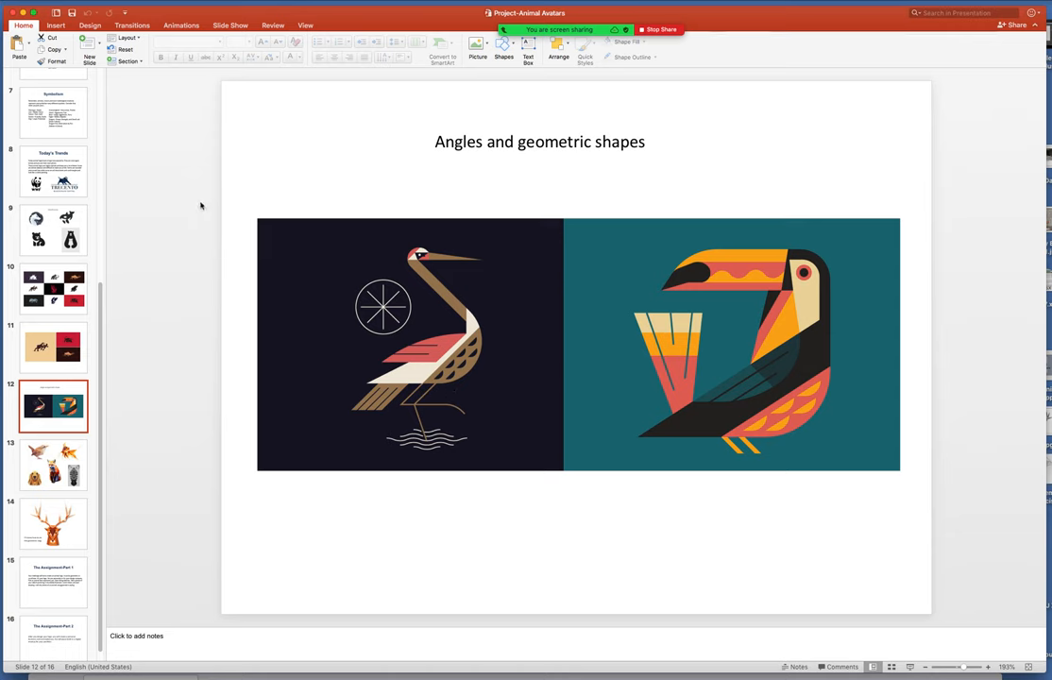
pyautogui.moveTo(184, 267)
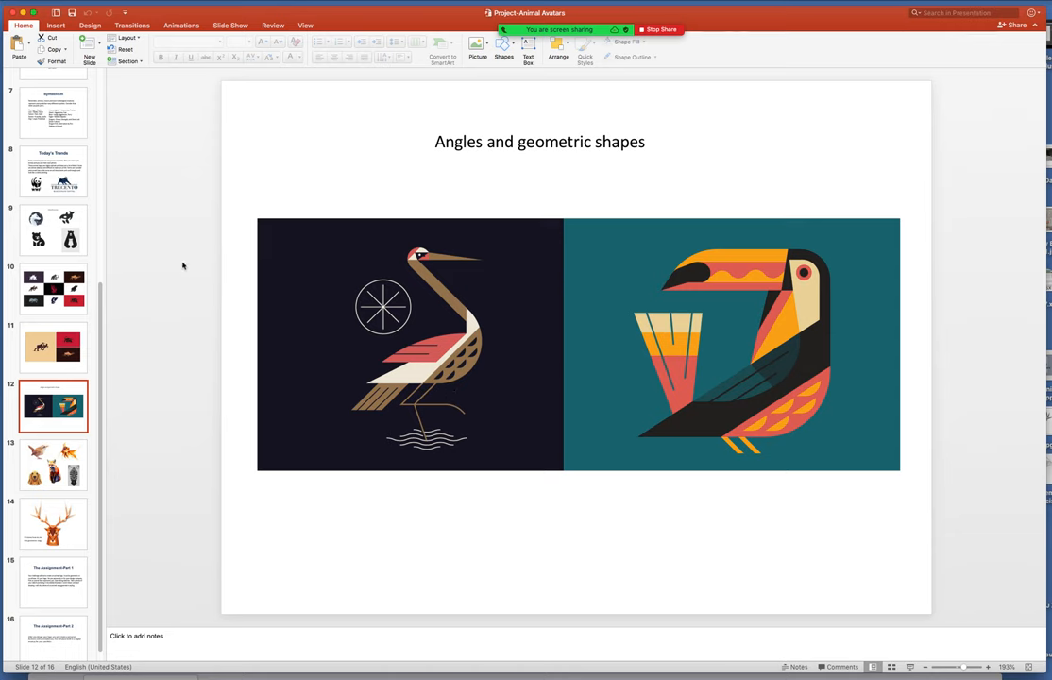
pyautogui.moveTo(197, 246)
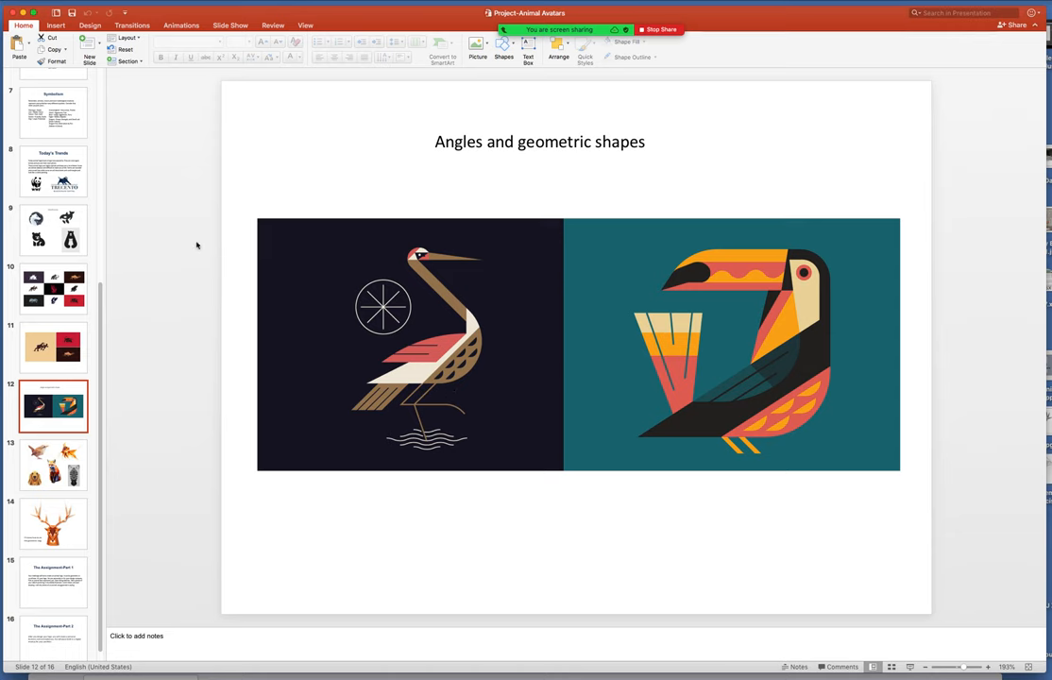
pyautogui.moveTo(208, 422)
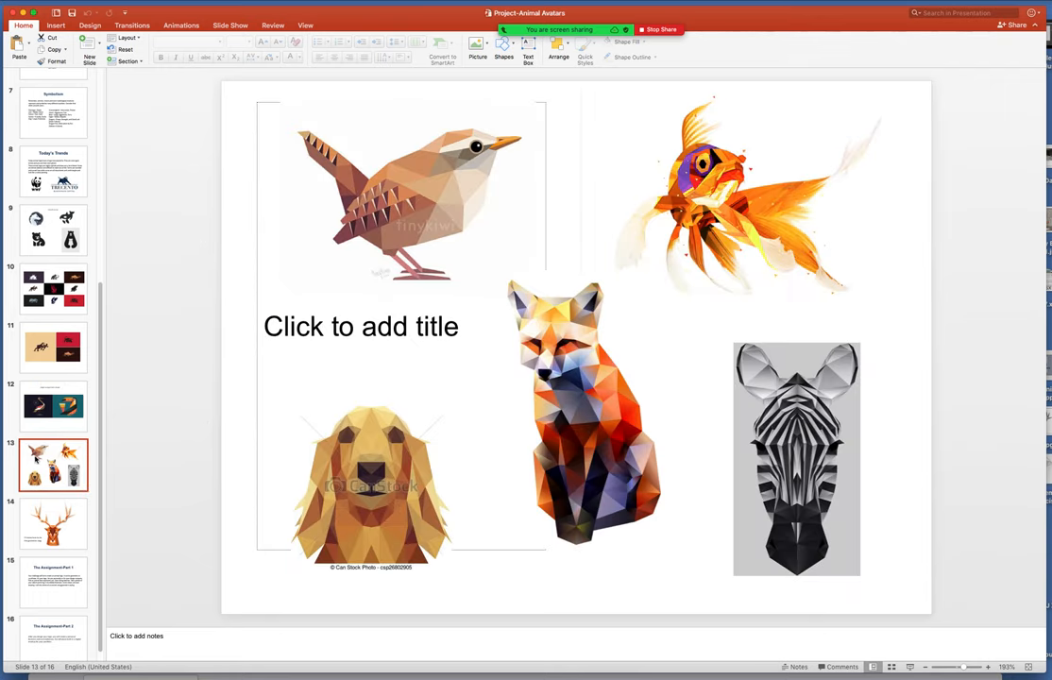
pyautogui.moveTo(165, 456)
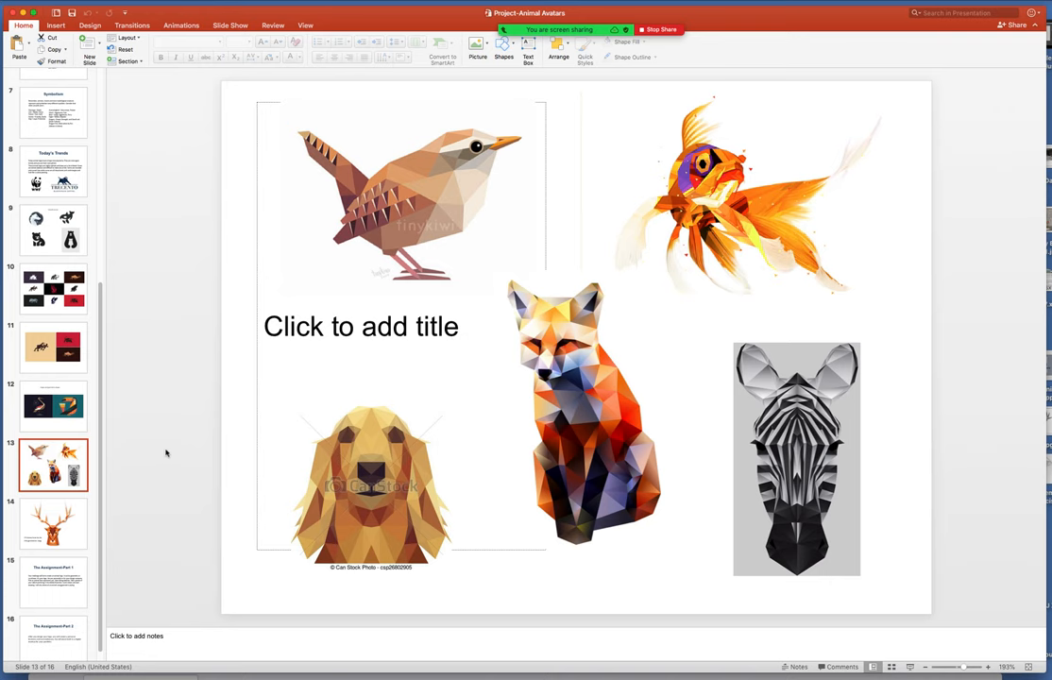
pyautogui.moveTo(133, 418)
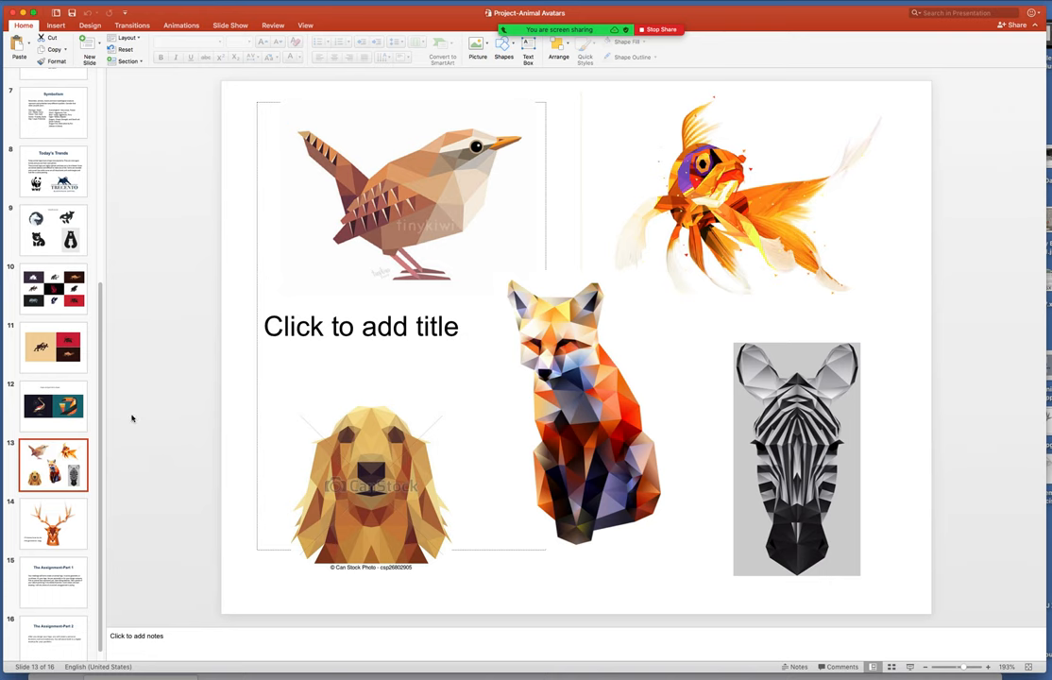
pyautogui.moveTo(171, 357)
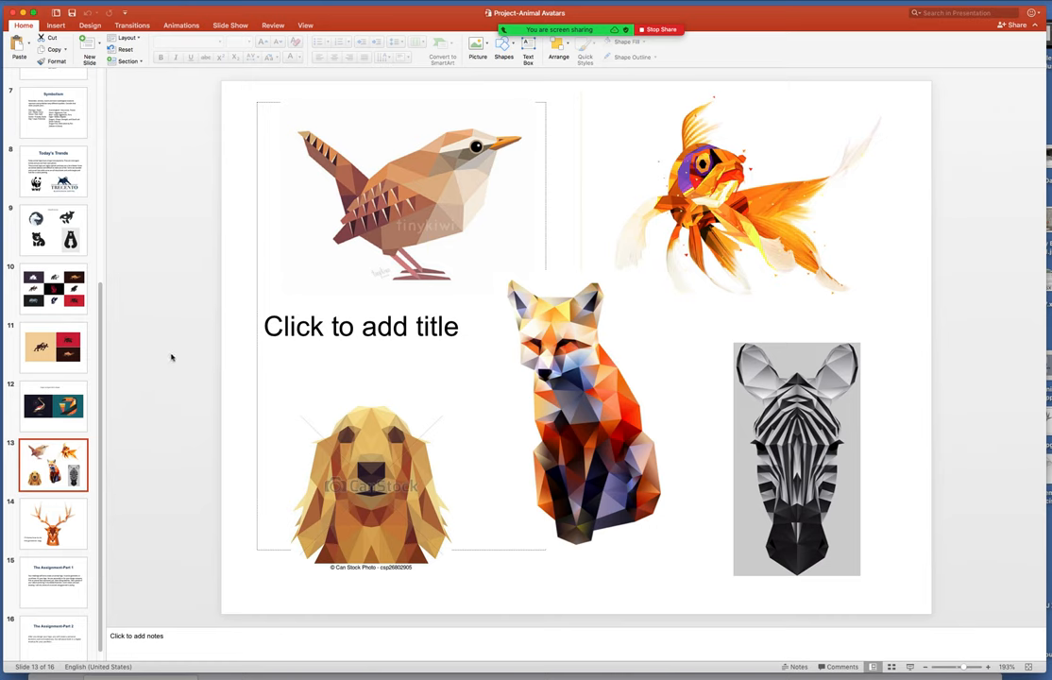
pyautogui.moveTo(174, 357)
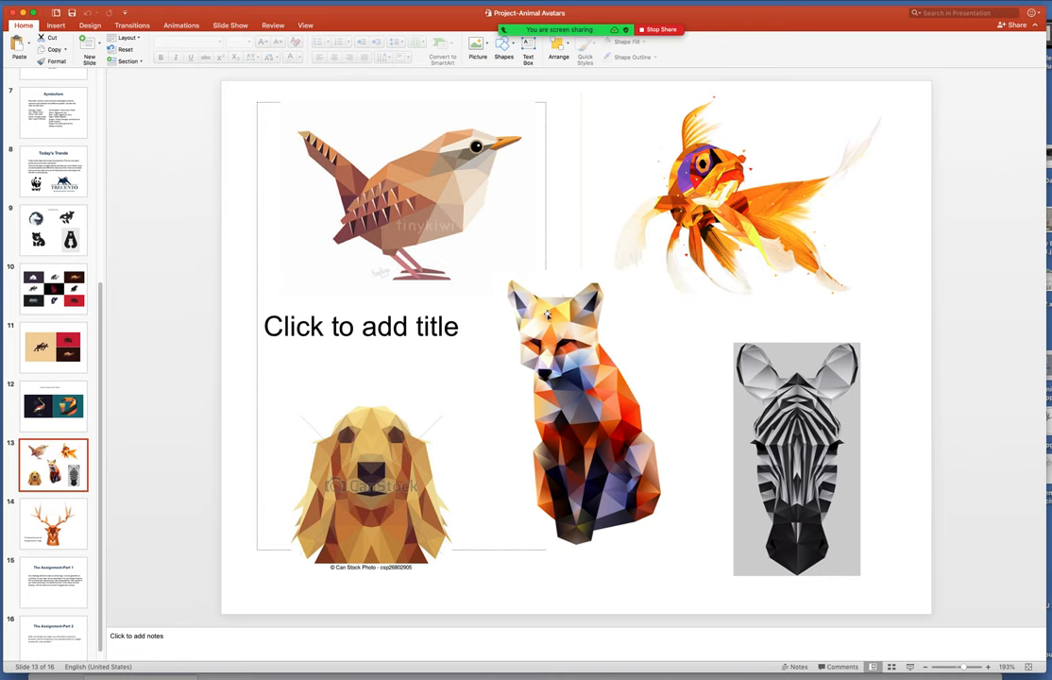
pyautogui.moveTo(573, 394)
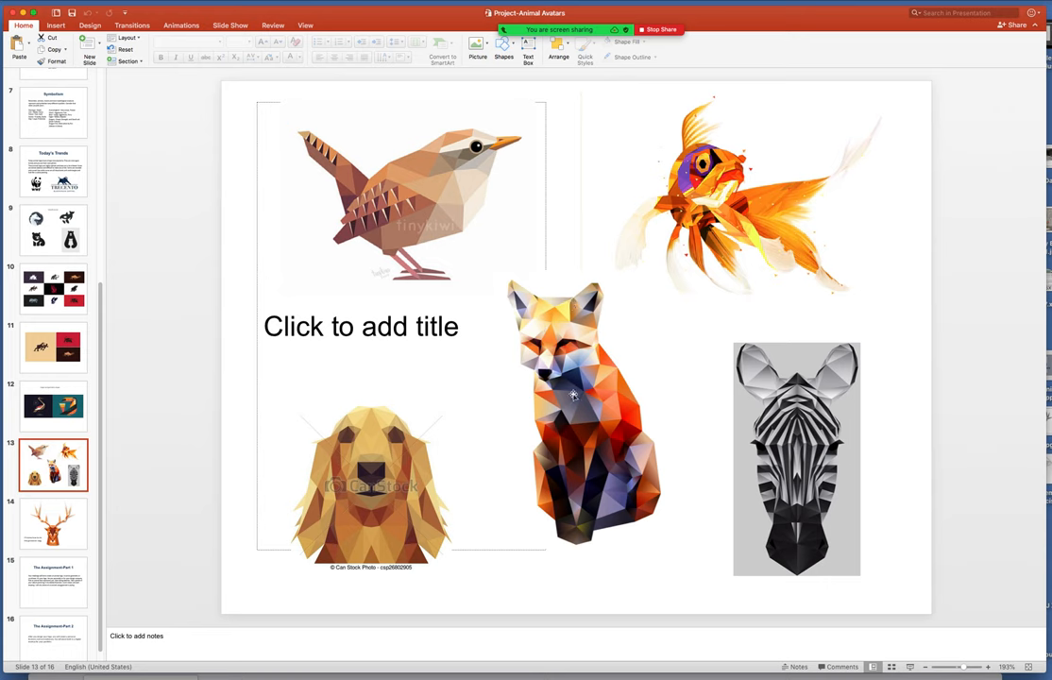
pyautogui.moveTo(559, 448)
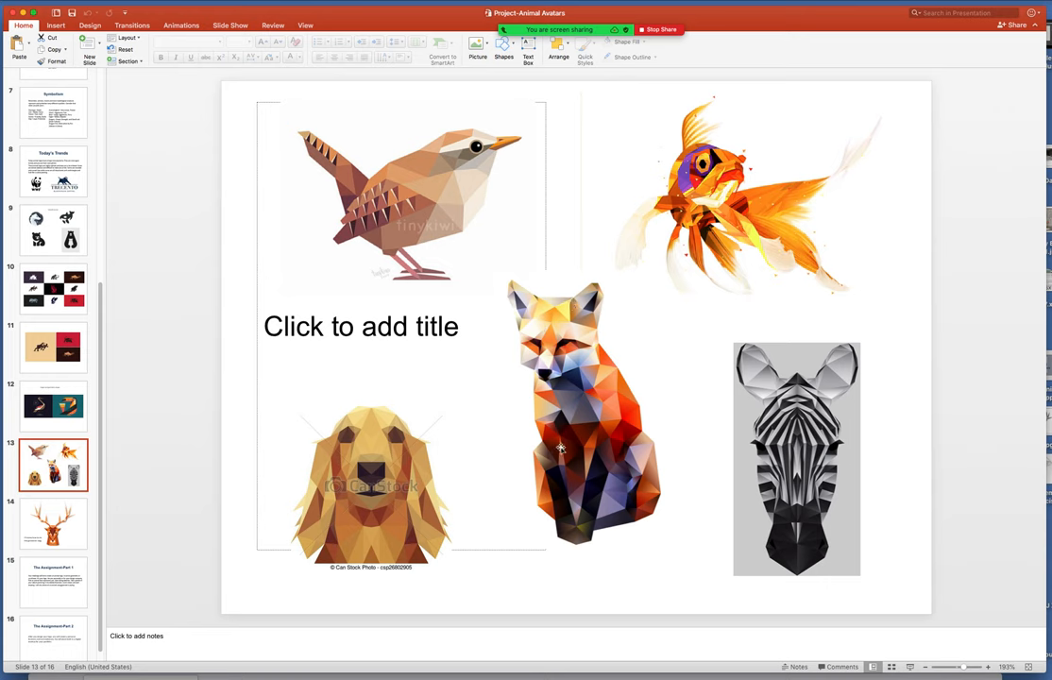
pyautogui.moveTo(525, 393)
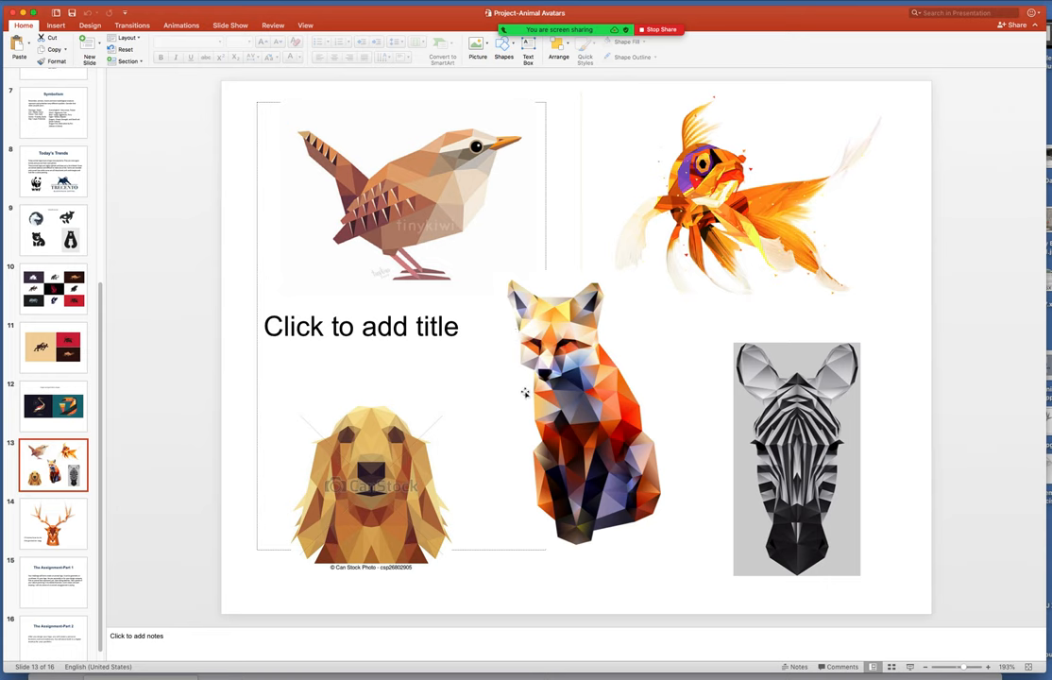
pyautogui.moveTo(565, 389)
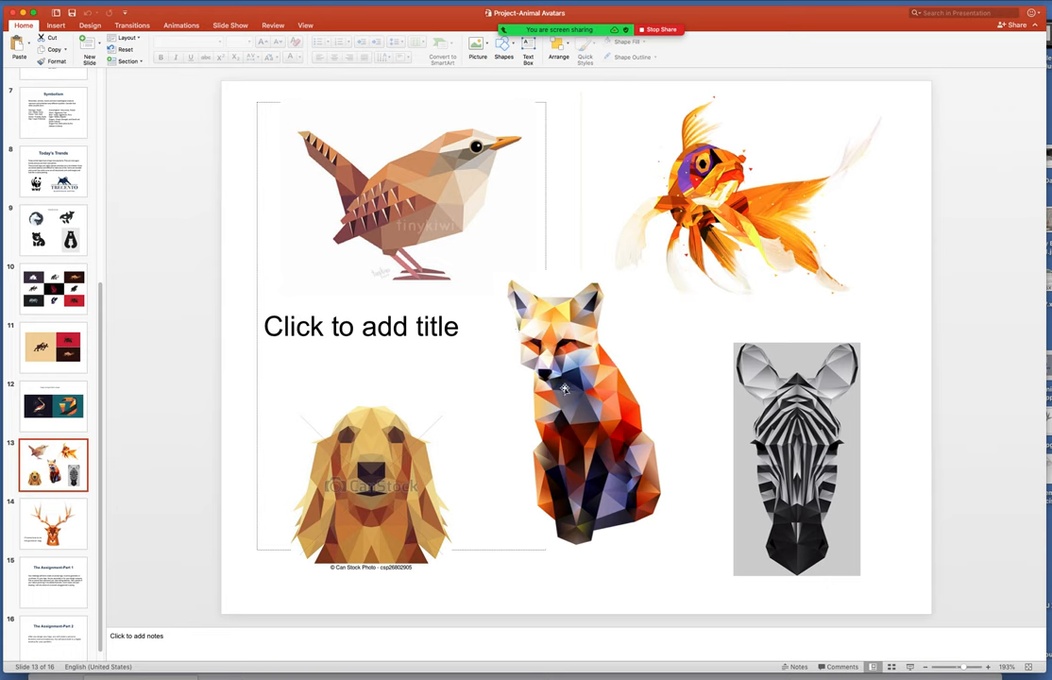
pyautogui.moveTo(595, 463)
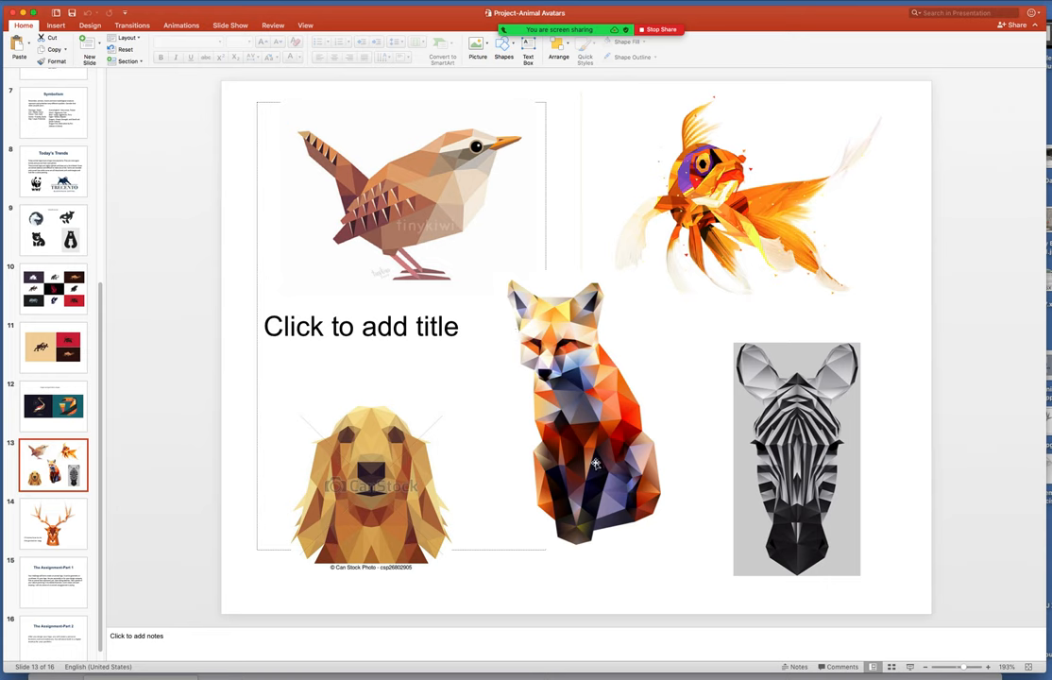
pyautogui.moveTo(609, 459)
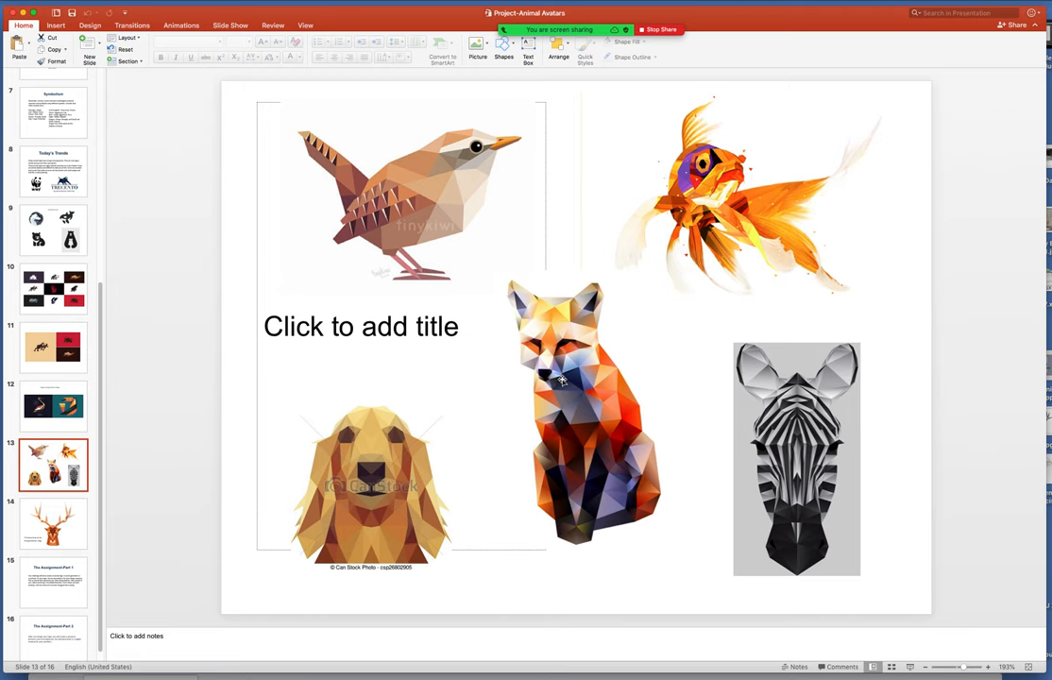
pyautogui.moveTo(556, 378)
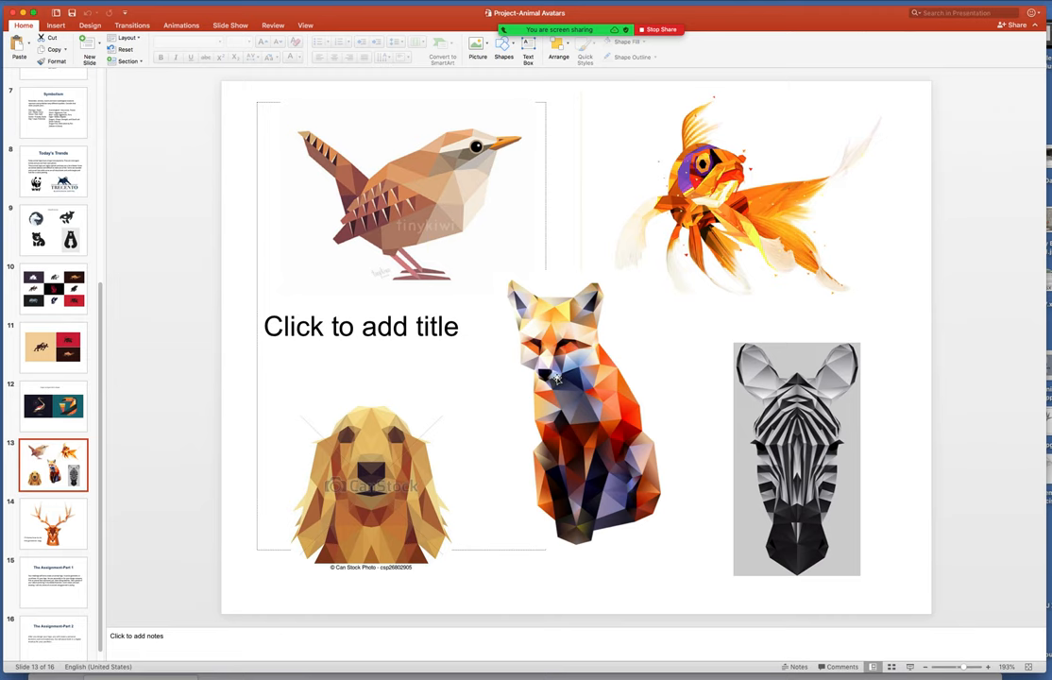
# Show slide 14, 'I'll demo how to do this geometric stag'.
pyautogui.click(53, 523)
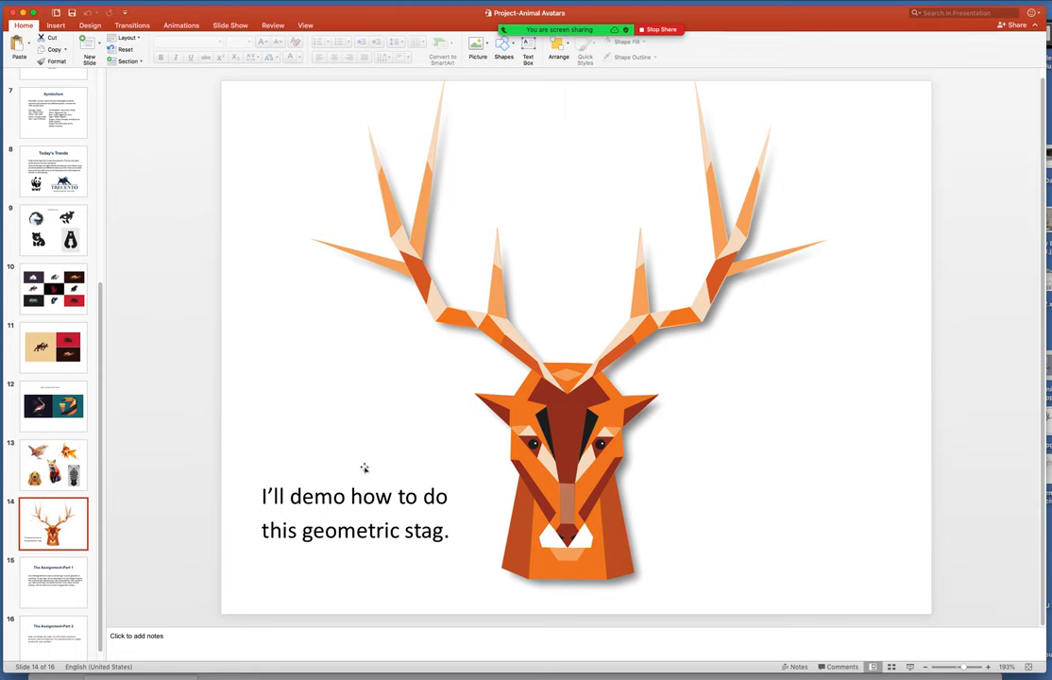
pyautogui.moveTo(590, 482)
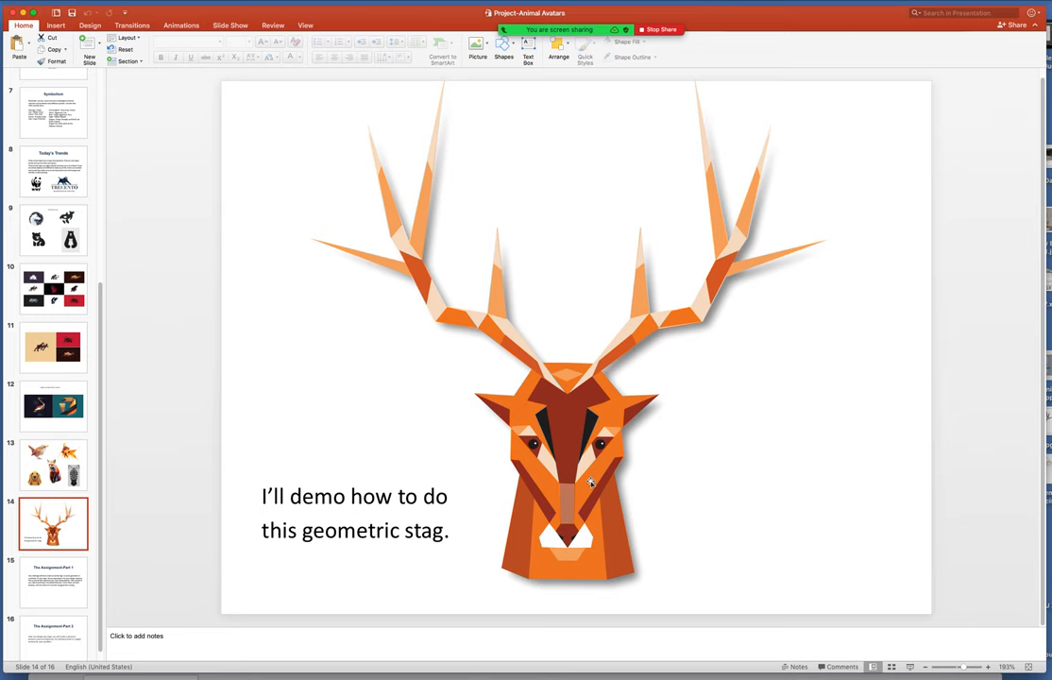
pyautogui.moveTo(761, 429)
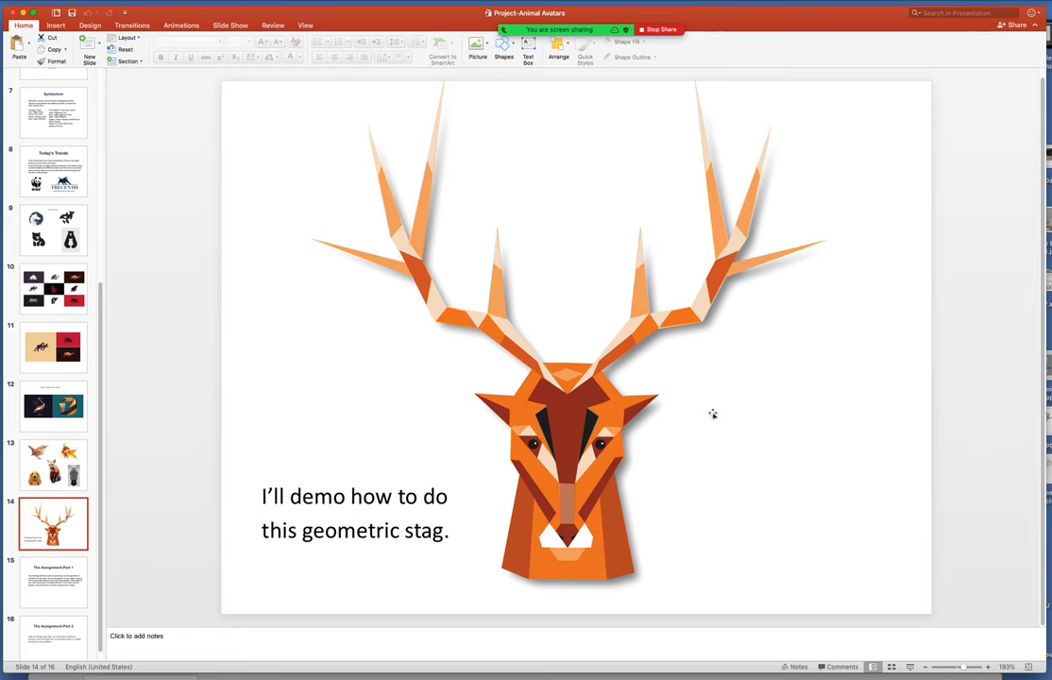
pyautogui.moveTo(655, 436)
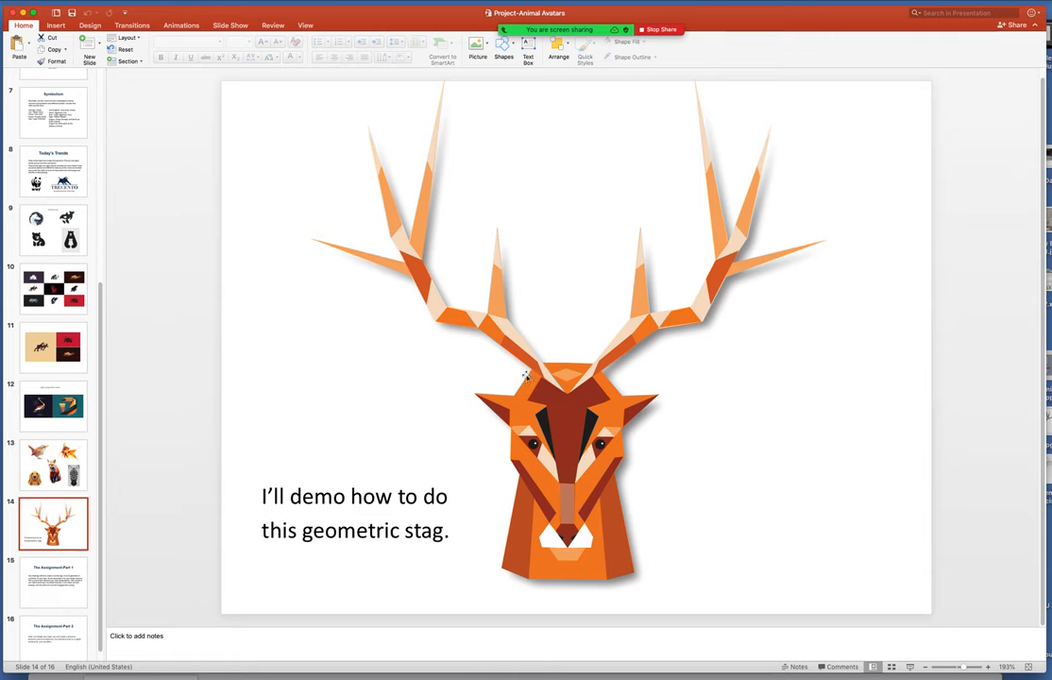
# Show slide 15, 'The Assignment-Part 1', describing the animal logo challenge.
pyautogui.click(53, 582)
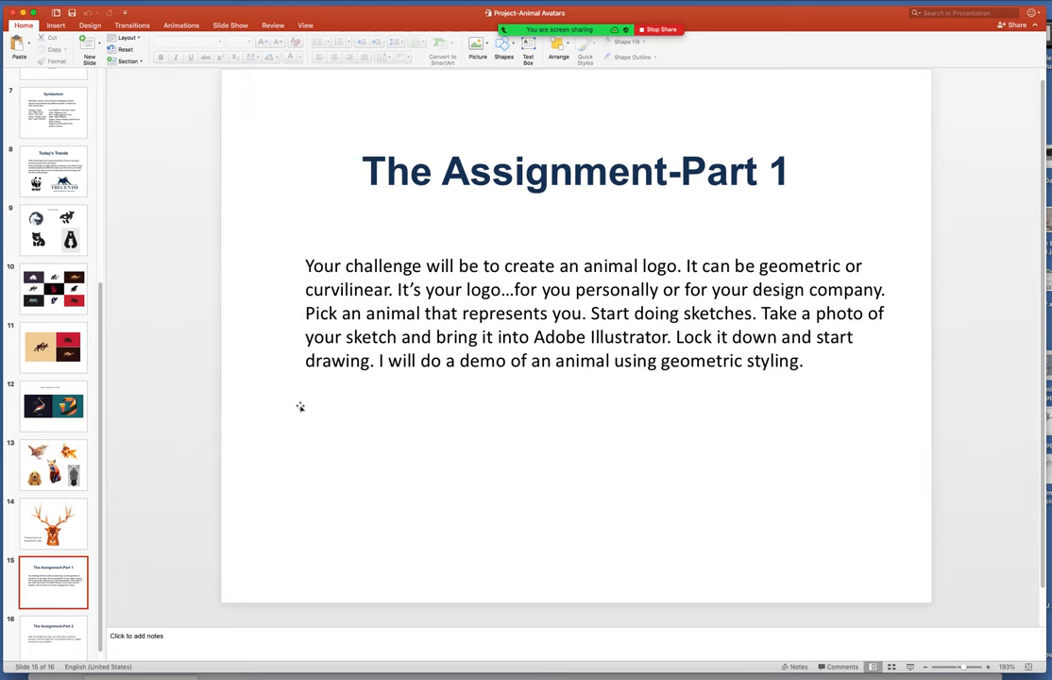
pyautogui.moveTo(74, 489)
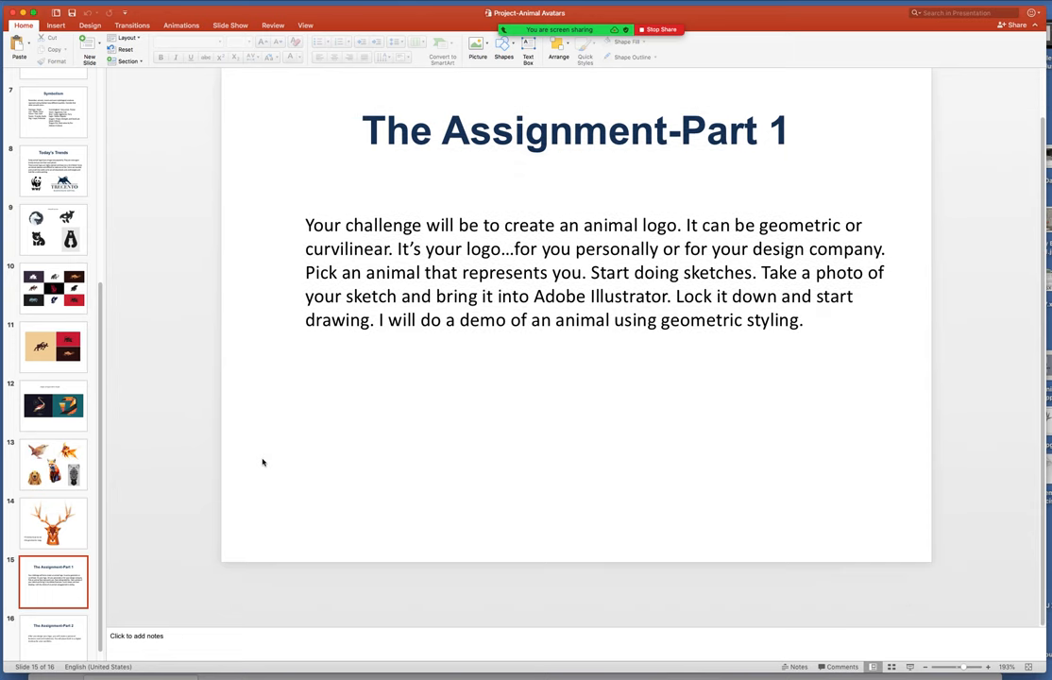
# Show the final slide, 'The Assignment-Part 2', on business card, stationery and portfolio.
pyautogui.click(53, 633)
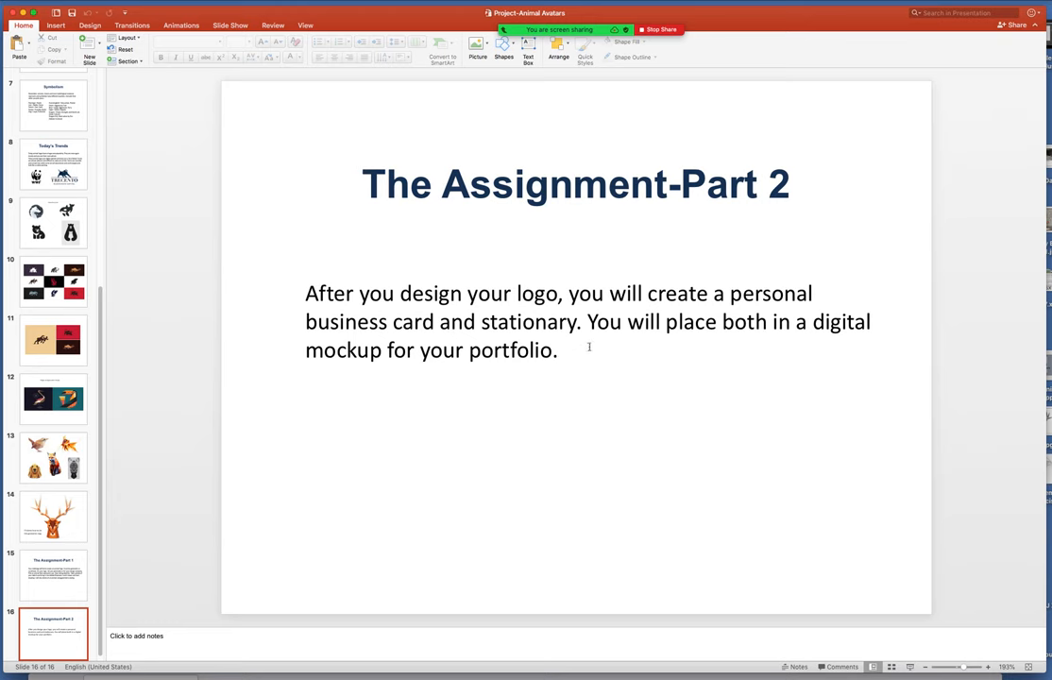
pyautogui.moveTo(819, 326)
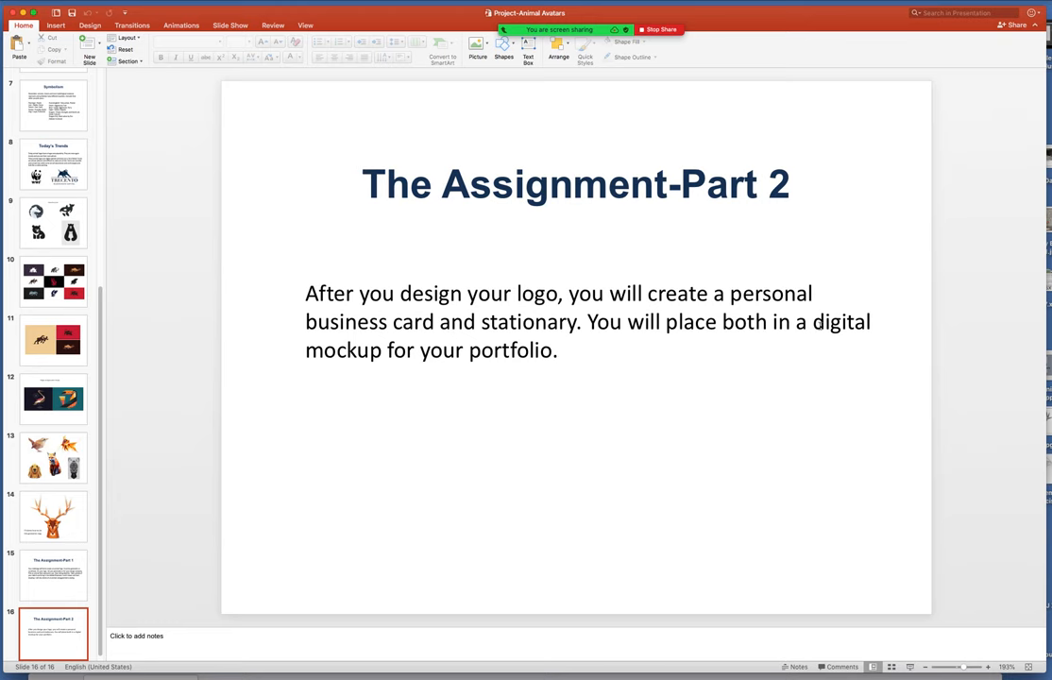
pyautogui.moveTo(572, 465)
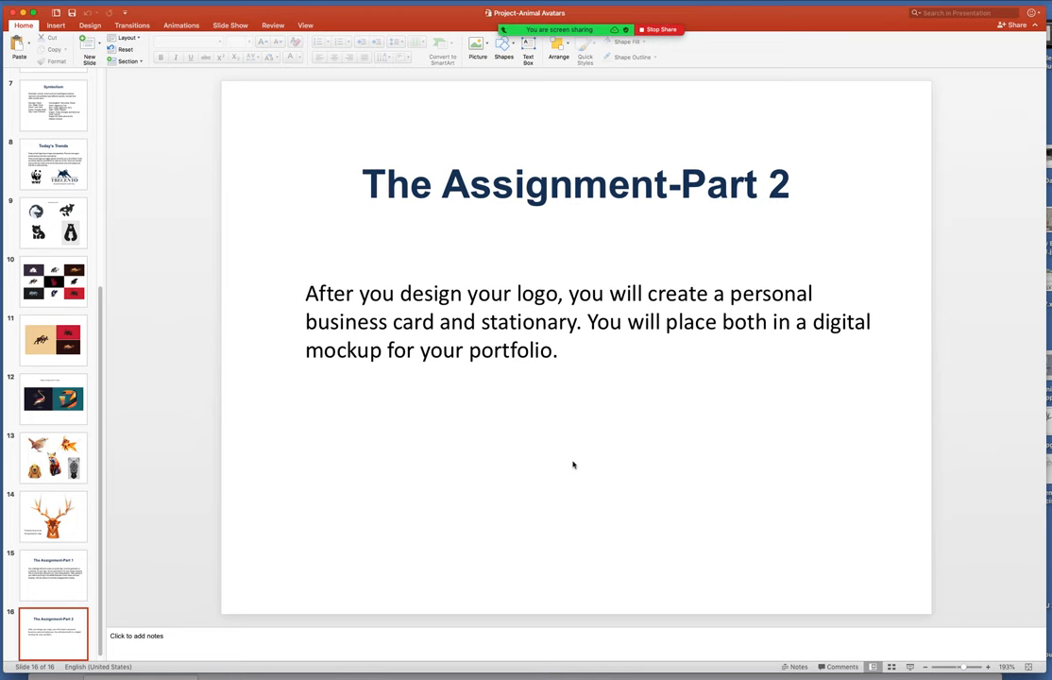
pyautogui.moveTo(584, 444)
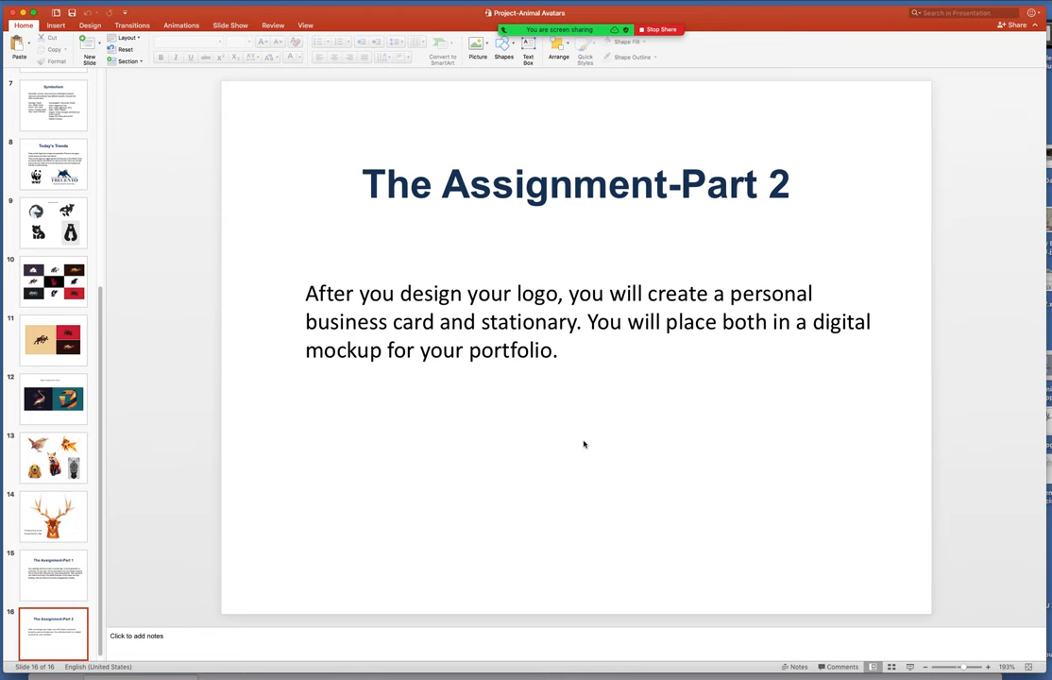
pyautogui.moveTo(491, 478)
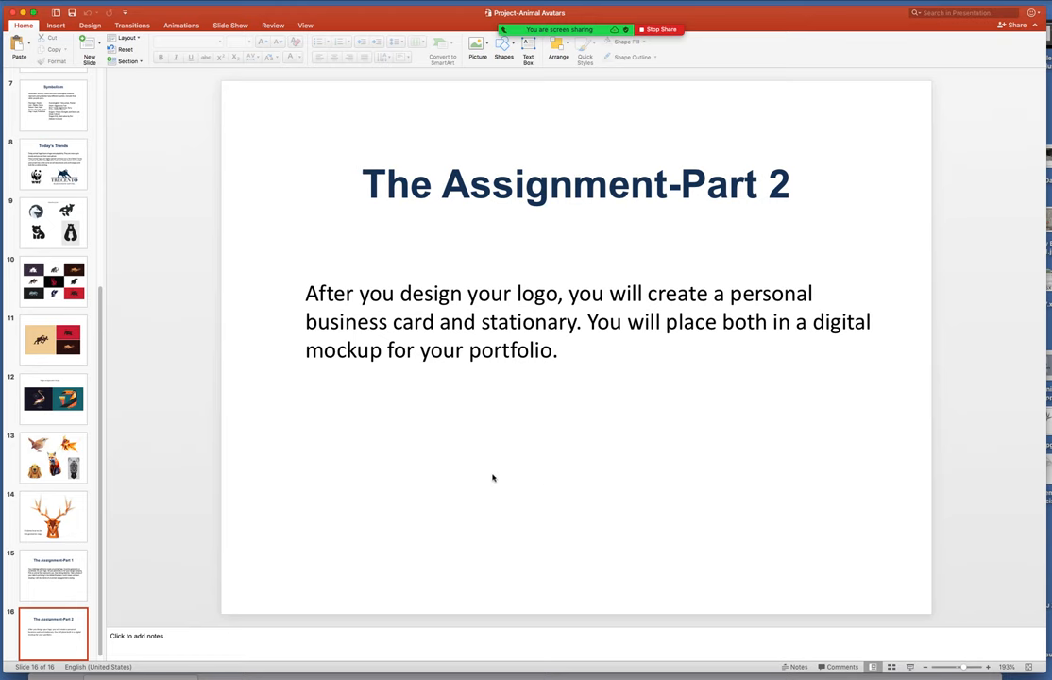
pyautogui.moveTo(95, 507)
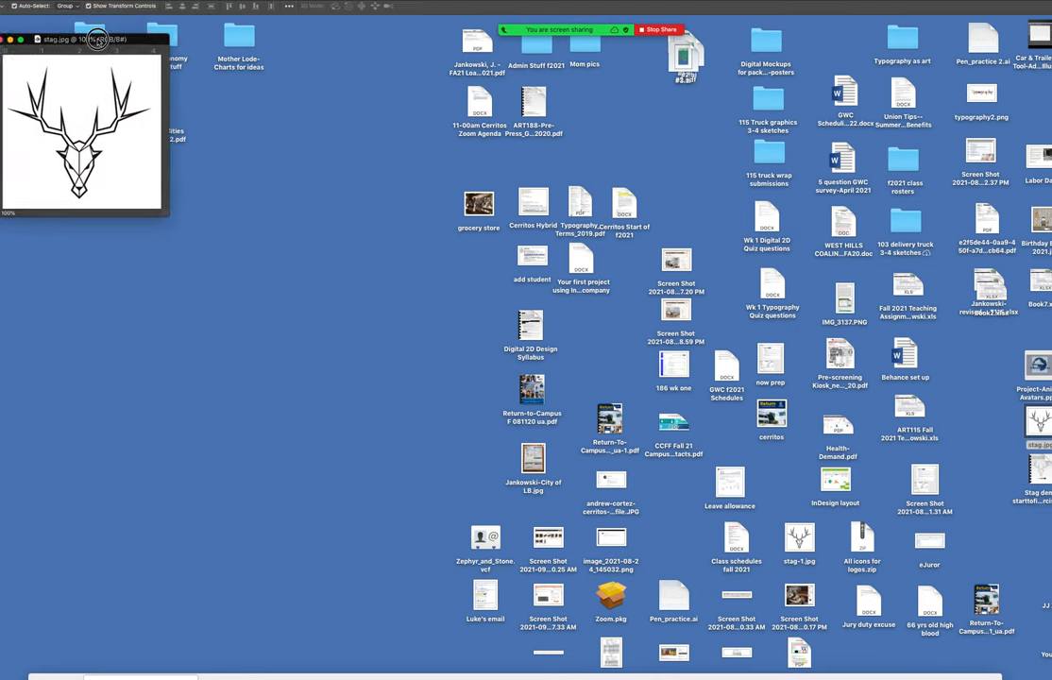
# Bring the stag.jpg line-art window into clearer view at 200%.
pyautogui.moveTo(83, 38); pyautogui.dragTo(238, 72)
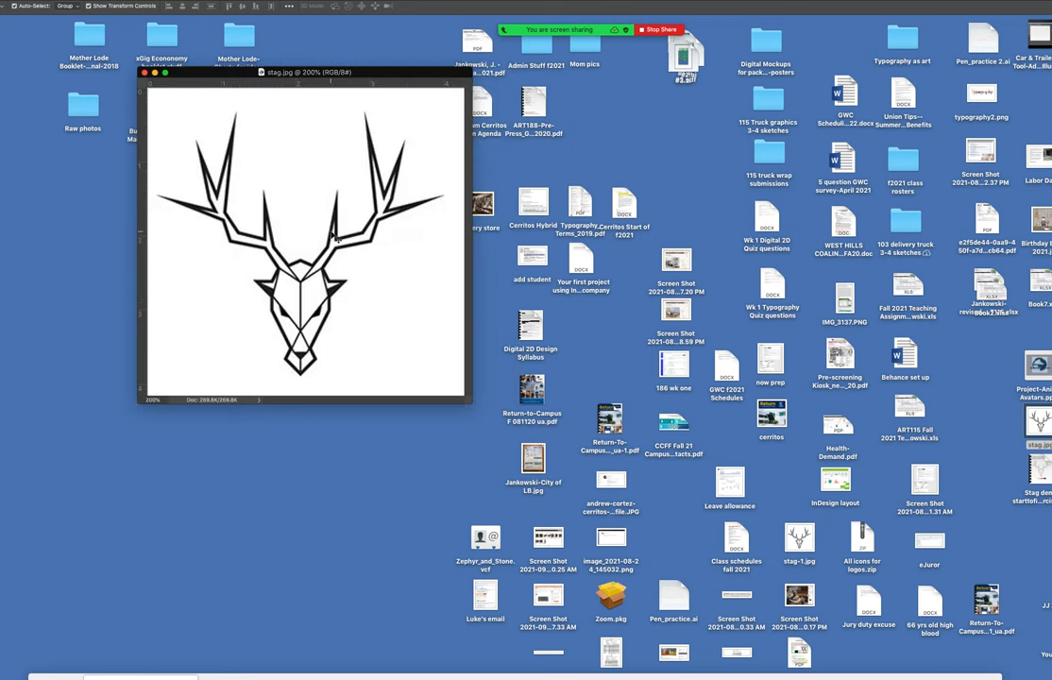
pyautogui.moveTo(328, 281)
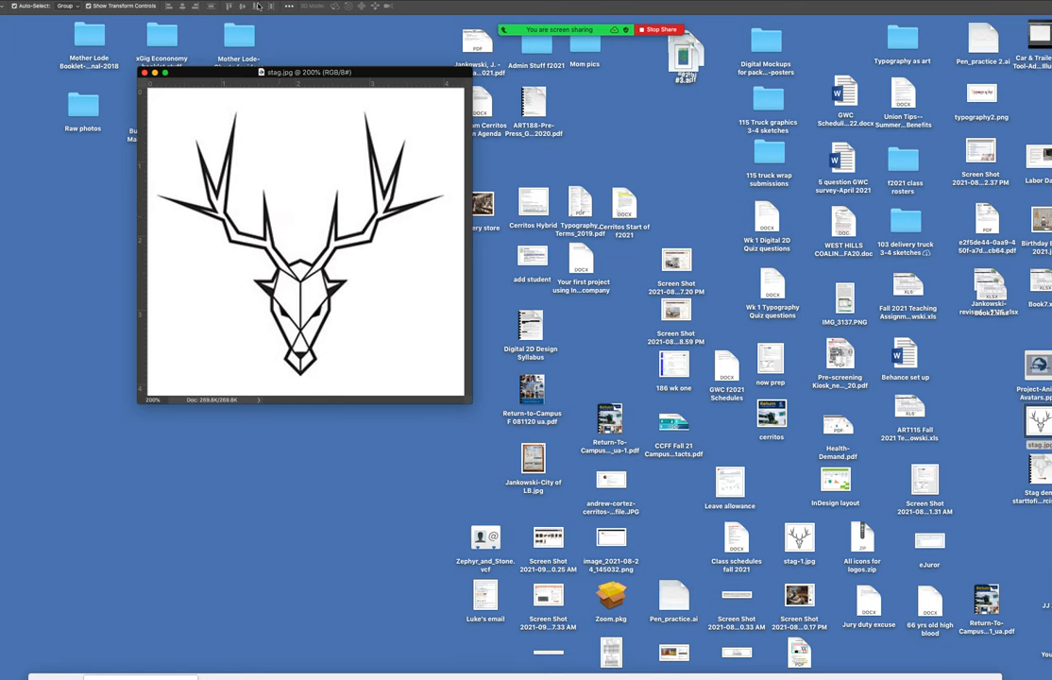
pyautogui.moveTo(269, 219)
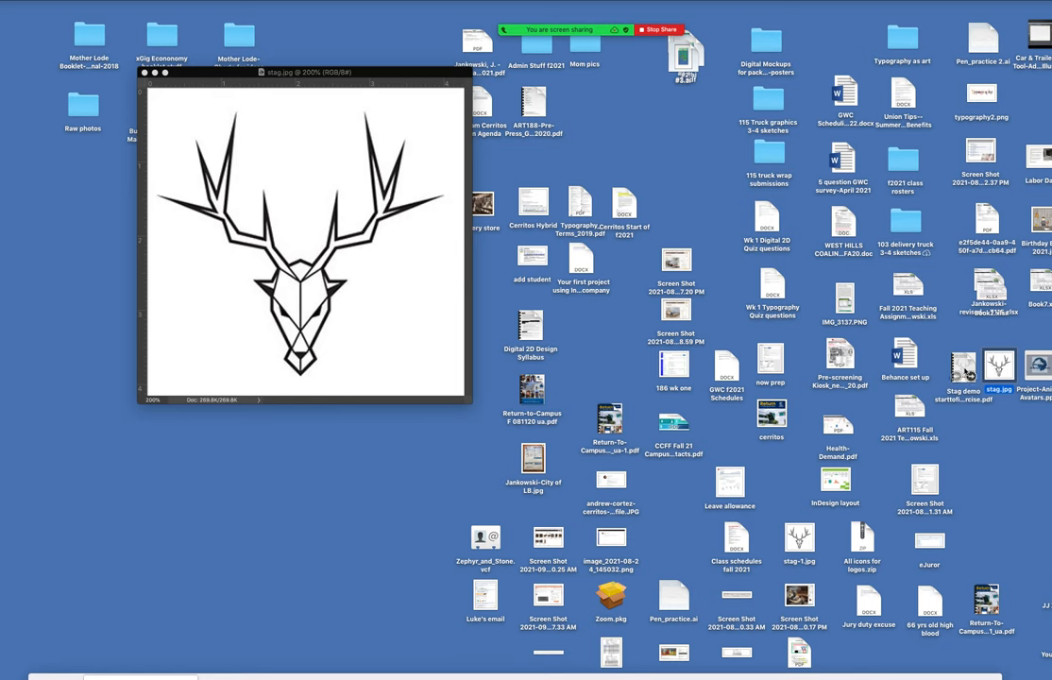
pyautogui.moveTo(961, 372)
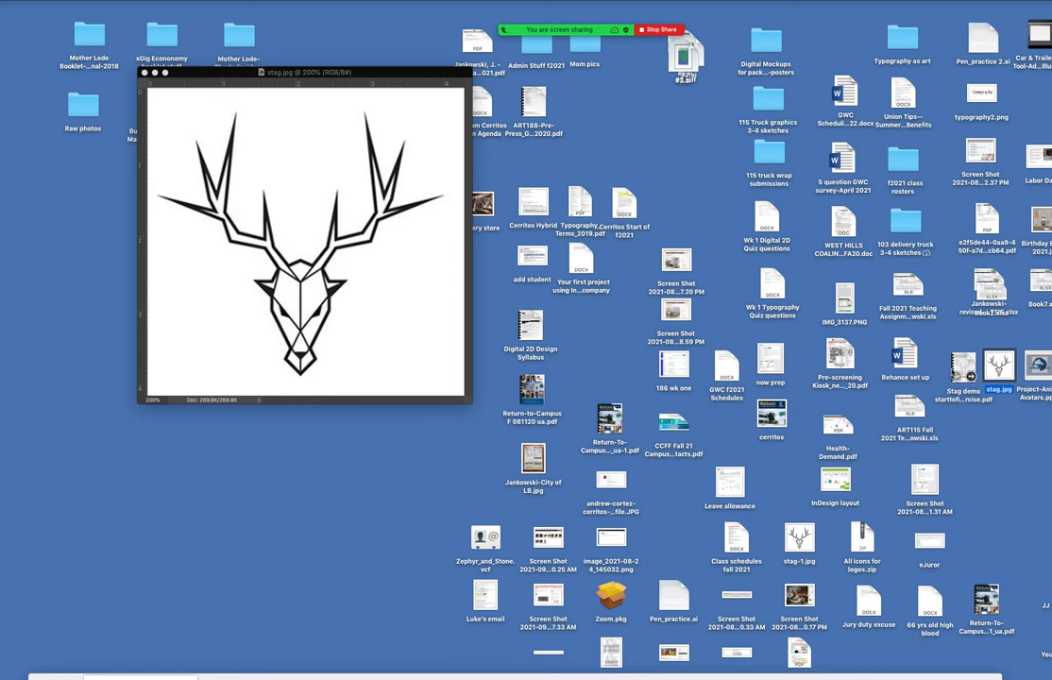
pyautogui.moveTo(332, 322)
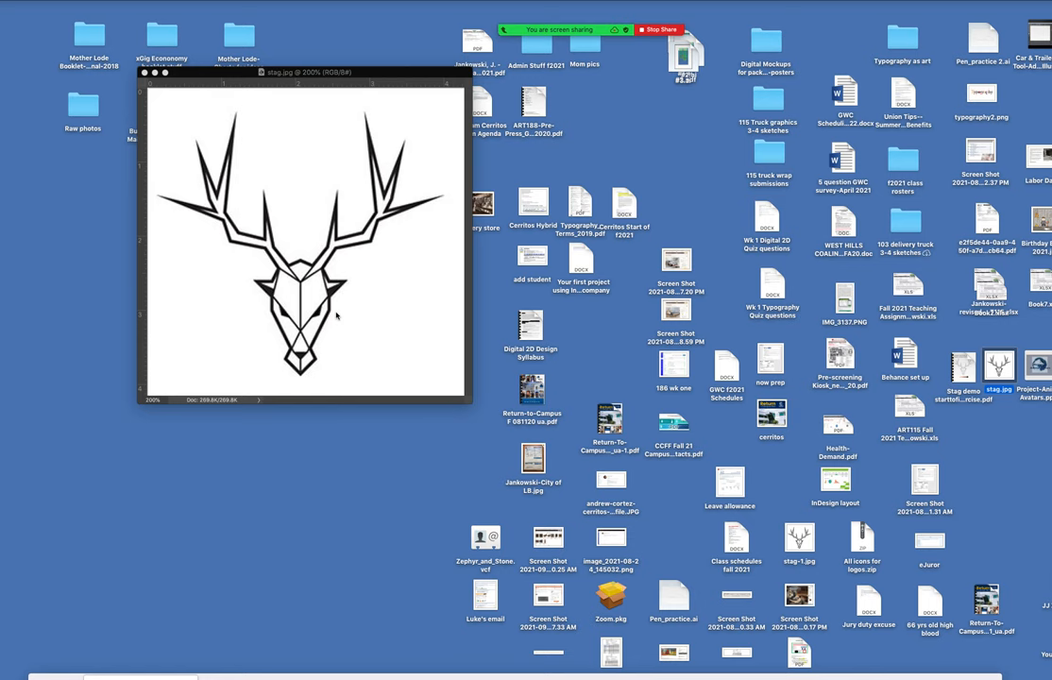
pyautogui.moveTo(341, 315)
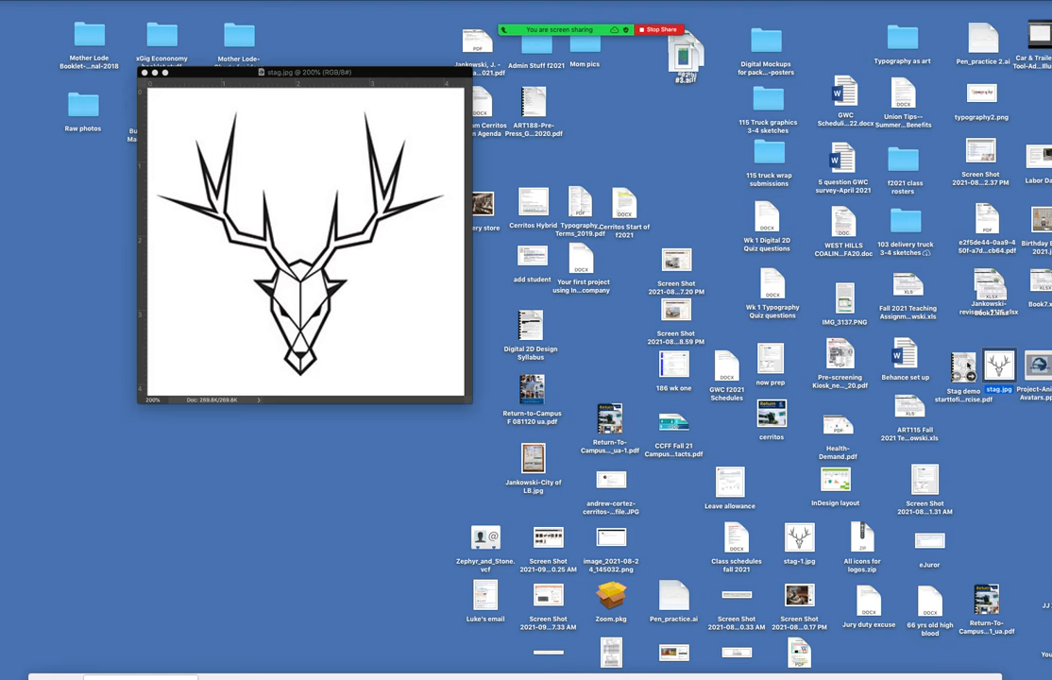
# Open the Stag demo PDF in Acrobat and scroll past the colour palette.
pyautogui.click(961, 368)
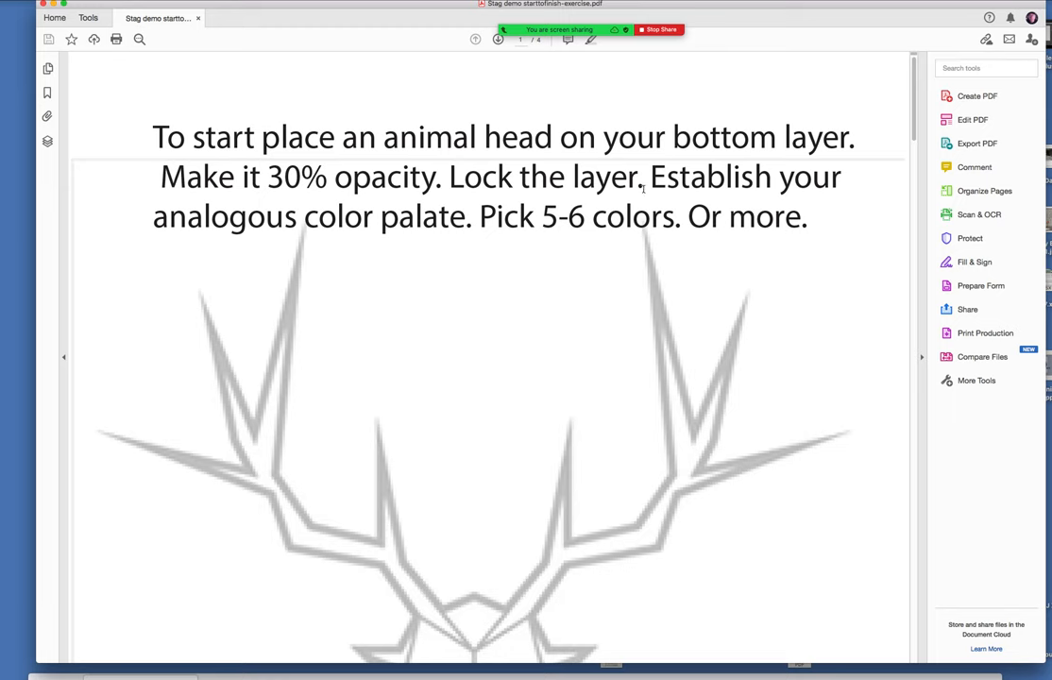
pyautogui.moveTo(476, 240)
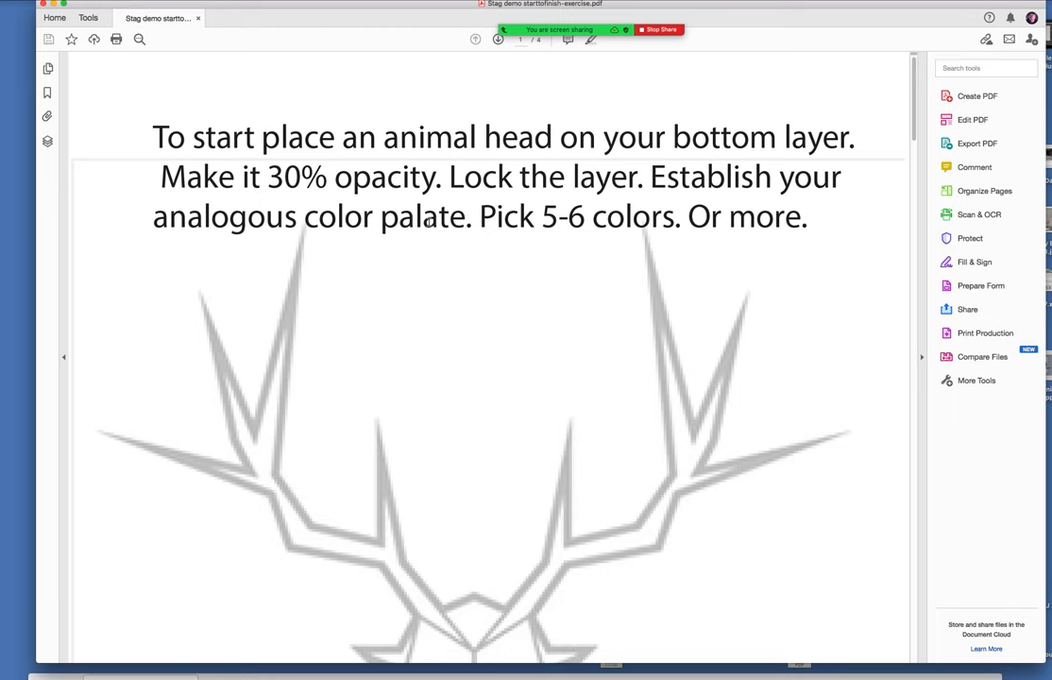
pyautogui.moveTo(579, 328)
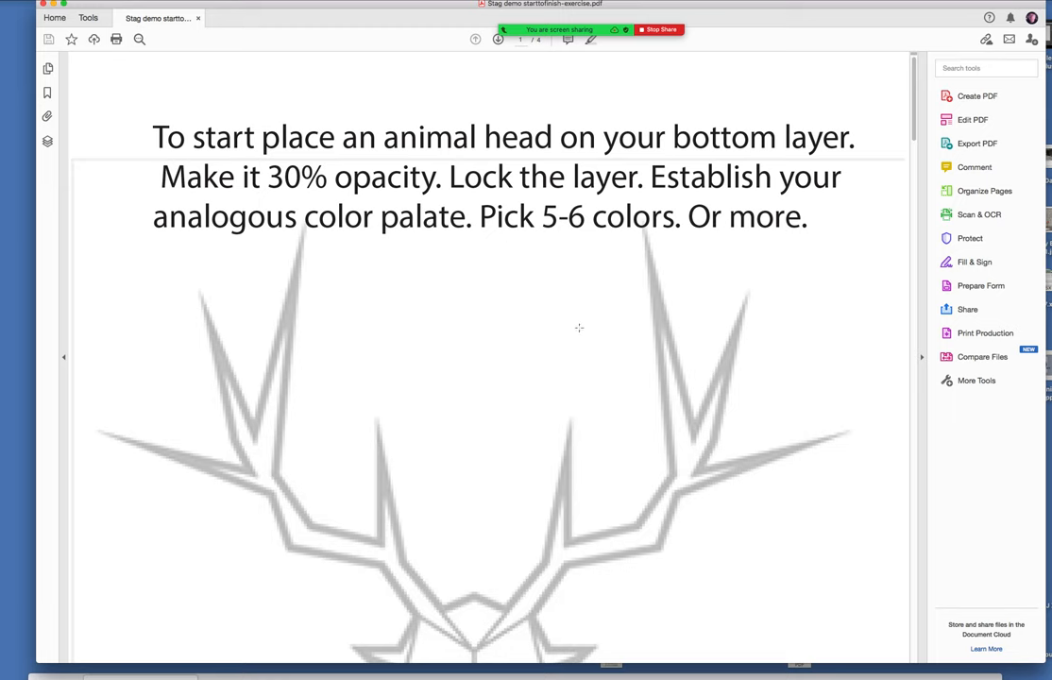
pyautogui.moveTo(517, 260)
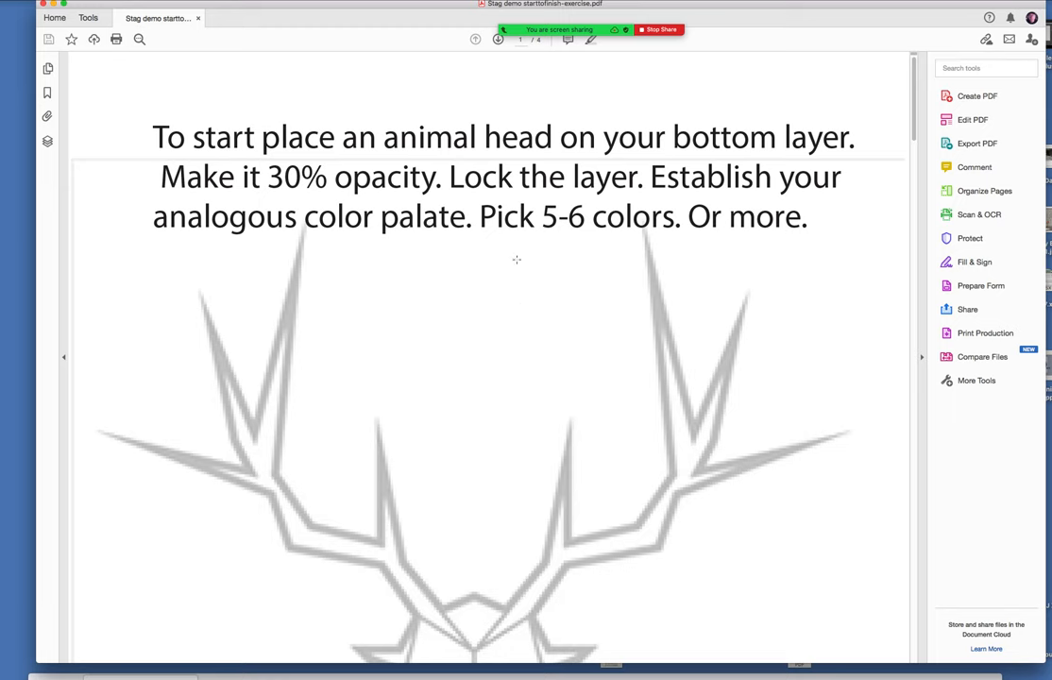
pyautogui.moveTo(630, 247)
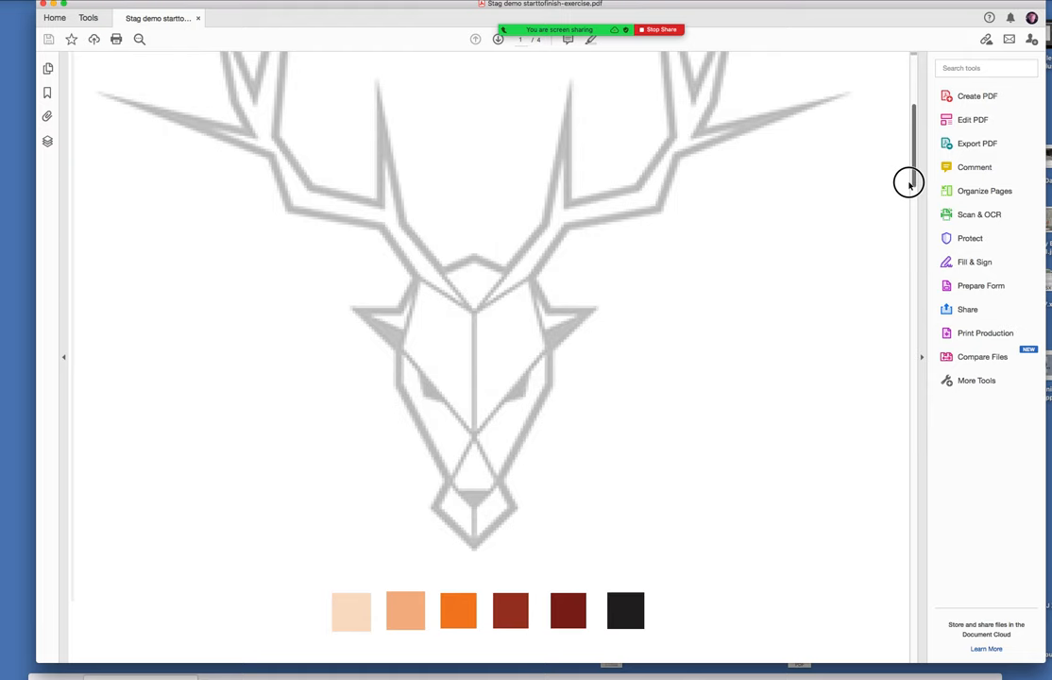
pyautogui.scroll(-3)
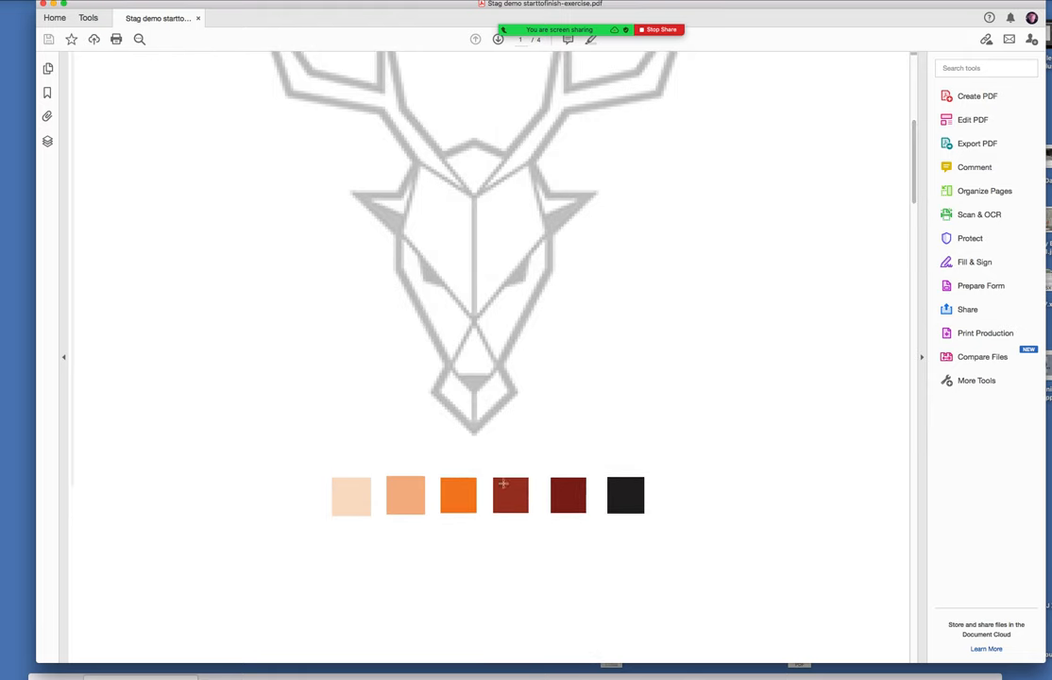
pyautogui.moveTo(719, 284)
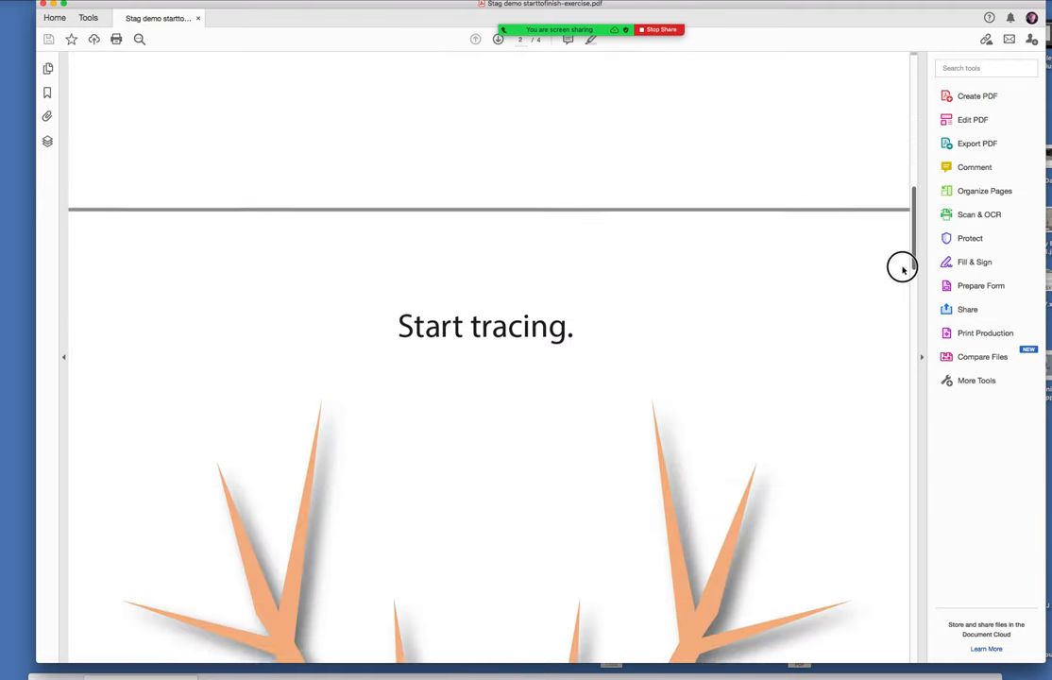
# Scroll through the orange tracing page and the faceted stag page of the PDF.
pyautogui.scroll(-3)
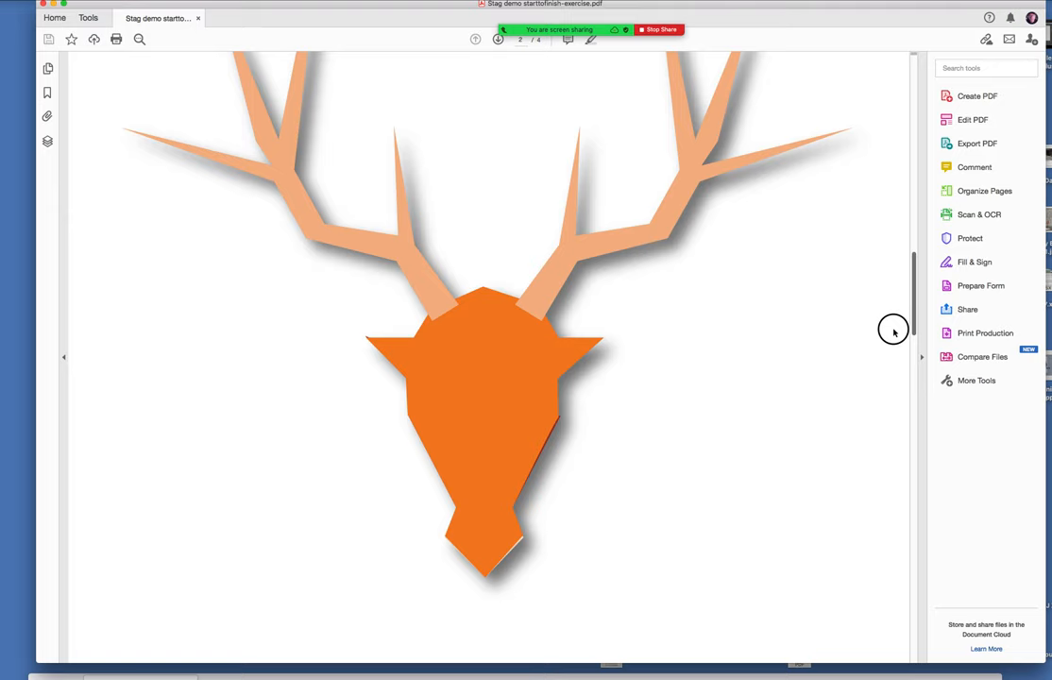
pyautogui.scroll(-3)
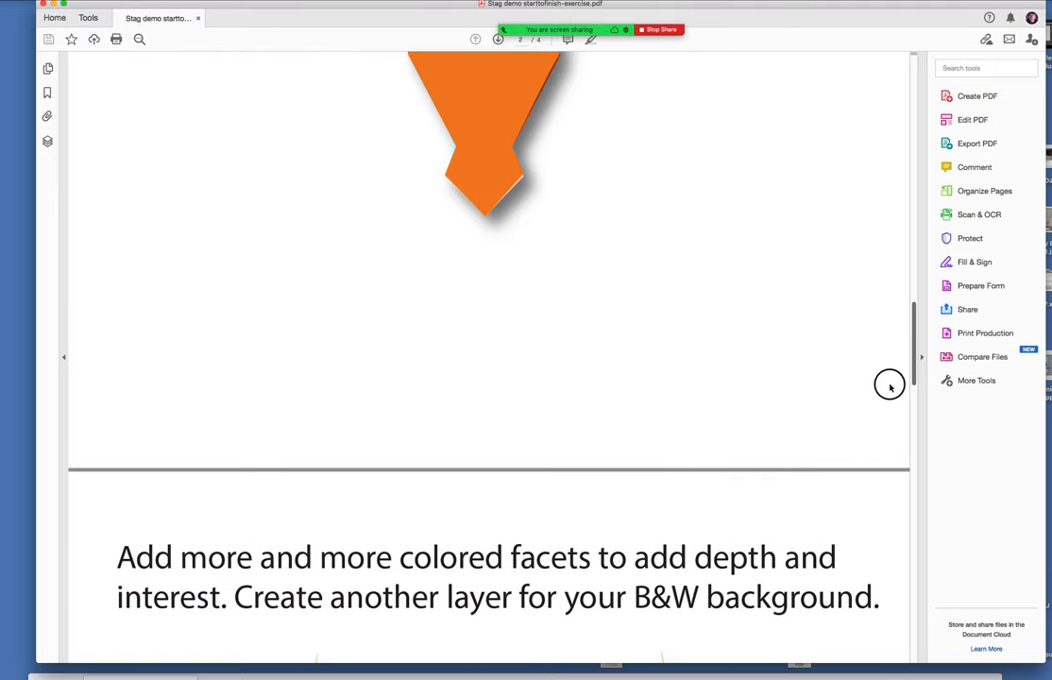
pyautogui.scroll(-3)
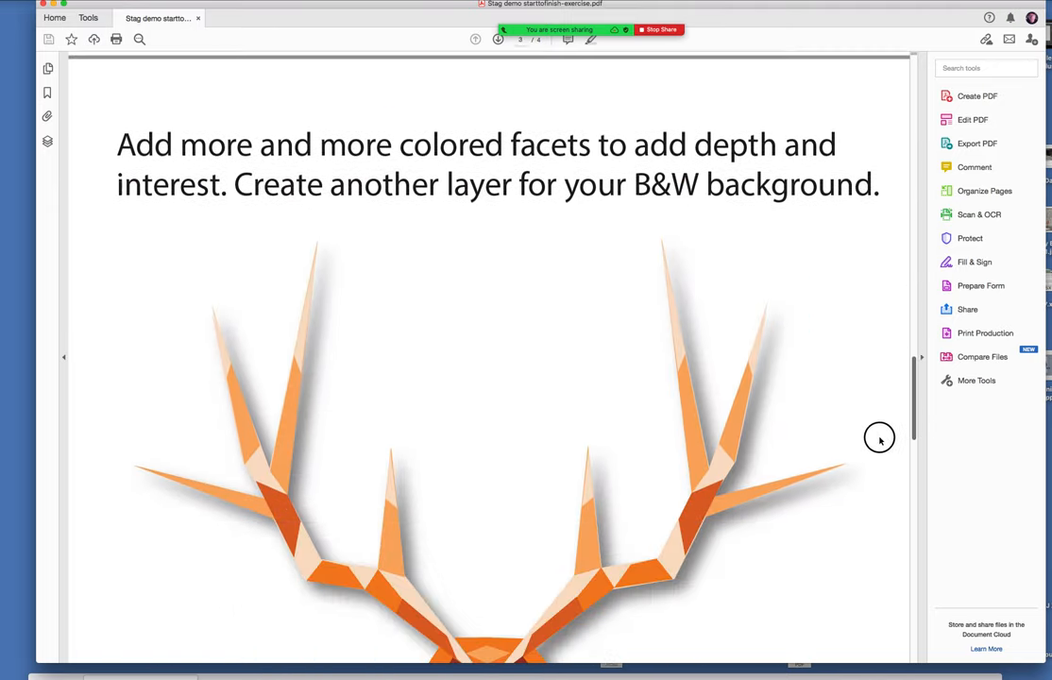
pyautogui.scroll(-3)
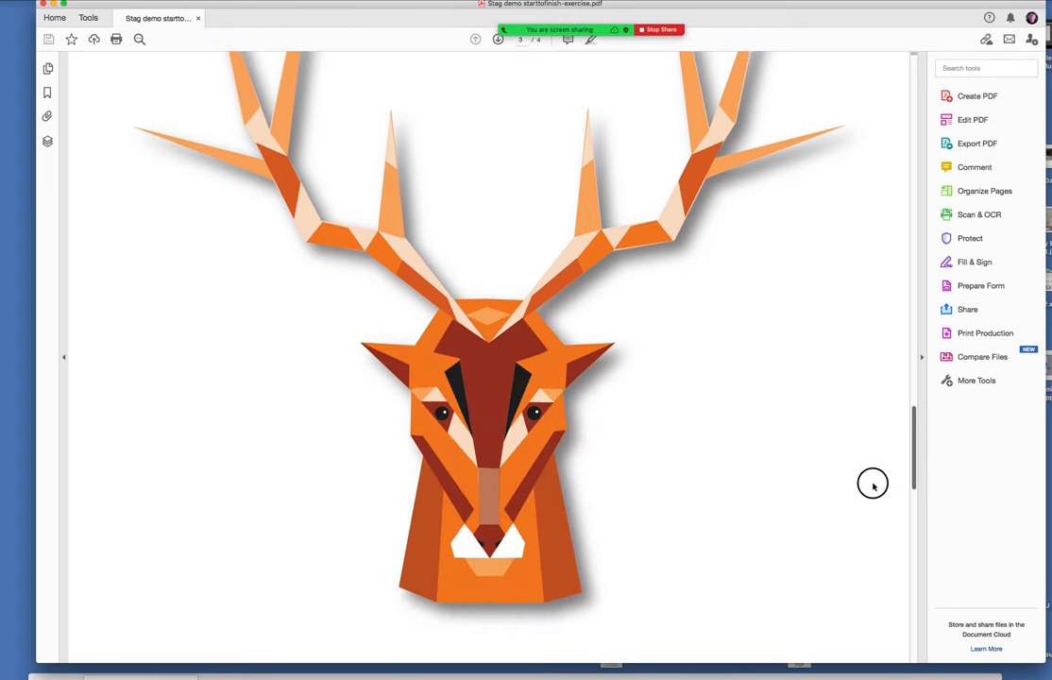
pyautogui.scroll(-3)
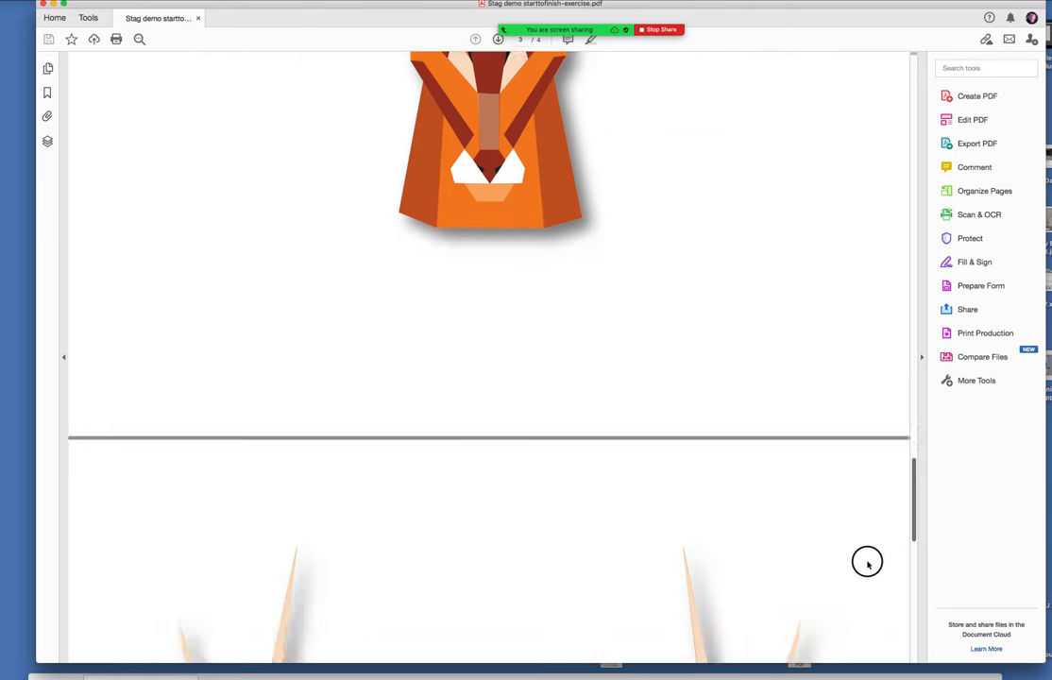
pyautogui.scroll(-3)
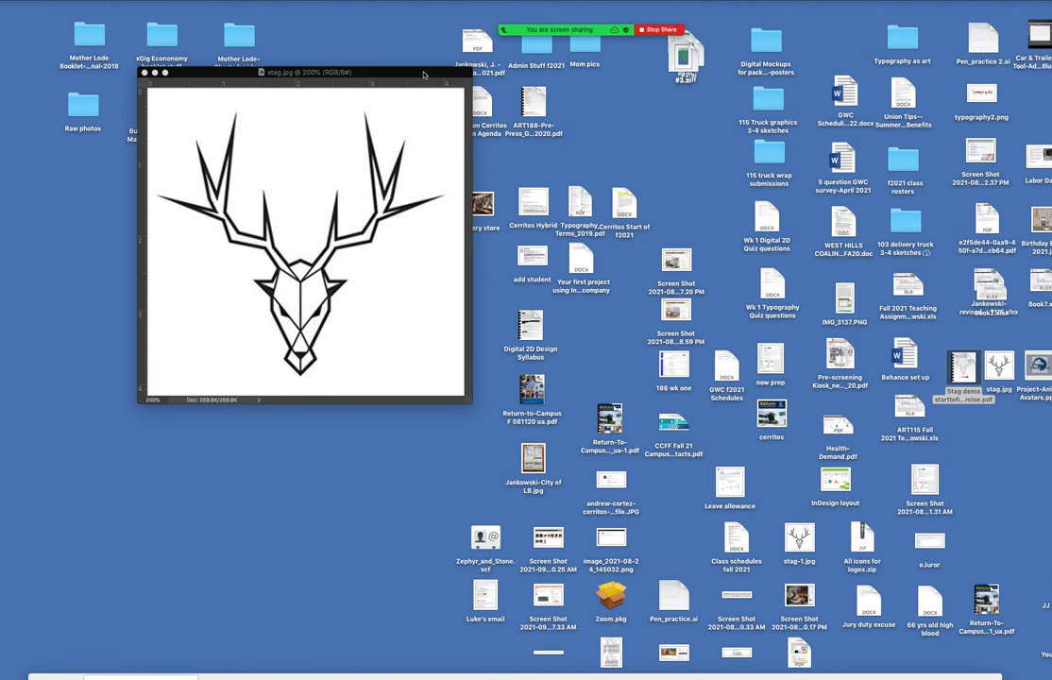
# Launch Illustrator and create a Letter-size 8.5 x 11 inch print document.
pyautogui.click(963, 369)
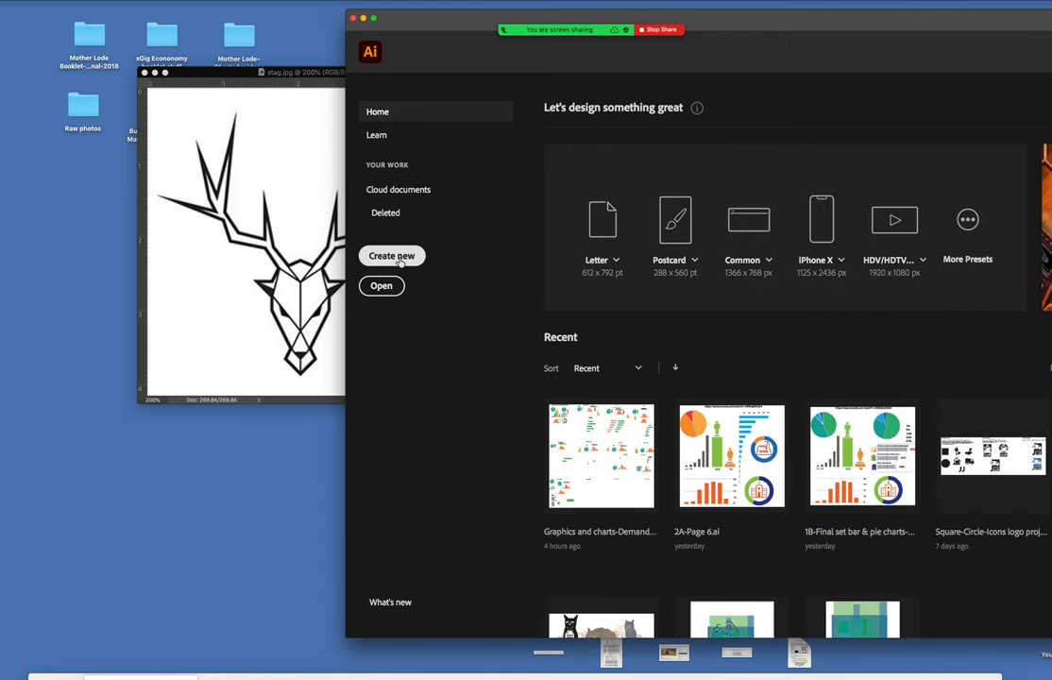
pyautogui.click(391, 256)
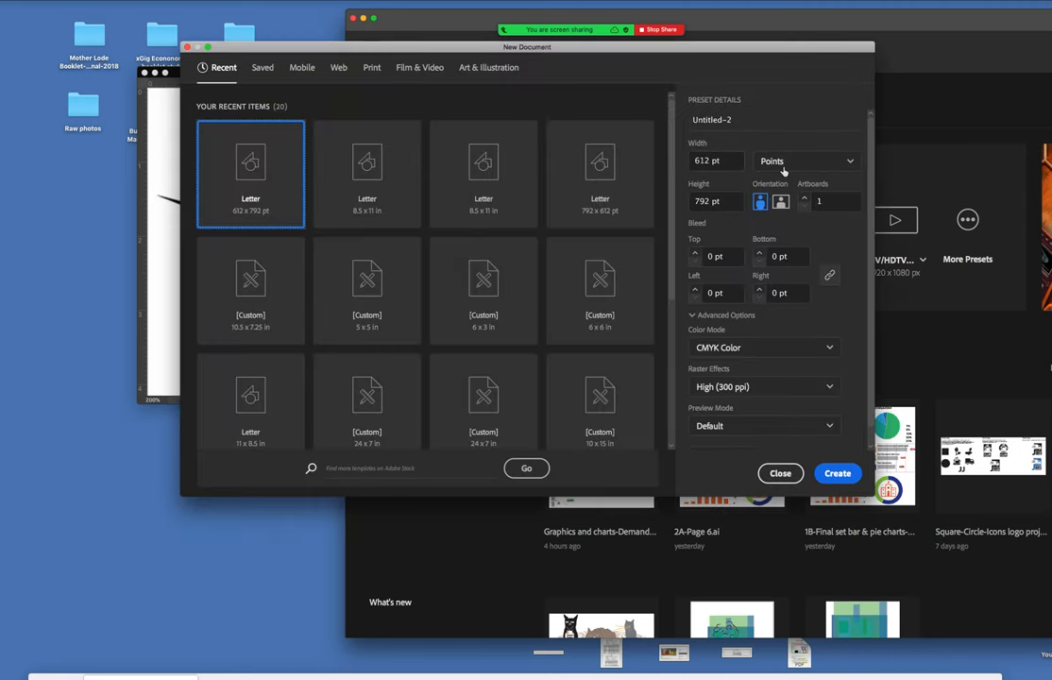
pyautogui.moveTo(372, 67)
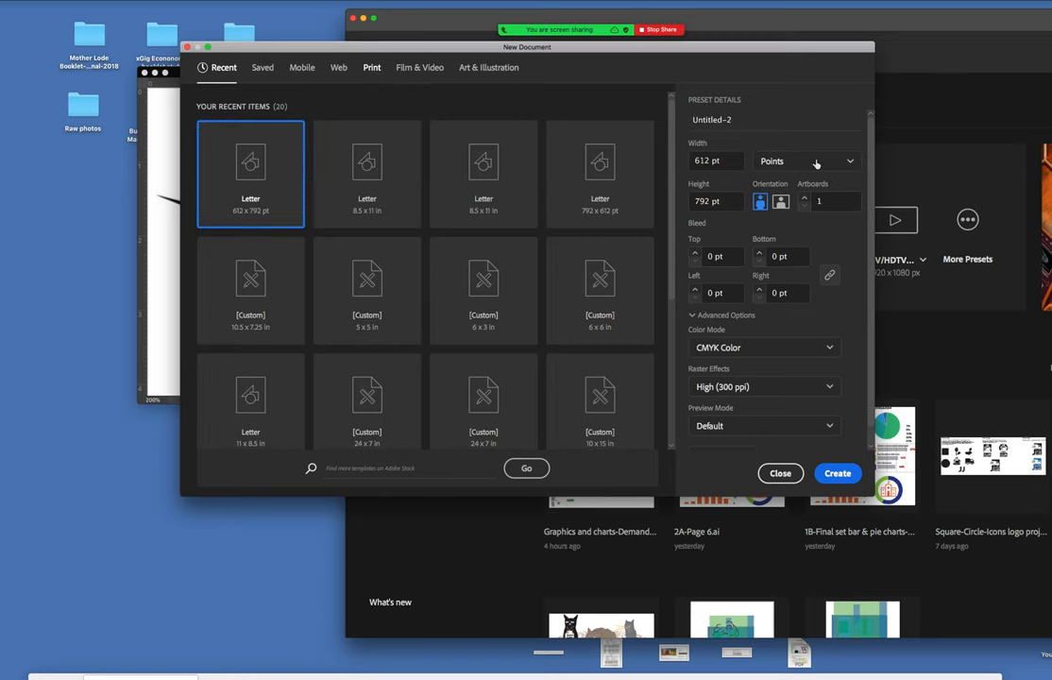
pyautogui.click(806, 161)
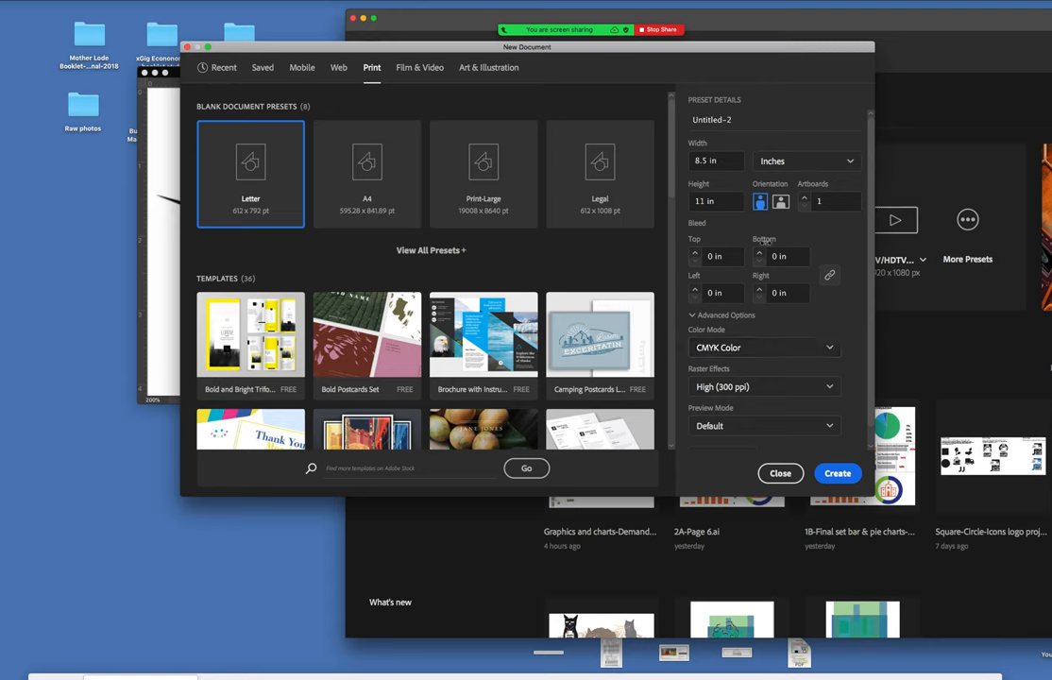
pyautogui.click(781, 201)
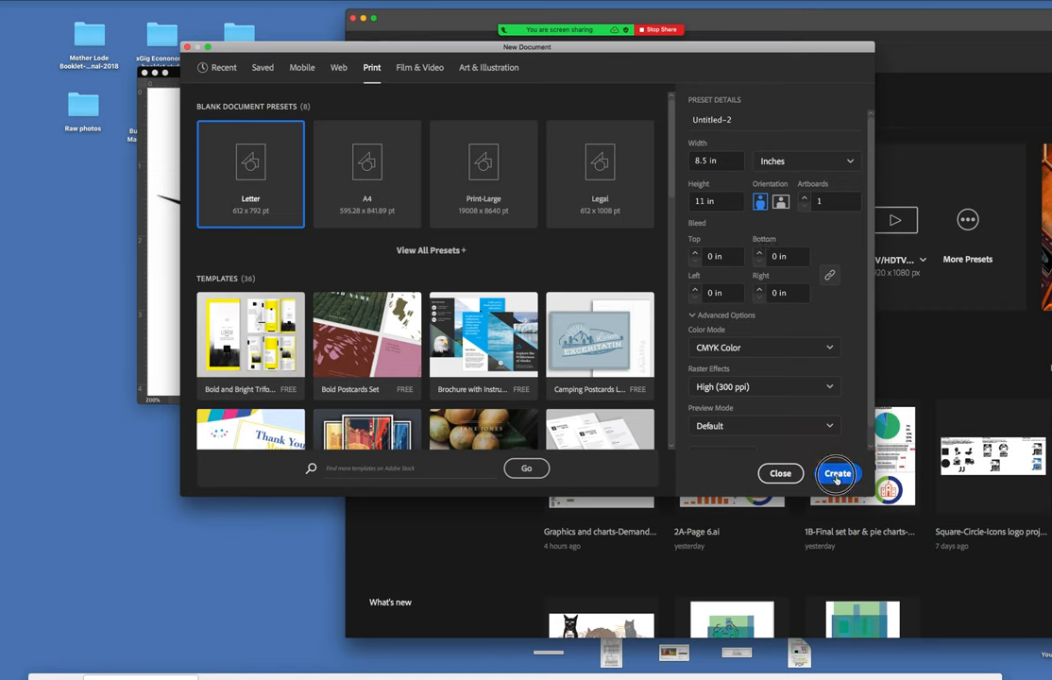
pyautogui.moveTo(837, 473)
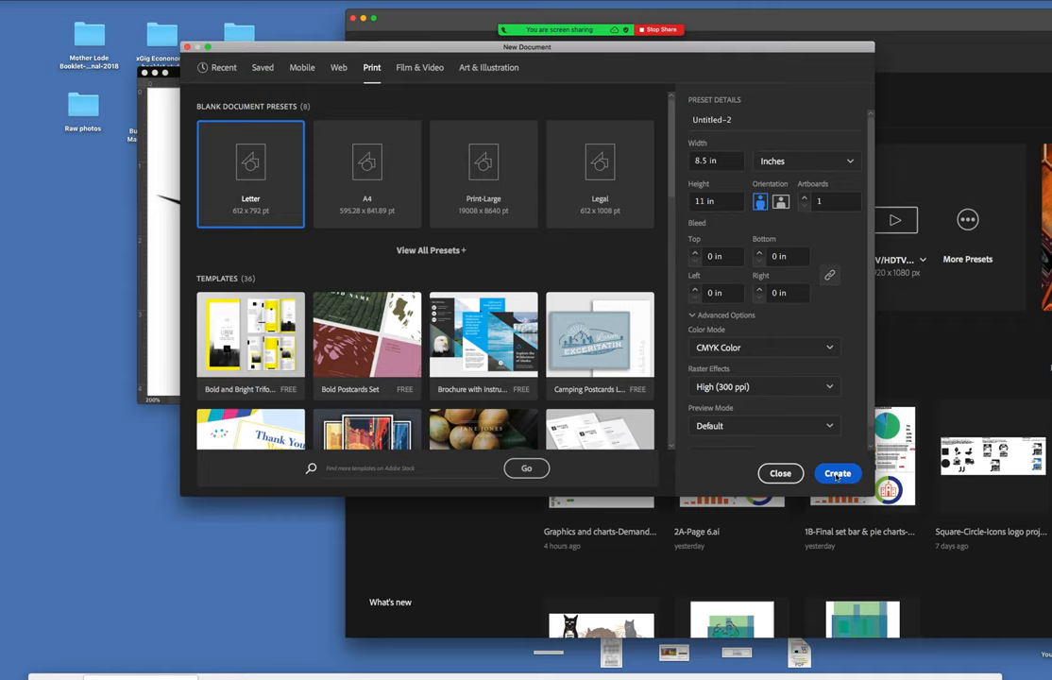
pyautogui.click(837, 473)
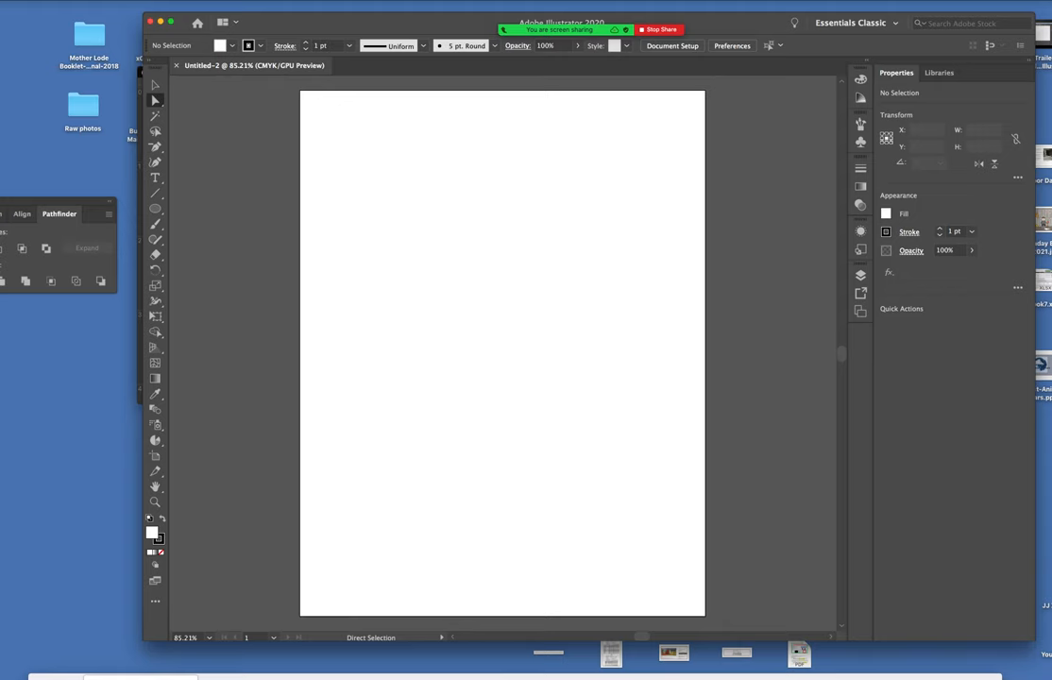
# Place stag-1.jpg from the Desktop onto the new artboard.
pyautogui.click(28, 4)
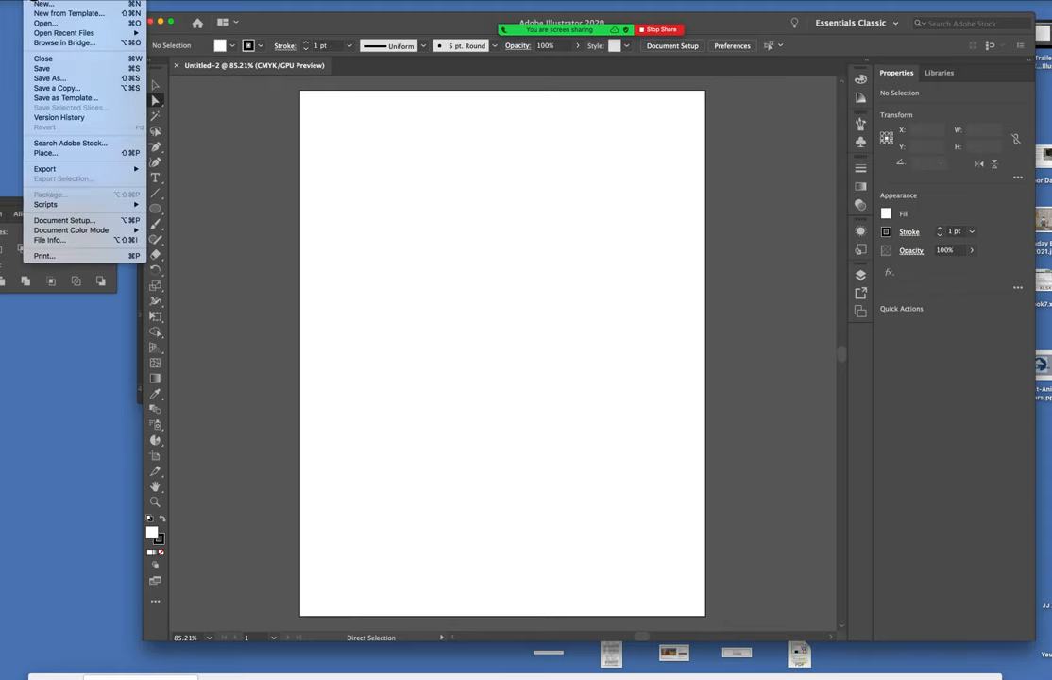
pyautogui.moveTo(46, 153)
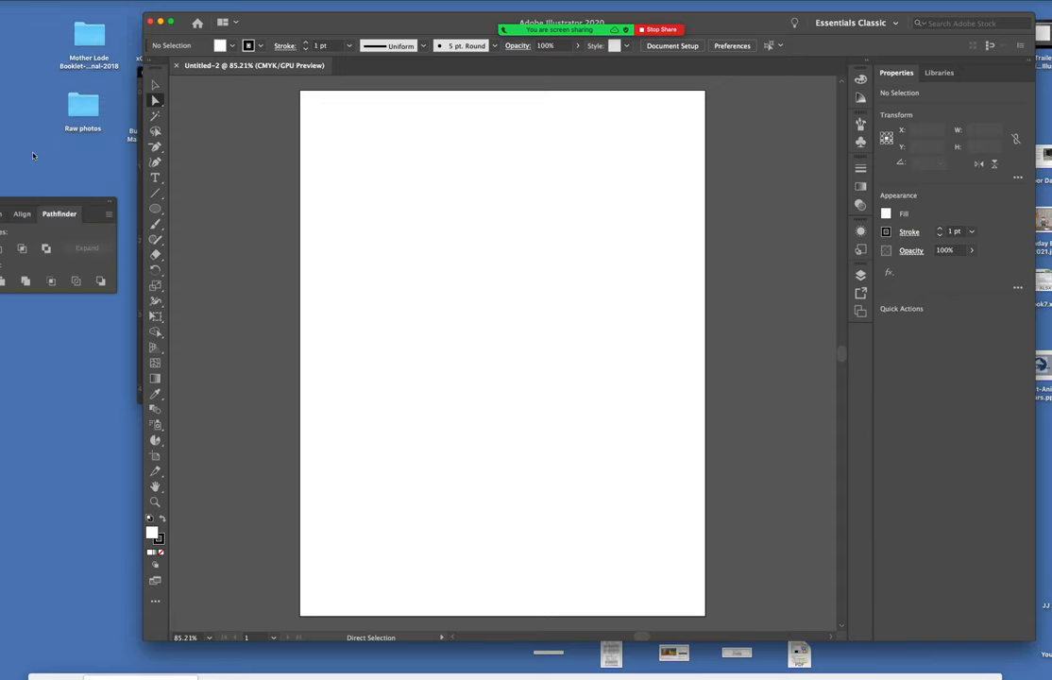
pyautogui.moveTo(465, 189)
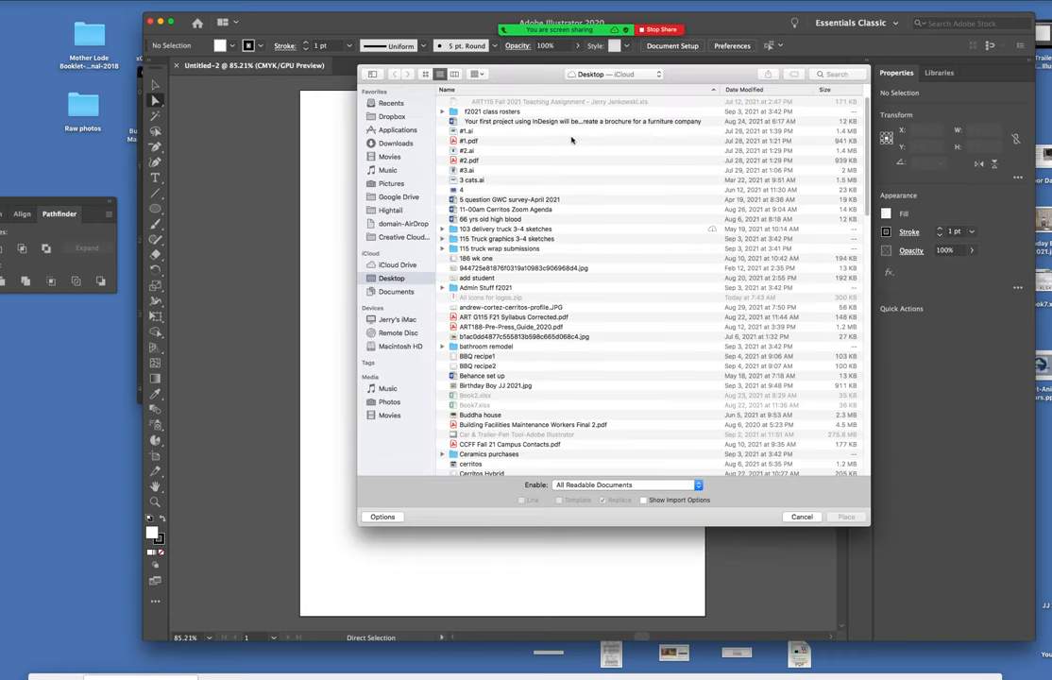
pyautogui.scroll(-3)
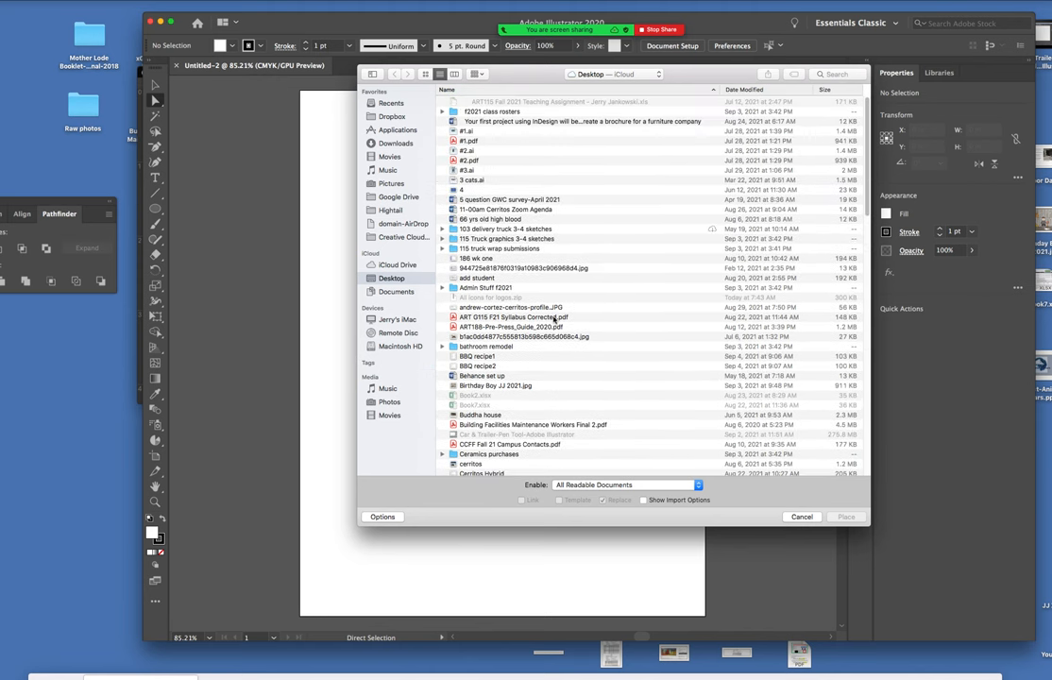
pyautogui.scroll(-3)
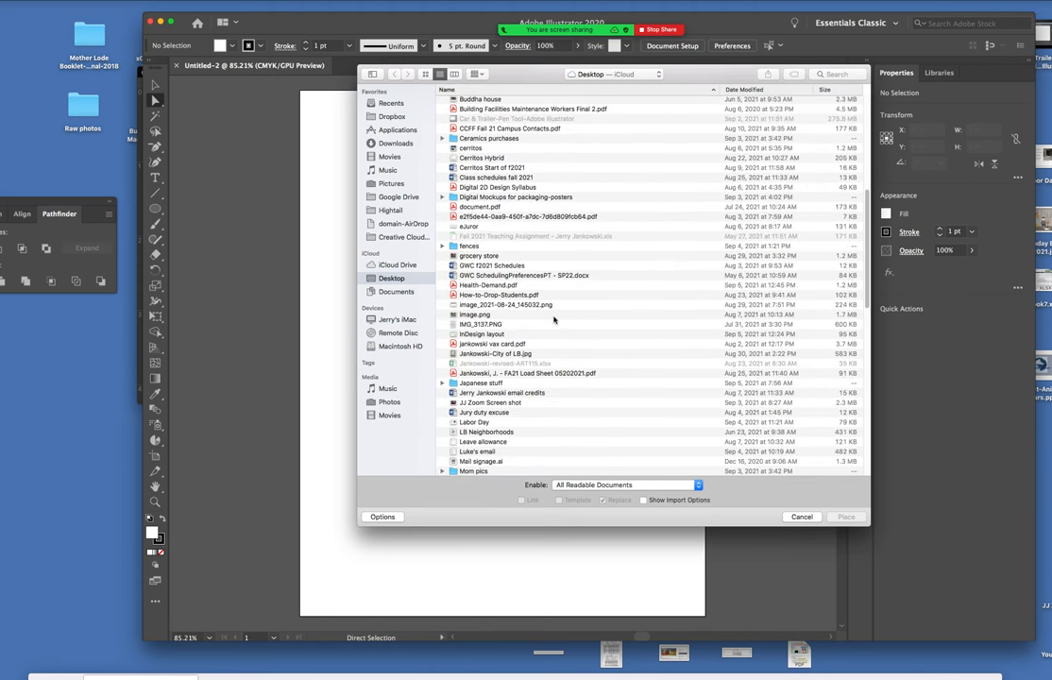
pyautogui.scroll(-3)
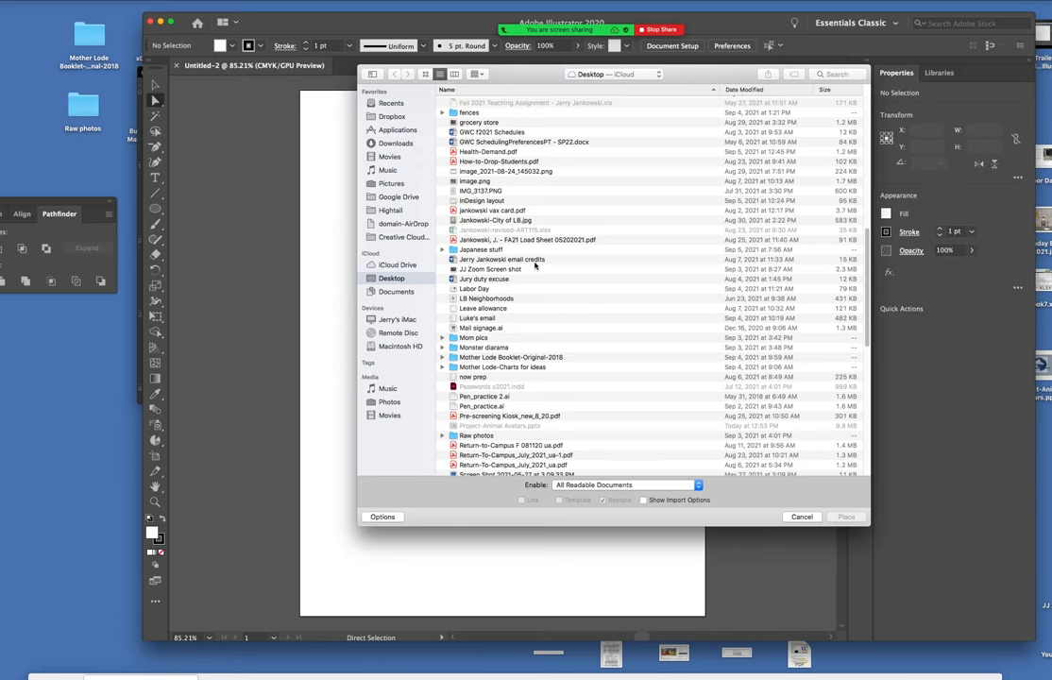
pyautogui.scroll(-3)
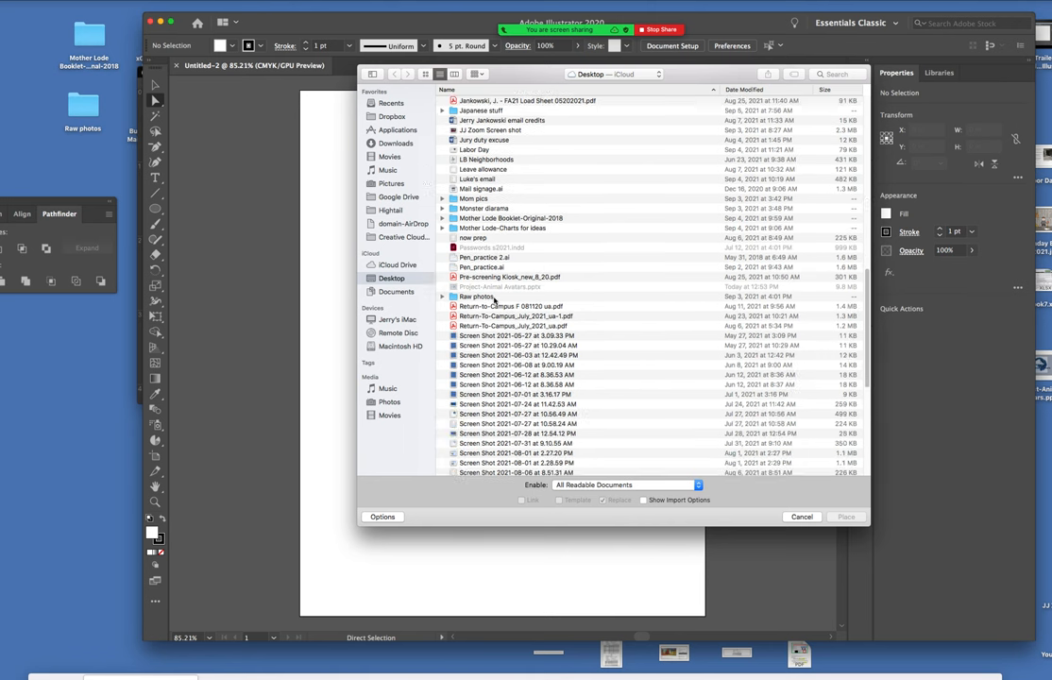
pyautogui.scroll(-3)
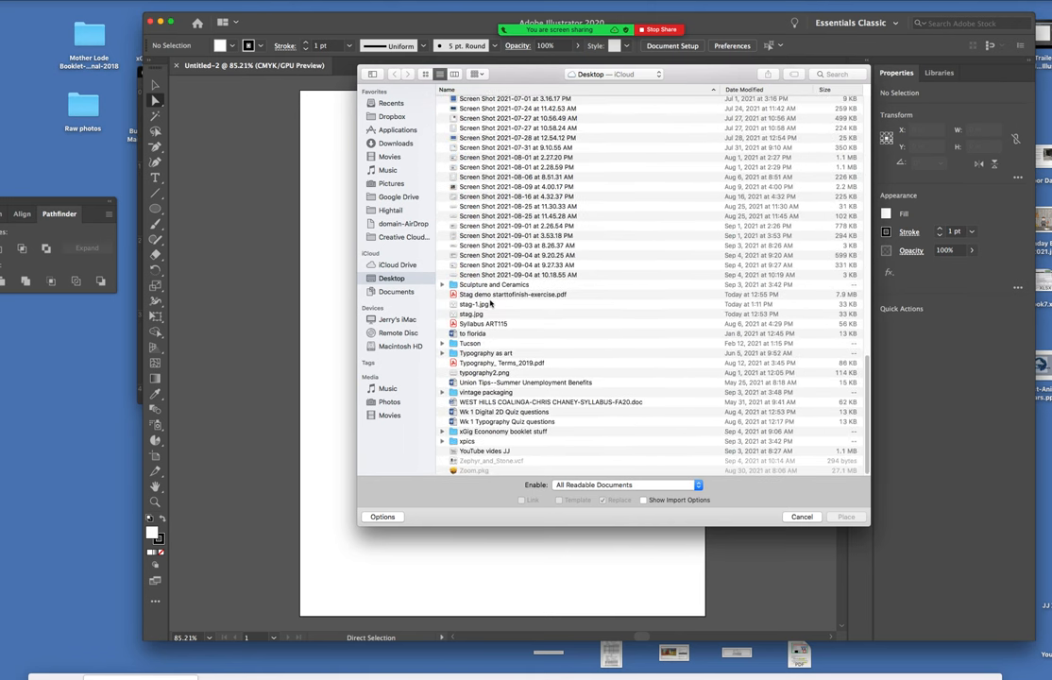
pyautogui.click(475, 304)
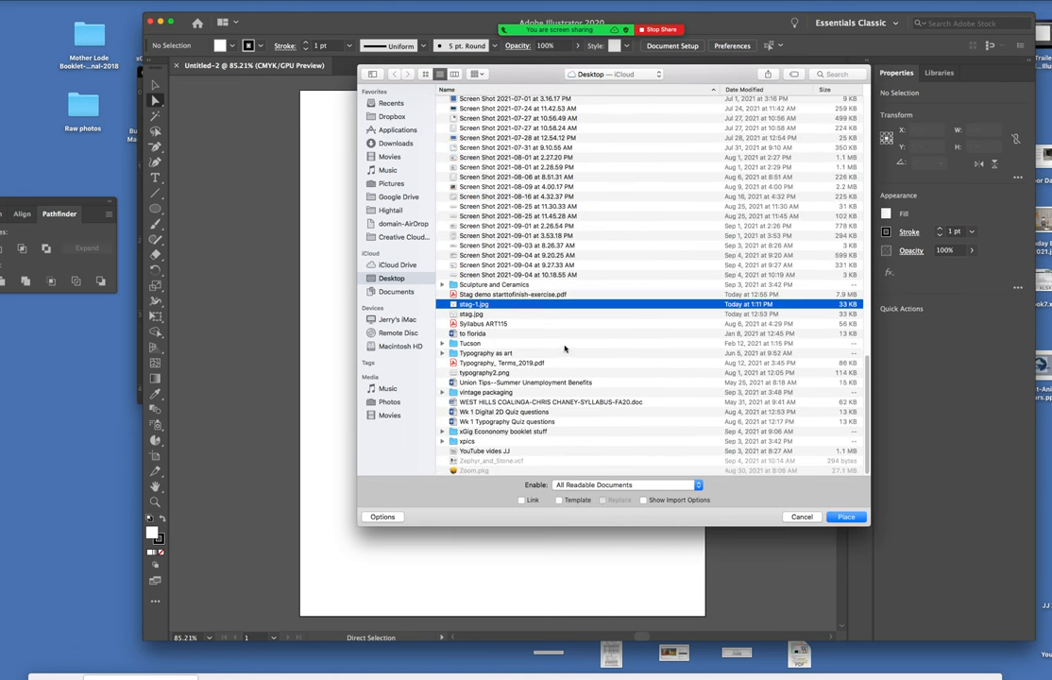
pyautogui.click(845, 516)
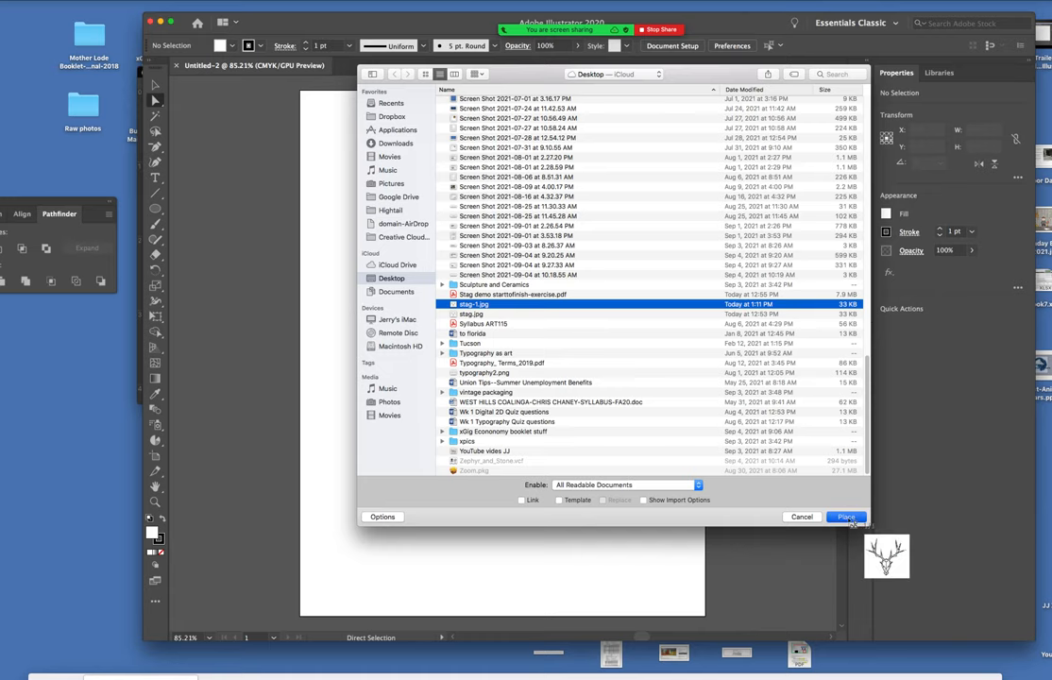
pyautogui.click(845, 516)
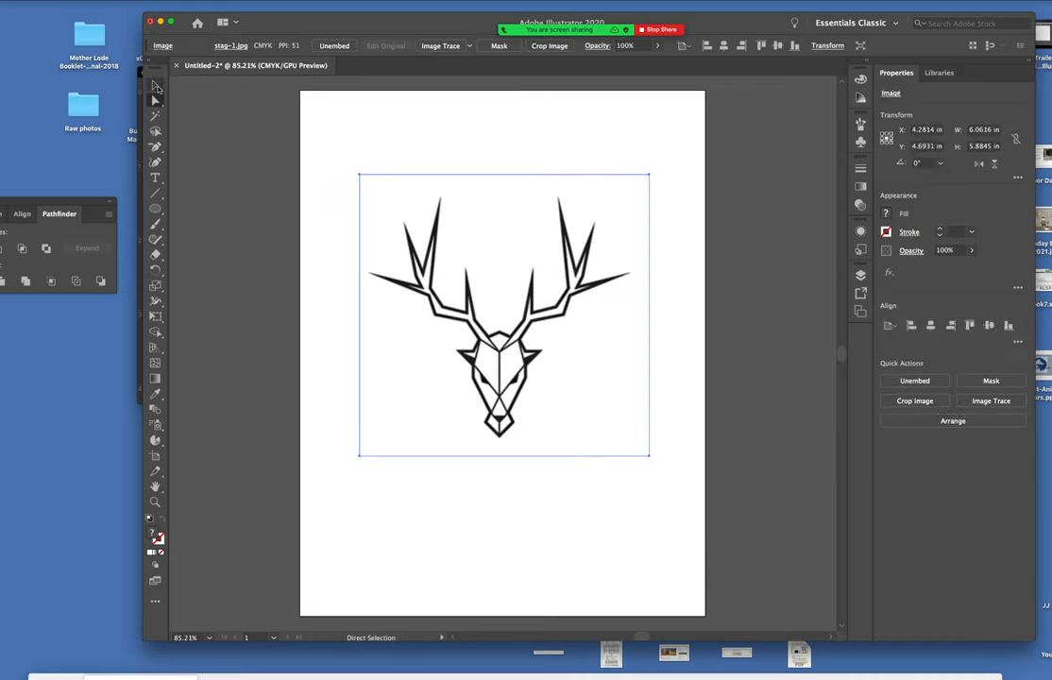
# Scale the stag-1.jpg image up to fill most of the artboard and centre it.
pyautogui.click(156, 86)
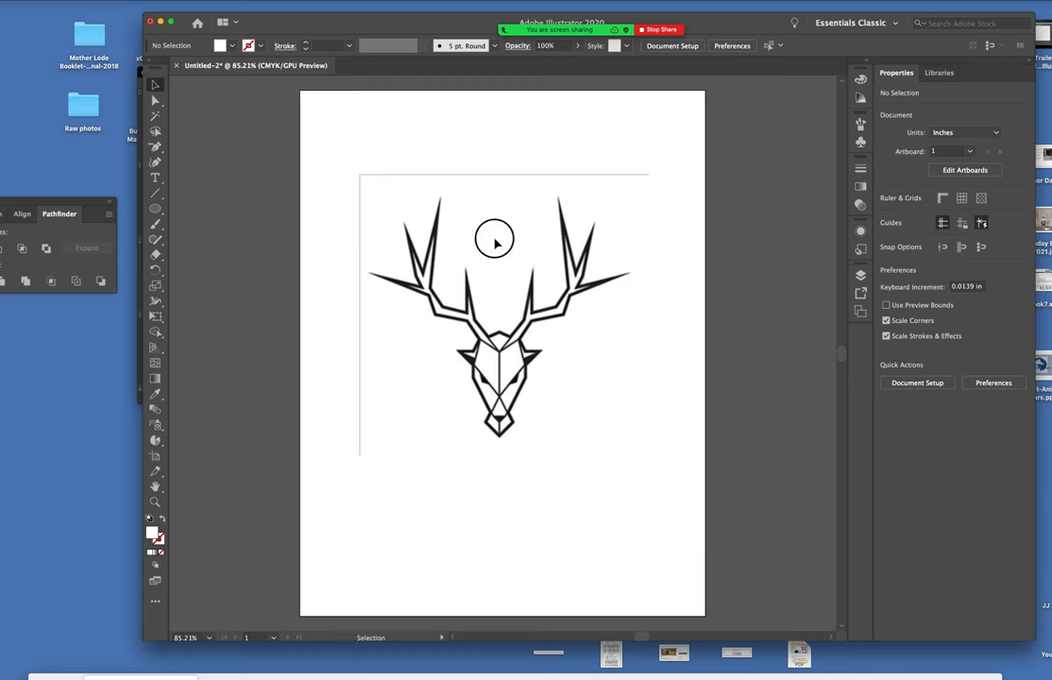
pyautogui.click(494, 239)
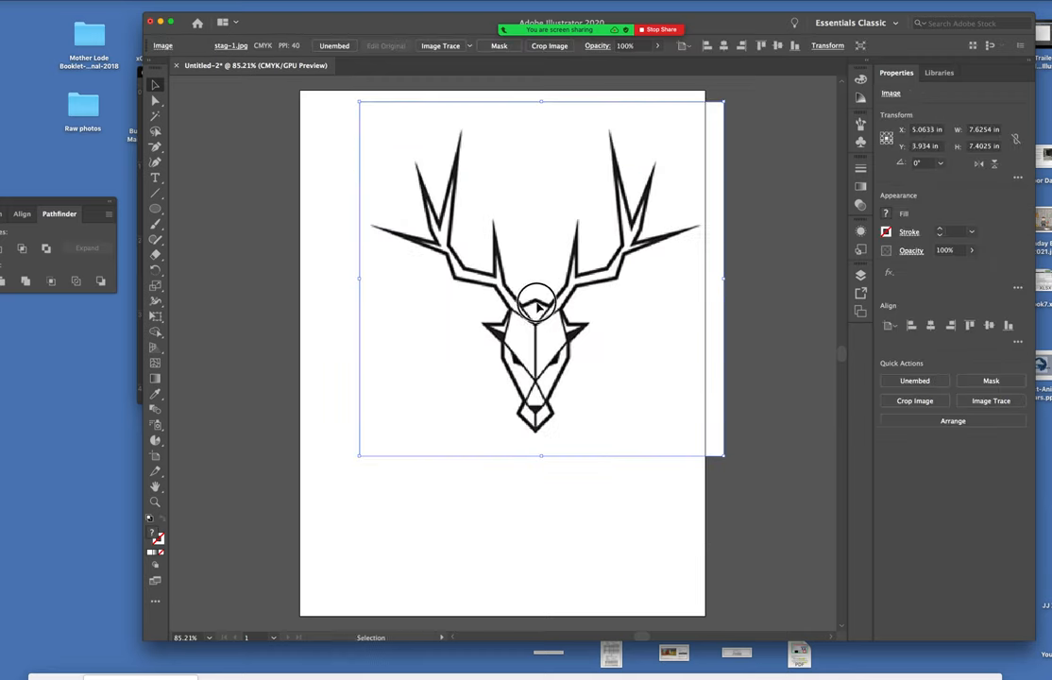
pyautogui.moveTo(538, 307); pyautogui.dragTo(510, 345)
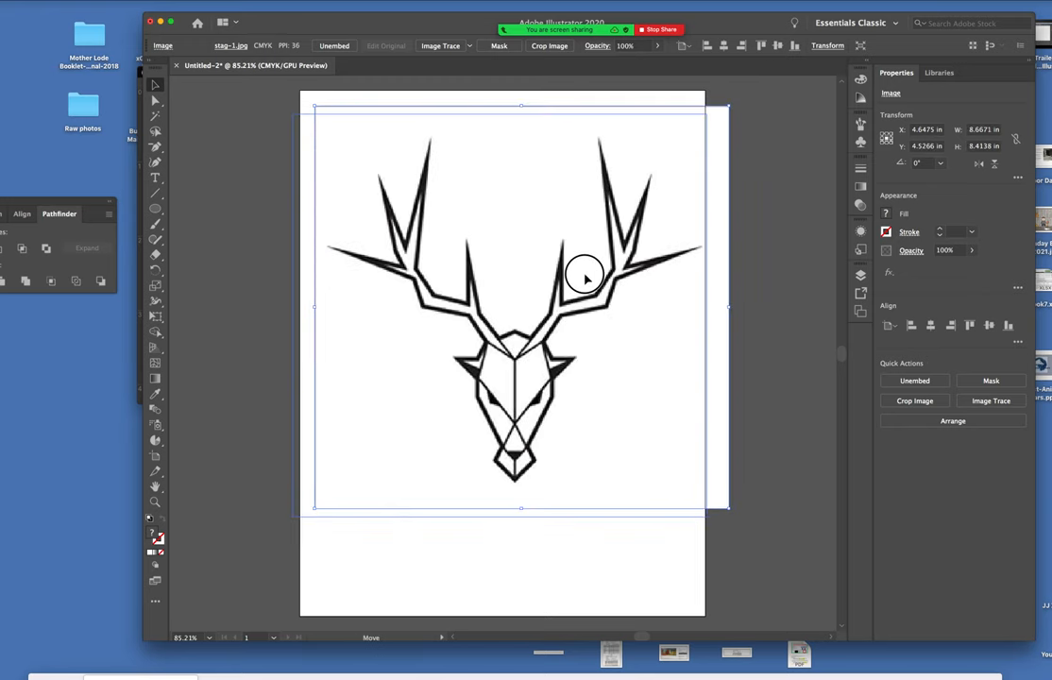
pyautogui.moveTo(586, 276); pyautogui.dragTo(567, 283)
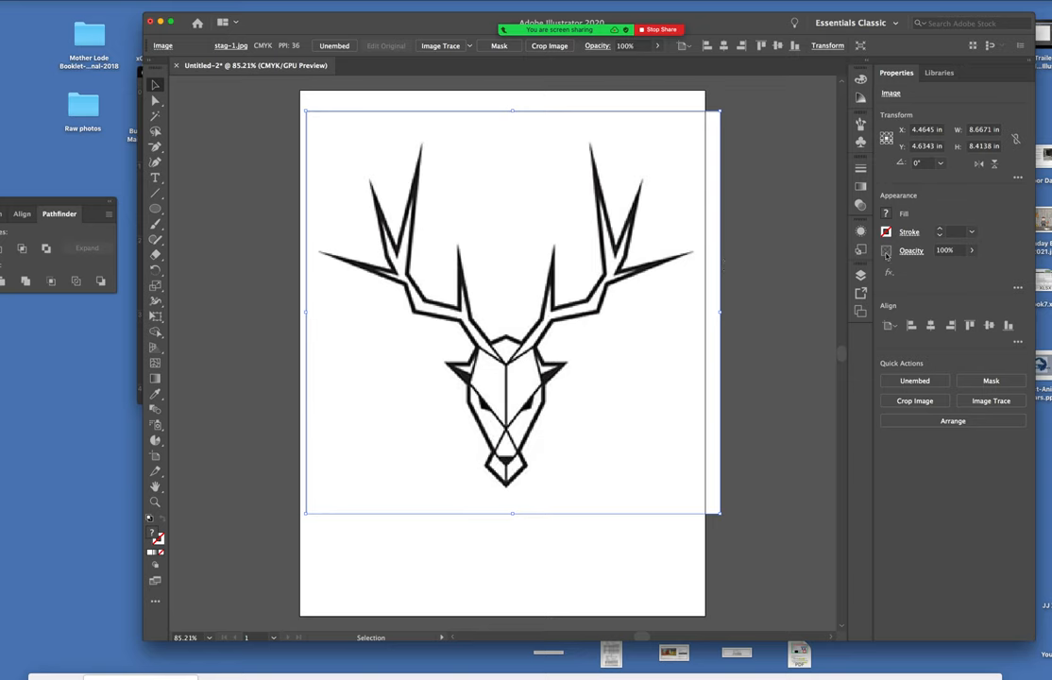
pyautogui.moveTo(977, 252)
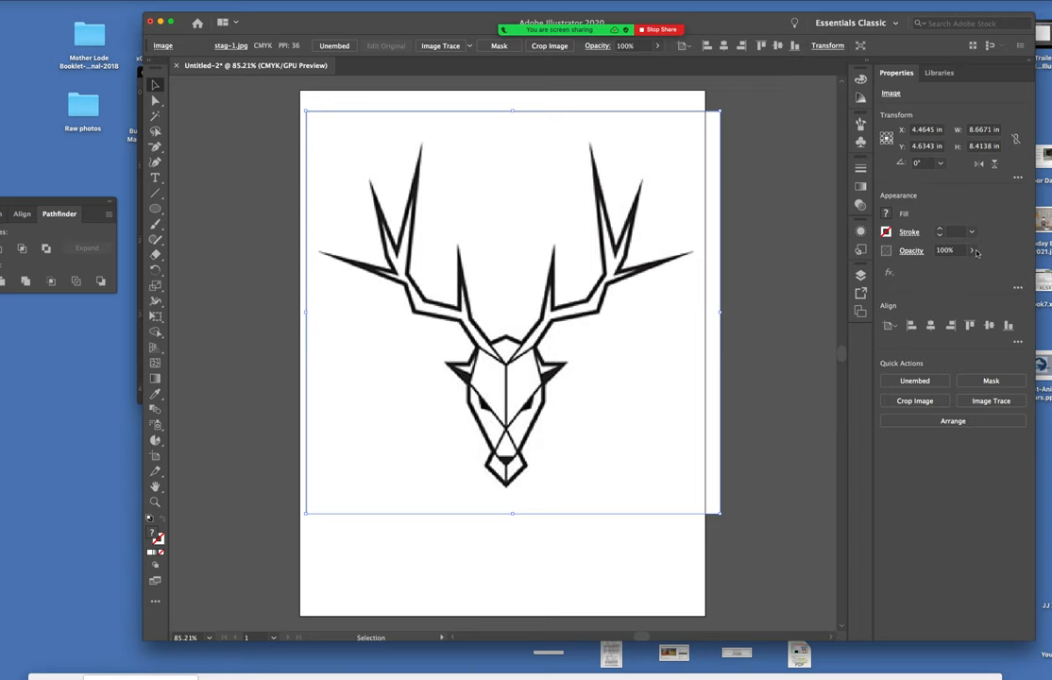
# Lower the stag image's opacity to 33% in the Properties panel.
pyautogui.click(972, 250)
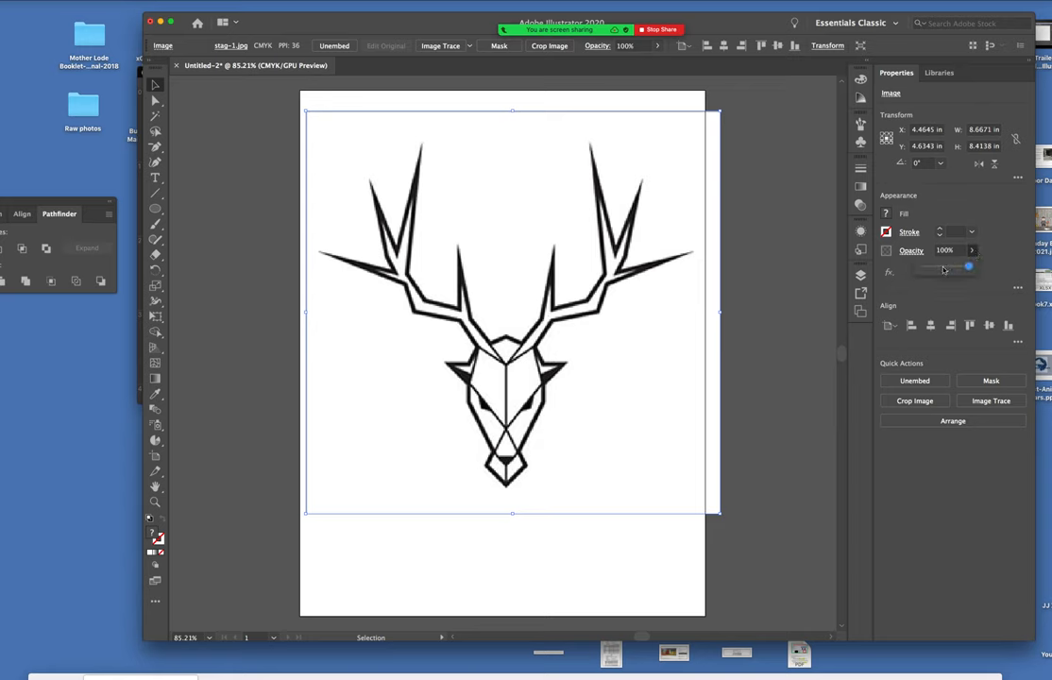
pyautogui.moveTo(968, 267); pyautogui.dragTo(945, 268)
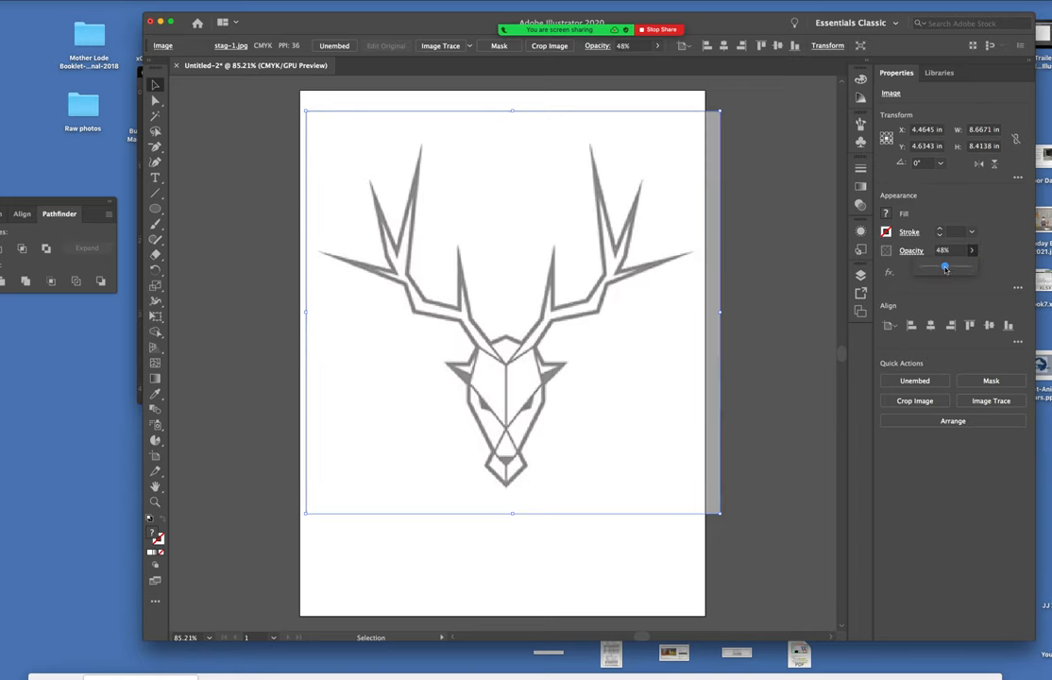
pyautogui.moveTo(945, 267); pyautogui.dragTo(936, 267)
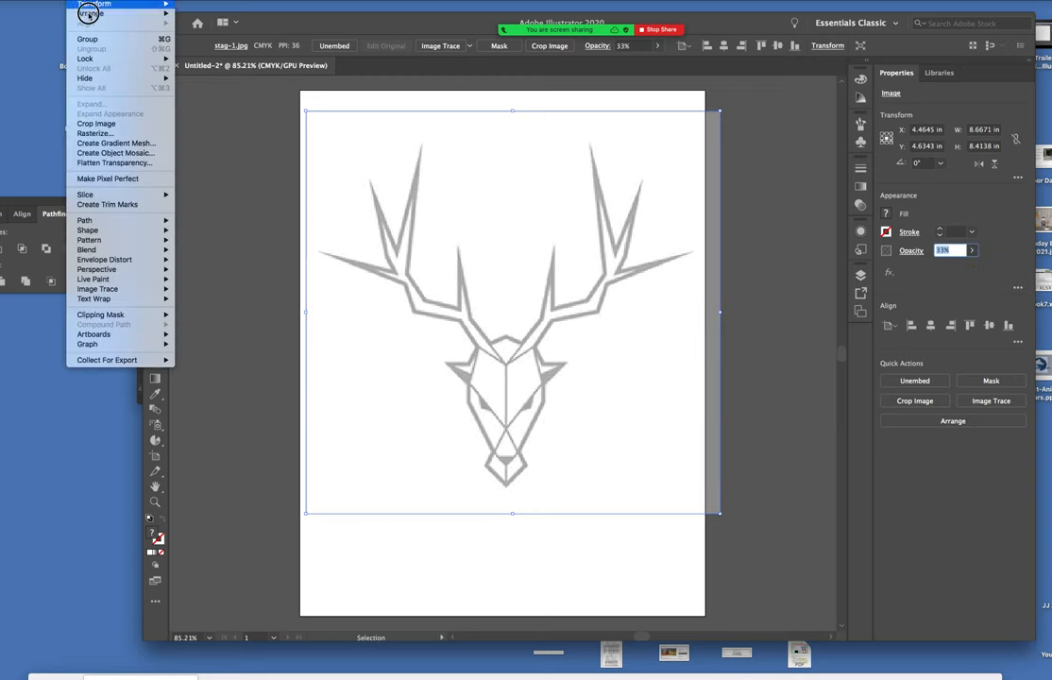
pyautogui.moveTo(85, 59)
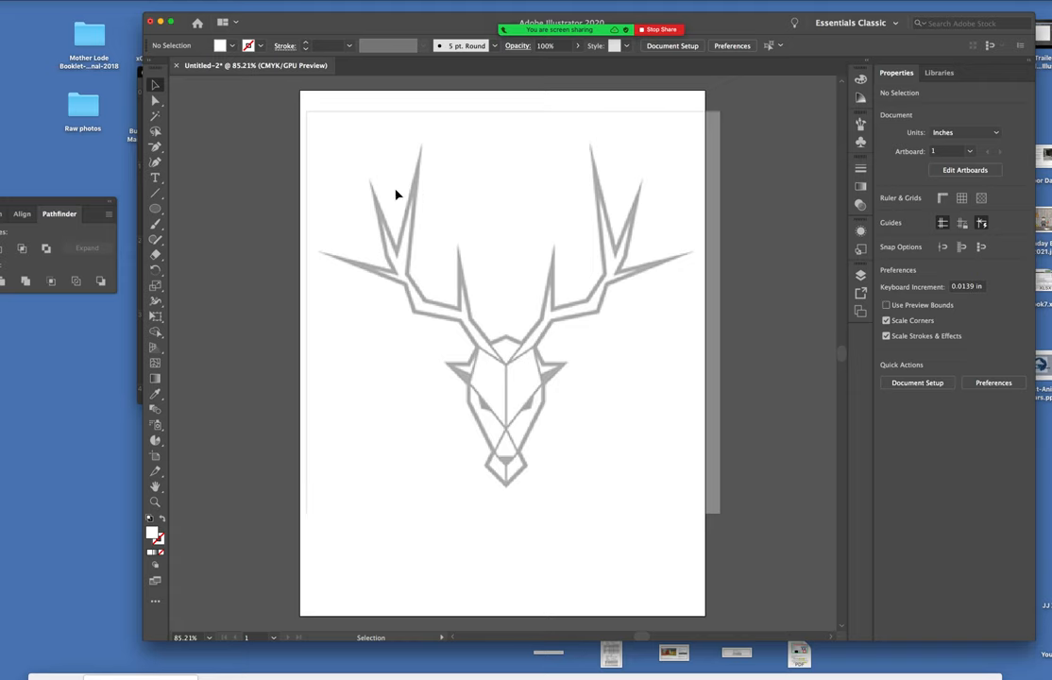
pyautogui.moveTo(472, 355)
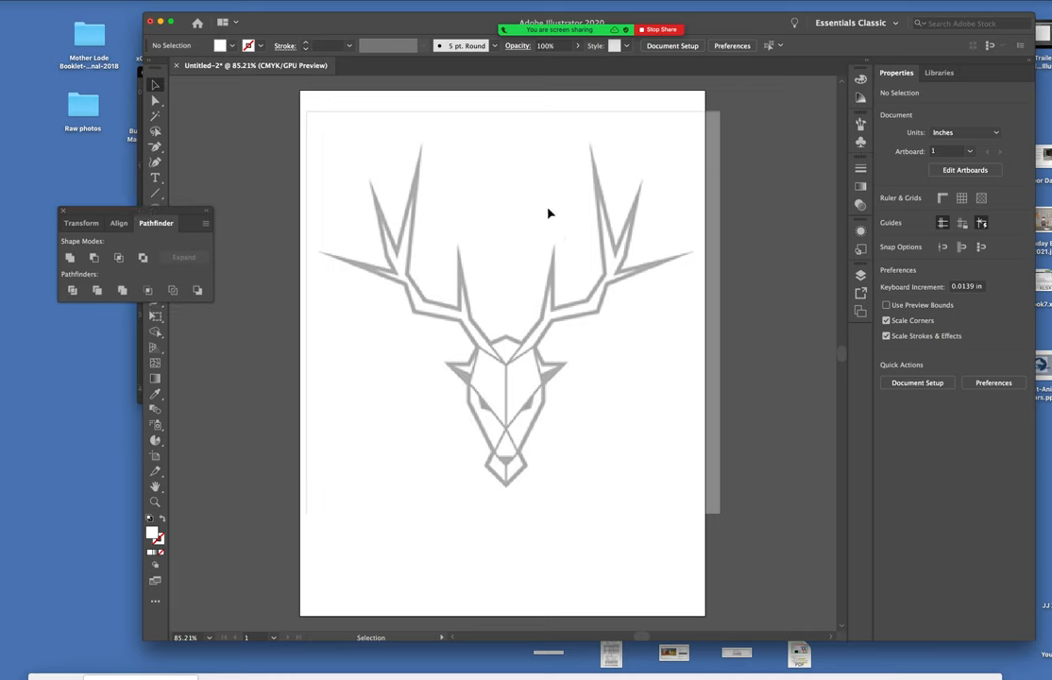
pyautogui.moveTo(239, 234)
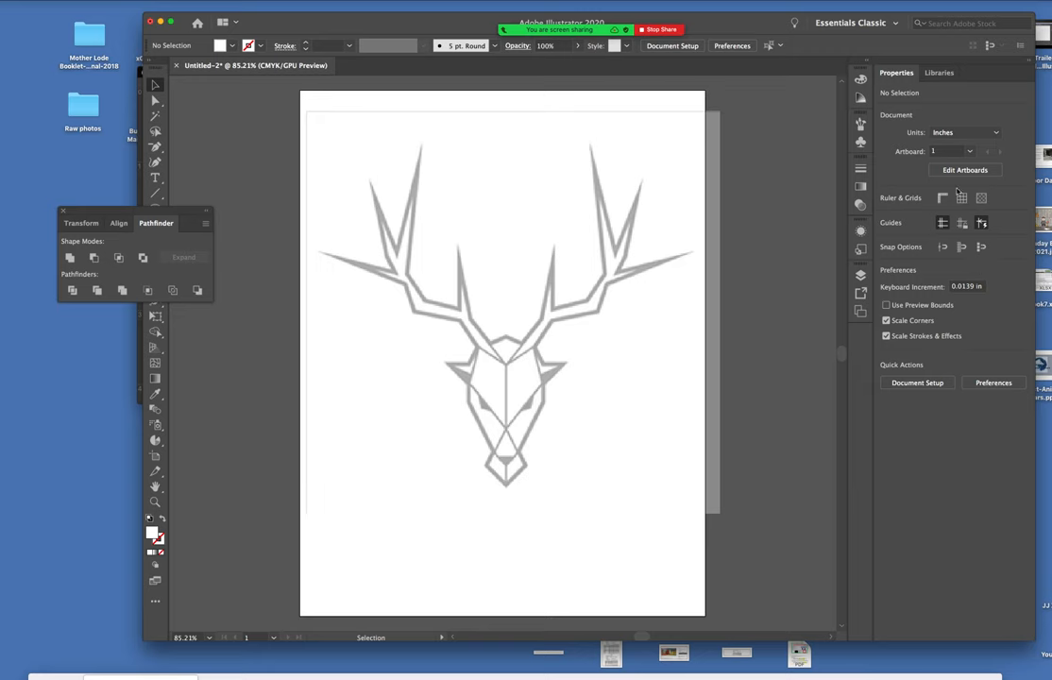
# Show the Swatches panel beside the artboard, then start a rectangle below the stag.
pyautogui.click(860, 186)
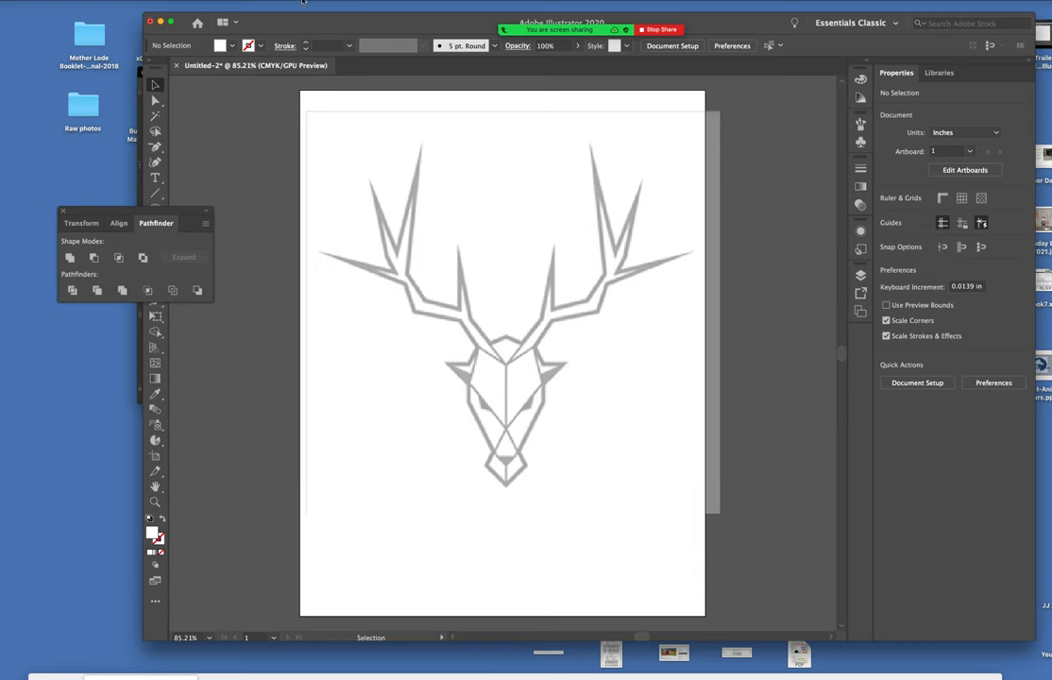
pyautogui.click(304, 5)
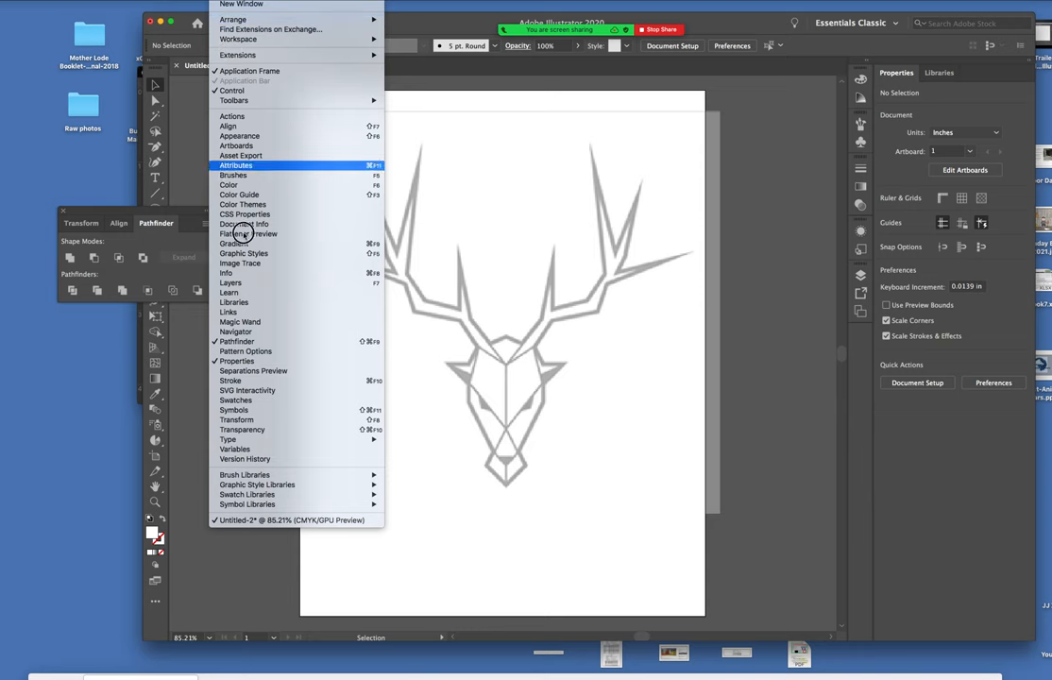
pyautogui.moveTo(251, 370)
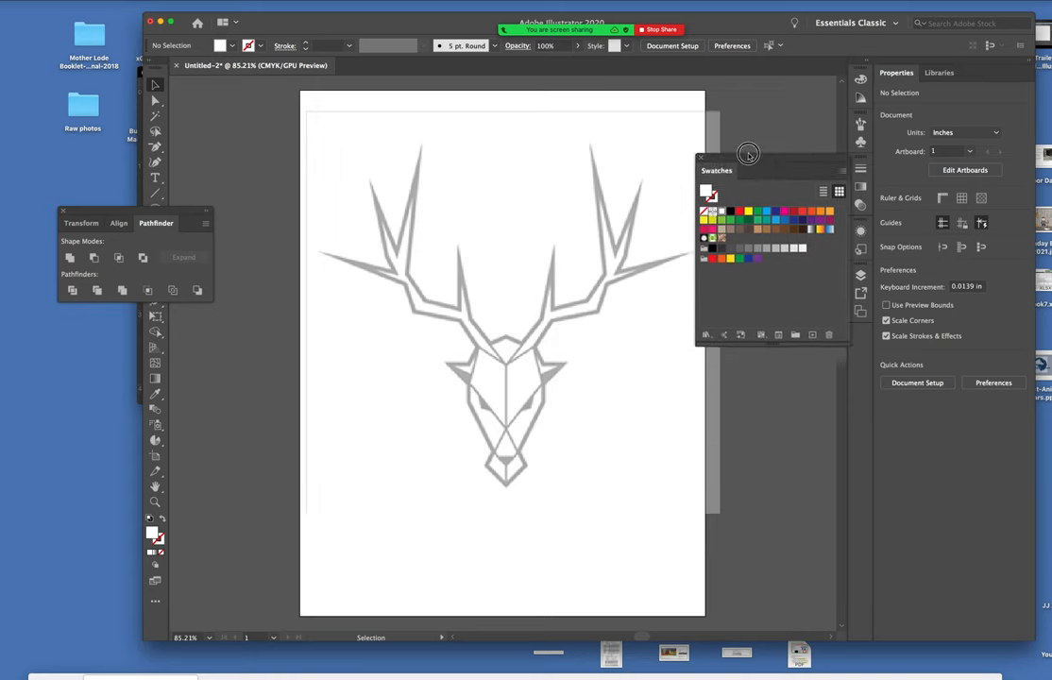
pyautogui.moveTo(748, 154); pyautogui.dragTo(719, 139)
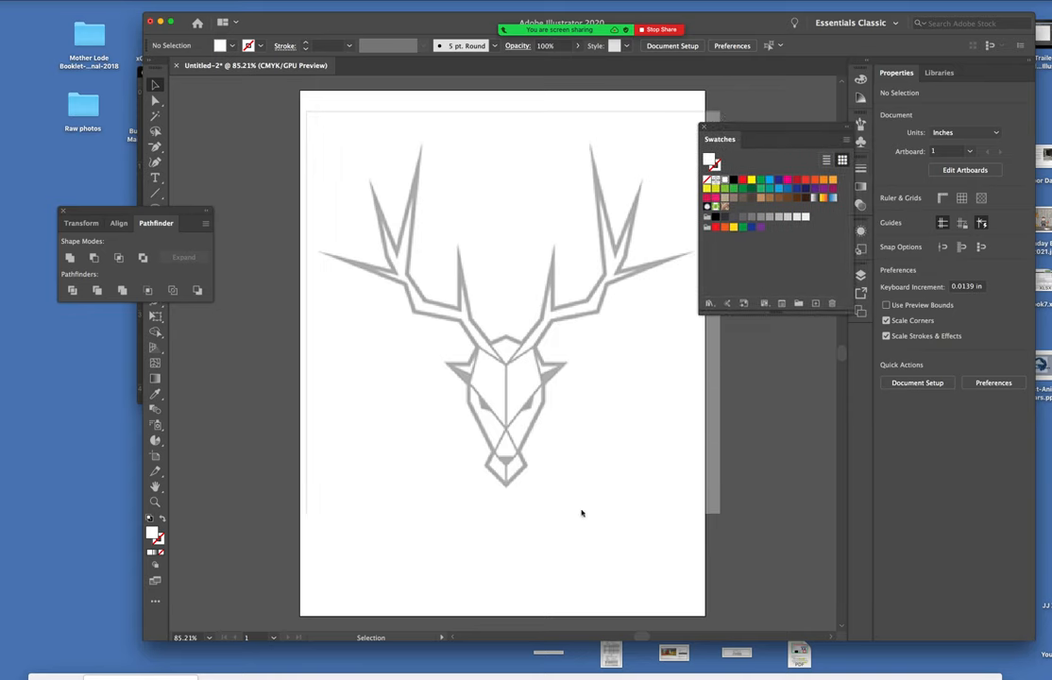
pyautogui.moveTo(536, 476)
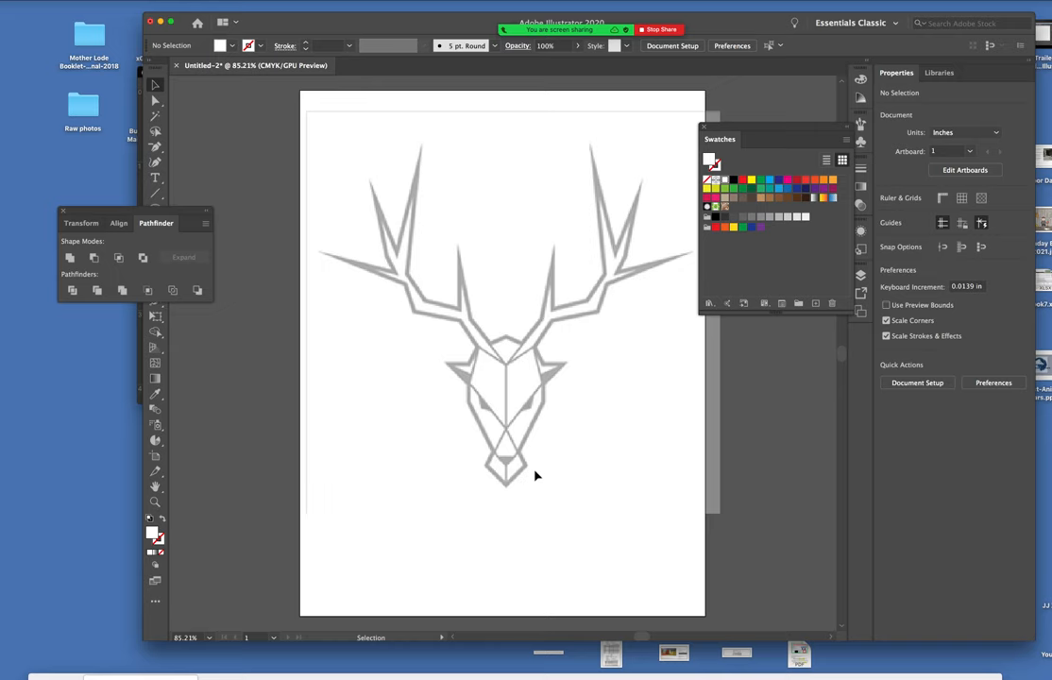
pyautogui.moveTo(543, 517)
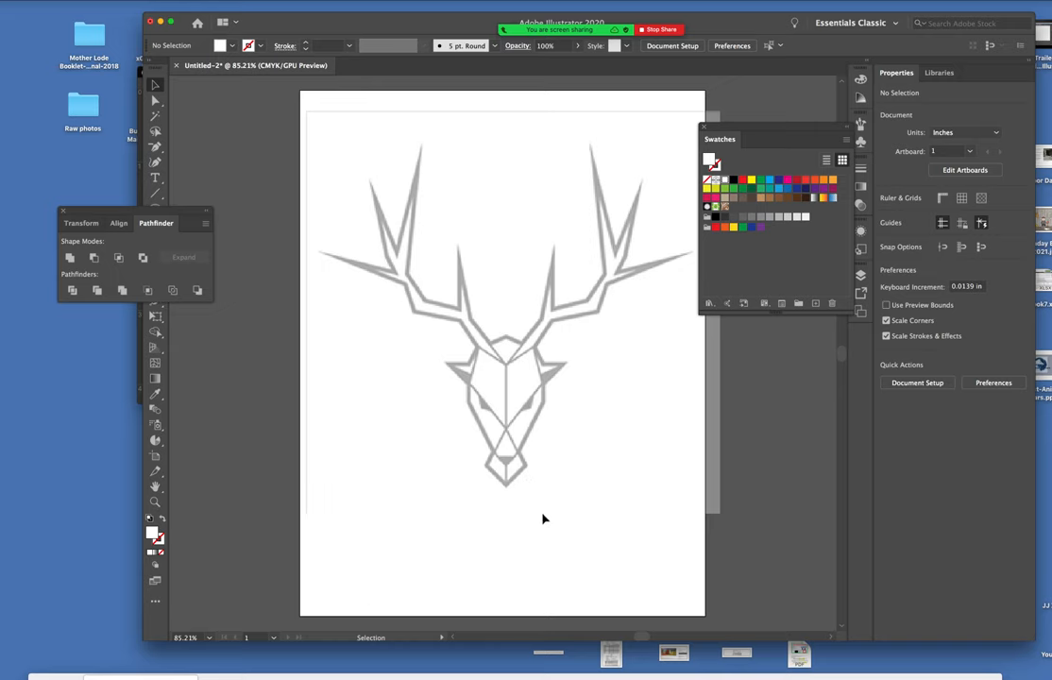
pyautogui.moveTo(239, 312)
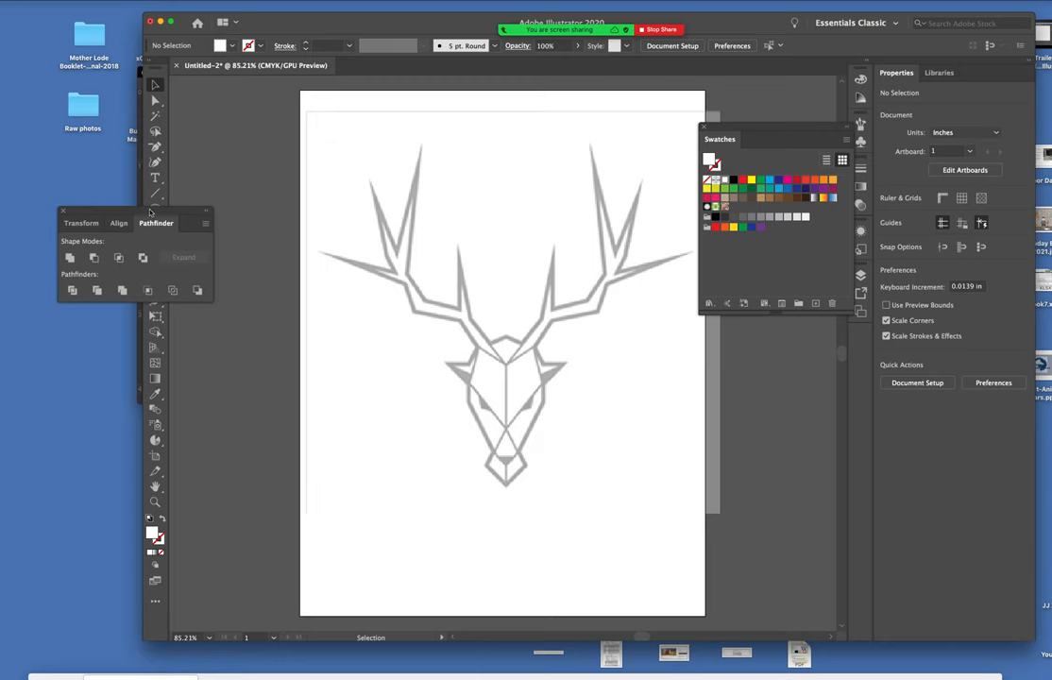
pyautogui.moveTo(156, 223); pyautogui.dragTo(276, 393)
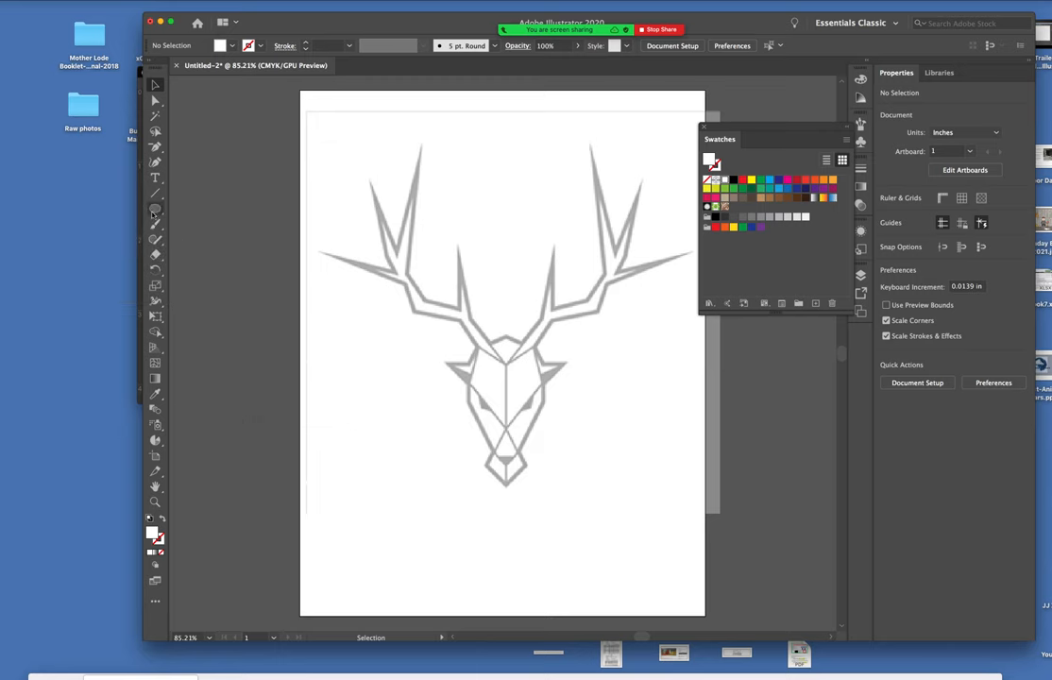
pyautogui.click(155, 208)
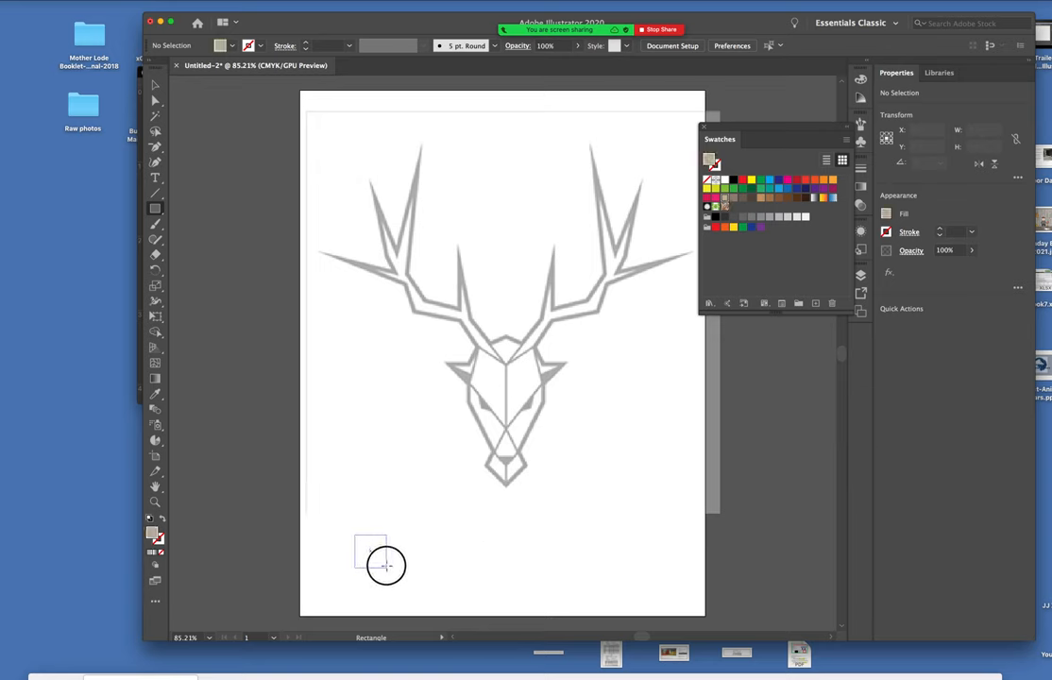
# Draw six squares below the stag, shaded tan to dark brown, and select the row.
pyautogui.moveTo(357, 536); pyautogui.dragTo(385, 564)
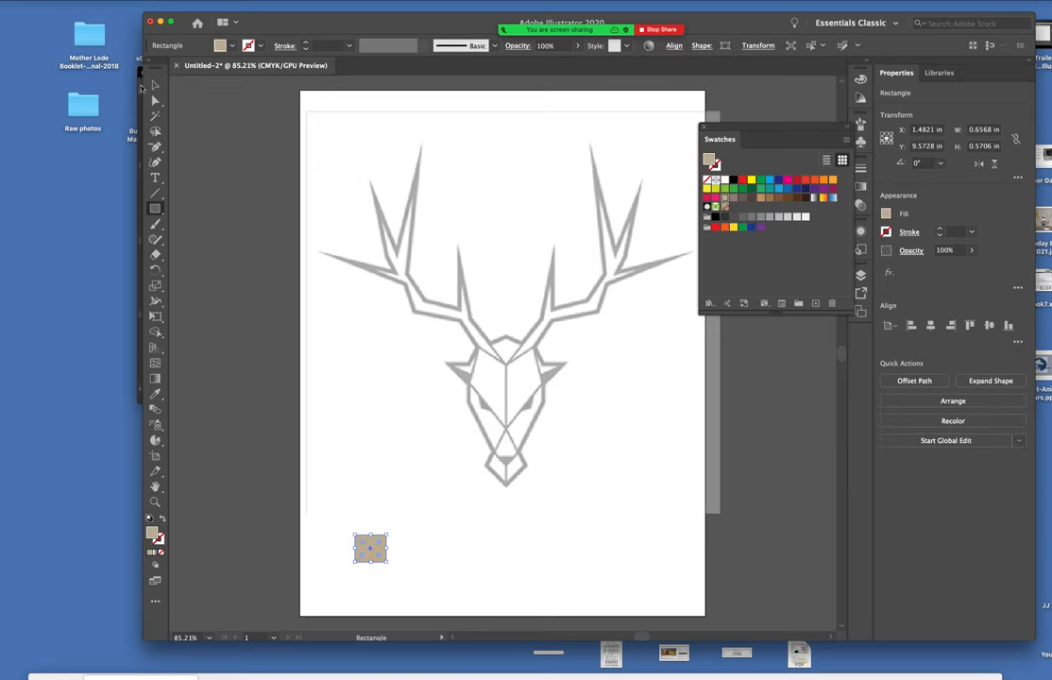
pyautogui.click(373, 555)
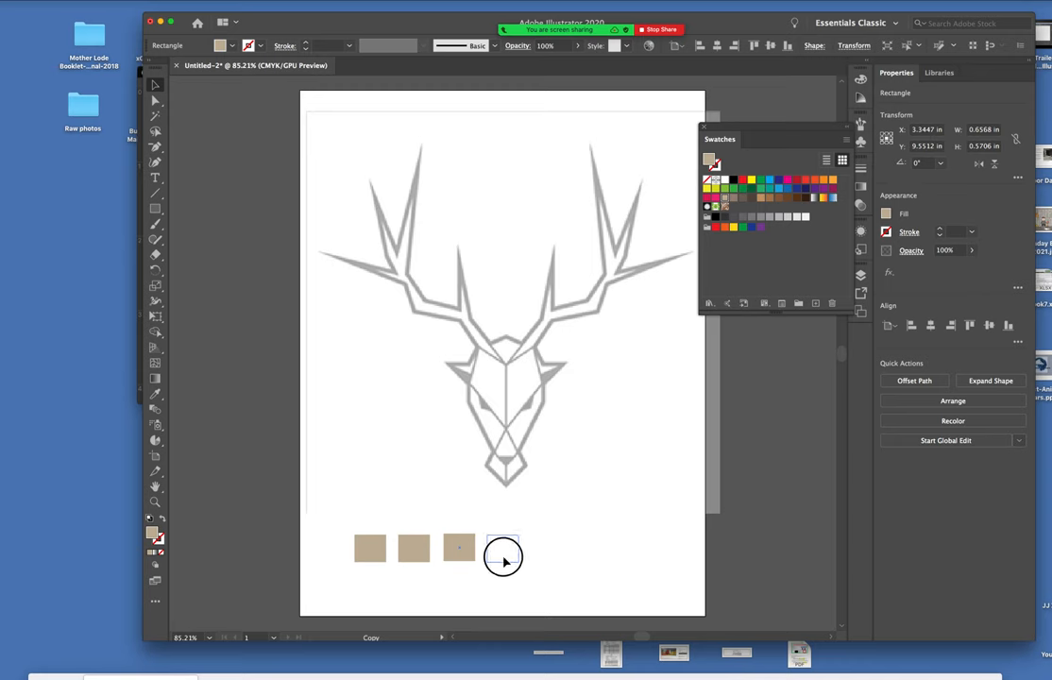
pyautogui.click(503, 549)
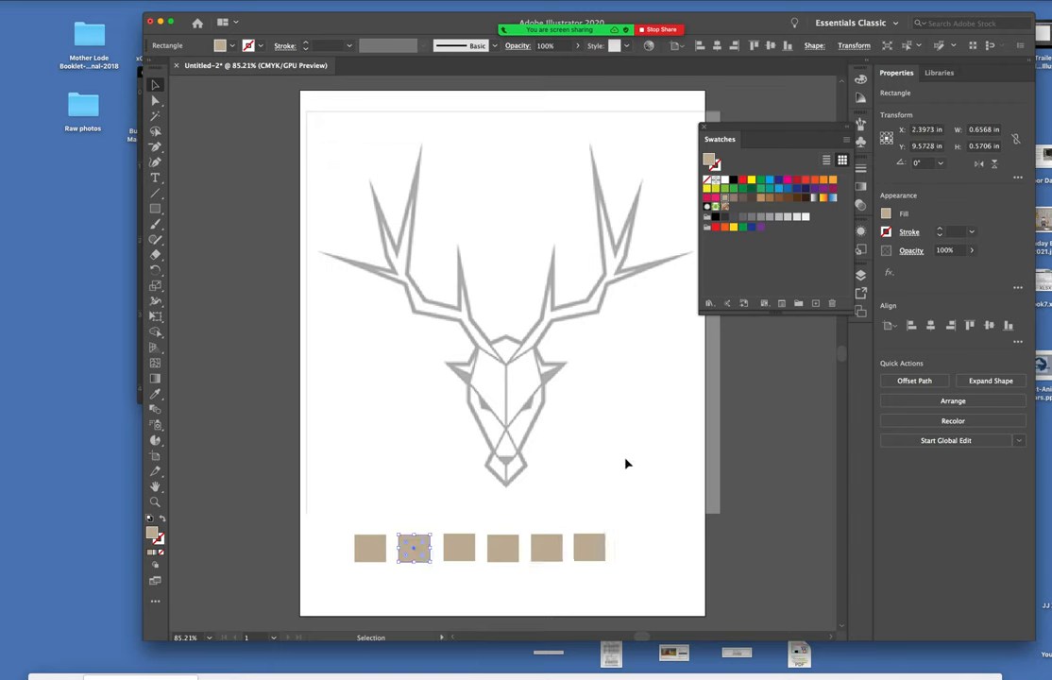
pyautogui.moveTo(720, 207)
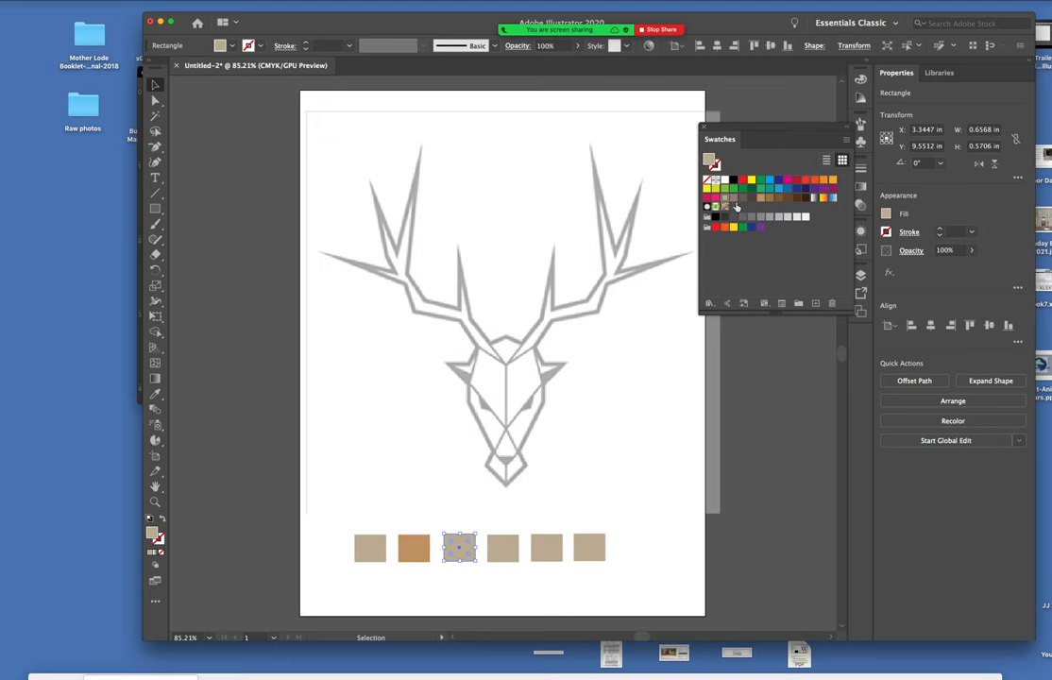
pyautogui.moveTo(738, 205)
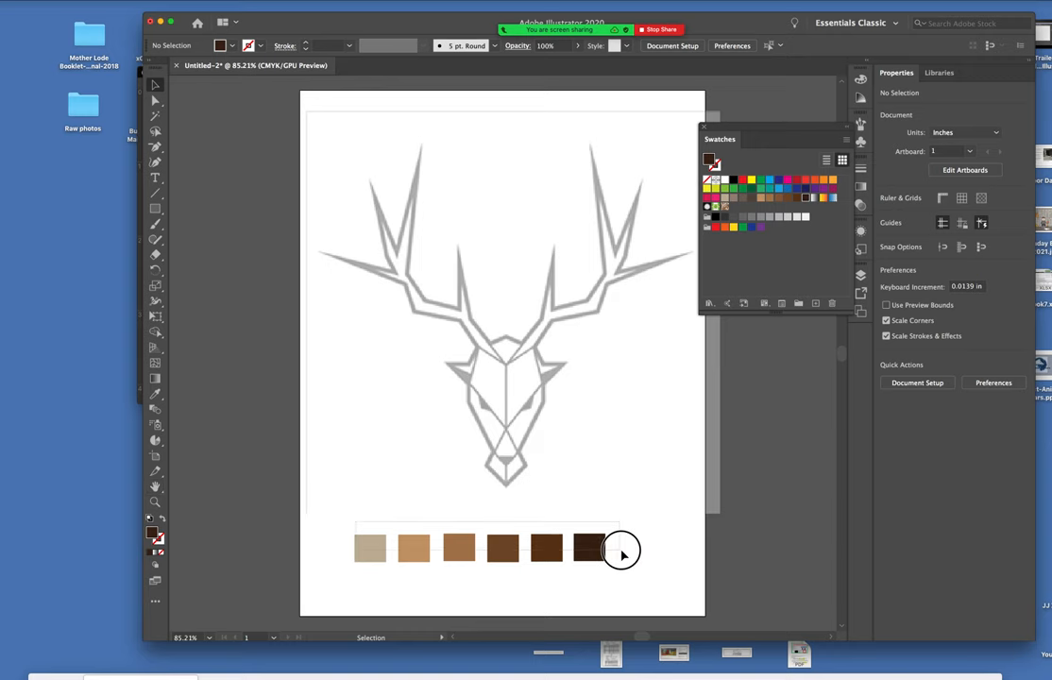
pyautogui.click(614, 550)
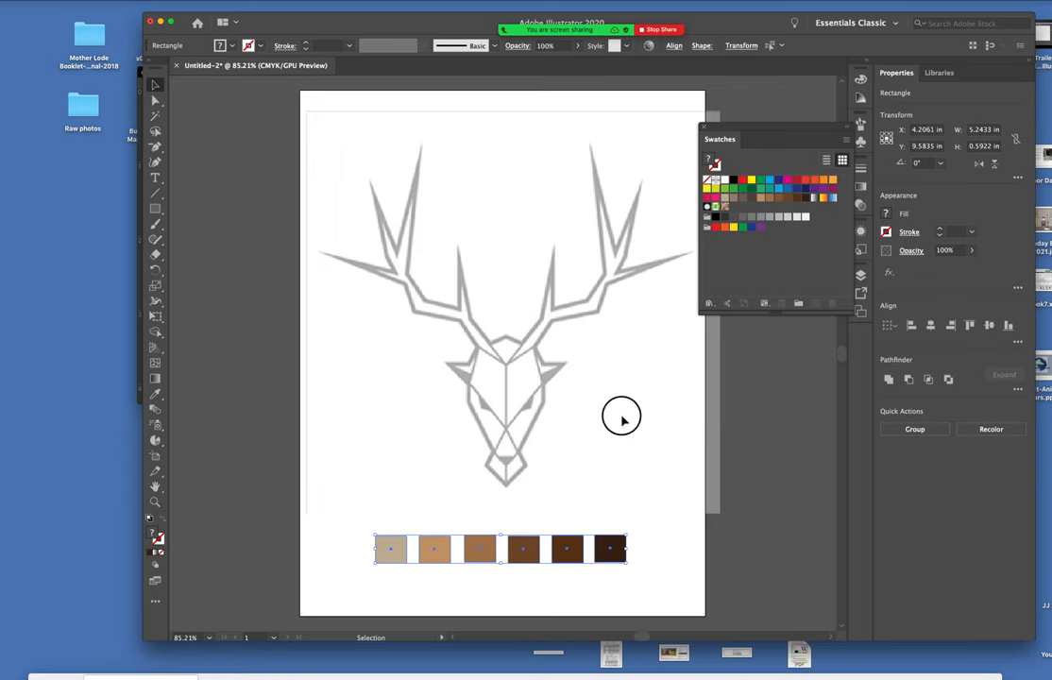
# Deselect the row of squares and select only the light tan square.
pyautogui.click(641, 576)
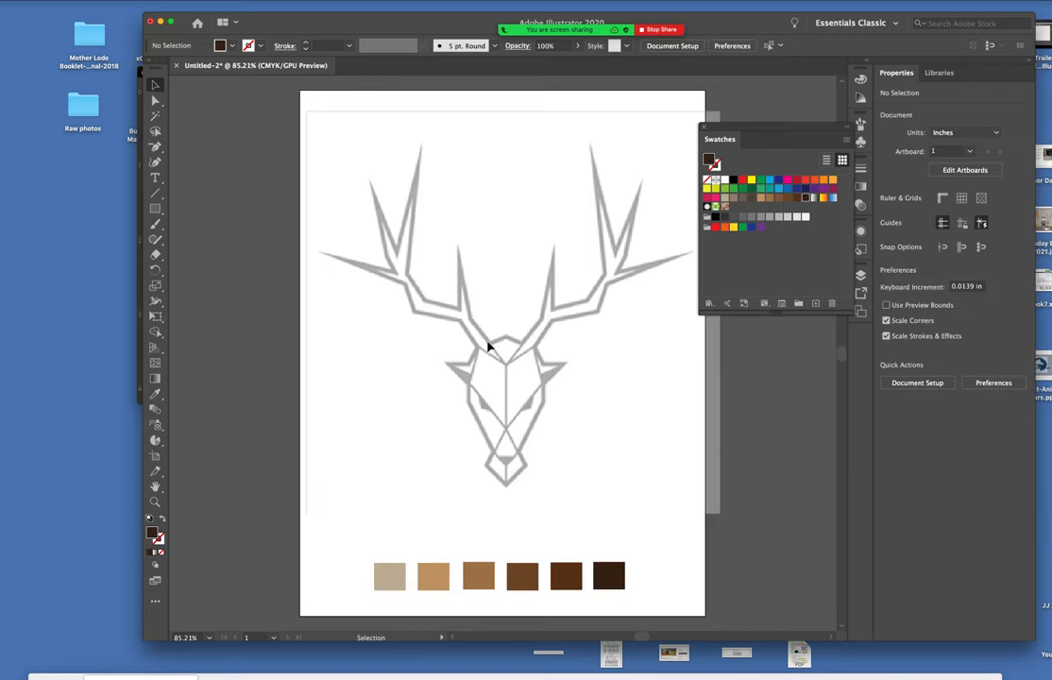
pyautogui.moveTo(576, 287)
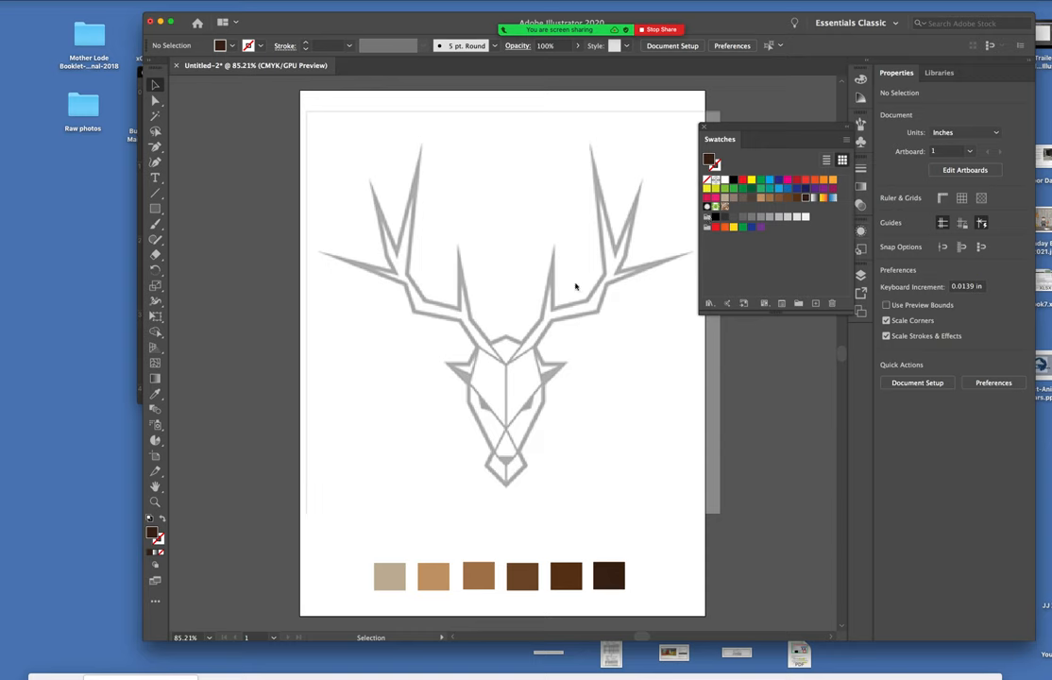
pyautogui.click(389, 576)
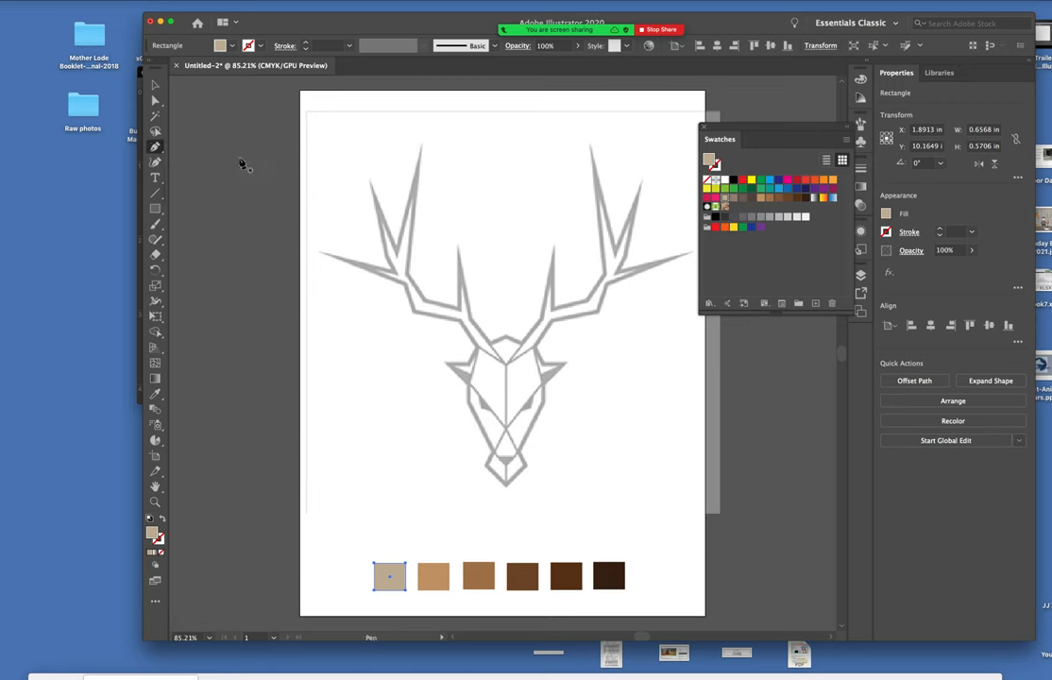
pyautogui.moveTo(310, 184)
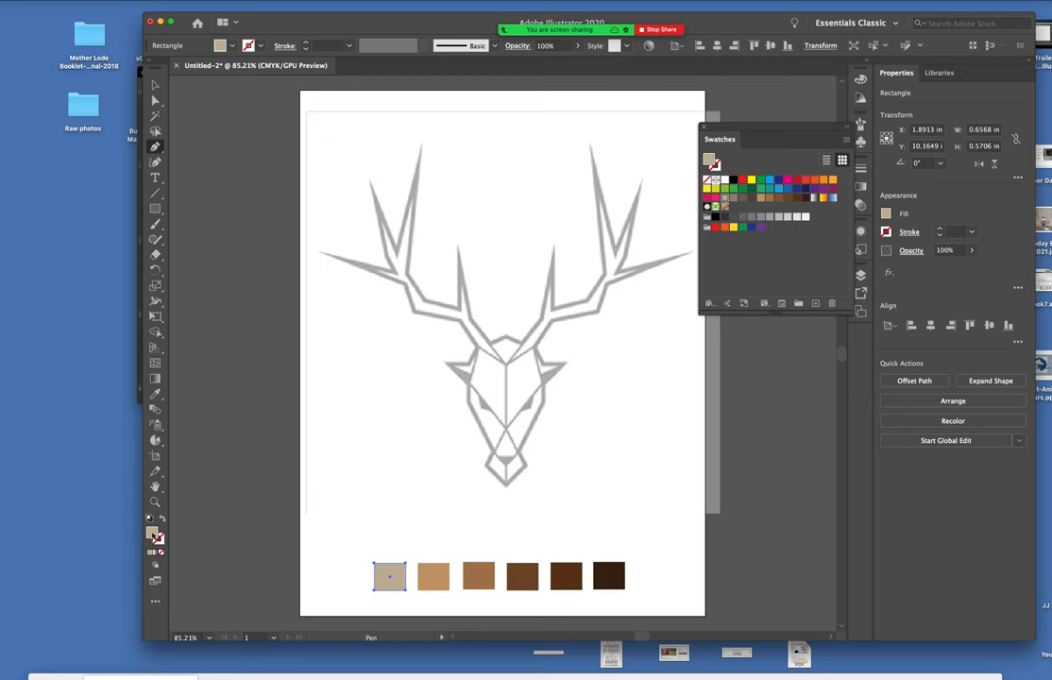
pyautogui.moveTo(422, 151)
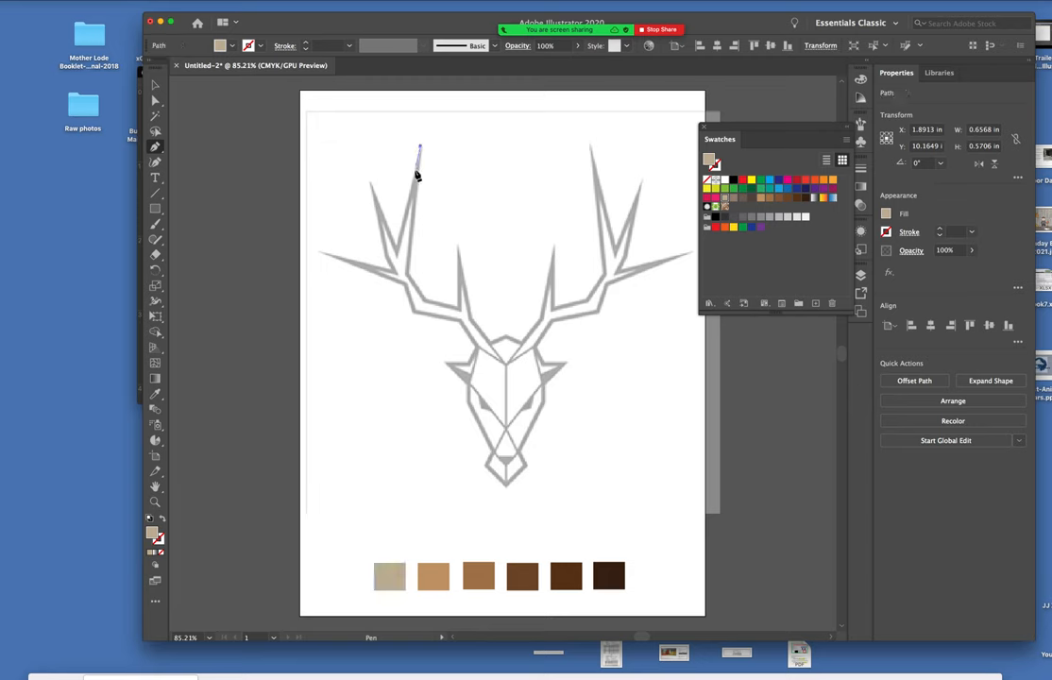
# Pen-trace the left antler outline as a closed tan-filled path.
pyautogui.click(397, 252)
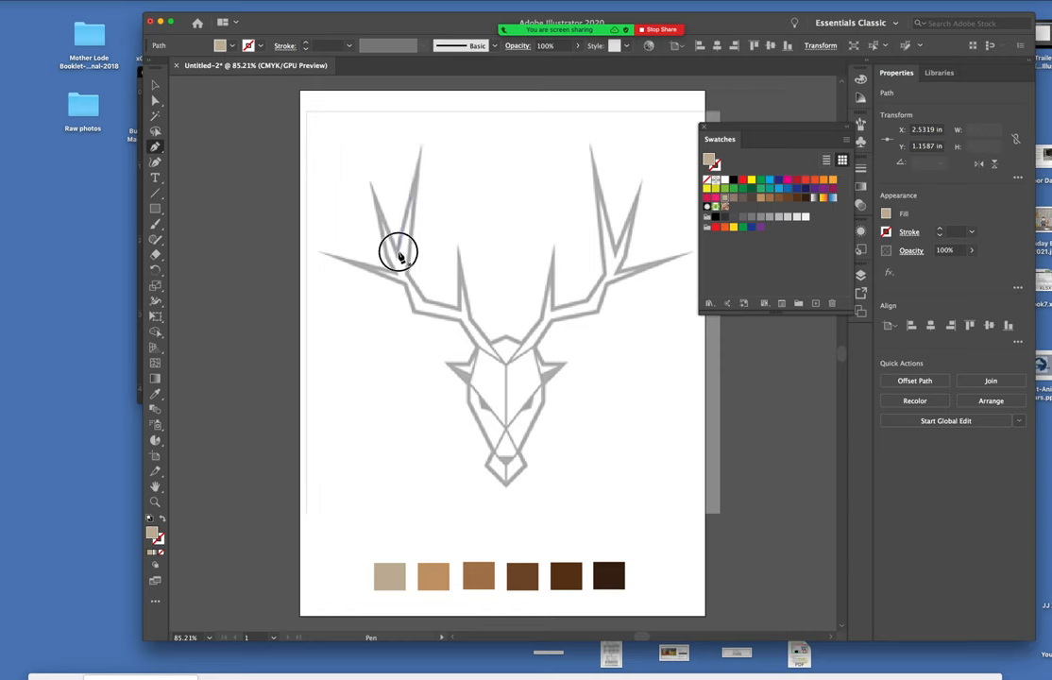
pyautogui.click(398, 253)
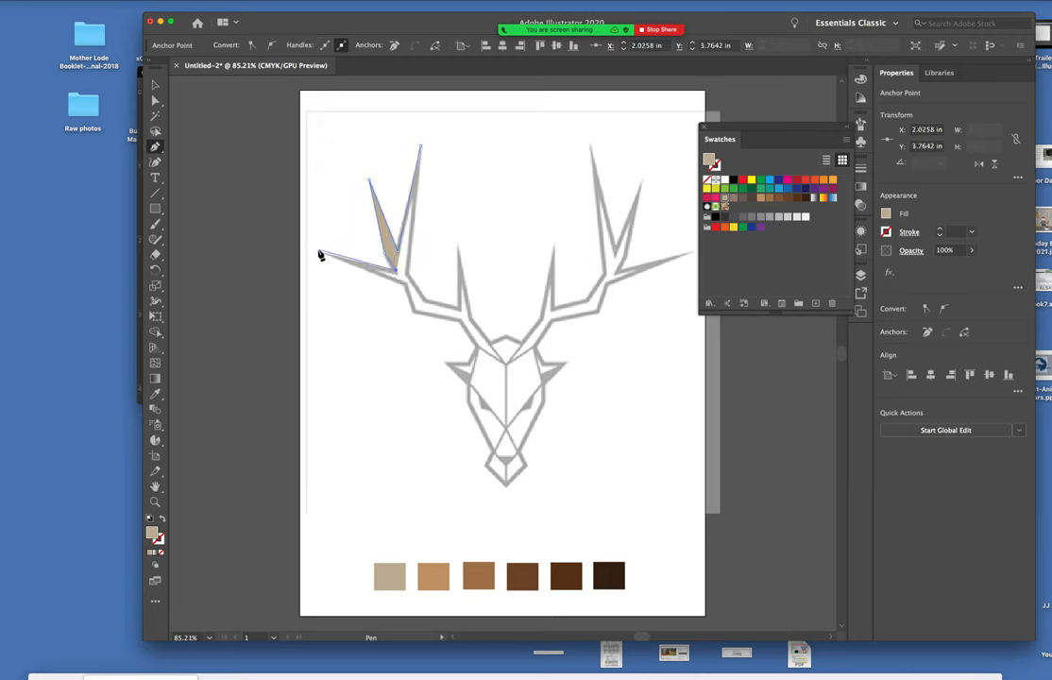
pyautogui.click(406, 290)
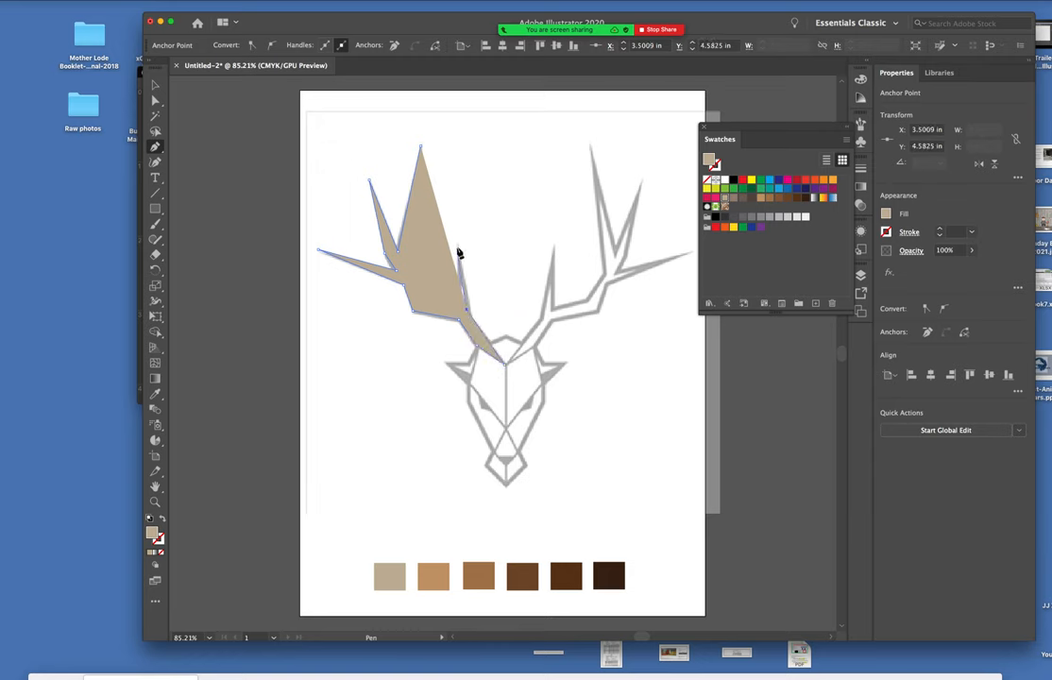
pyautogui.moveTo(458, 255); pyautogui.dragTo(458, 312)
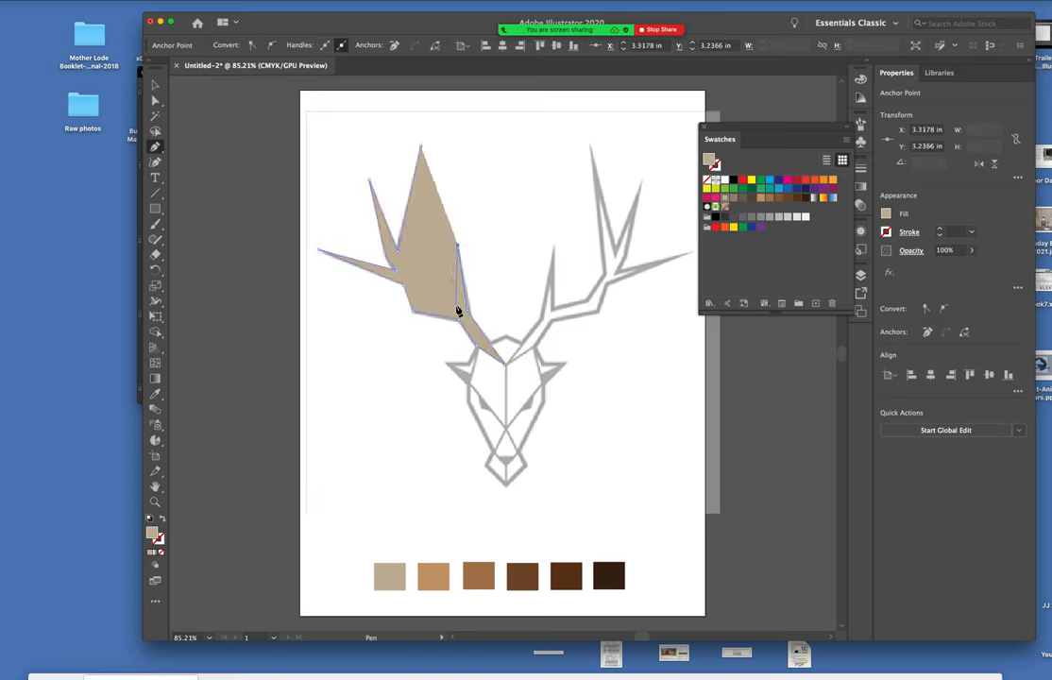
pyautogui.moveTo(458, 312); pyautogui.dragTo(430, 302)
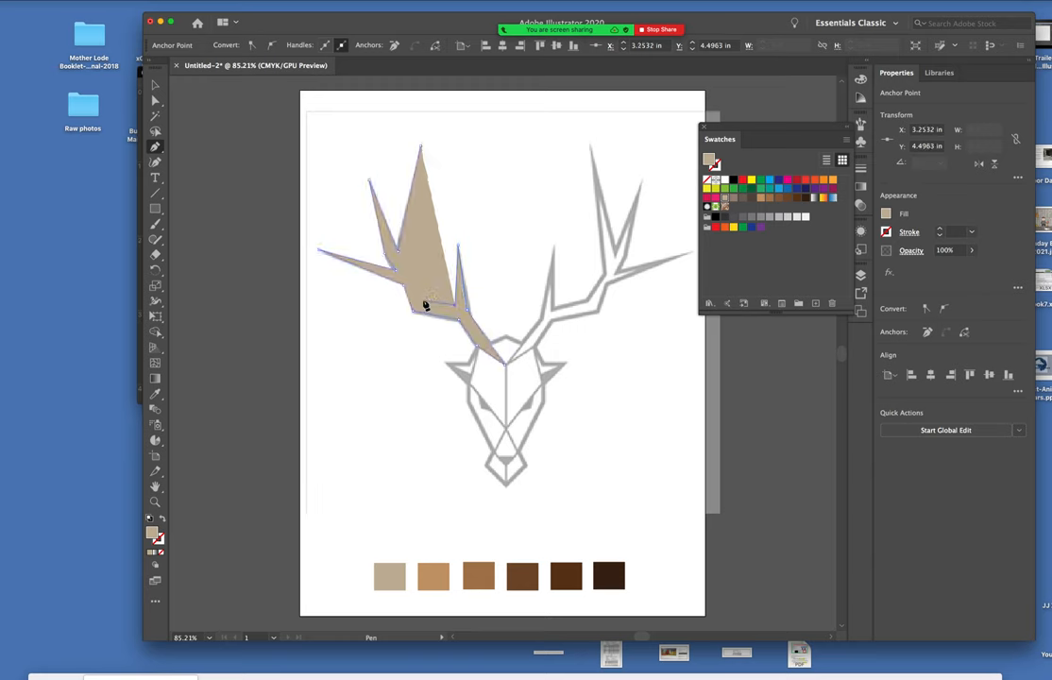
pyautogui.moveTo(425, 302); pyautogui.dragTo(420, 283)
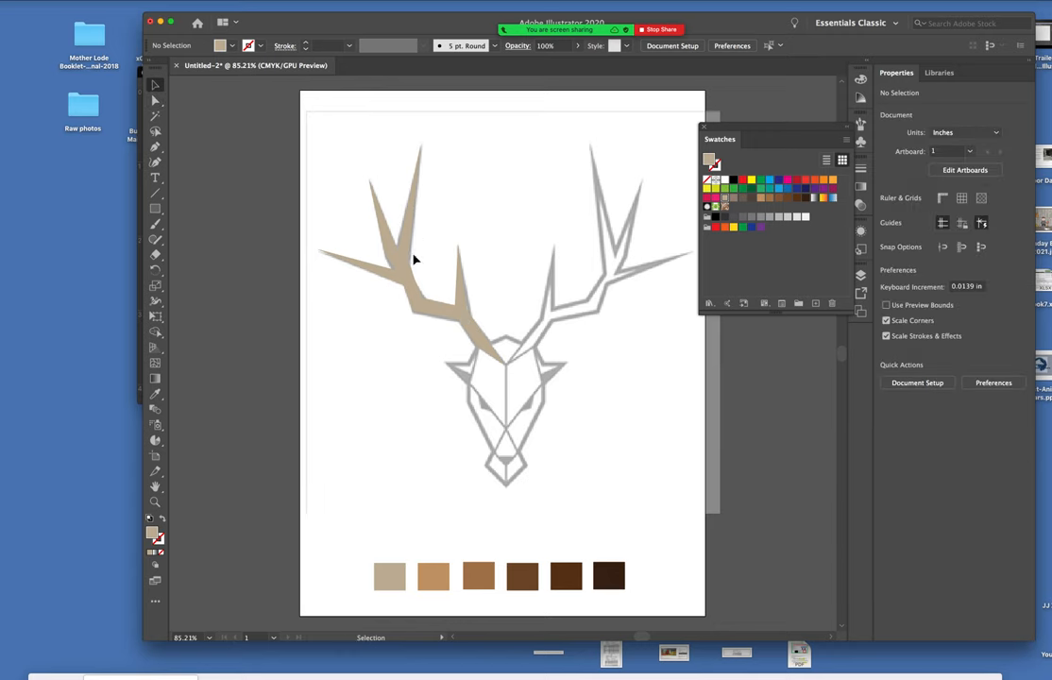
# Reflect a vertical copy of the tan antler, drag it over the right antler, and deselect.
pyautogui.click(411, 255)
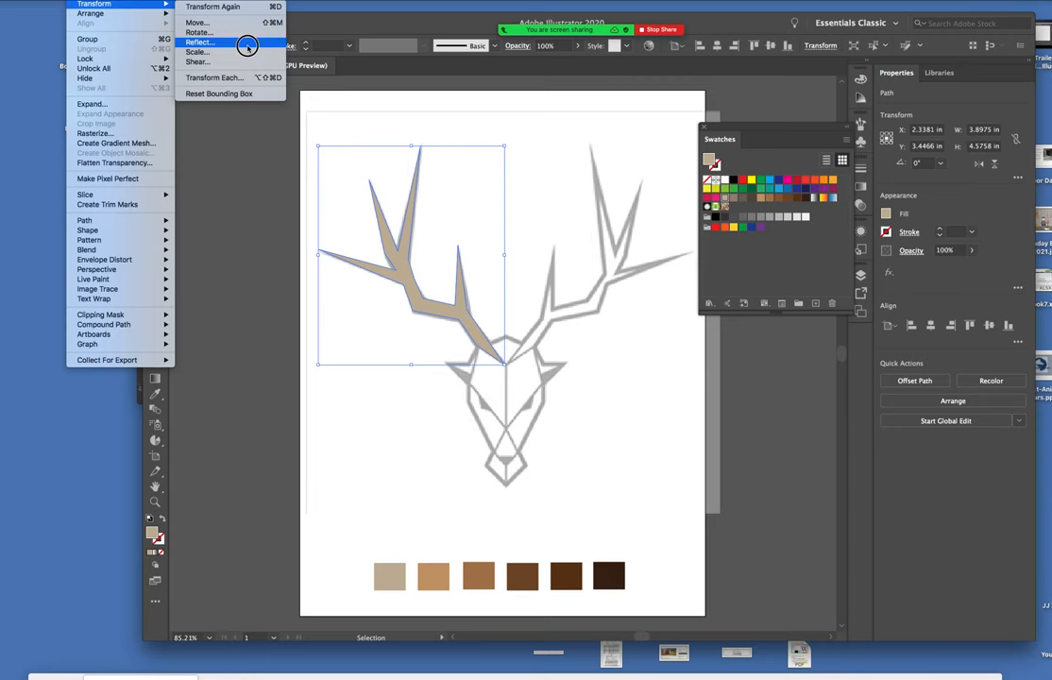
pyautogui.click(200, 42)
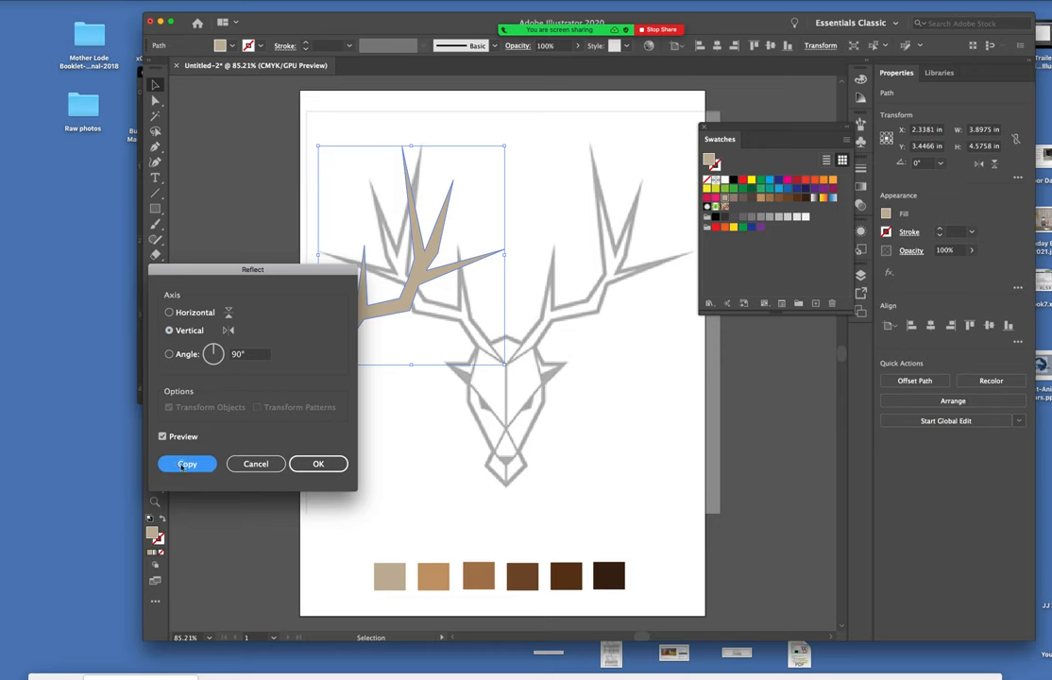
pyautogui.click(186, 464)
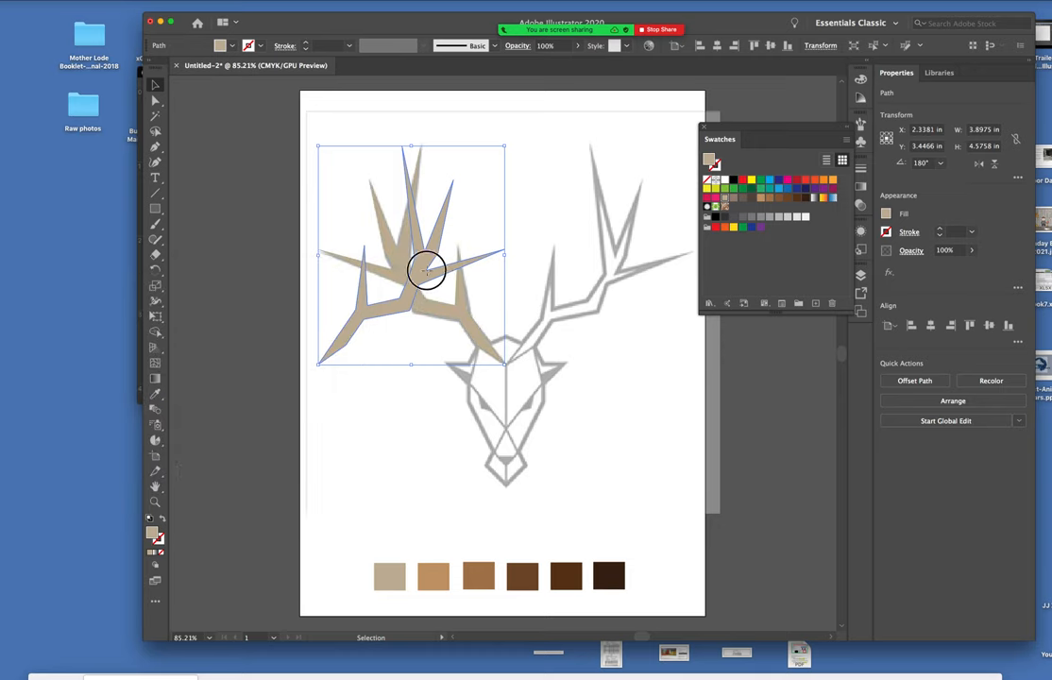
pyautogui.moveTo(424, 269); pyautogui.dragTo(608, 261)
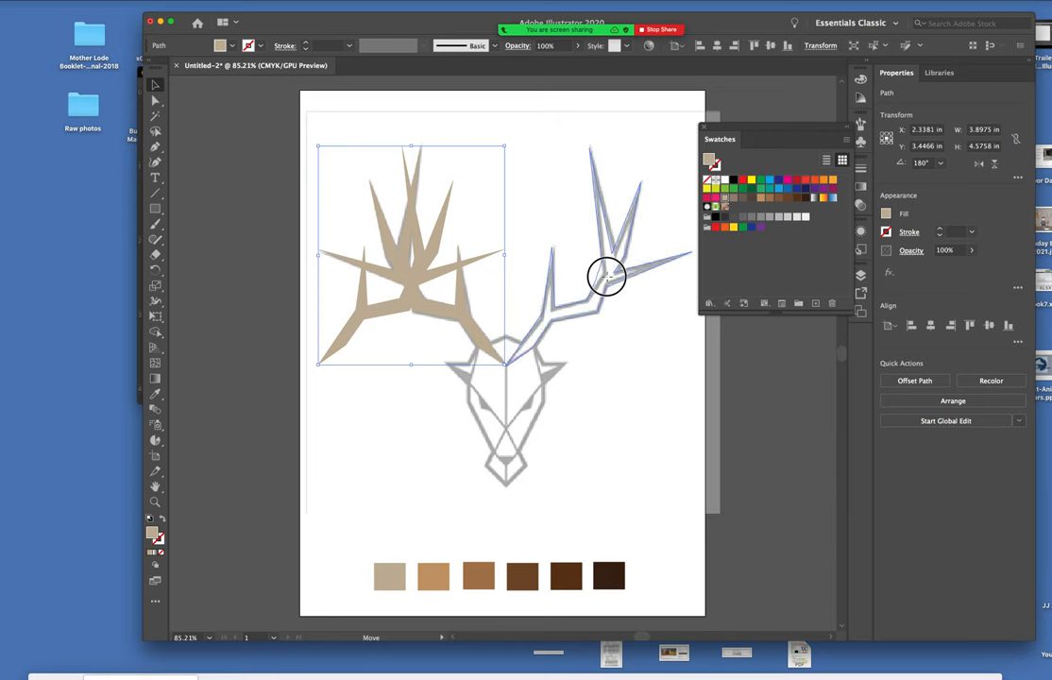
pyautogui.moveTo(411, 255); pyautogui.dragTo(599, 255)
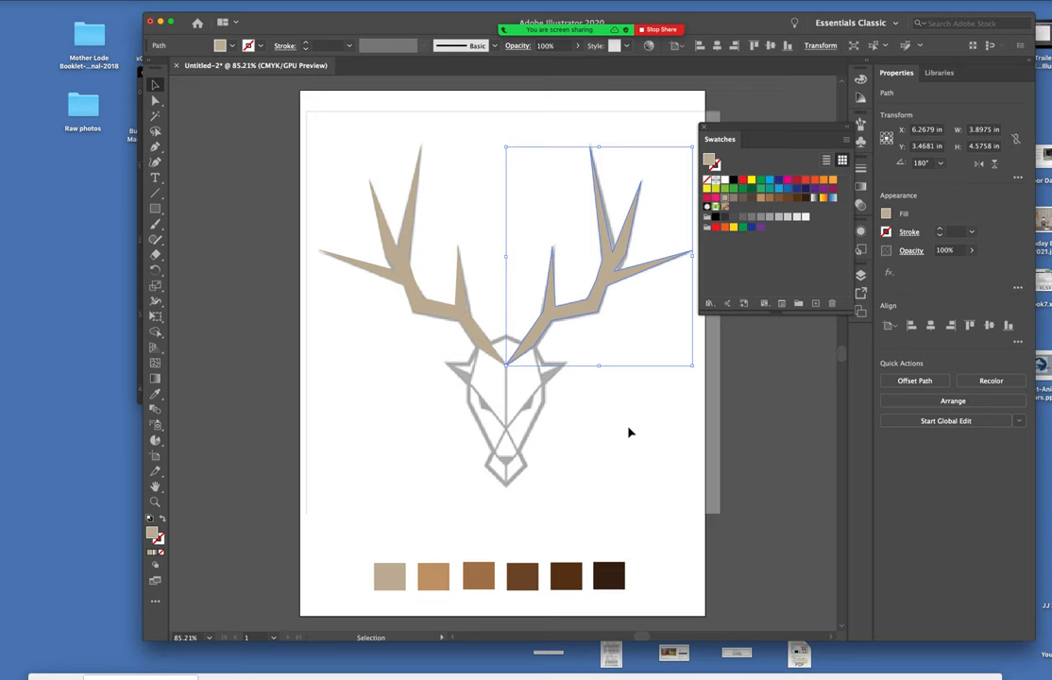
pyautogui.click(631, 432)
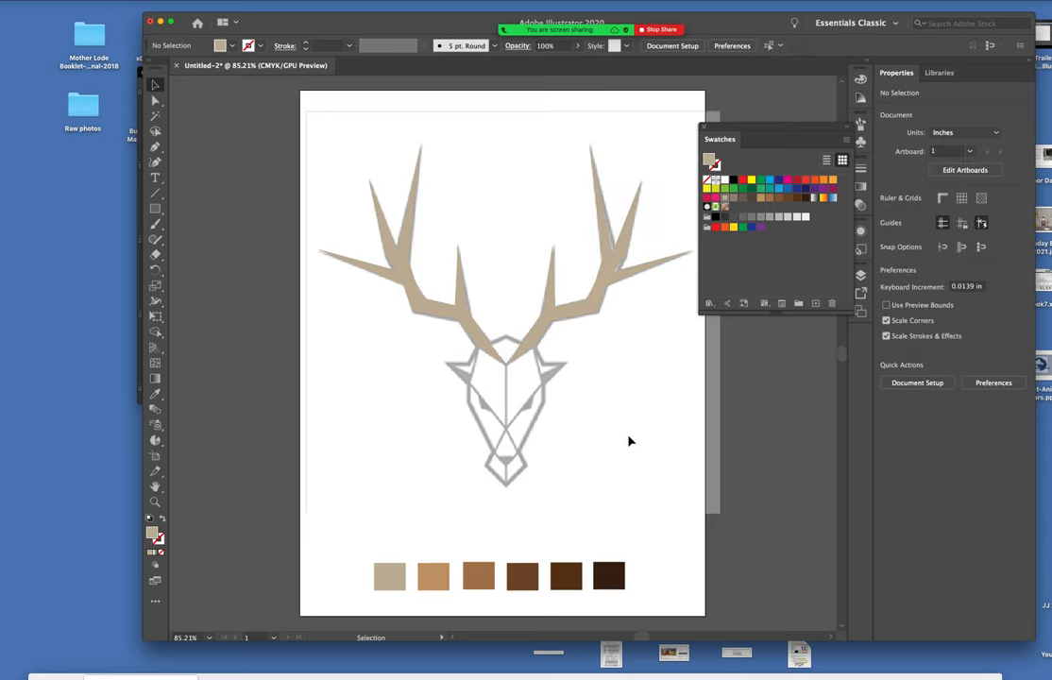
pyautogui.moveTo(456, 396)
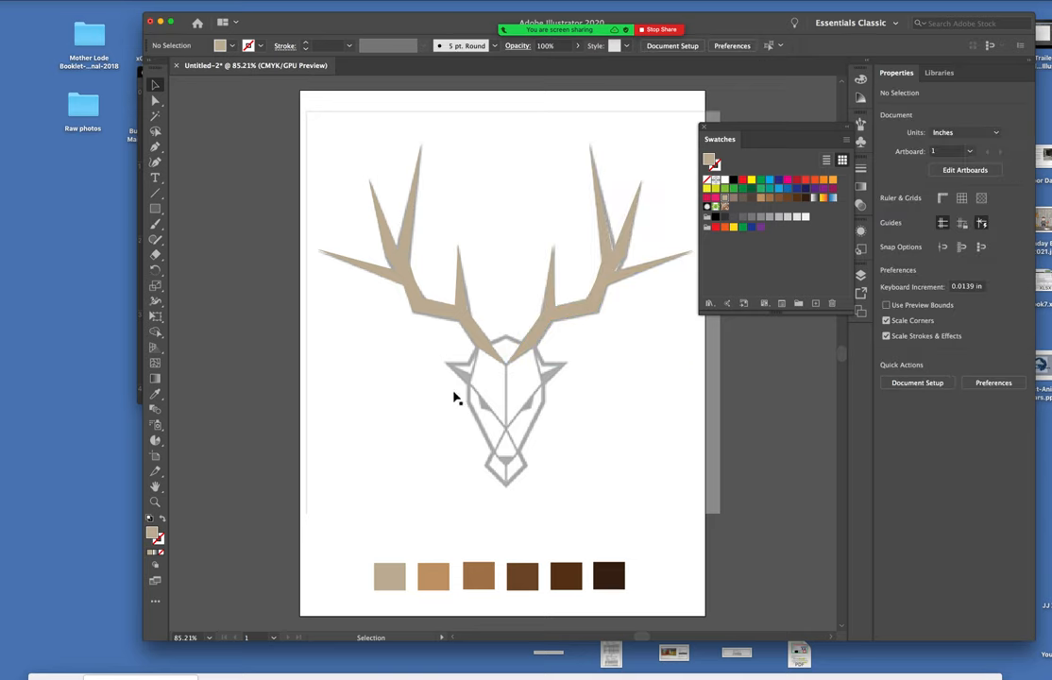
pyautogui.moveTo(564, 451)
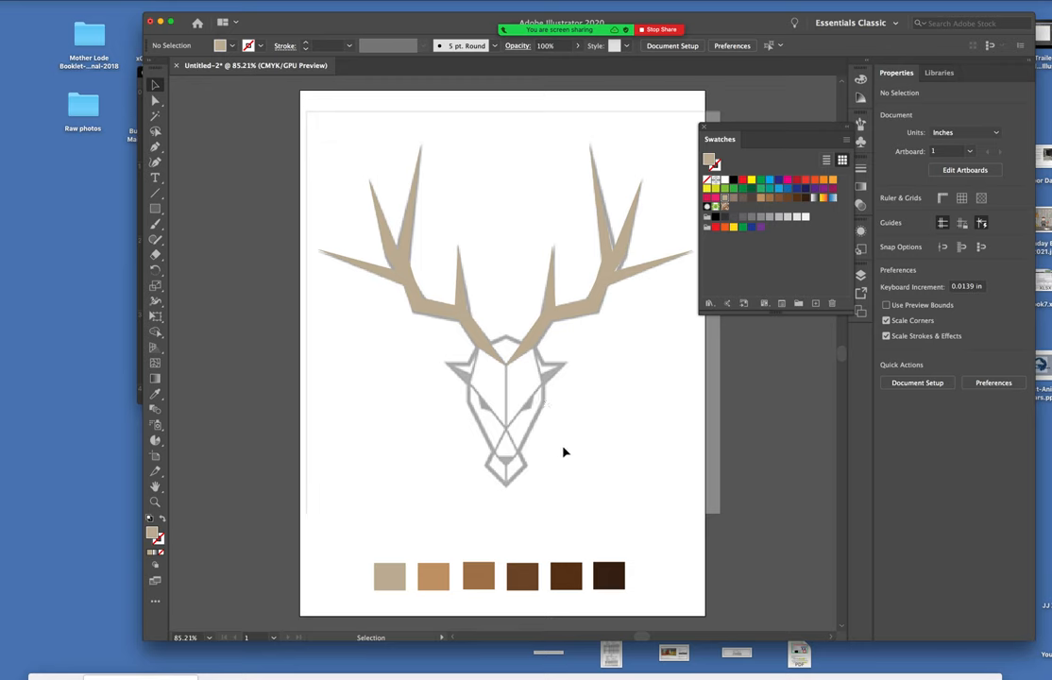
pyautogui.moveTo(516, 503)
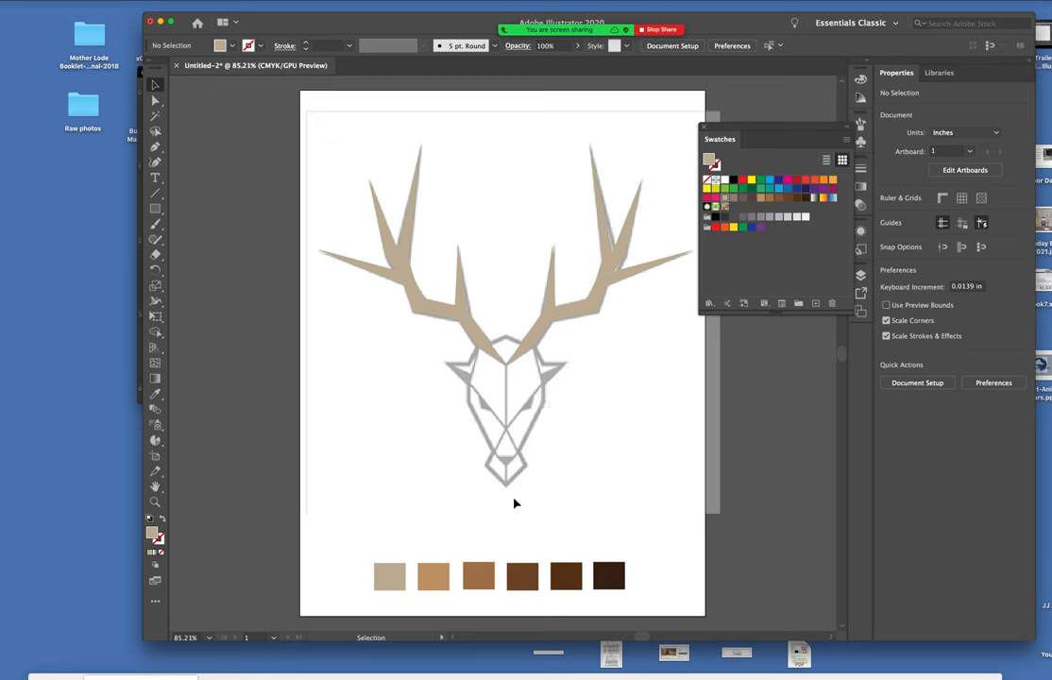
pyautogui.moveTo(585, 513)
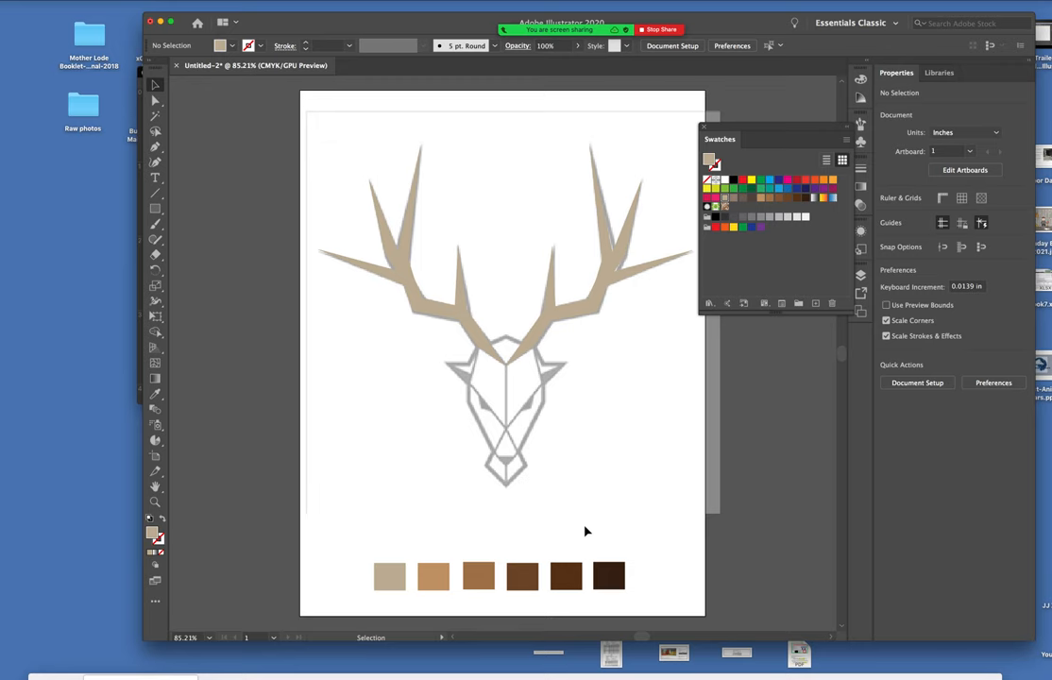
pyautogui.moveTo(541, 564)
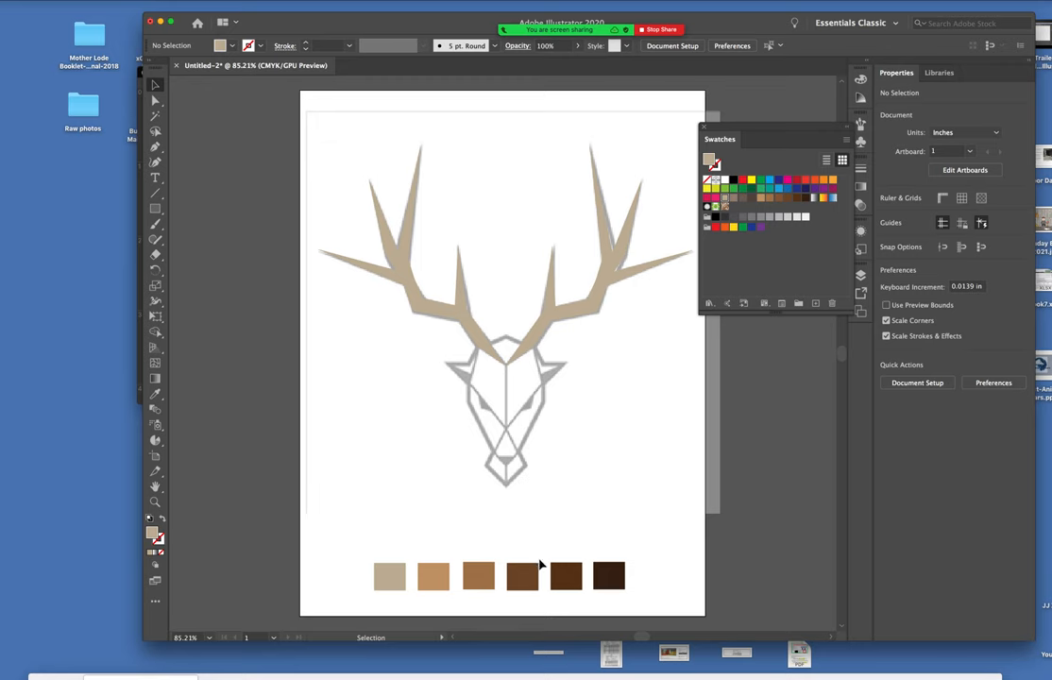
# Sample the dark brown swatch and begin a Pen-drawn trapezoid below the head.
pyautogui.click(522, 576)
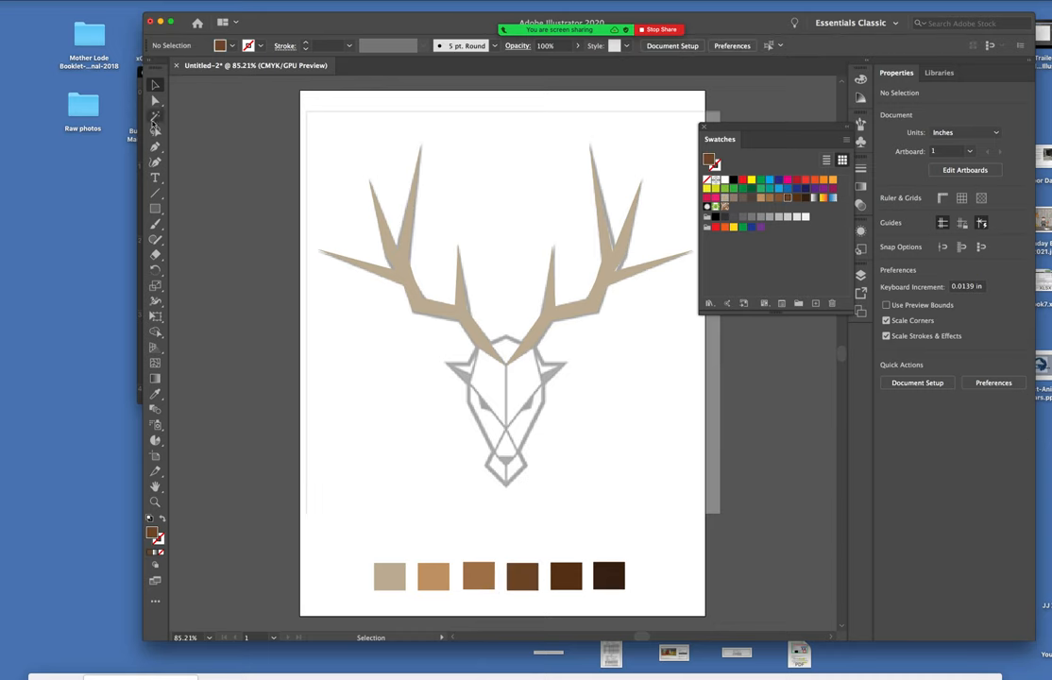
pyautogui.click(155, 145)
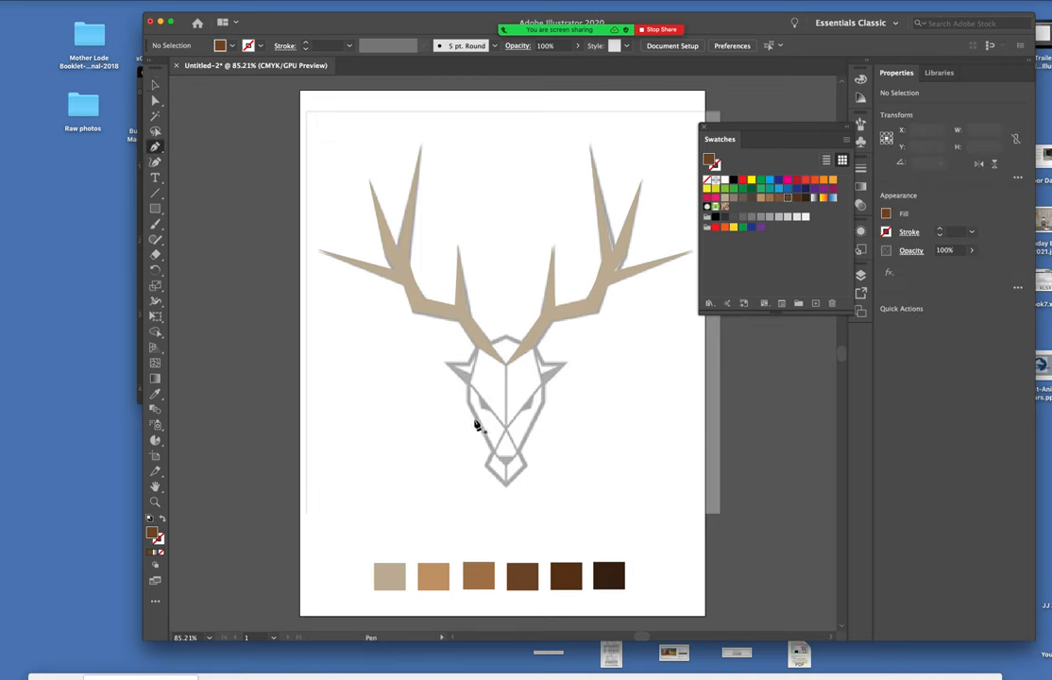
pyautogui.click(482, 417)
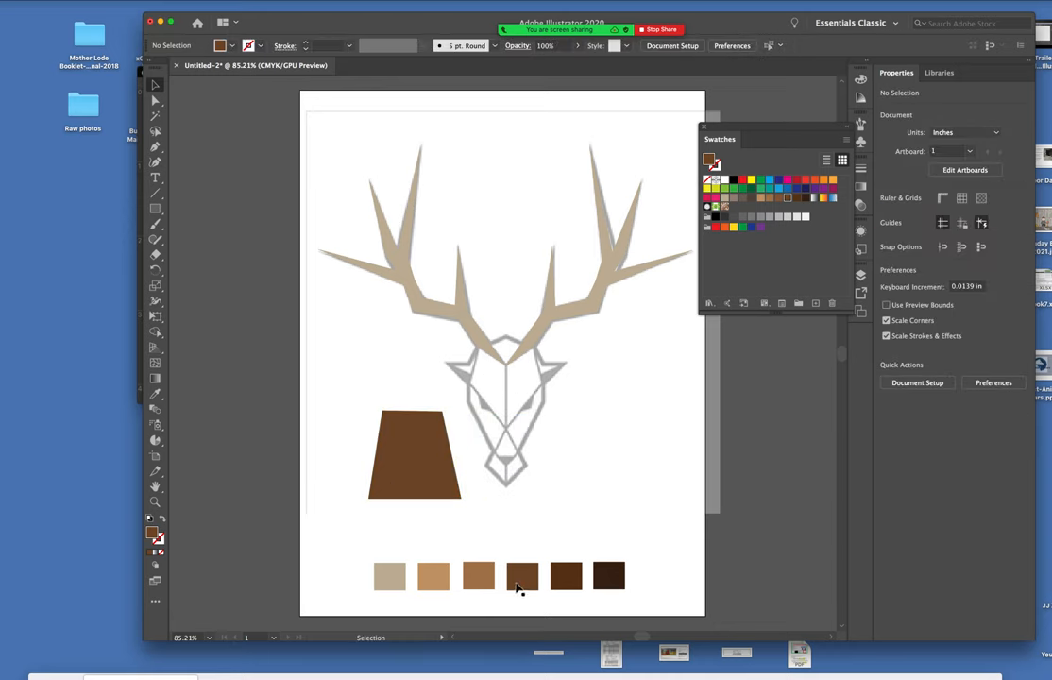
# Sample medium brown and trace the face's left half from antler base to muzzle.
pyautogui.click(477, 576)
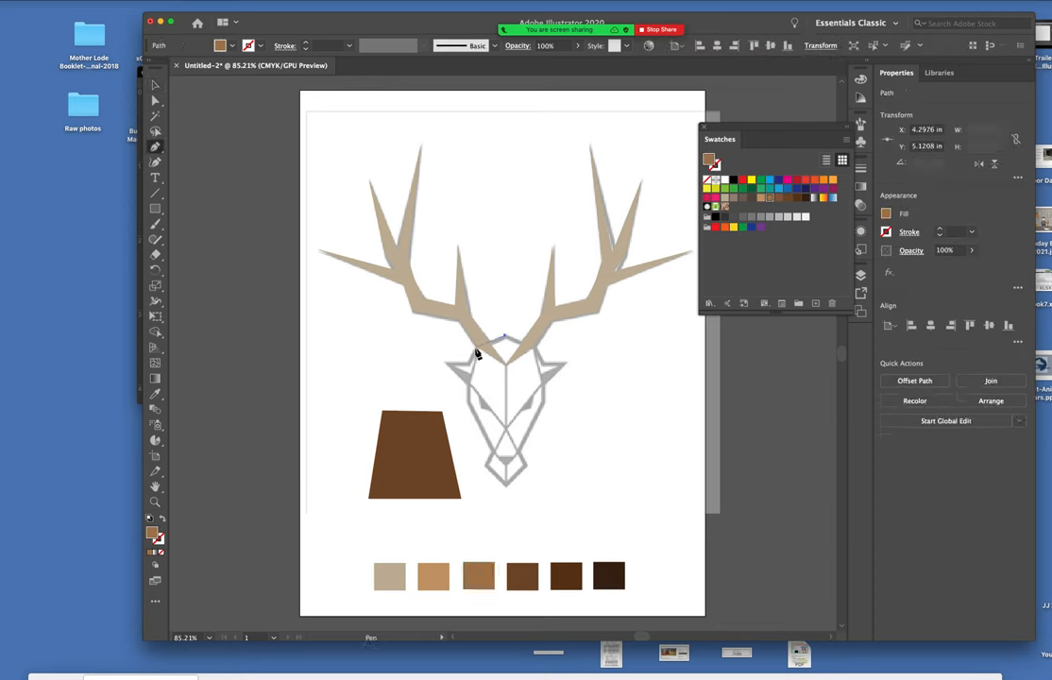
pyautogui.click(472, 357)
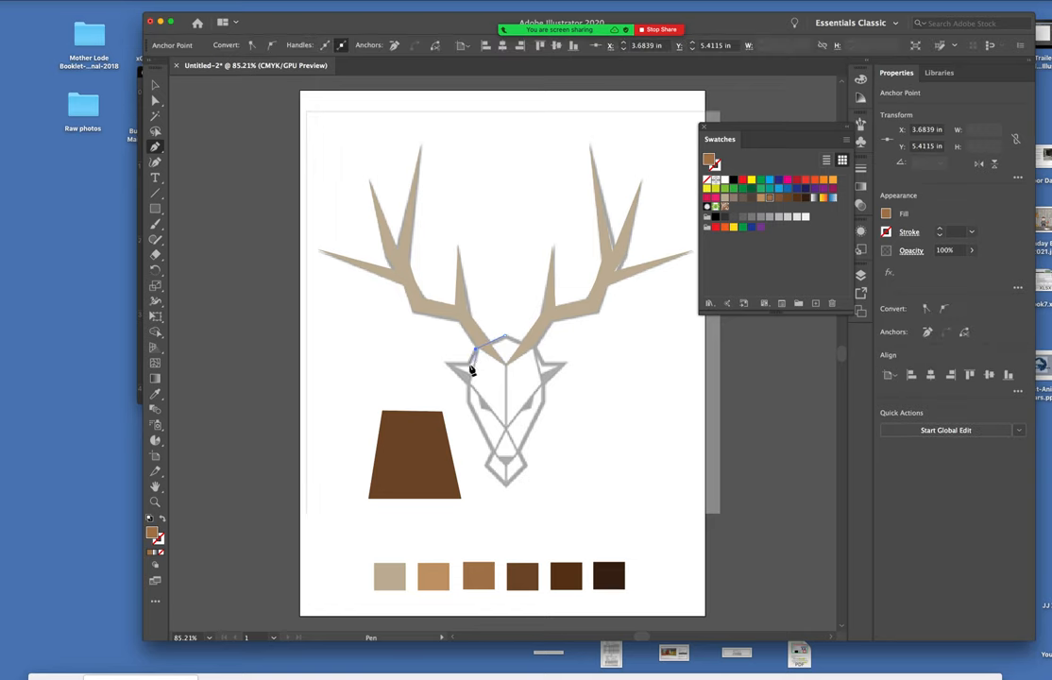
pyautogui.moveTo(501, 340); pyautogui.dragTo(472, 357)
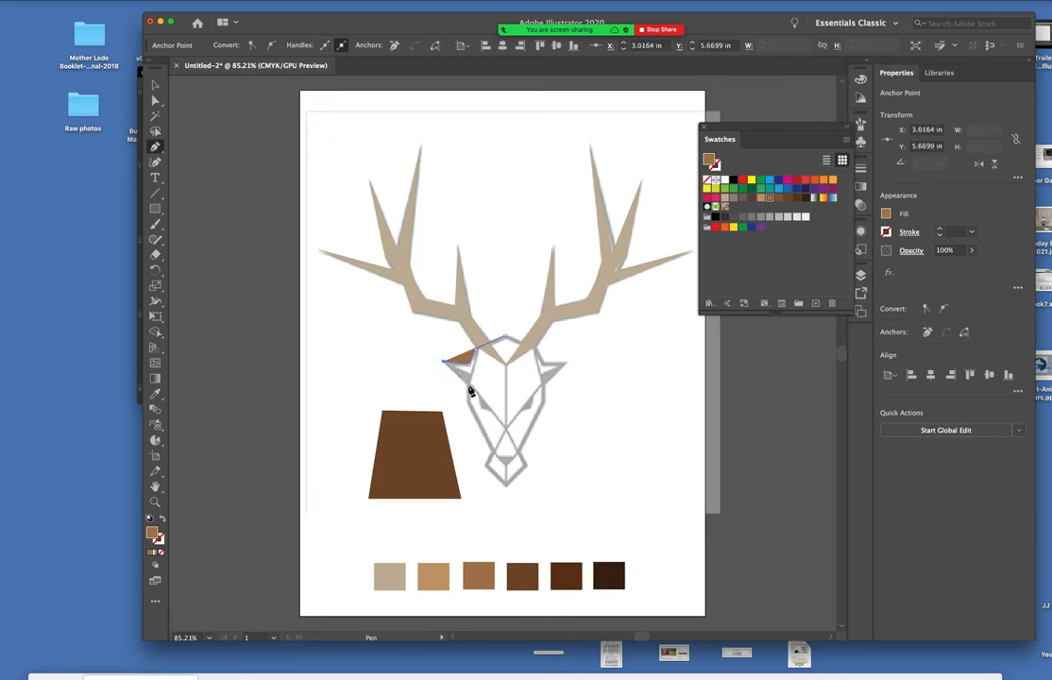
pyautogui.moveTo(449, 361); pyautogui.dragTo(469, 406)
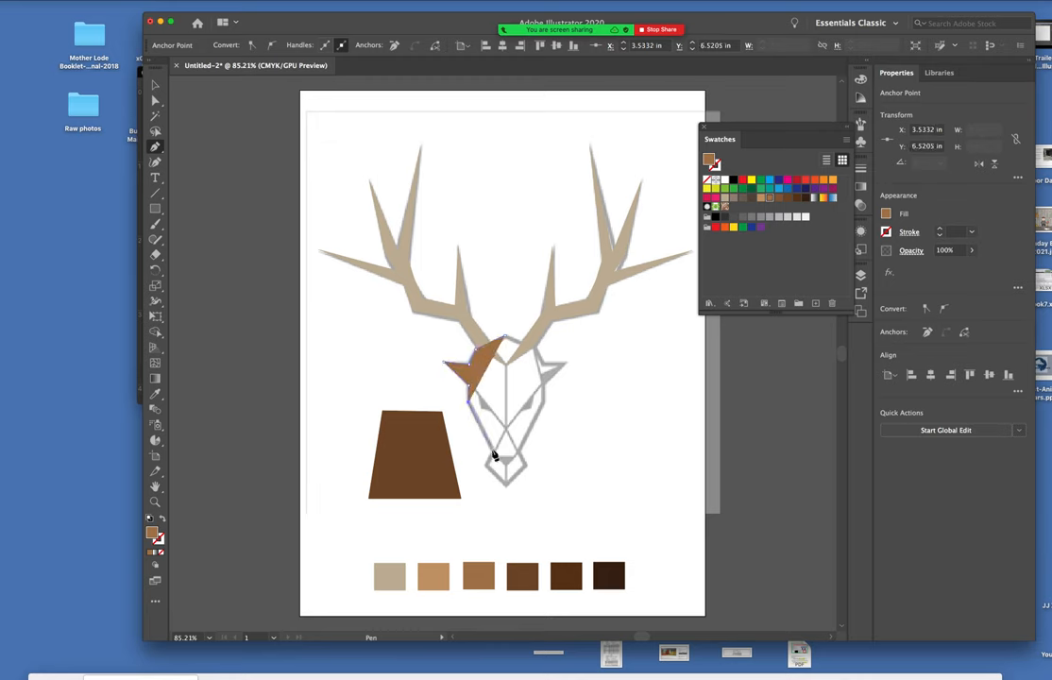
pyautogui.moveTo(495, 453); pyautogui.dragTo(508, 489)
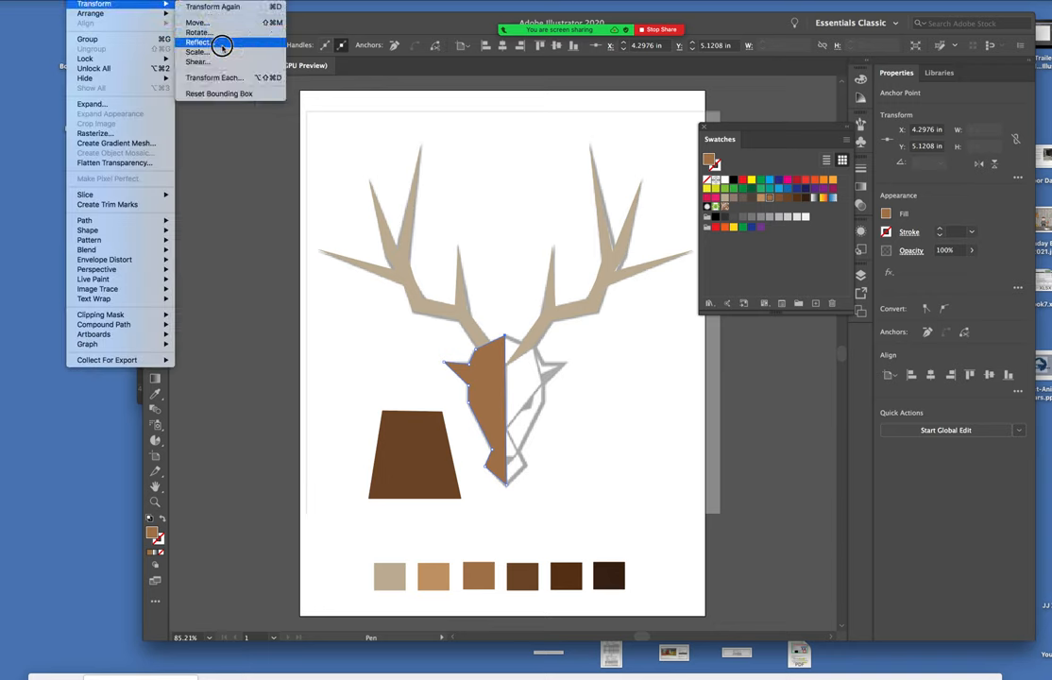
# Make a vertically reflected copy of the brown half-face to complete the head.
pyautogui.click(198, 43)
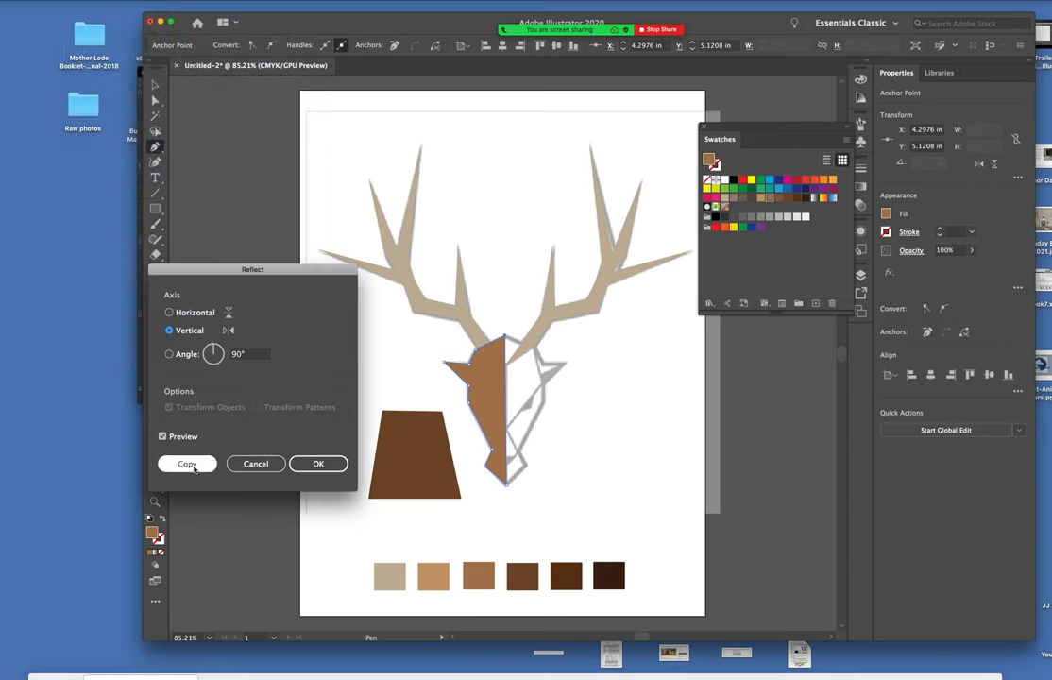
pyautogui.click(187, 464)
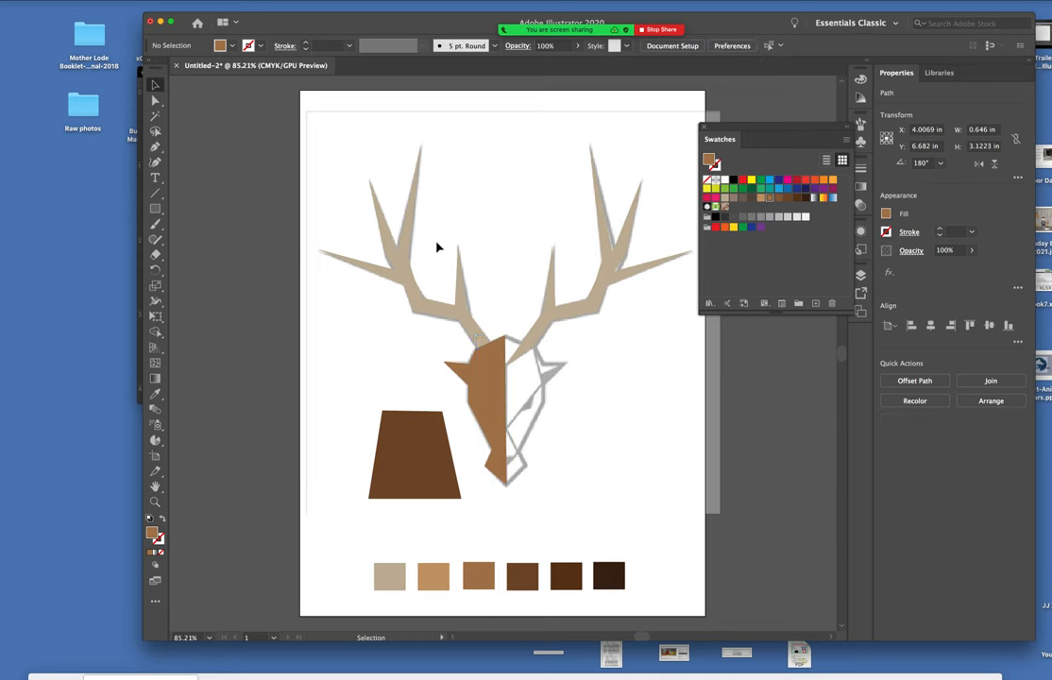
pyautogui.click(477, 406)
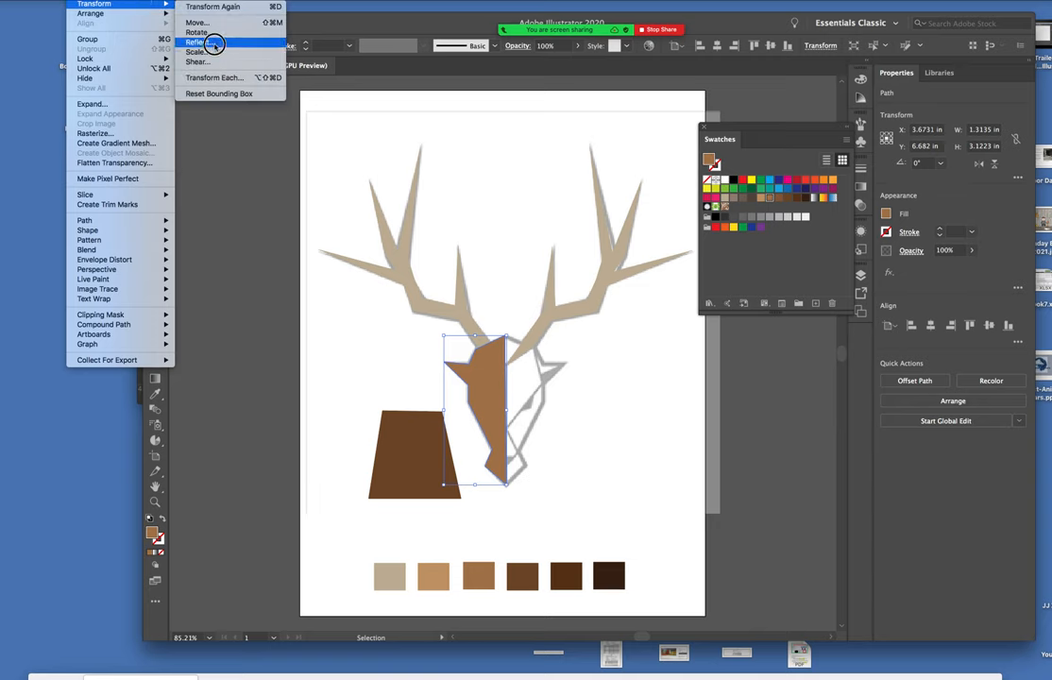
pyautogui.click(199, 42)
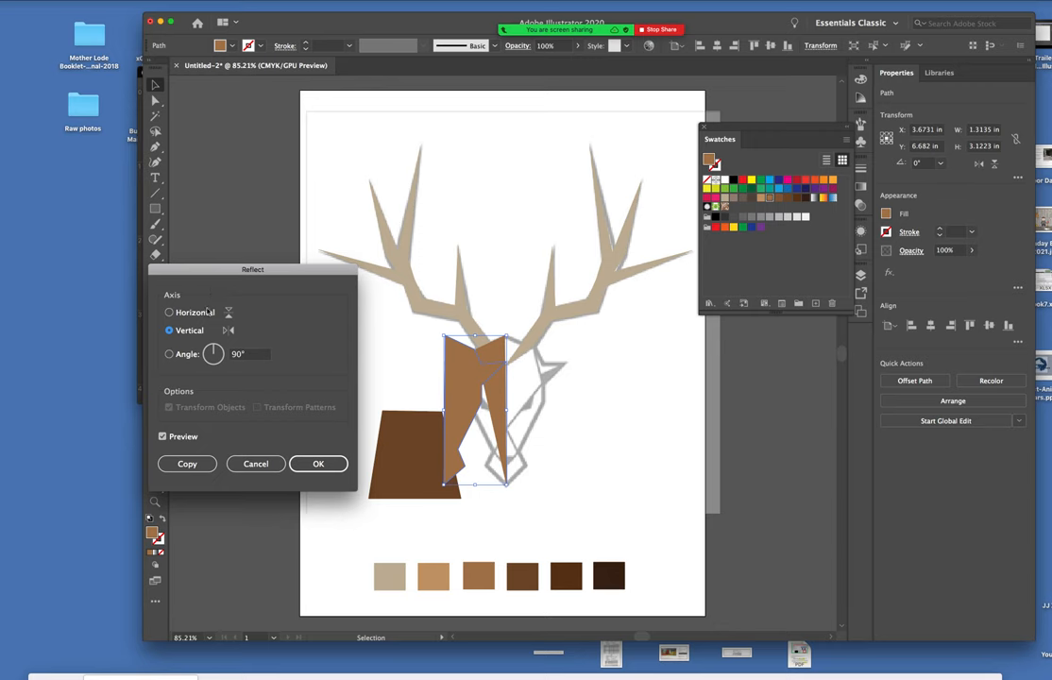
pyautogui.moveTo(252, 269); pyautogui.dragTo(272, 263)
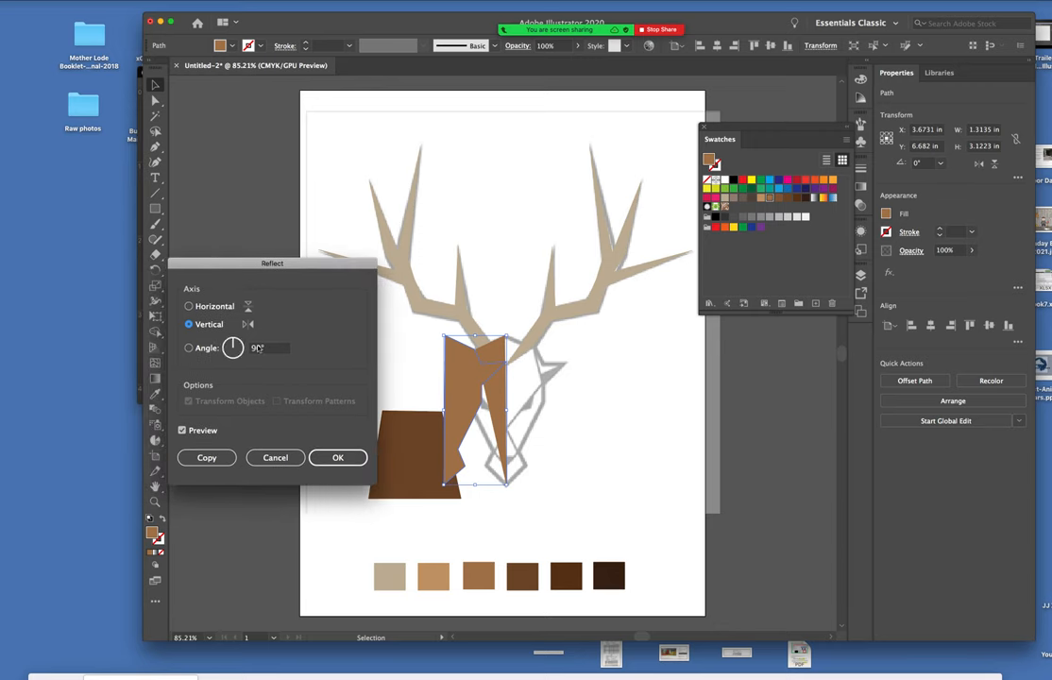
pyautogui.click(182, 430)
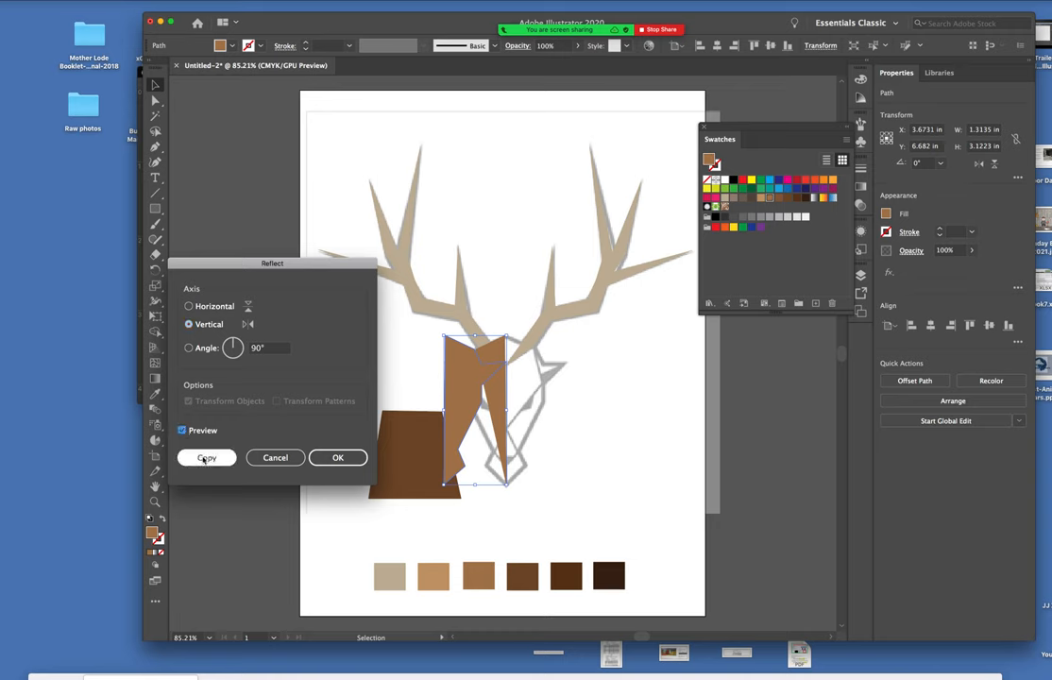
pyautogui.click(205, 457)
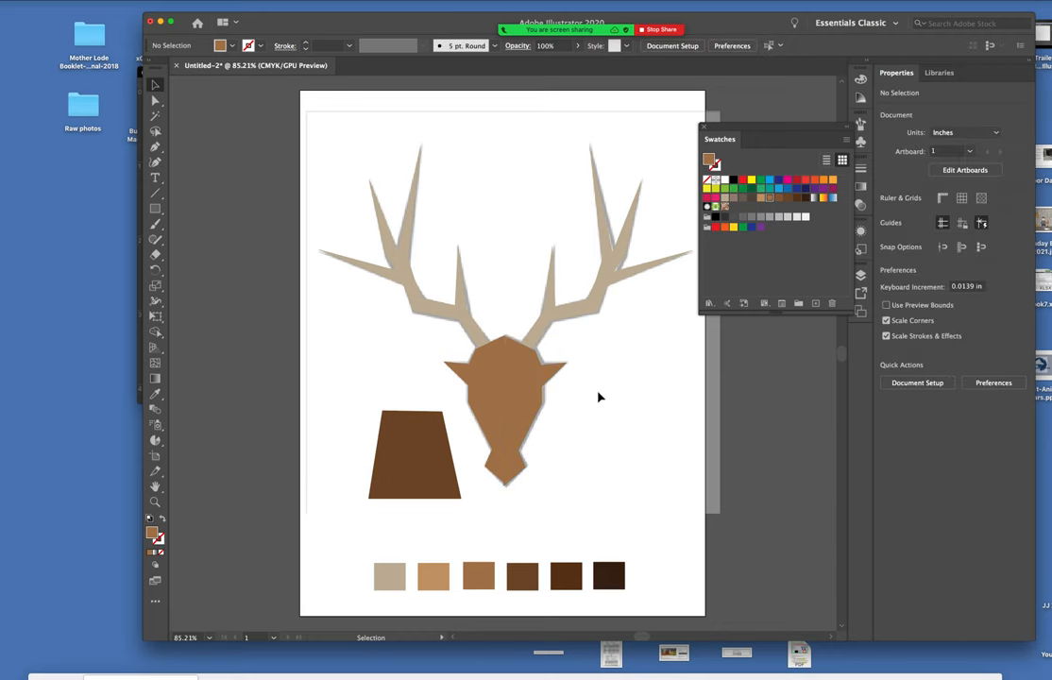
# Open the Pathfinder panel and deselect the finished stag head.
pyautogui.click(505, 411)
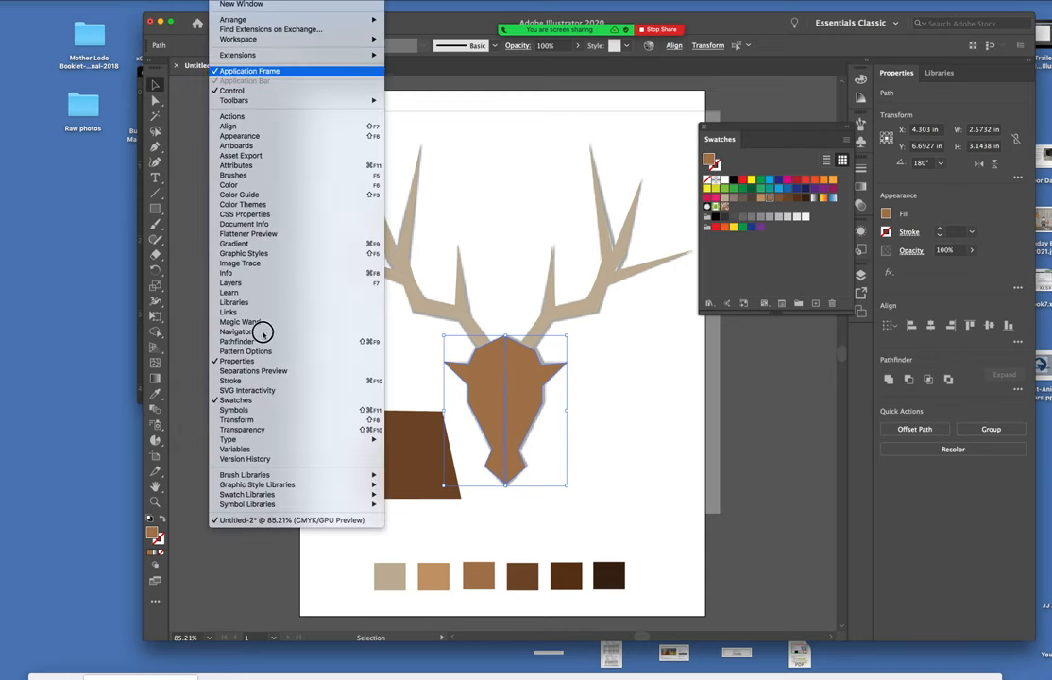
pyautogui.click(238, 340)
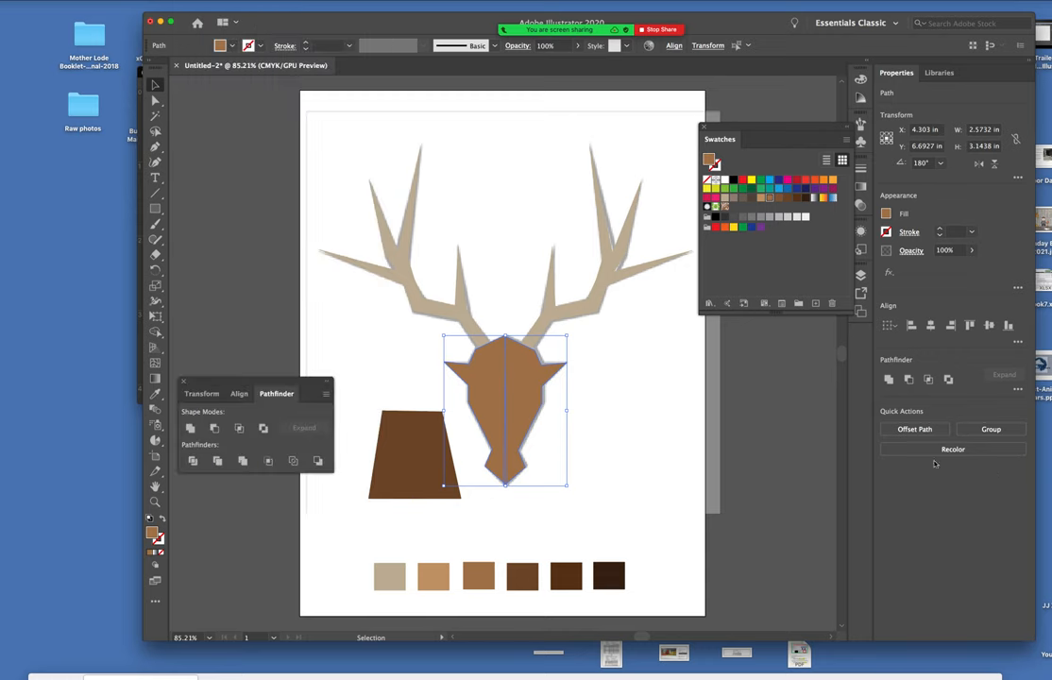
pyautogui.click(191, 427)
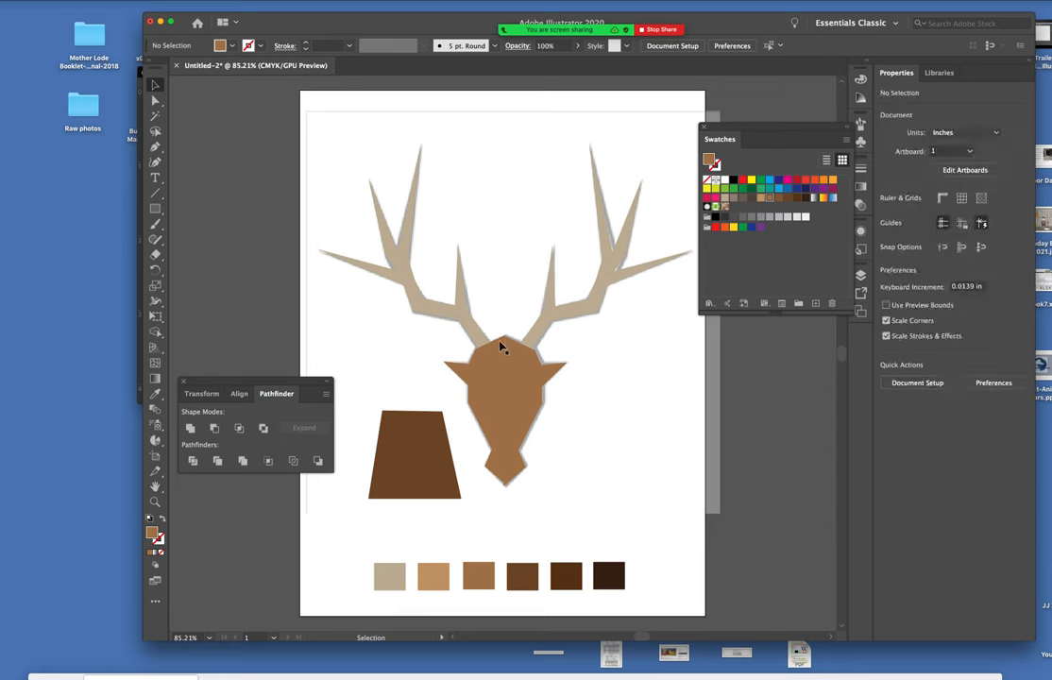
pyautogui.moveTo(244, 410)
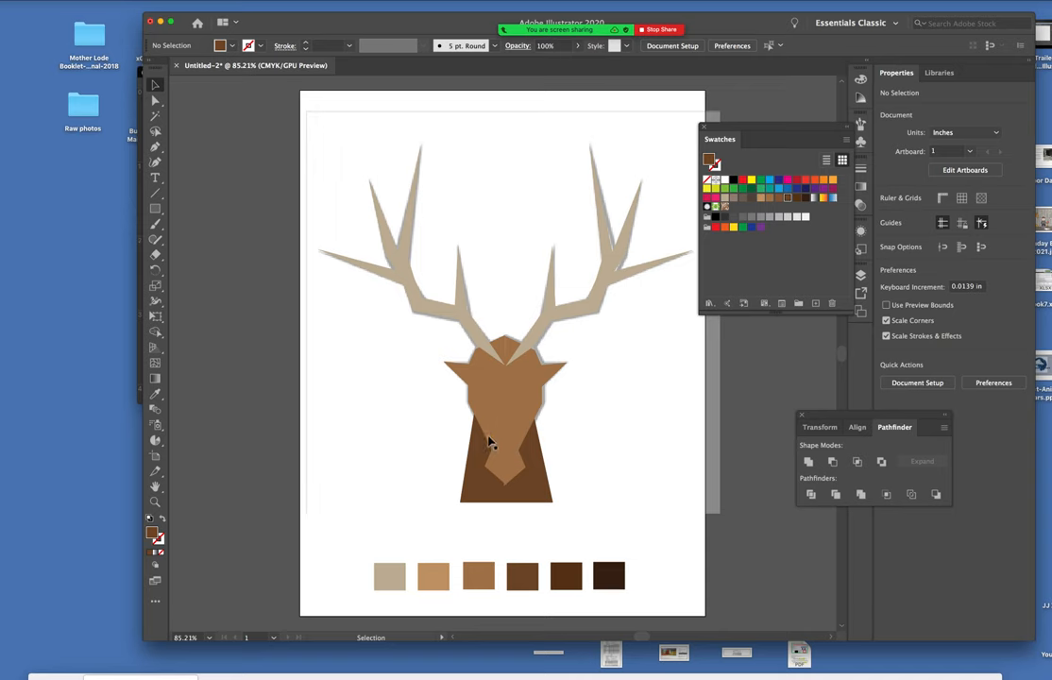
pyautogui.moveTo(539, 490)
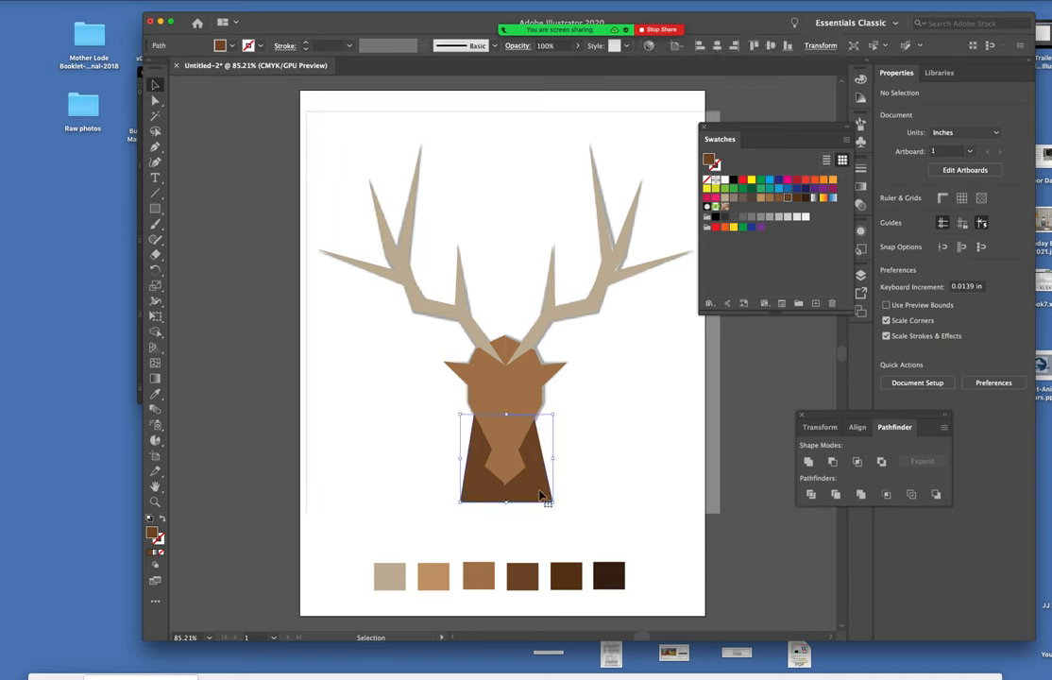
# Apply the default white-to-black linear gradient to the neck and adjust its end stop.
pyautogui.click(507, 463)
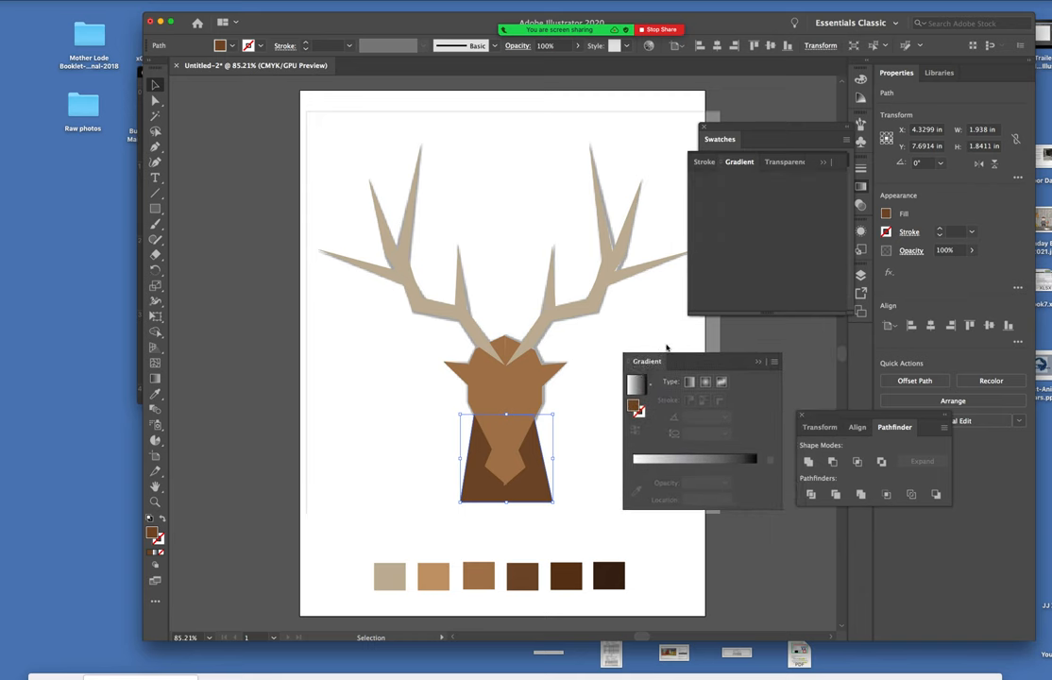
pyautogui.click(756, 162)
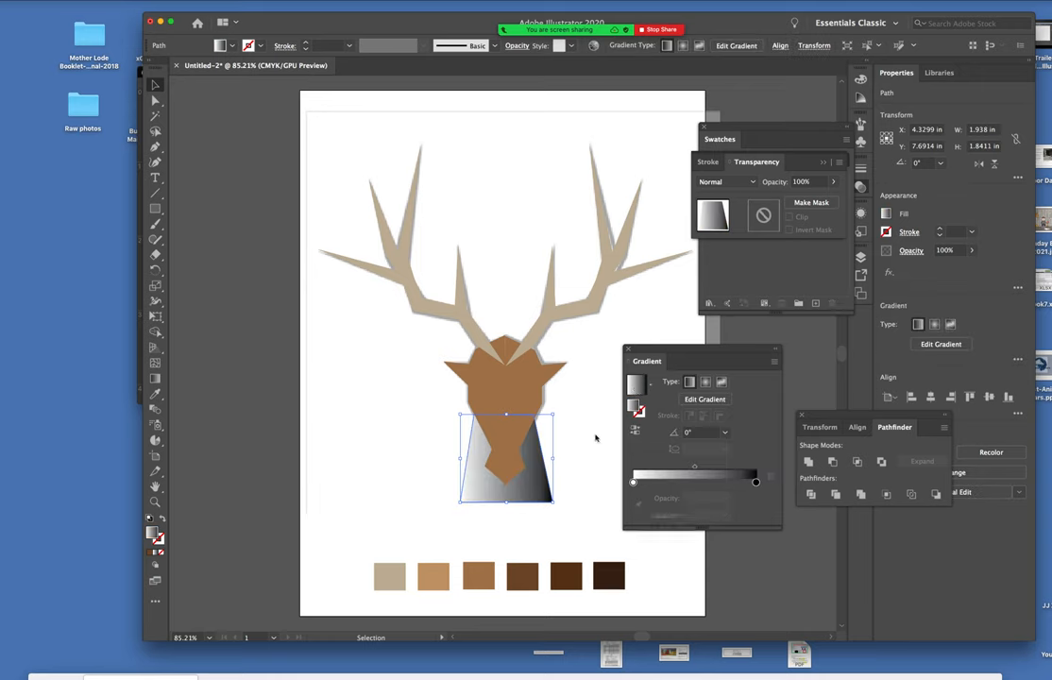
pyautogui.moveTo(635, 388)
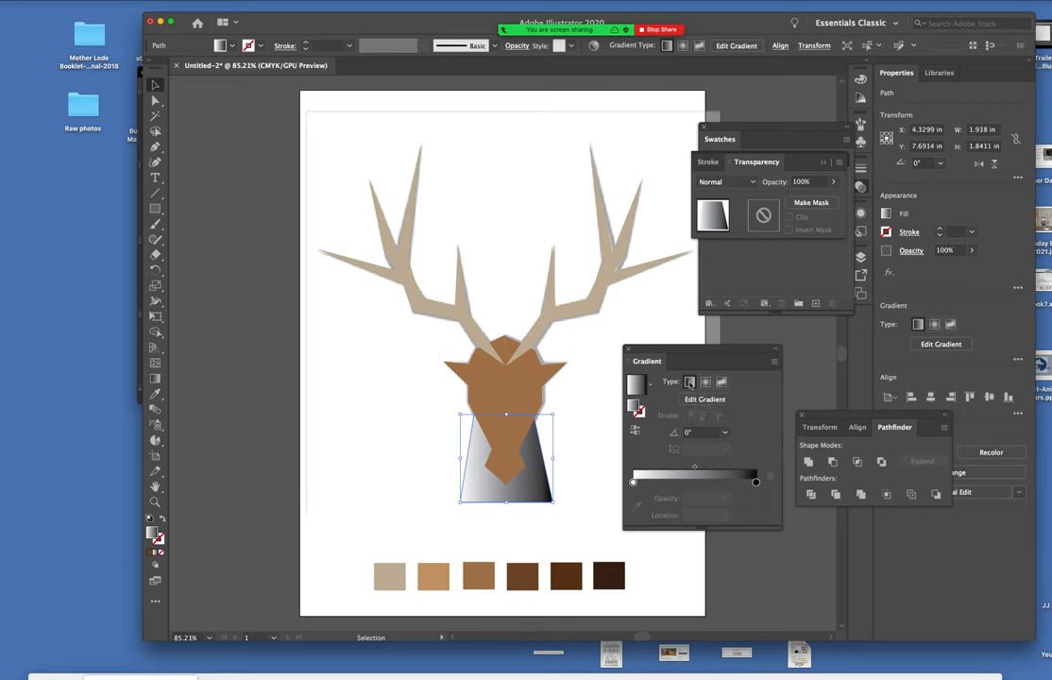
pyautogui.moveTo(756, 482)
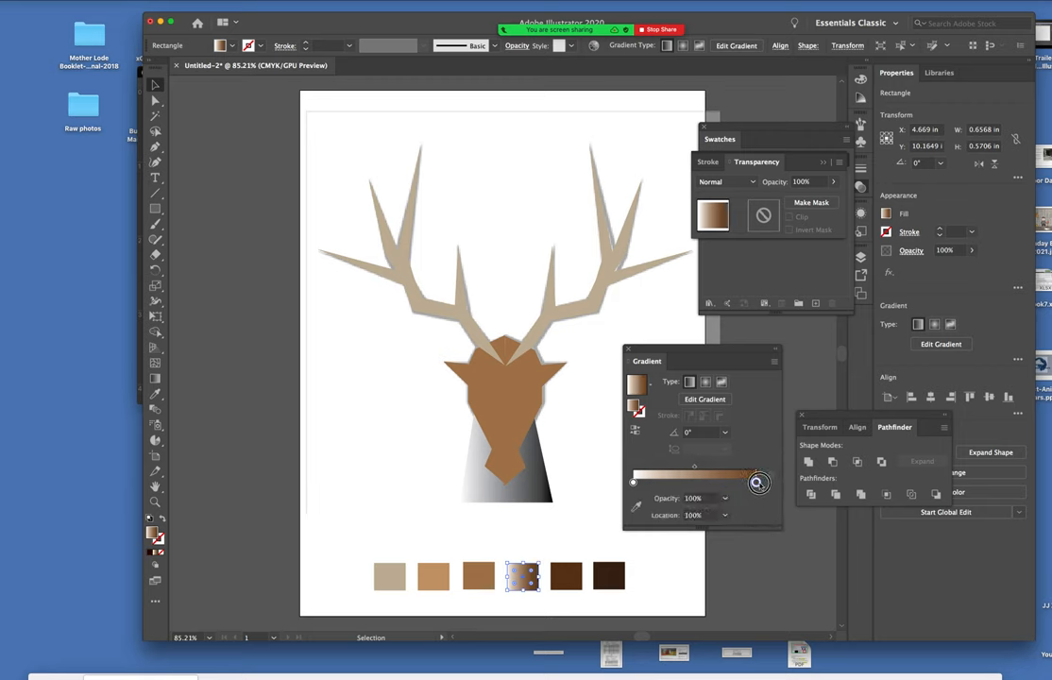
pyautogui.moveTo(758, 482); pyautogui.dragTo(743, 483)
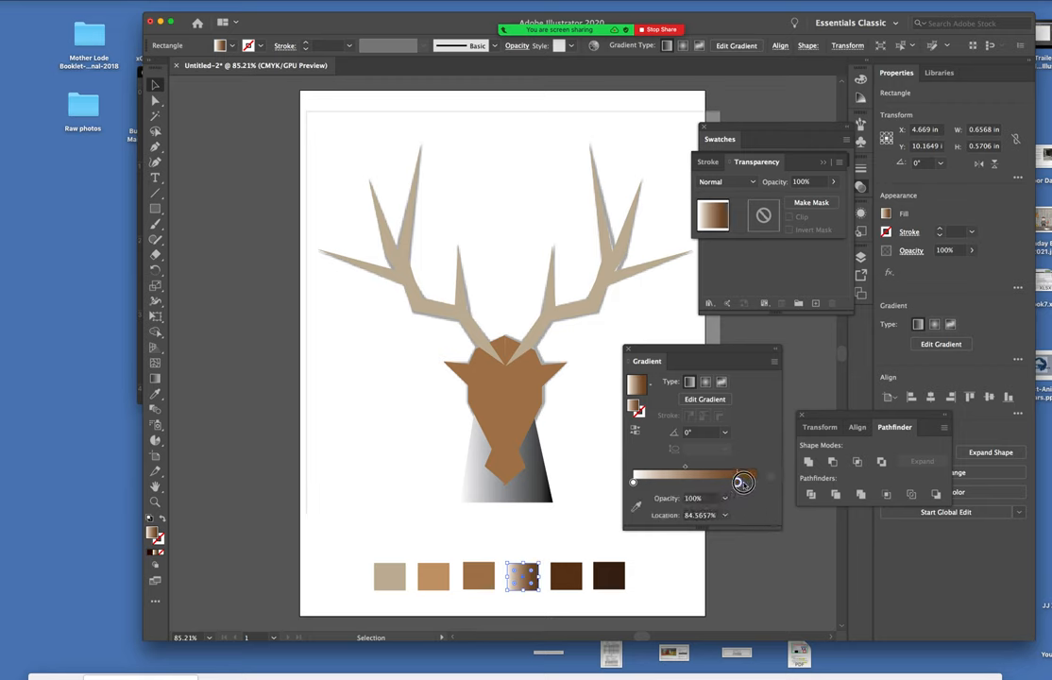
pyautogui.moveTo(743, 483); pyautogui.dragTo(755, 483)
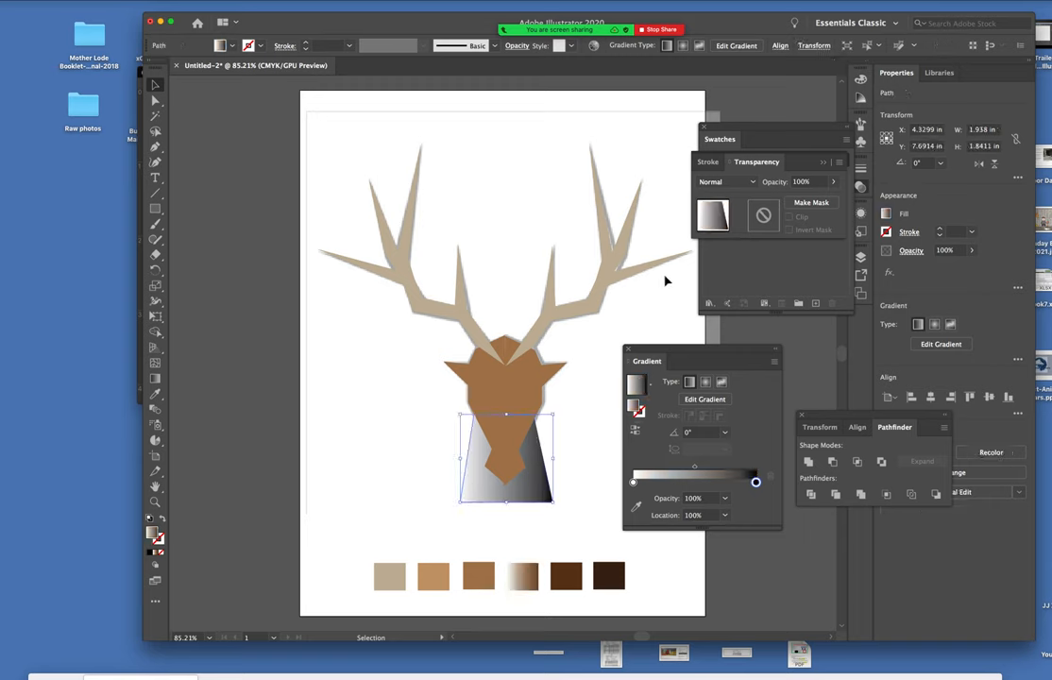
pyautogui.moveTo(647, 361); pyautogui.dragTo(611, 360)
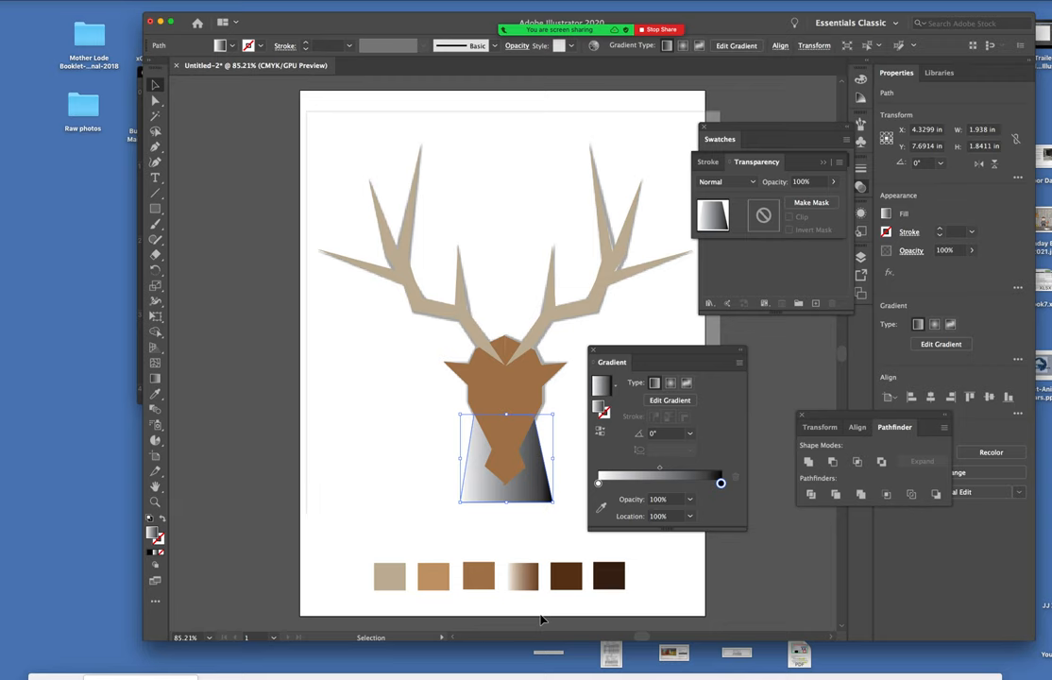
pyautogui.moveTo(541, 549)
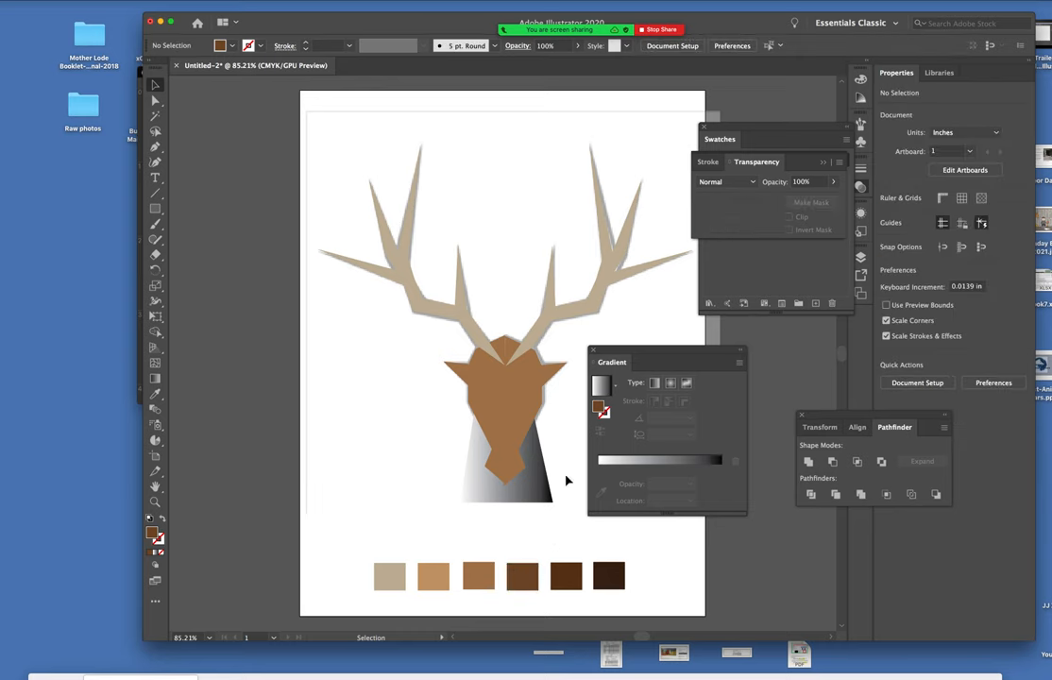
# Reselect the neck, set the gradient's end stop colour, and move the Gradient panel aside.
pyautogui.click(505, 443)
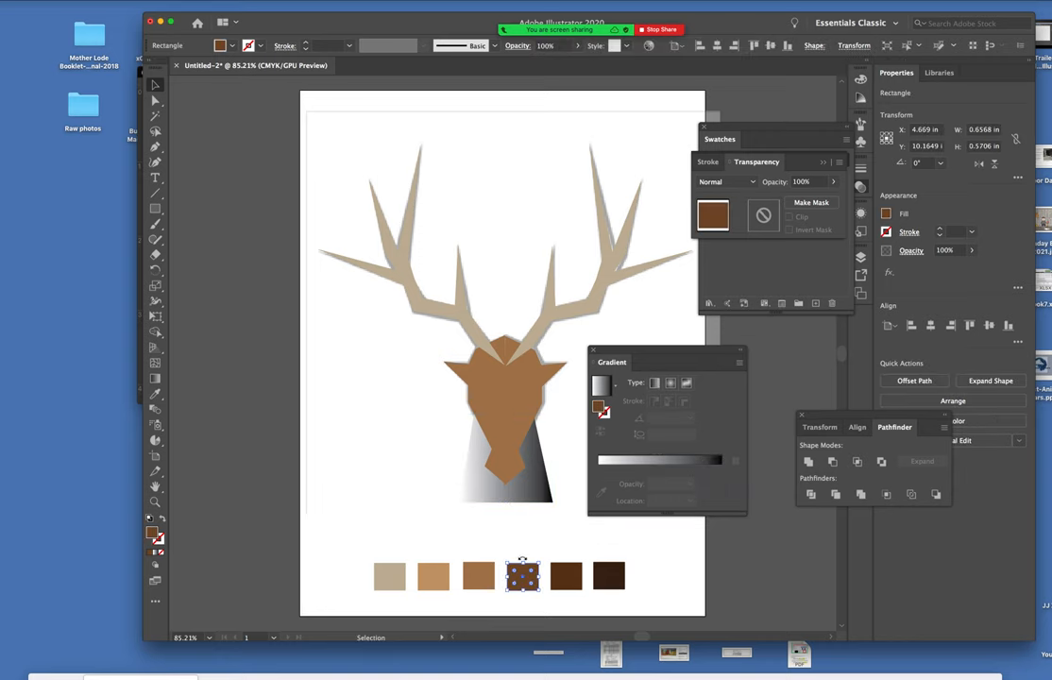
pyautogui.click(542, 522)
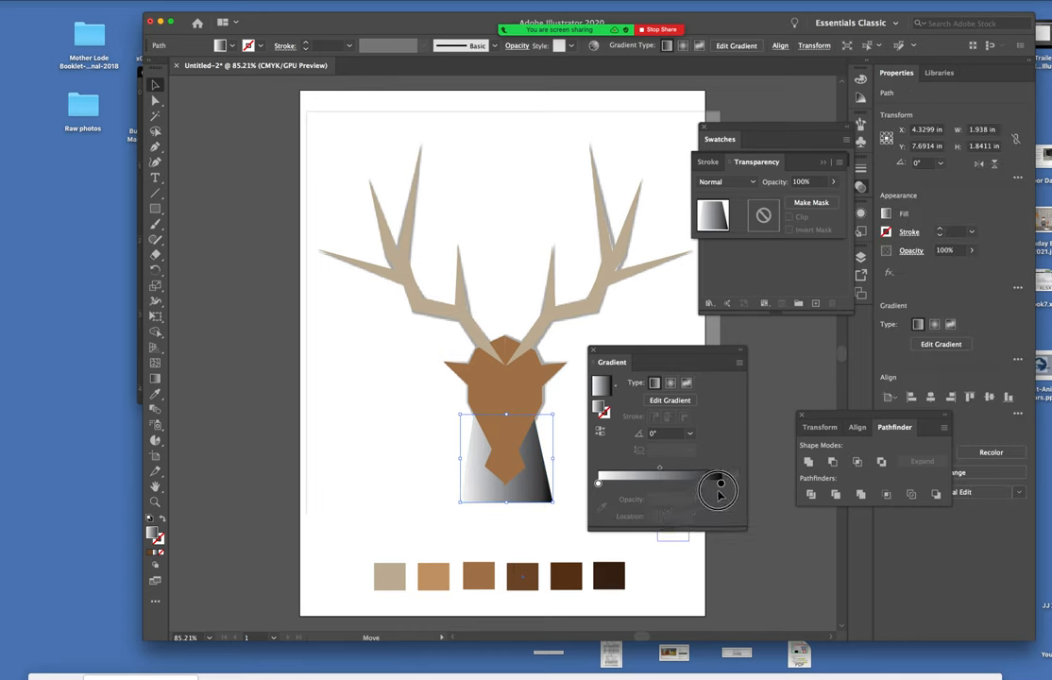
pyautogui.click(522, 576)
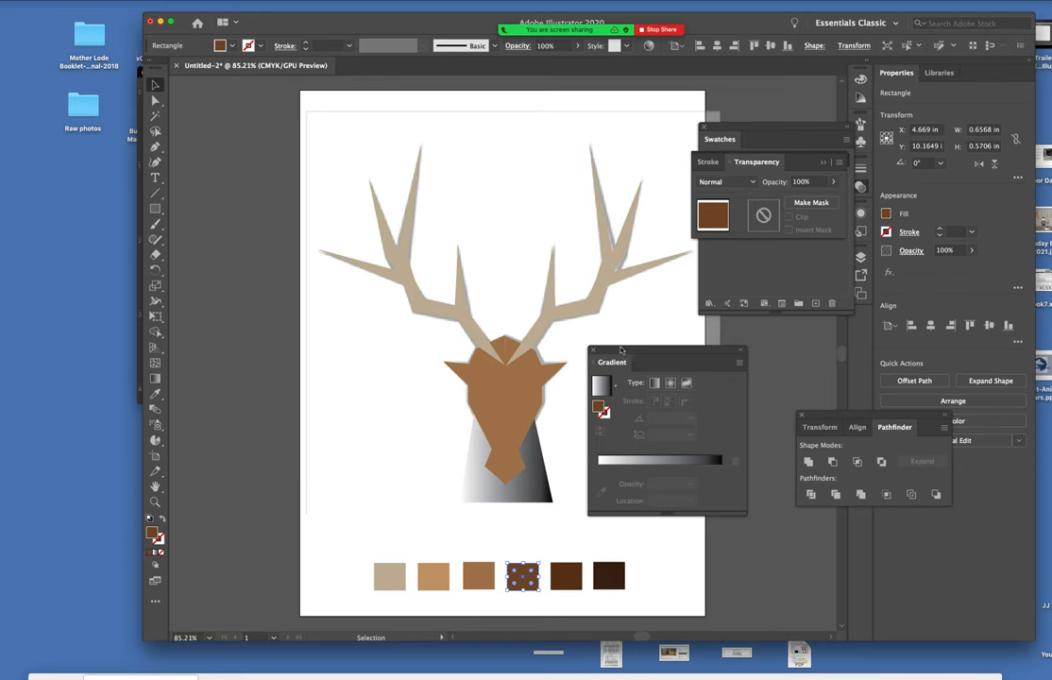
pyautogui.moveTo(611, 362); pyautogui.dragTo(298, 382)
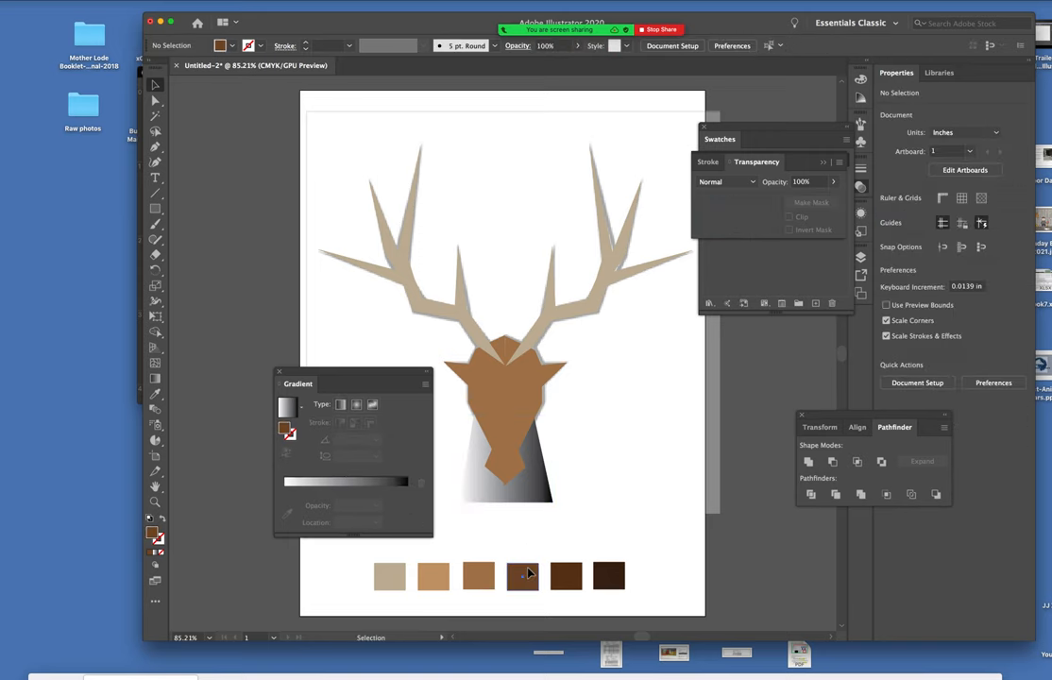
# Set the end stop to dark brown at the gradient's end and add a middle stop.
pyautogui.click(523, 576)
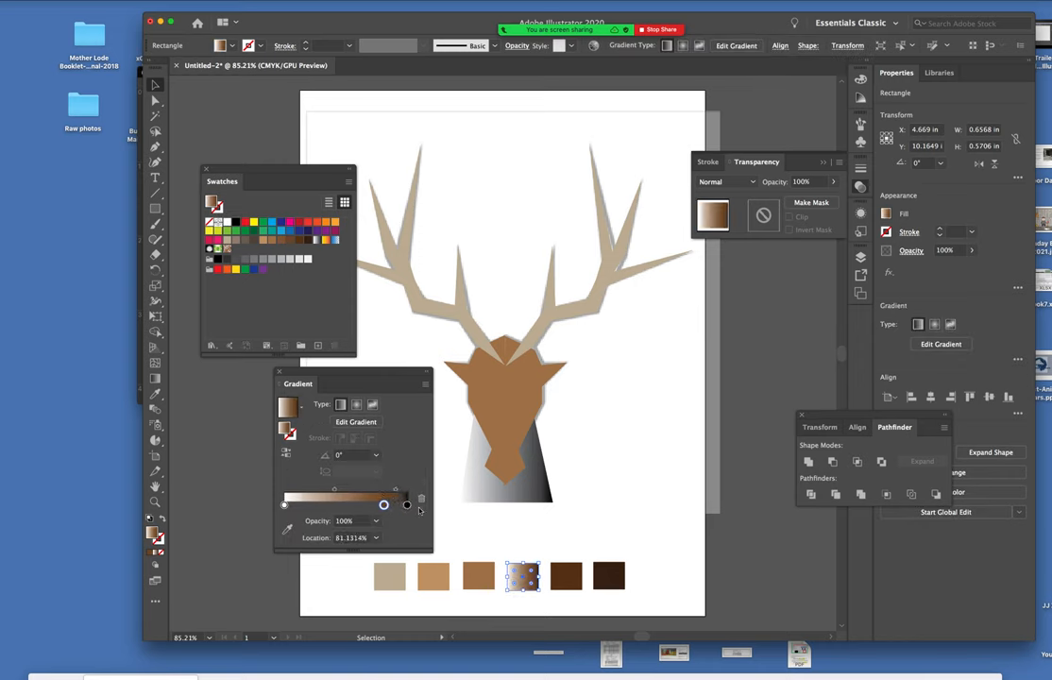
pyautogui.moveTo(406, 506); pyautogui.dragTo(385, 505)
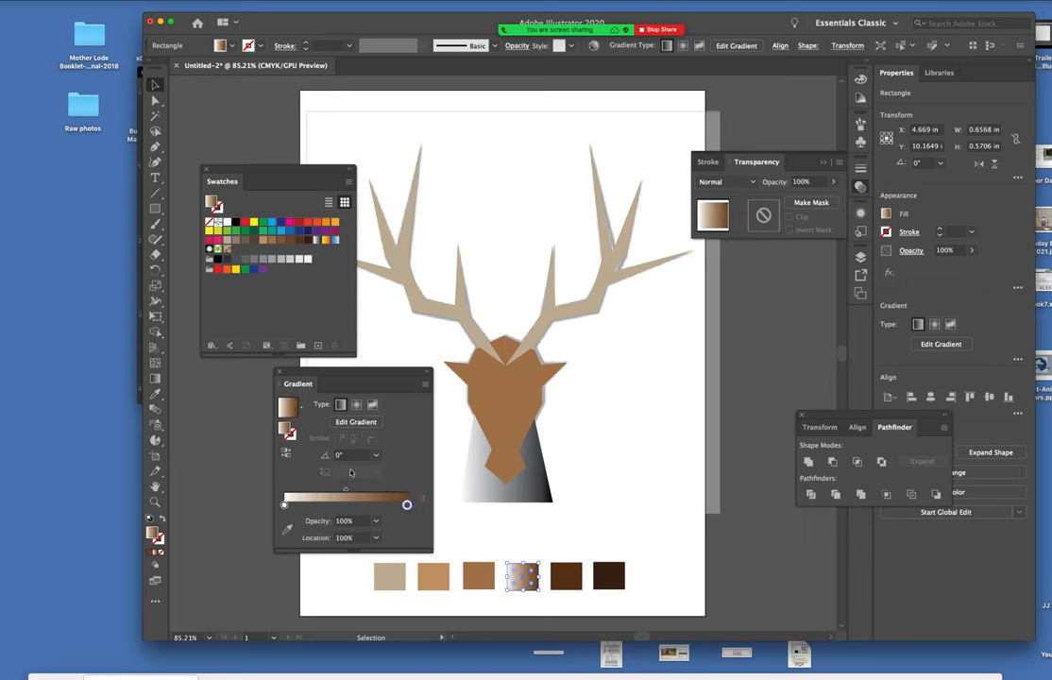
pyautogui.moveTo(286, 505)
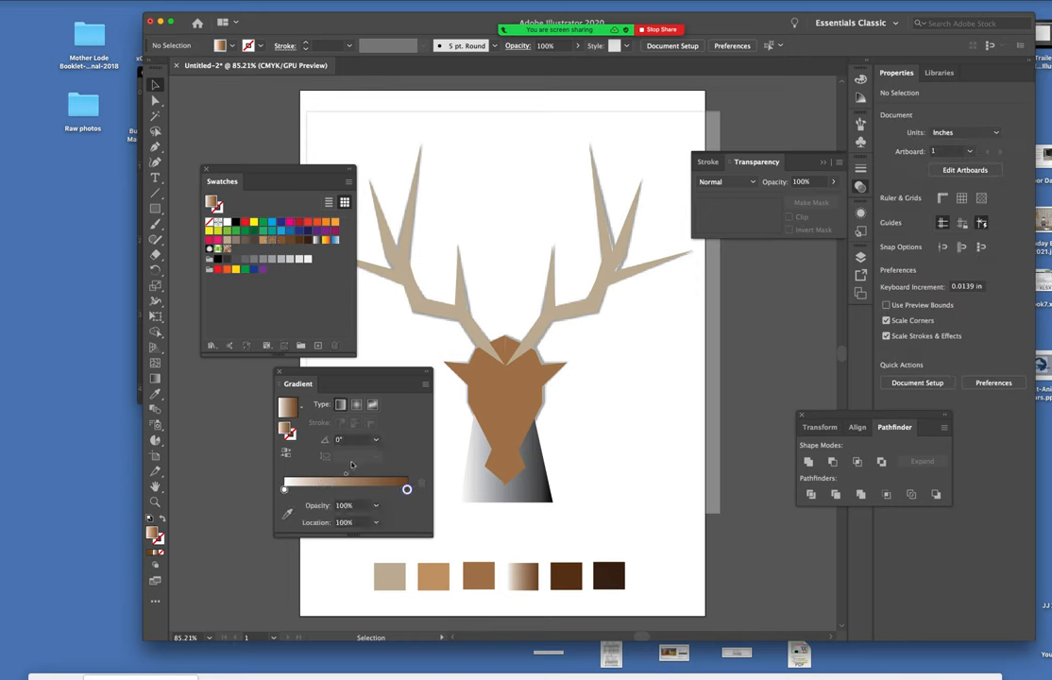
pyautogui.moveTo(273, 263)
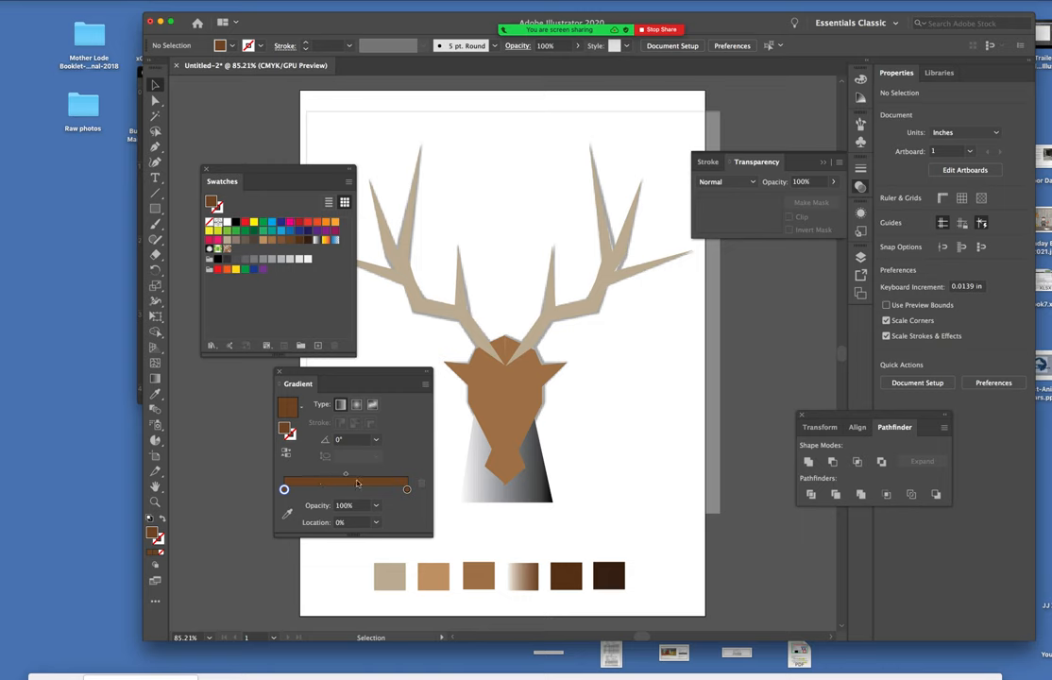
pyautogui.moveTo(346, 488)
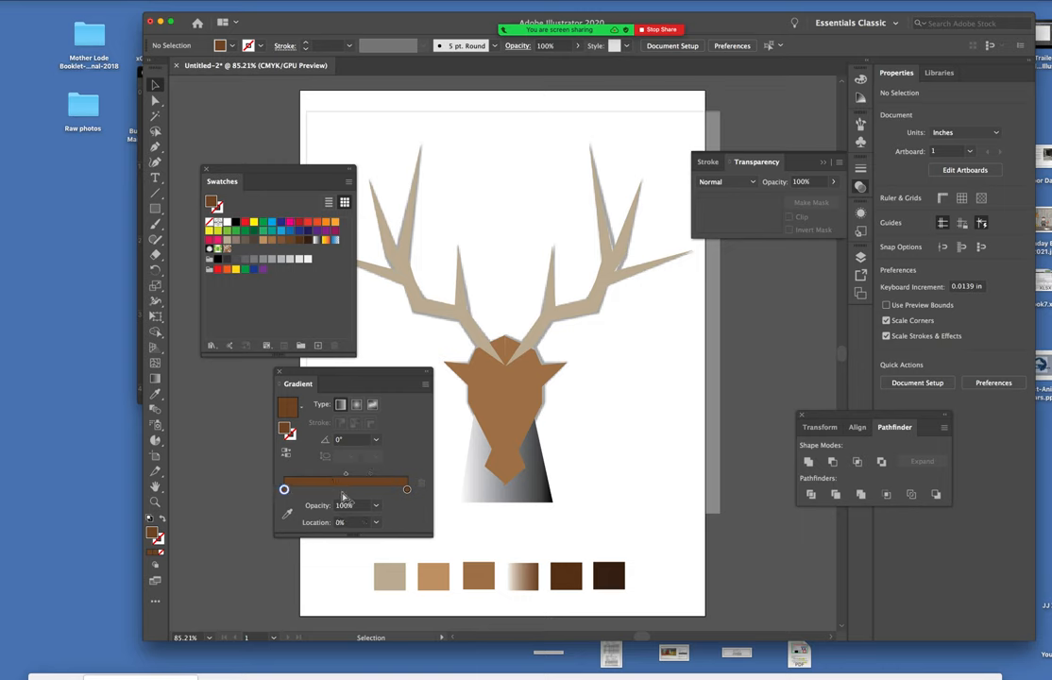
pyautogui.moveTo(347, 495)
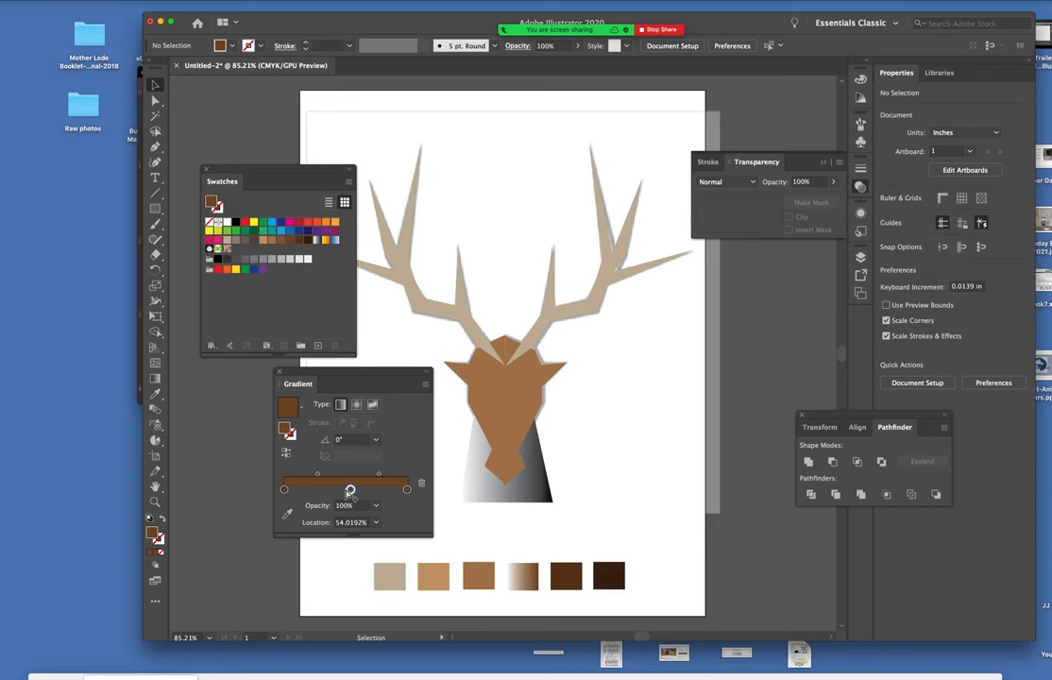
pyautogui.moveTo(349, 489); pyautogui.dragTo(346, 489)
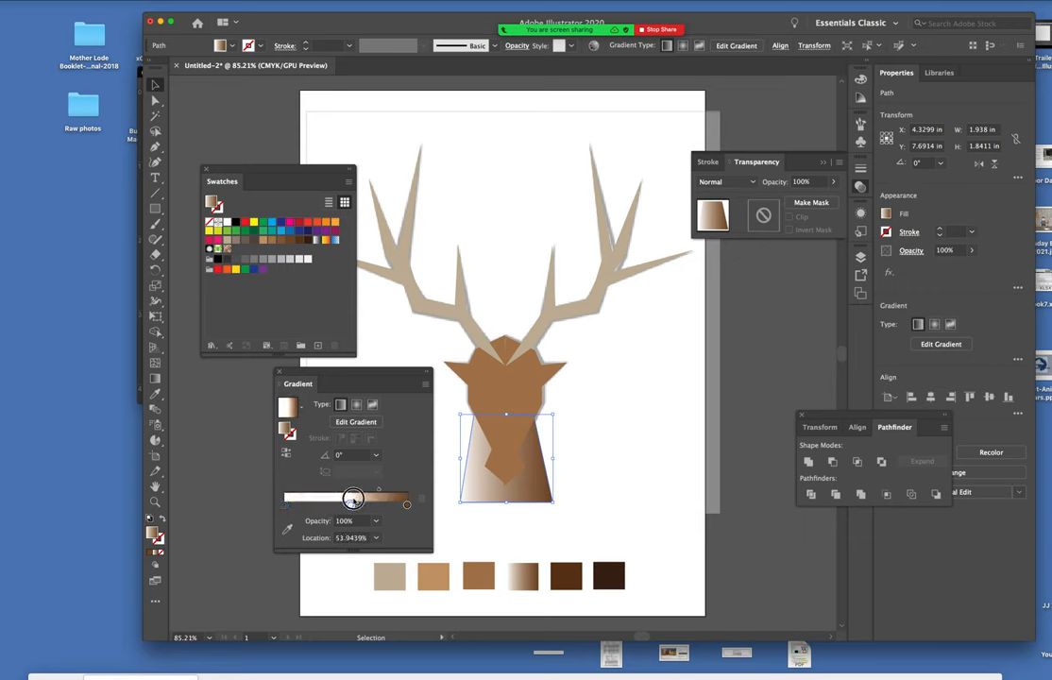
# Give the middle stop a lighter brown and the start a darker brown, then deselect.
pyautogui.moveTo(353, 497); pyautogui.dragTo(346, 504)
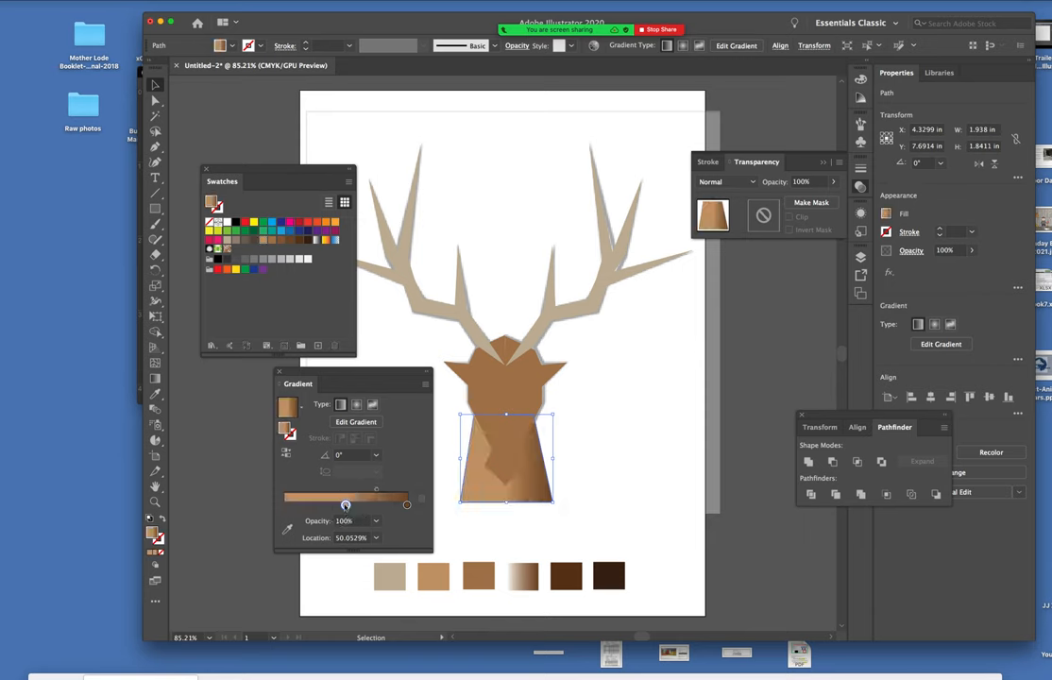
pyautogui.moveTo(345, 505); pyautogui.dragTo(288, 505)
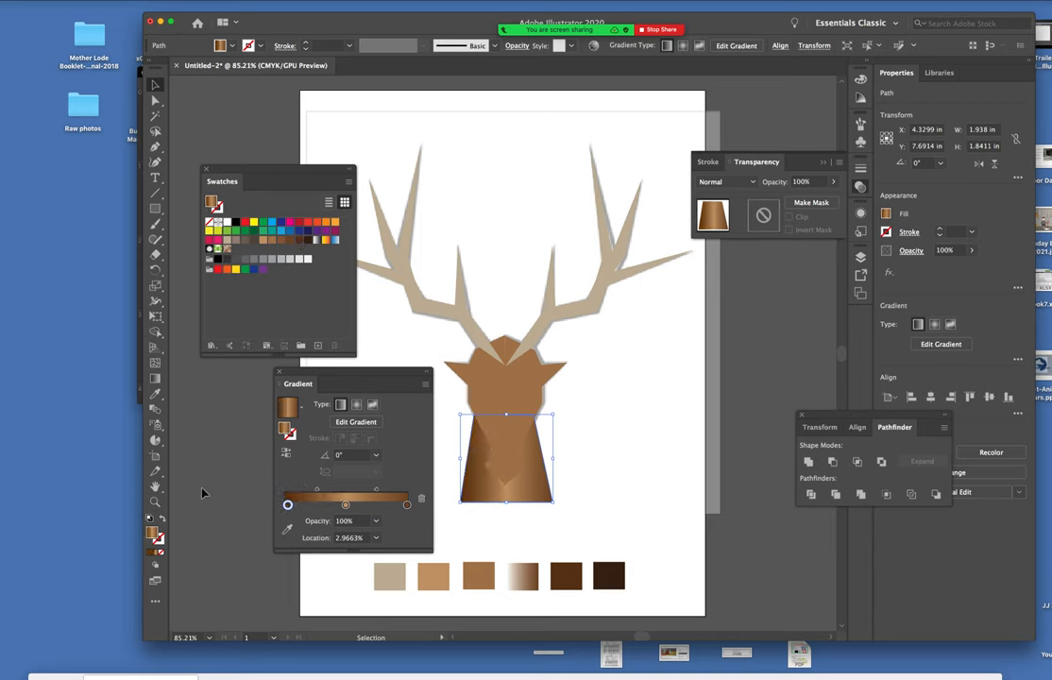
pyautogui.click(580, 428)
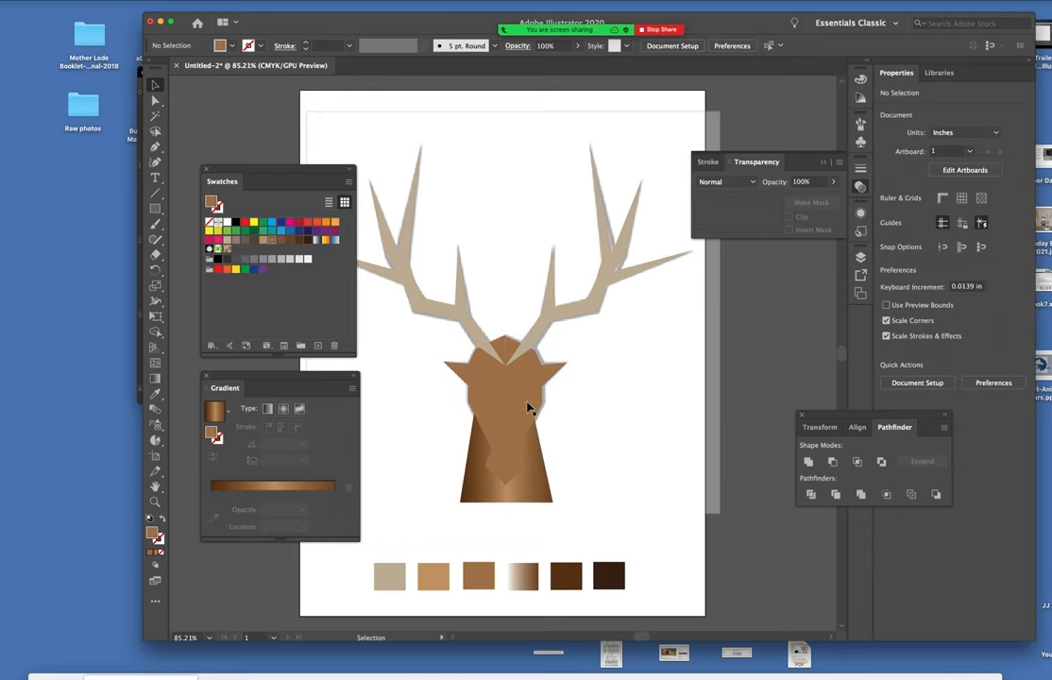
# Select the head shape and give its left half a darker brown.
pyautogui.click(505, 411)
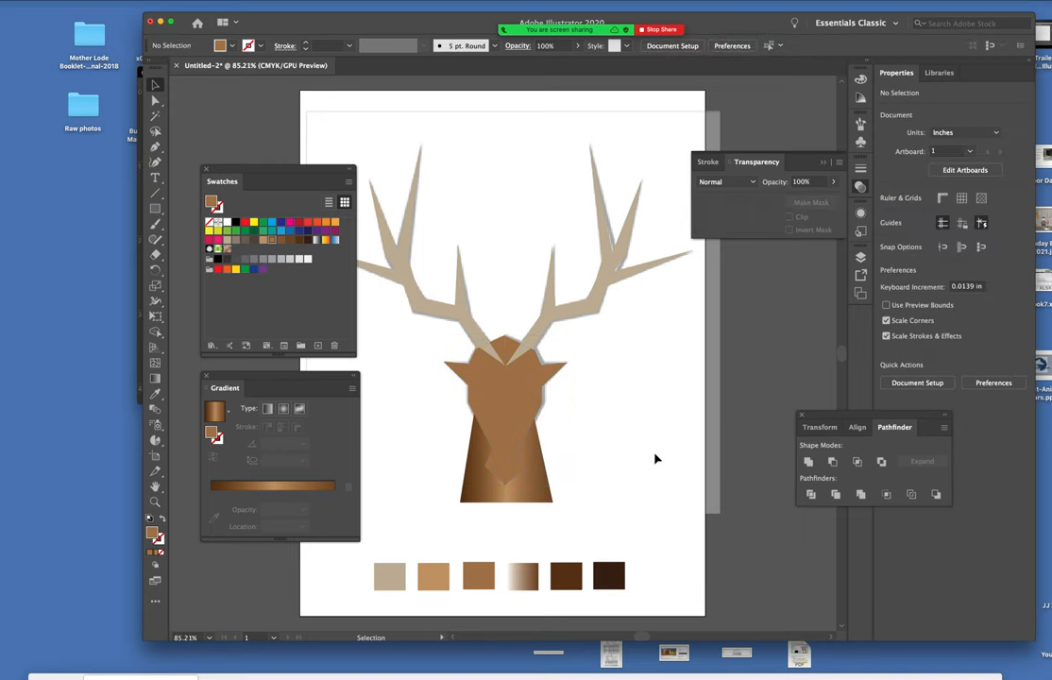
pyautogui.click(506, 425)
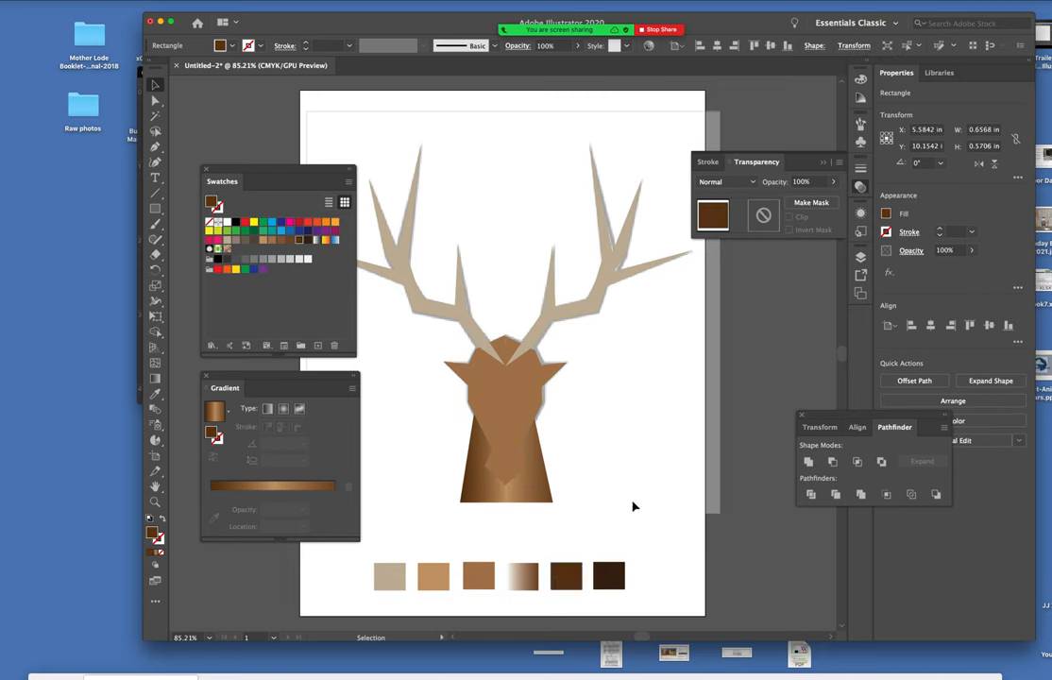
pyautogui.click(506, 425)
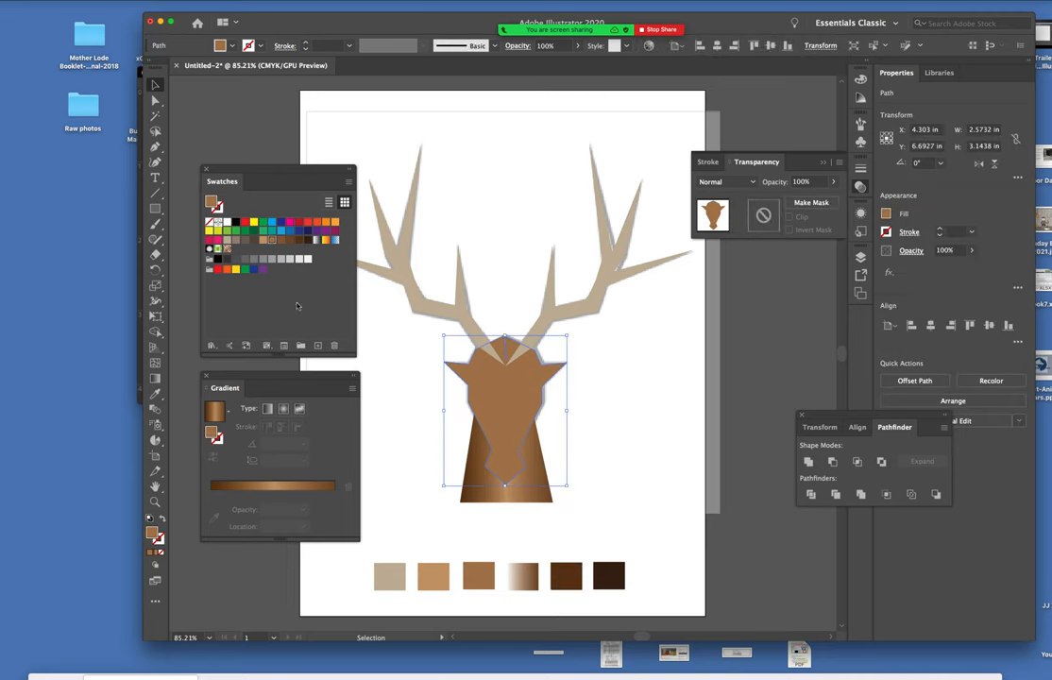
pyautogui.moveTo(286, 244)
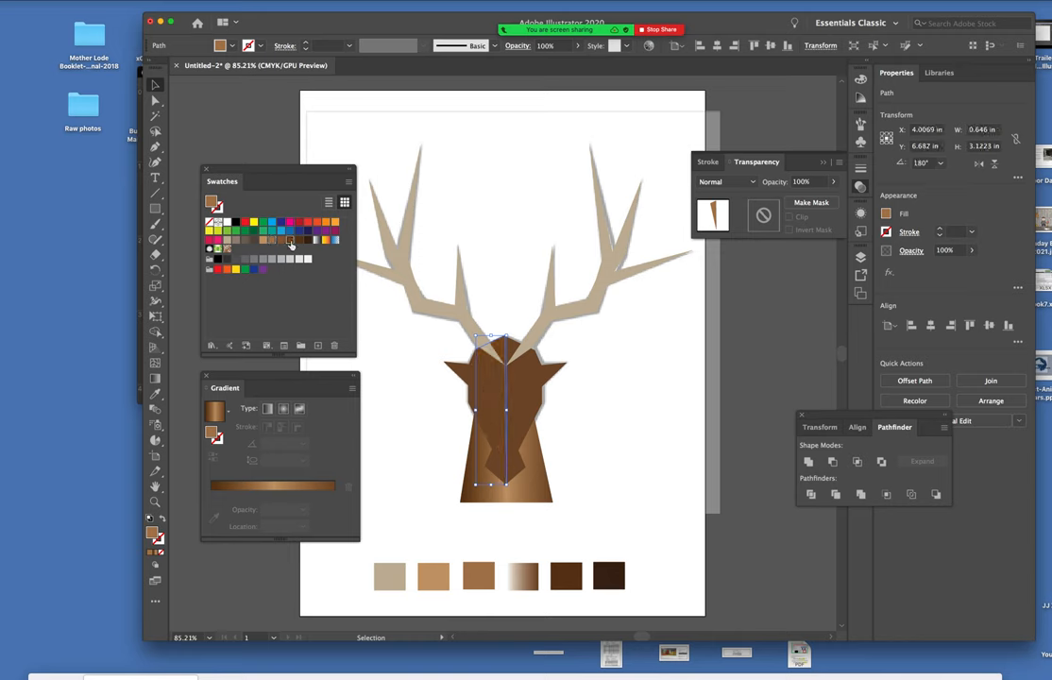
pyautogui.click(497, 395)
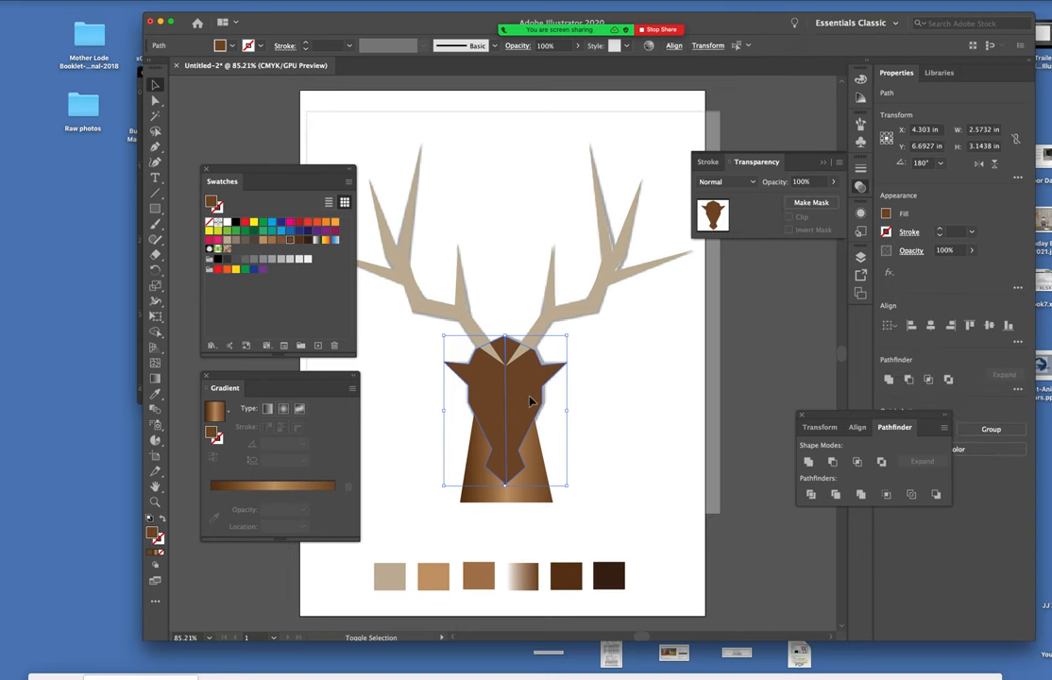
# Open the Swatches panel from the Window menu and deselect the head.
pyautogui.click(241, 4)
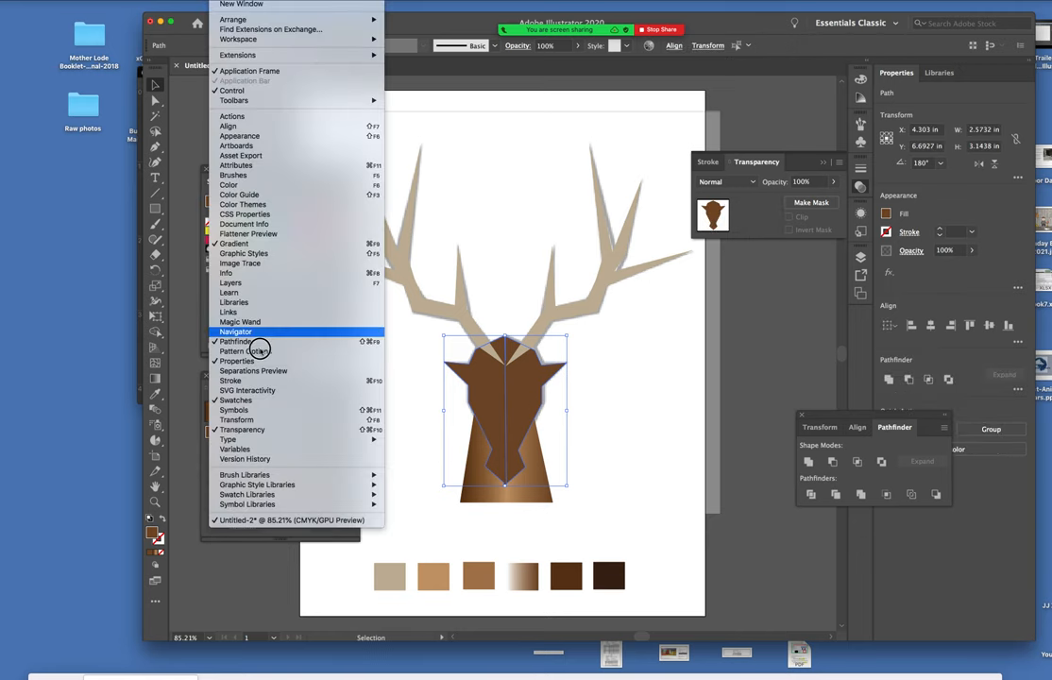
pyautogui.moveTo(236, 361)
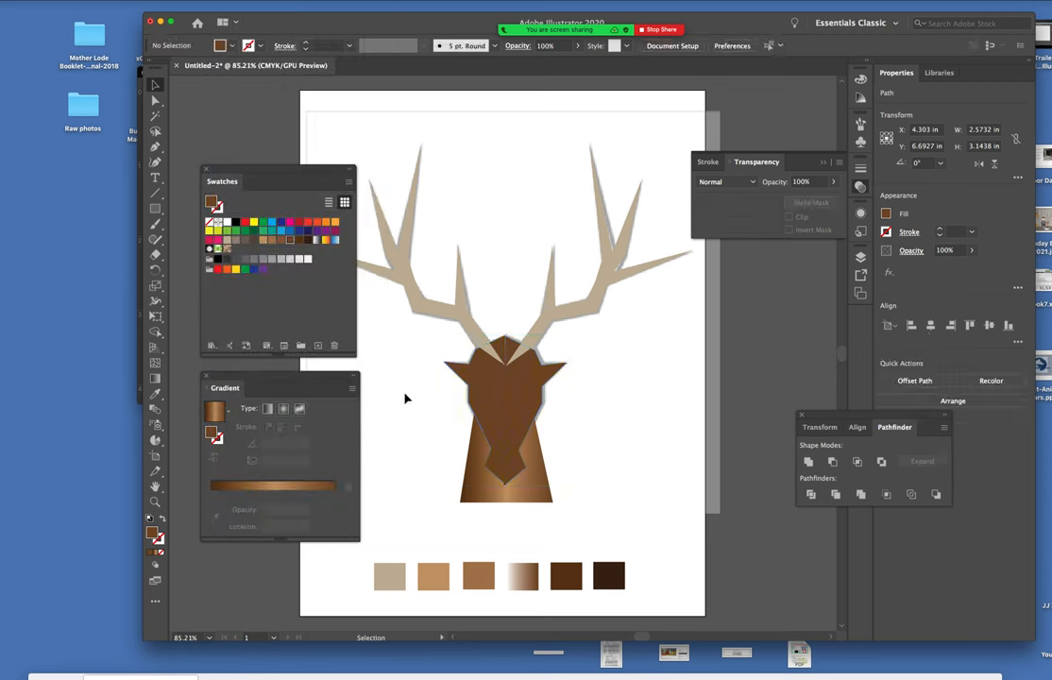
pyautogui.click(505, 406)
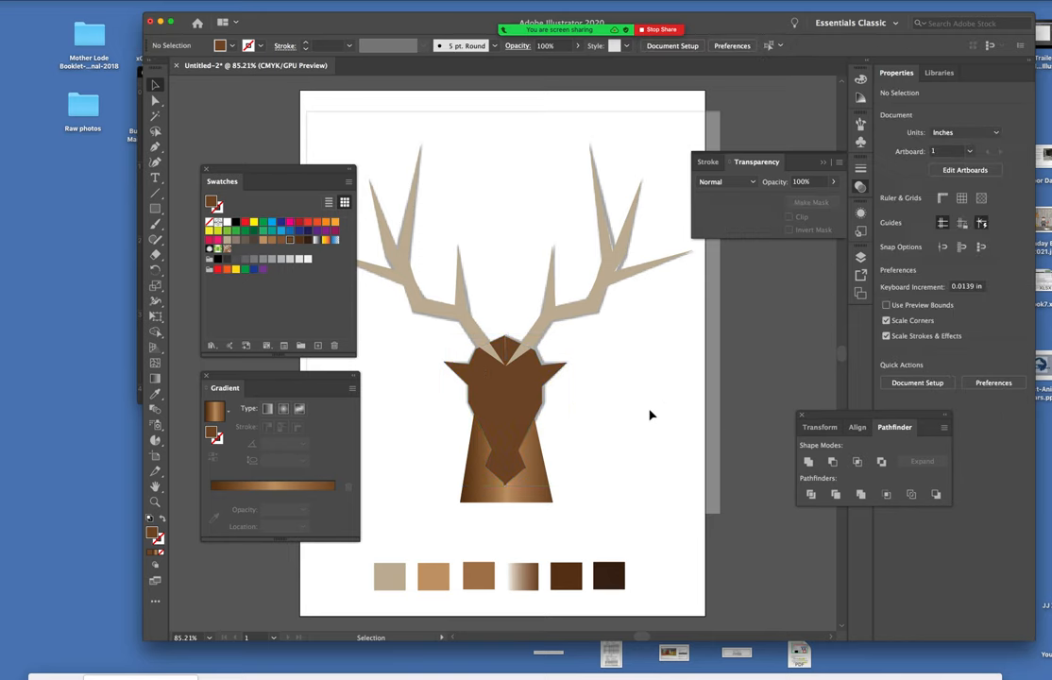
pyautogui.moveTo(463, 366)
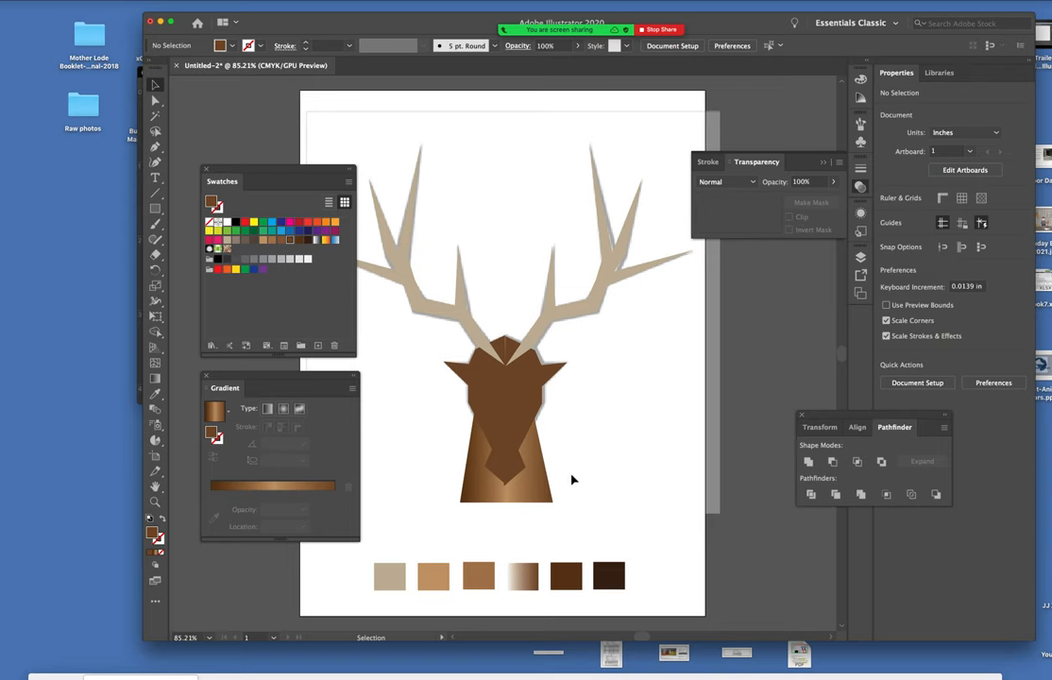
pyautogui.click(505, 425)
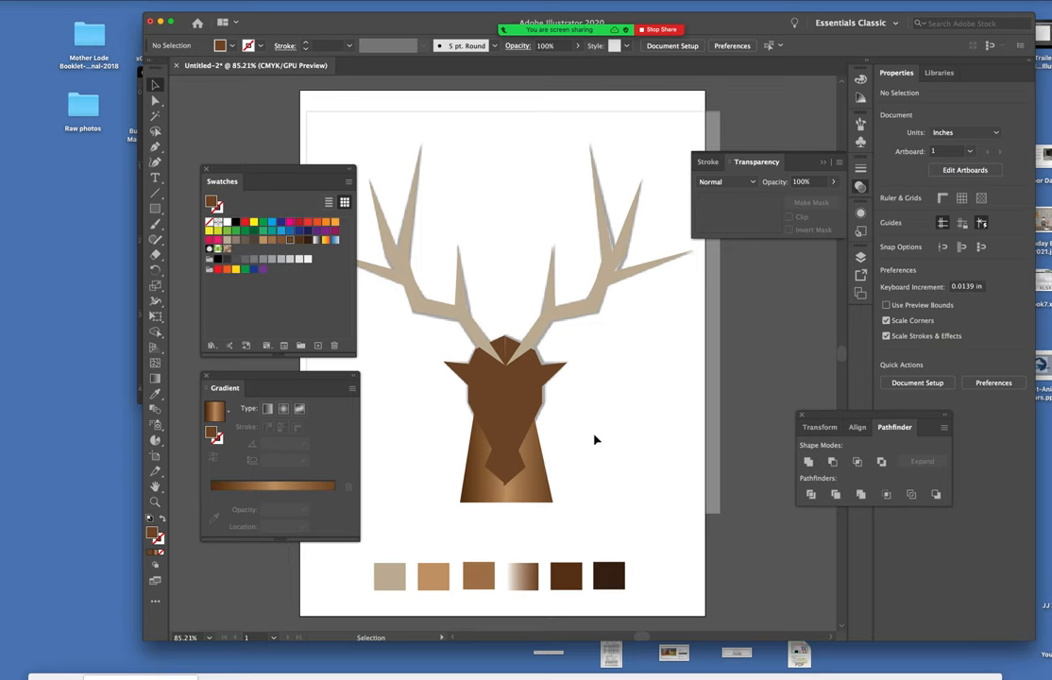
pyautogui.moveTo(516, 463)
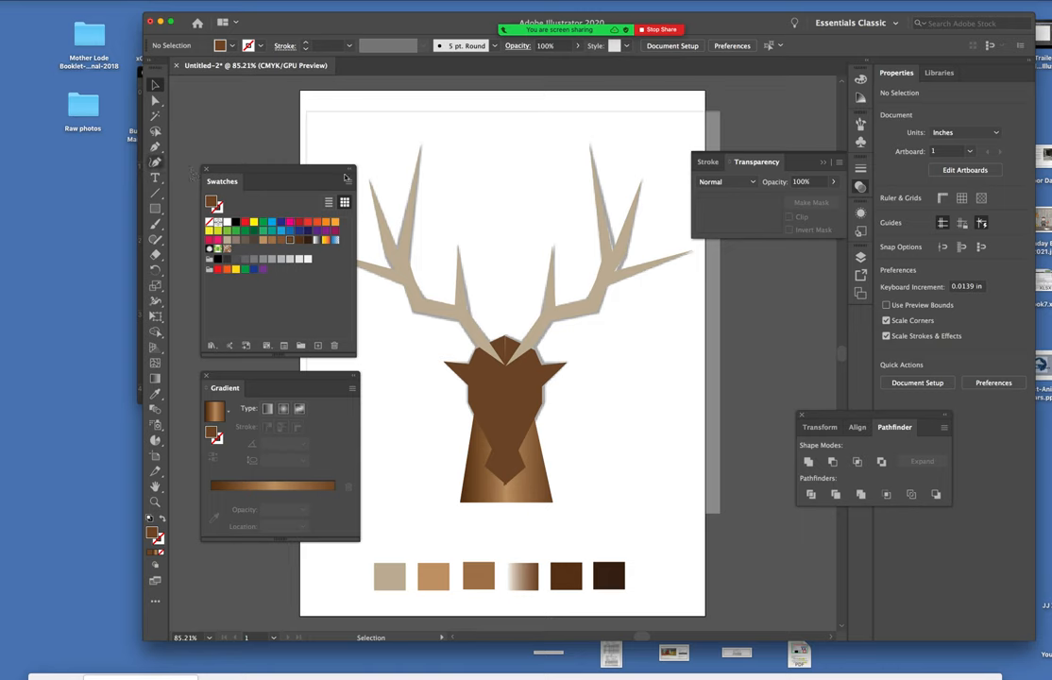
pyautogui.moveTo(312, 246)
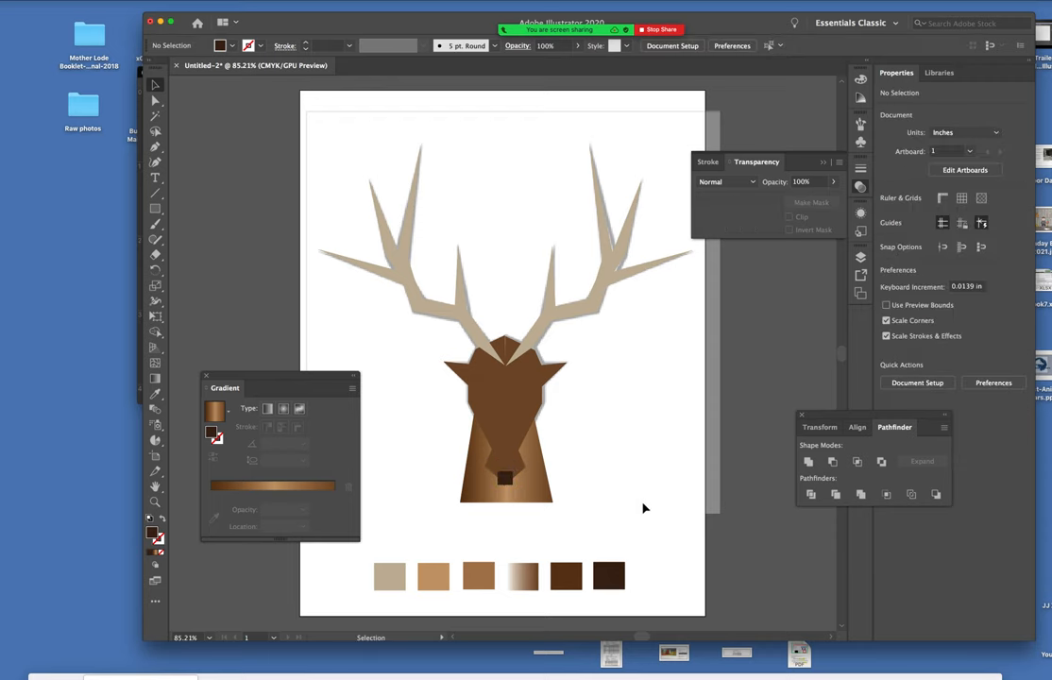
pyautogui.moveTo(638, 517)
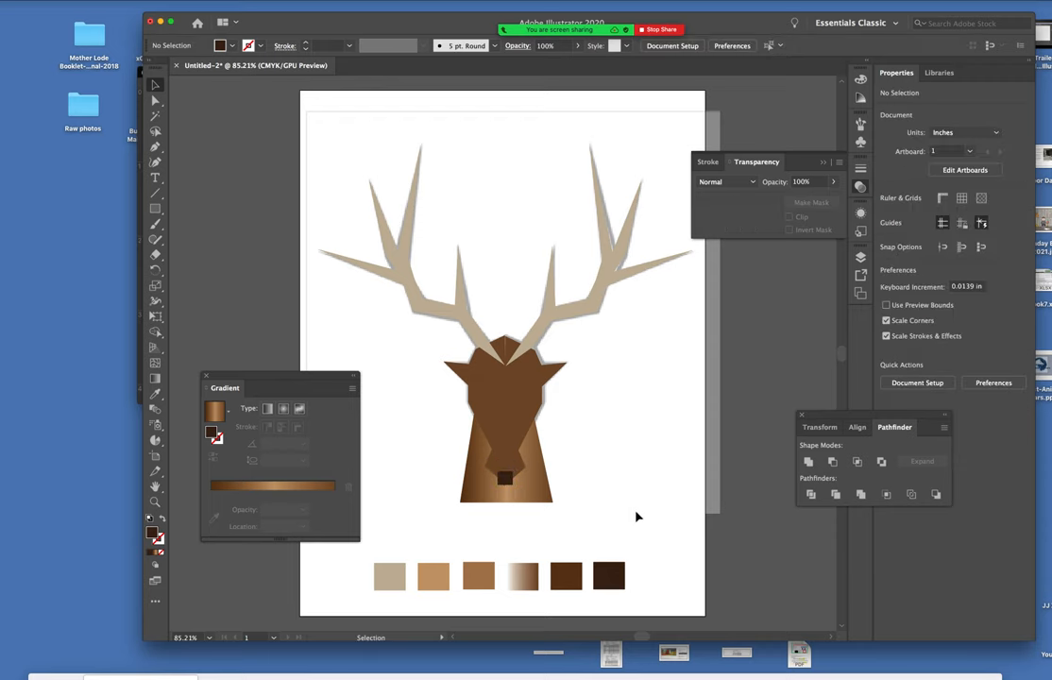
pyautogui.moveTo(614, 521)
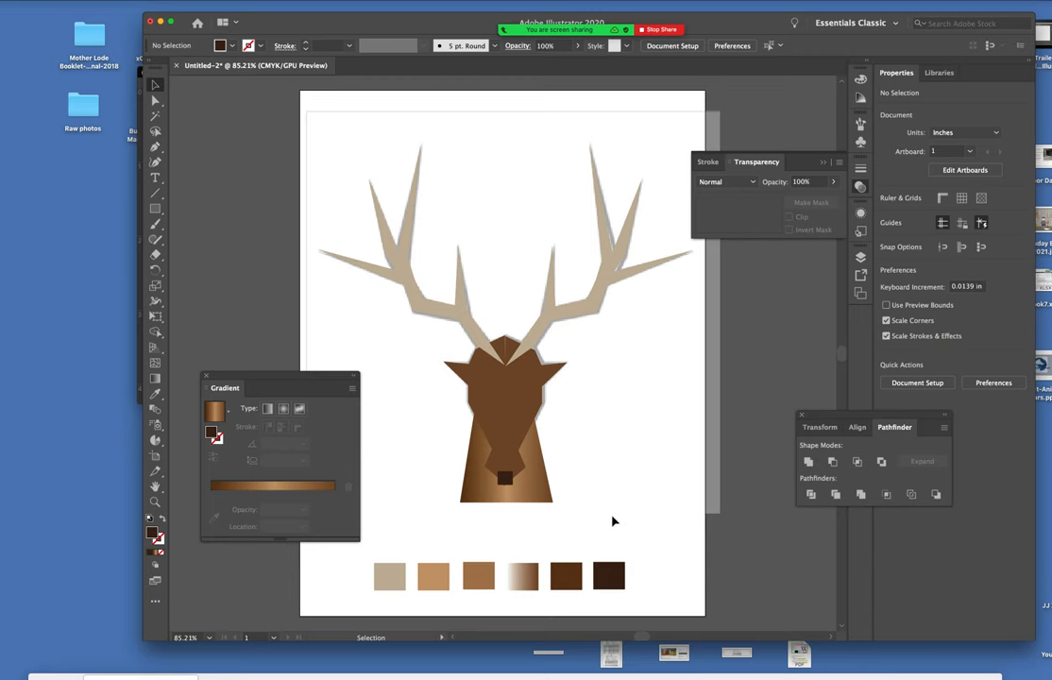
pyautogui.moveTo(601, 445)
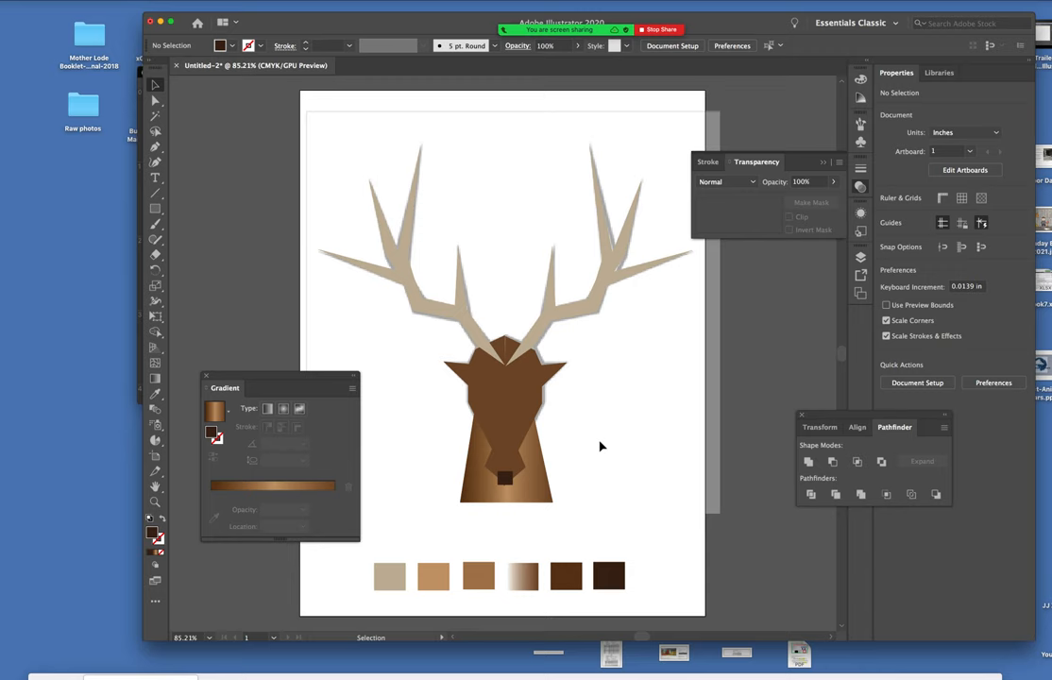
pyautogui.moveTo(591, 434)
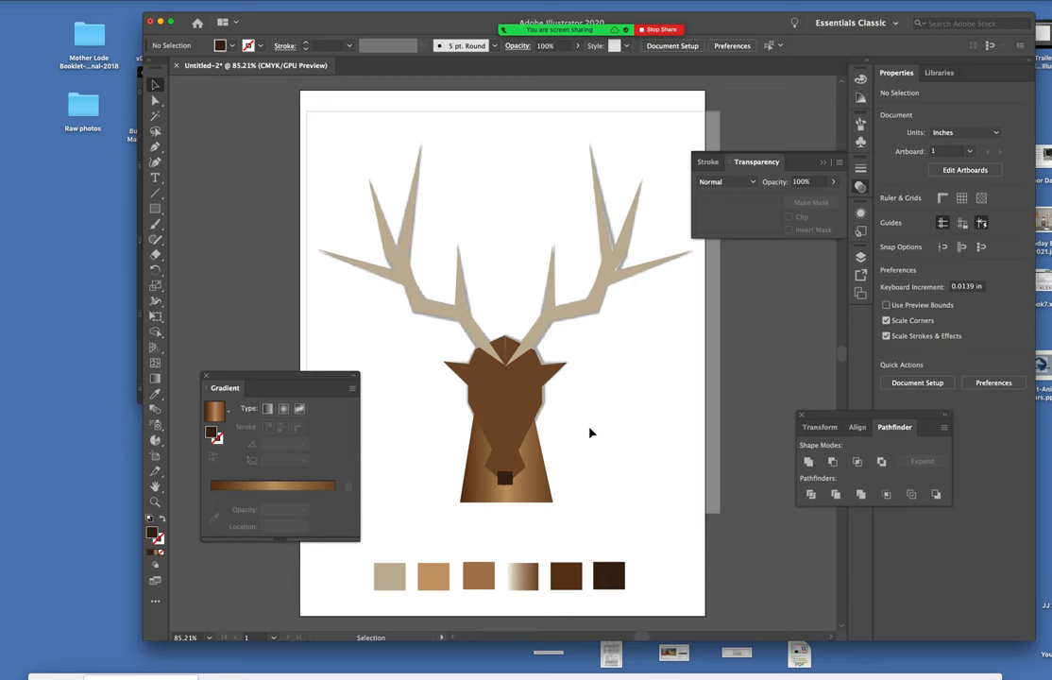
pyautogui.moveTo(519, 399)
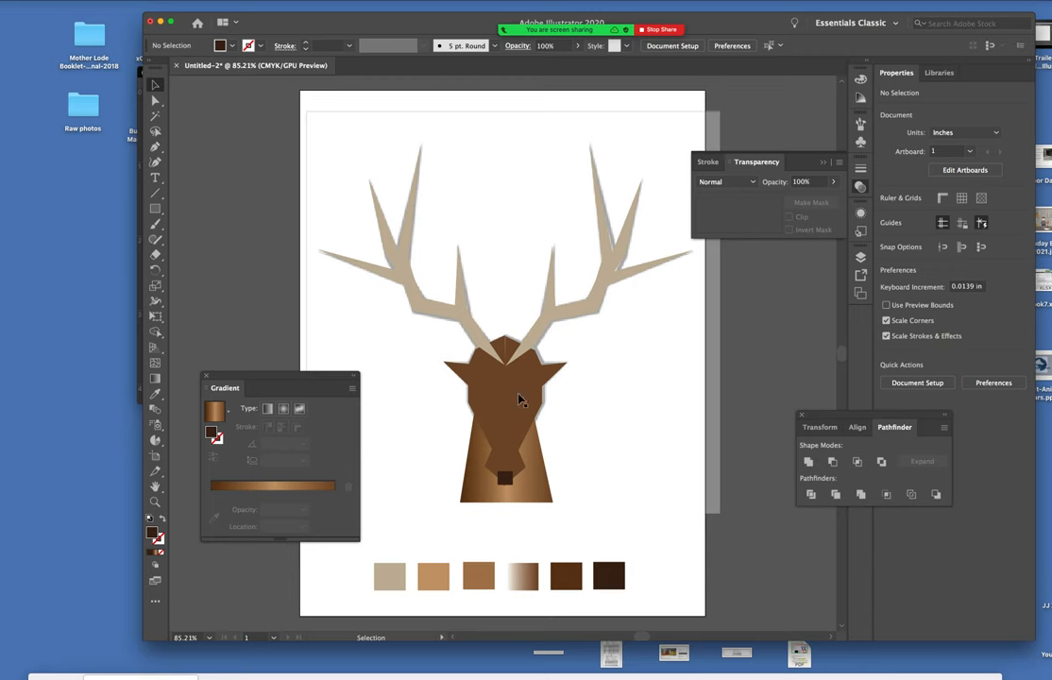
# Set the upper head shape to 32% opacity, then select the neck and nose shapes.
pyautogui.click(517, 402)
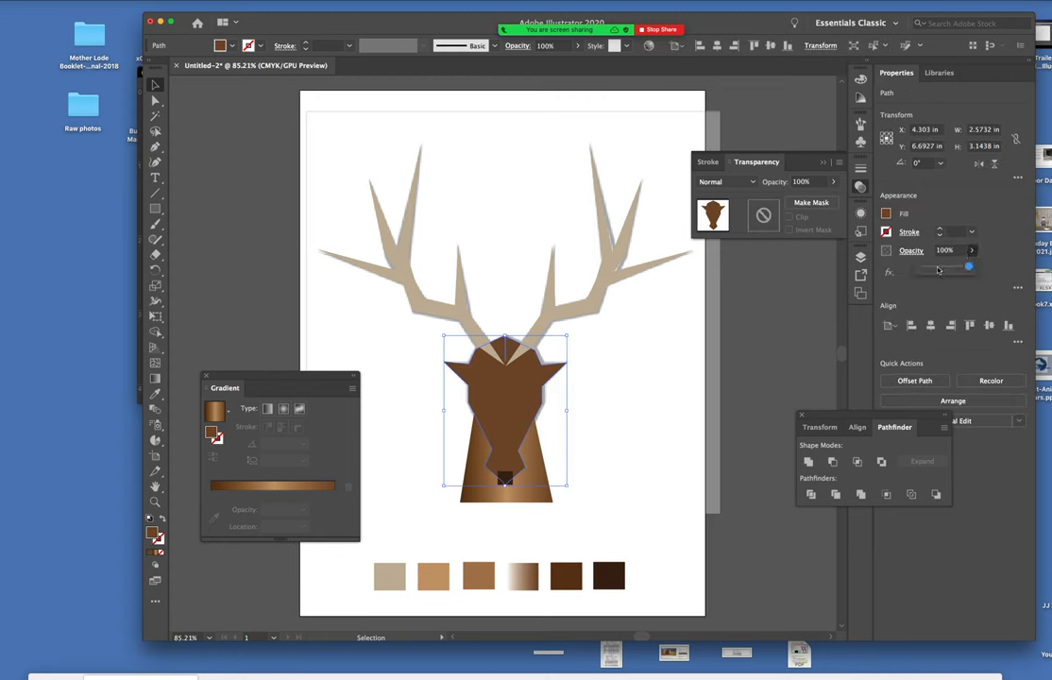
pyautogui.moveTo(968, 267); pyautogui.dragTo(936, 267)
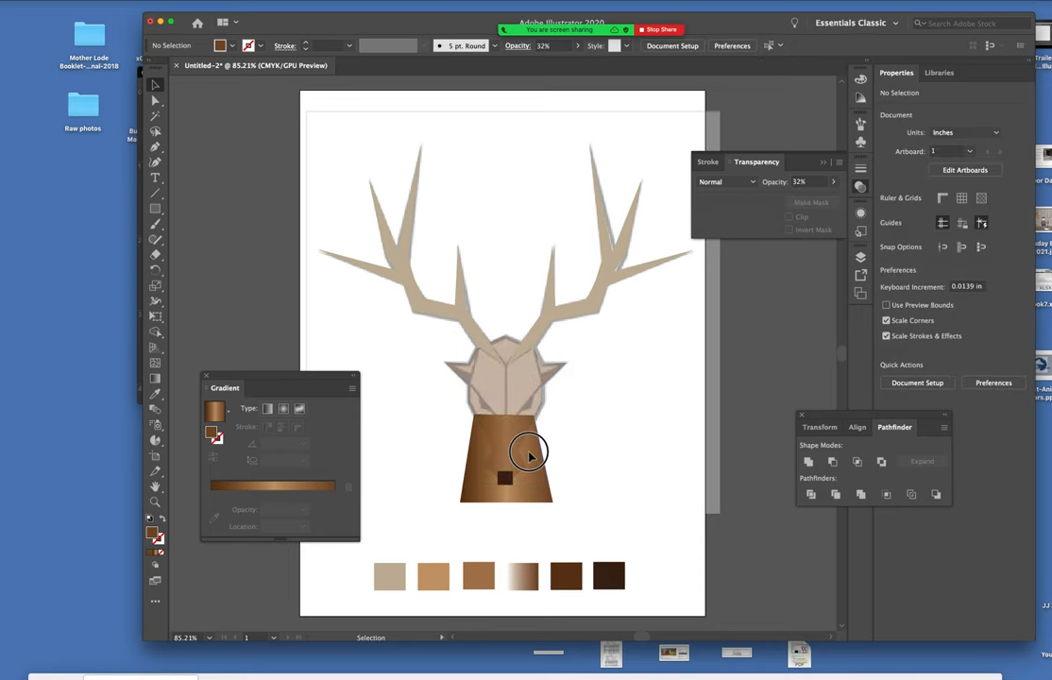
pyautogui.click(505, 458)
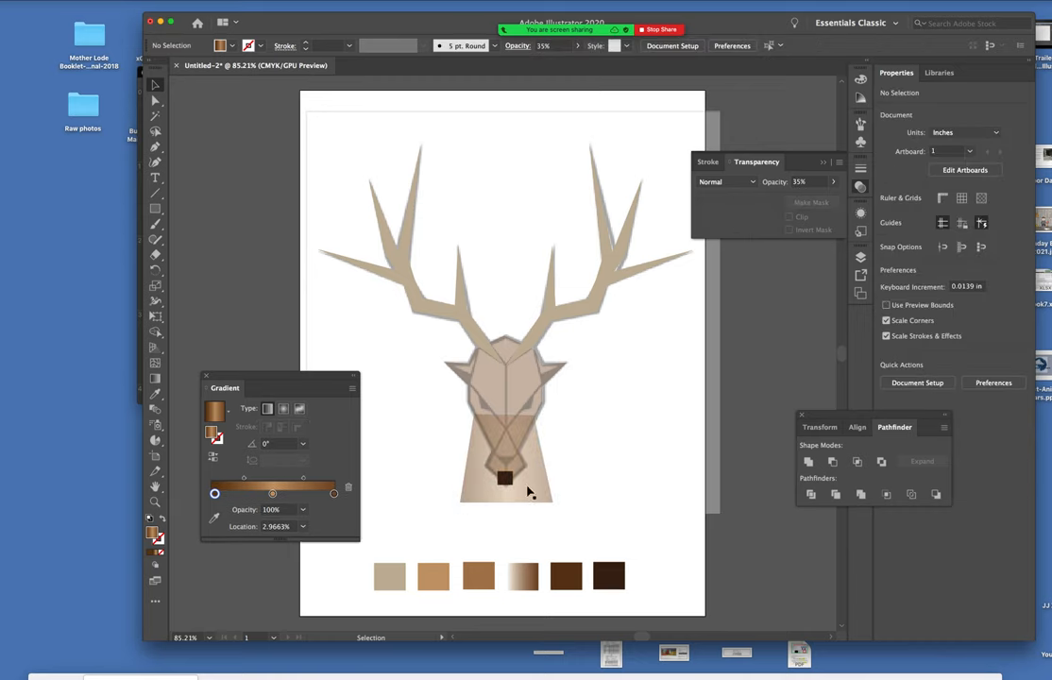
pyautogui.click(505, 477)
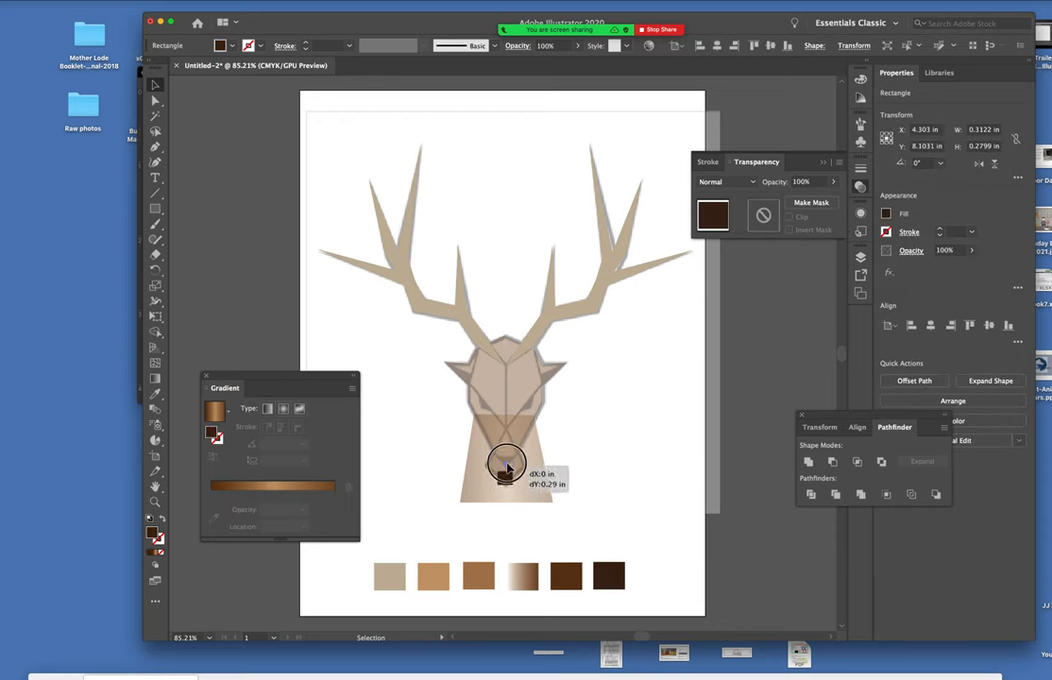
# Move the nose square higher on the muzzle and drag its bottom anchor to a point.
pyautogui.moveTo(509, 458); pyautogui.dragTo(510, 466)
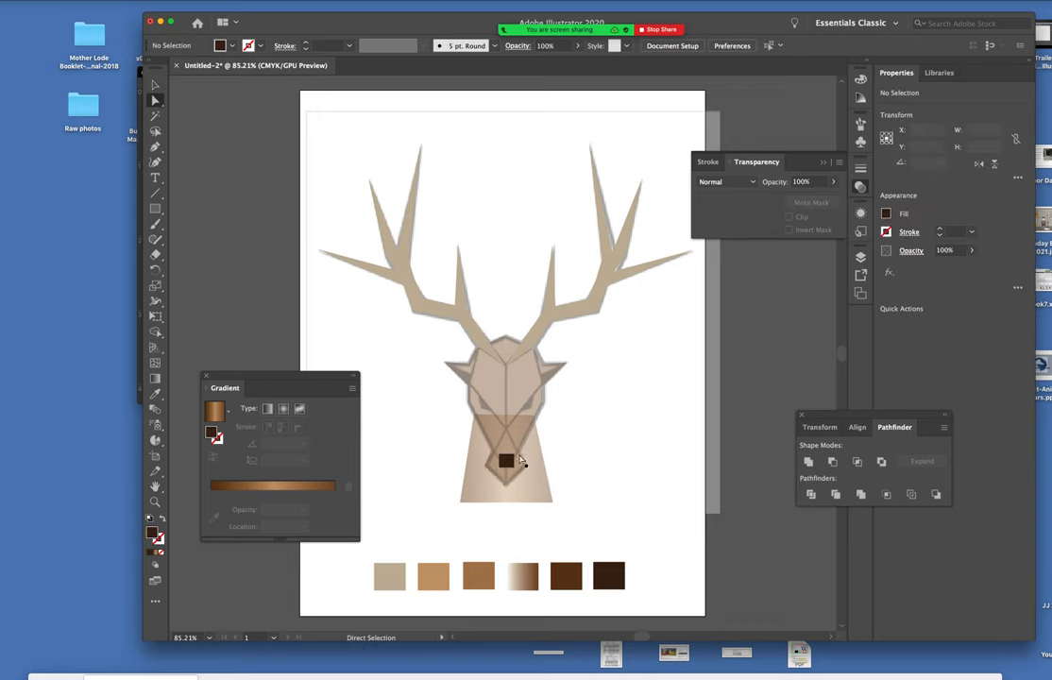
pyautogui.click(507, 460)
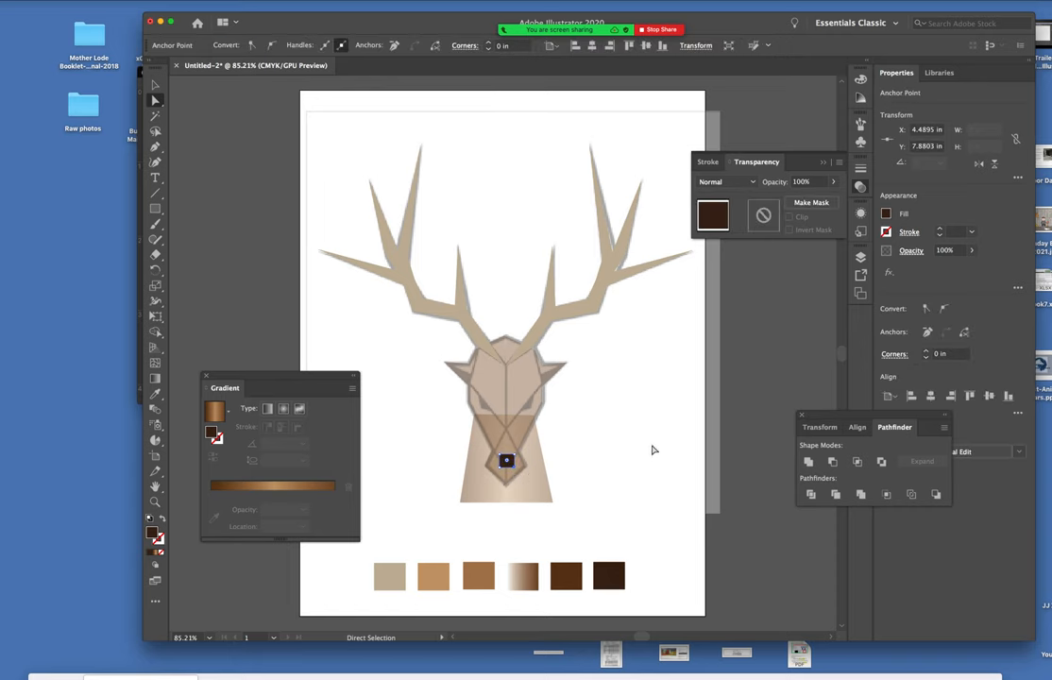
pyautogui.click(922, 461)
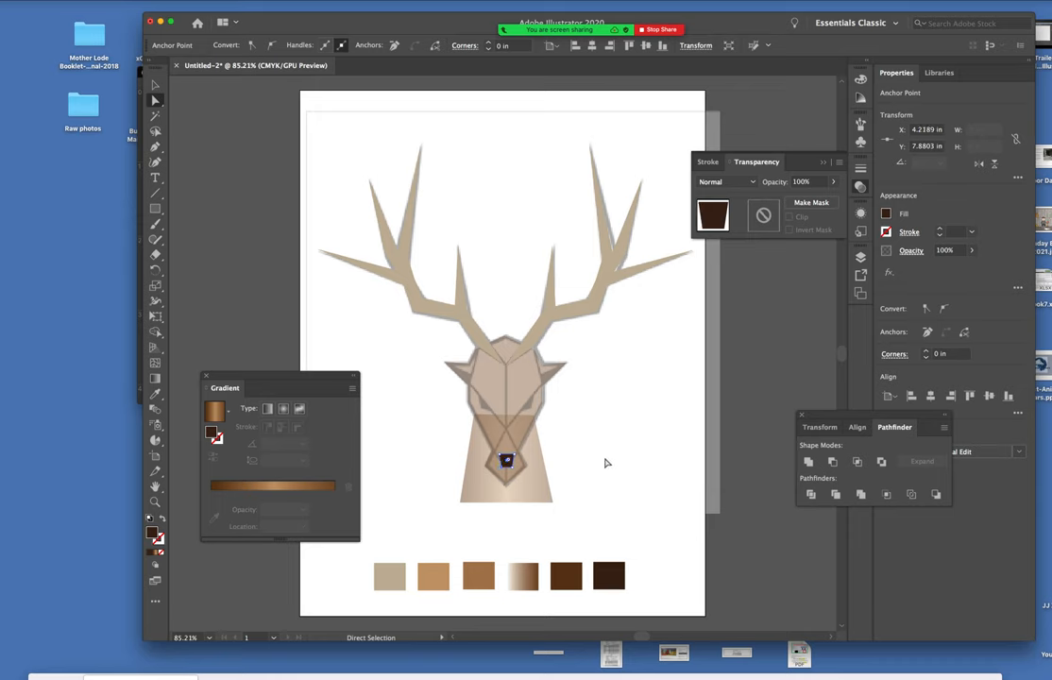
# Deselect the nose, sample the light beige palette colour, and move the gradient panel aside.
pyautogui.click(609, 463)
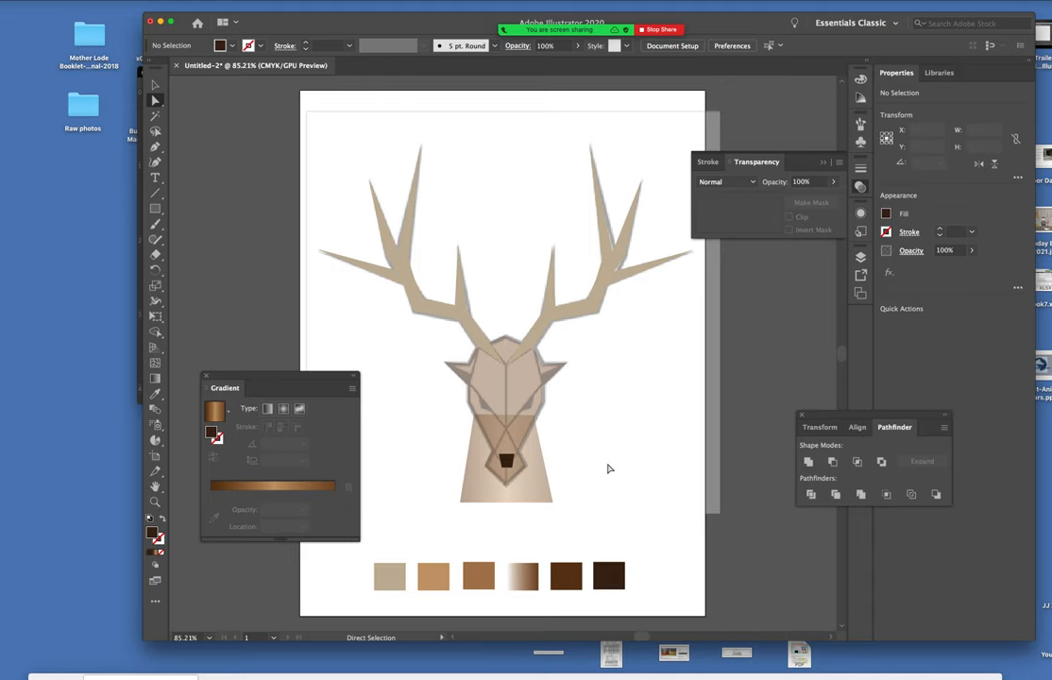
pyautogui.moveTo(390, 578)
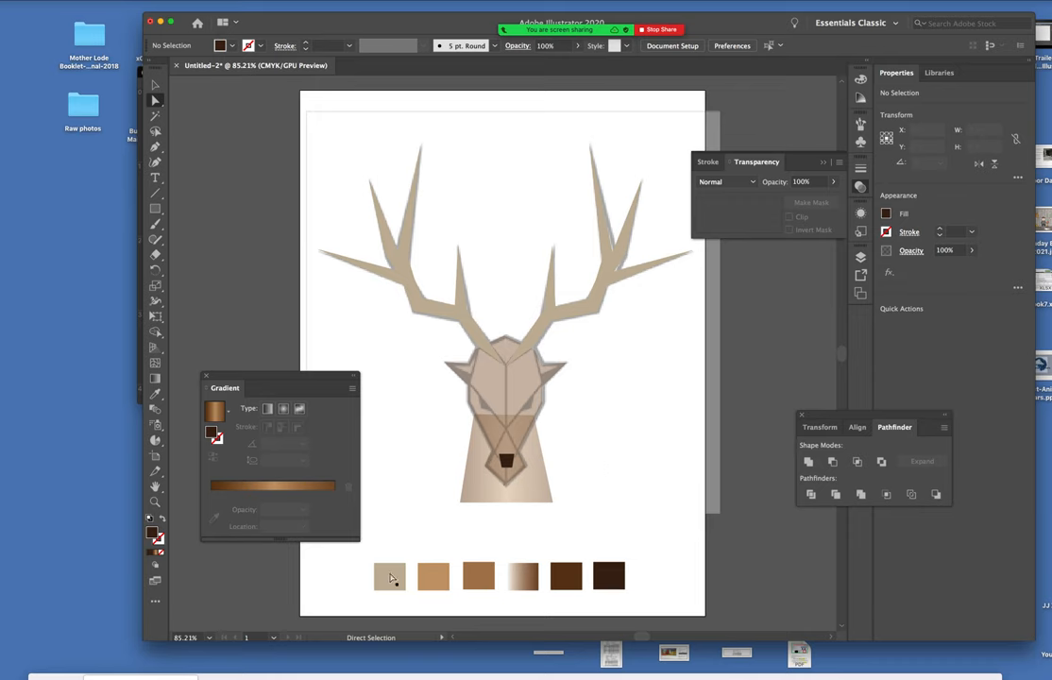
pyautogui.click(389, 576)
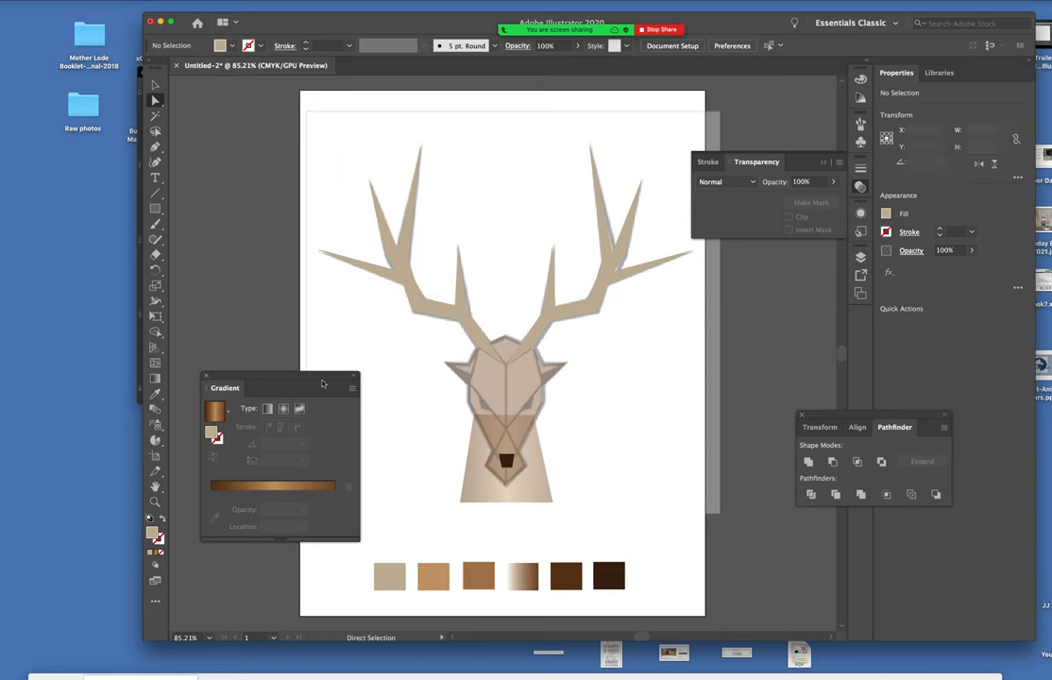
pyautogui.moveTo(225, 387); pyautogui.dragTo(189, 106)
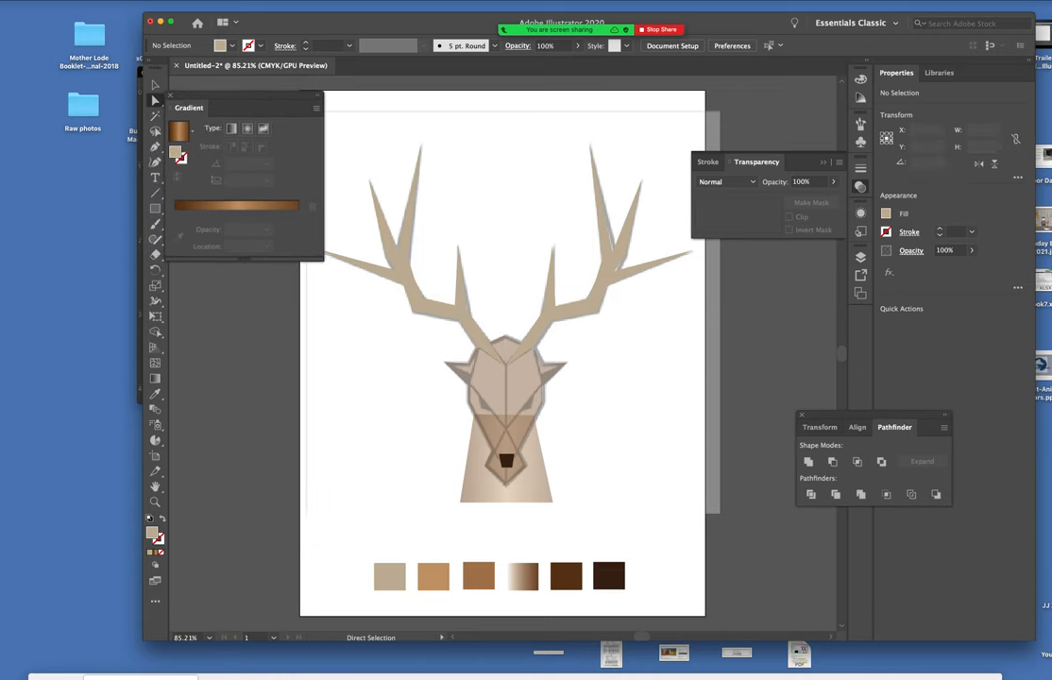
# Reopen the Swatches panel from the Window menu and deselect the artwork.
pyautogui.click(240, 4)
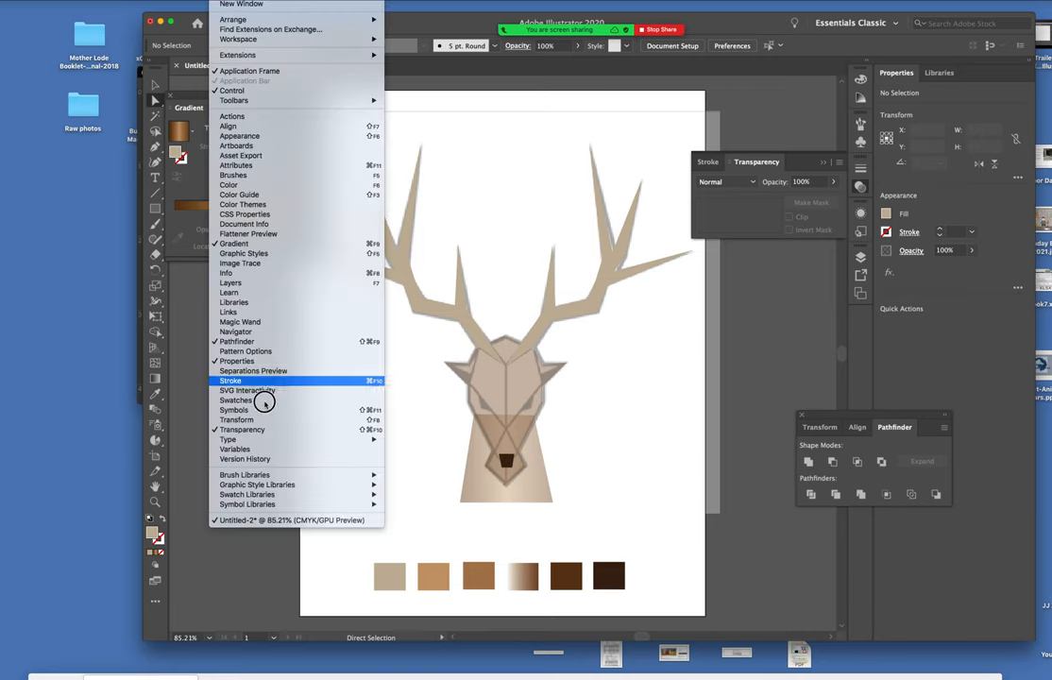
pyautogui.click(235, 401)
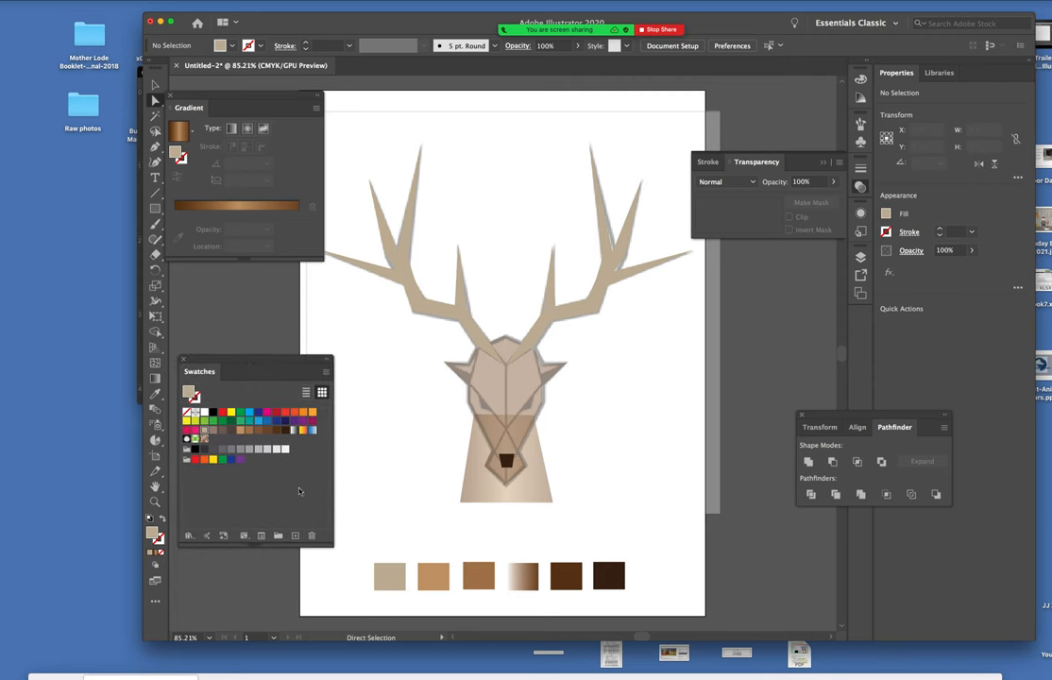
pyautogui.click(499, 382)
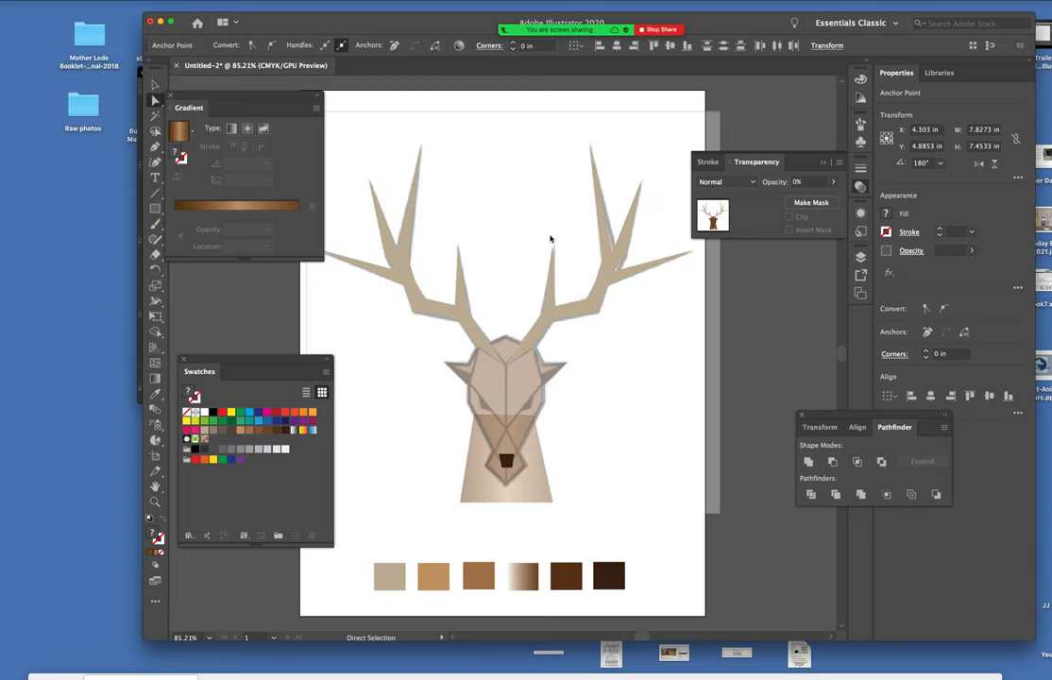
pyautogui.click(584, 430)
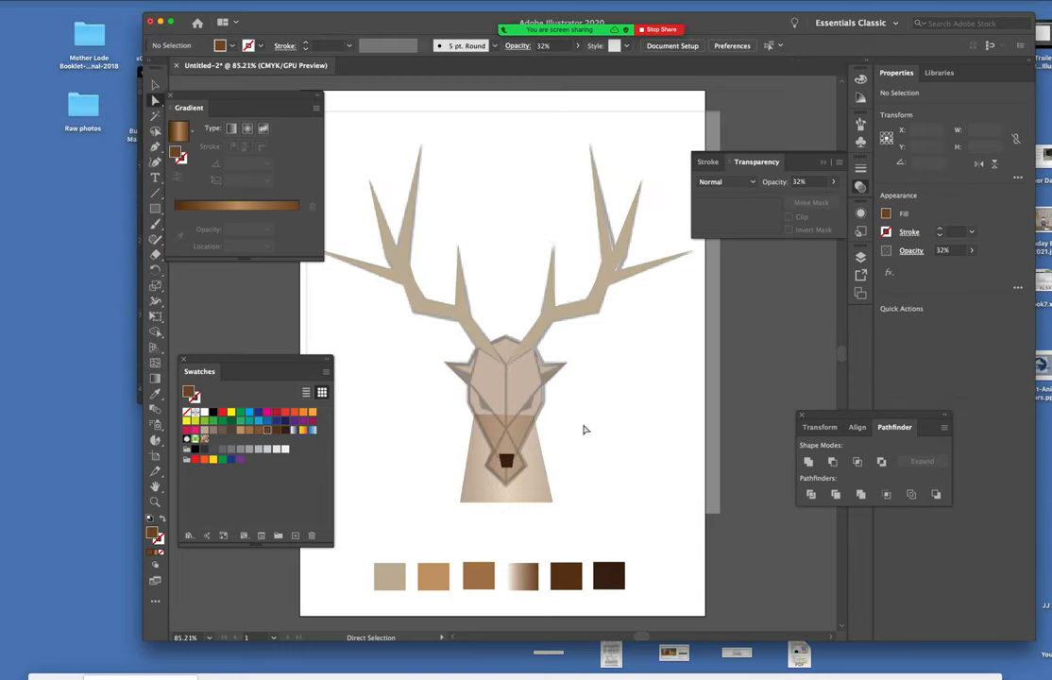
pyautogui.moveTo(367, 440)
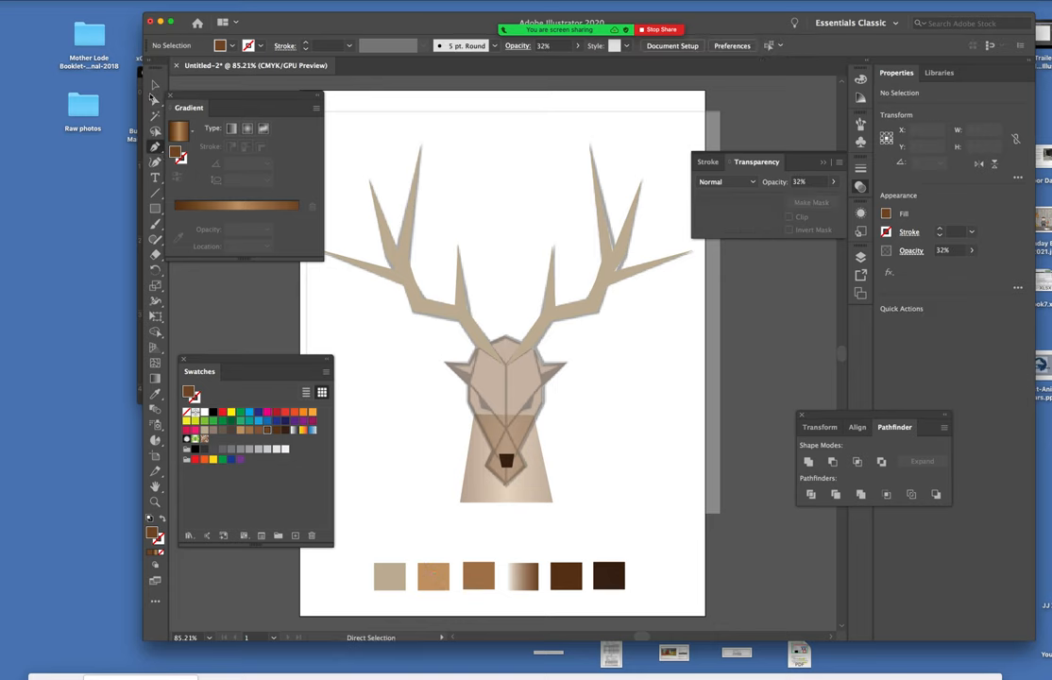
# Pick the tan palette colour and draw a caramel facet across the upper forehead.
pyautogui.click(435, 576)
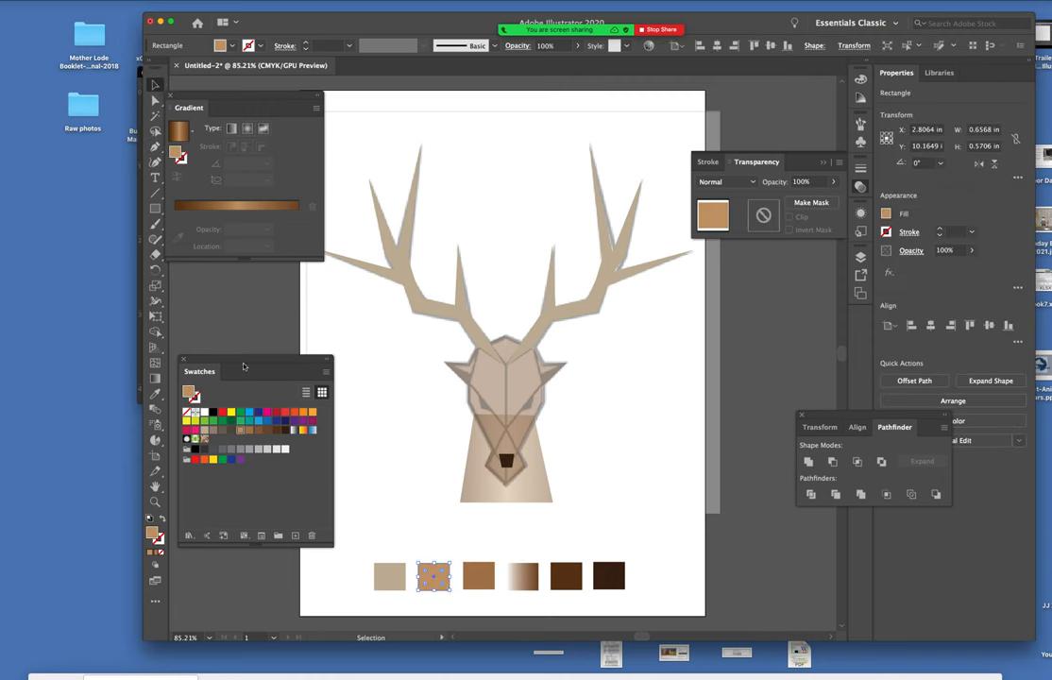
pyautogui.moveTo(199, 370); pyautogui.dragTo(285, 336)
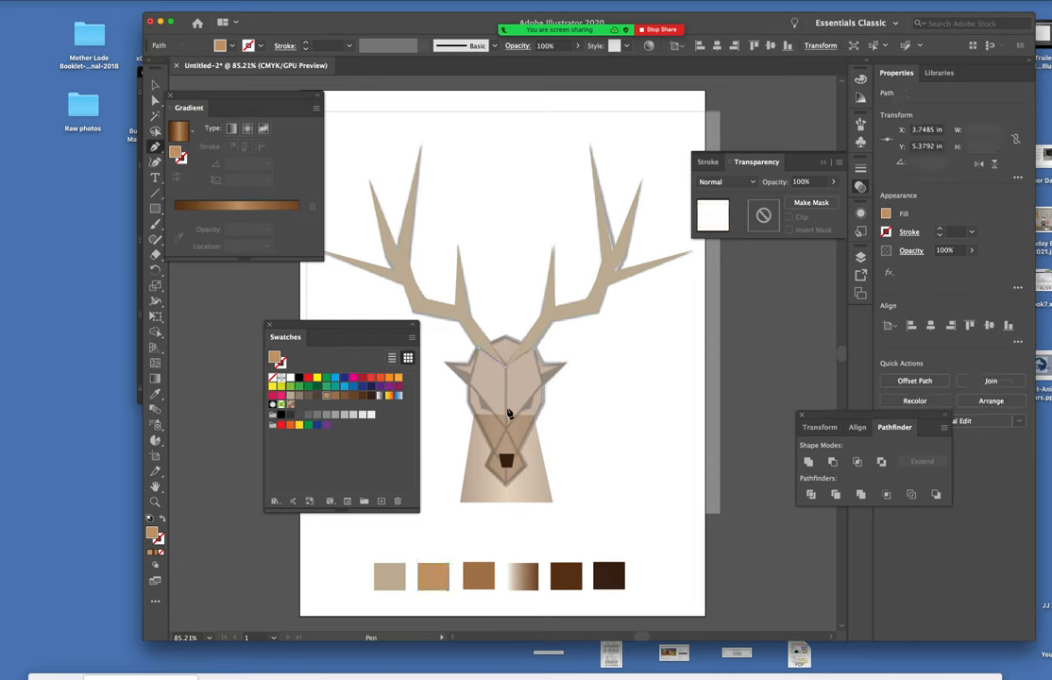
pyautogui.click(508, 426)
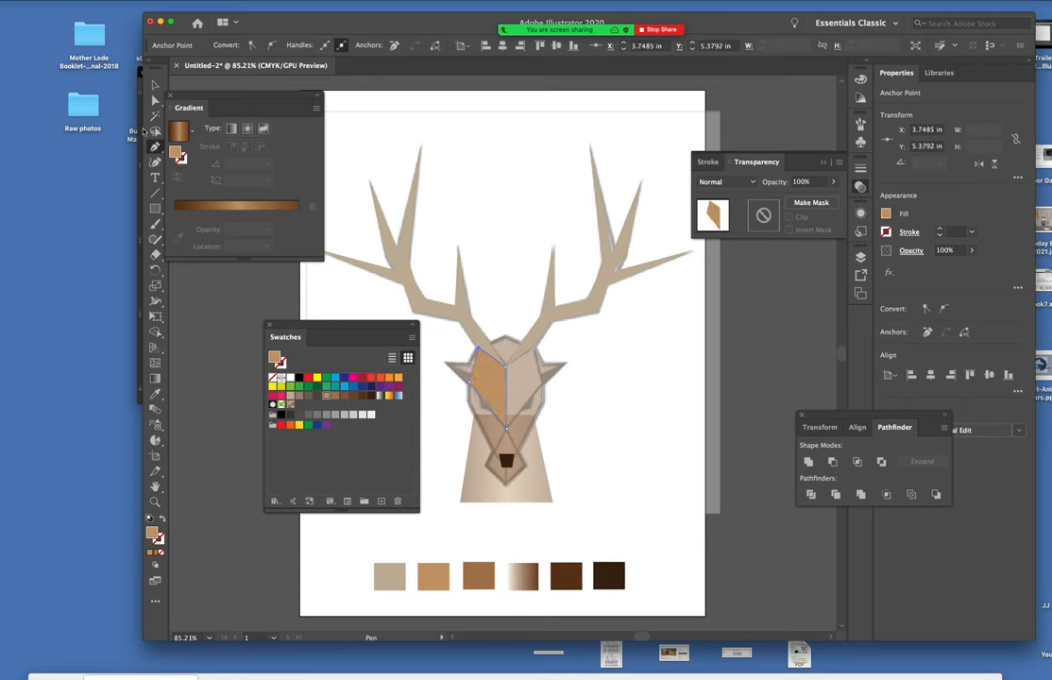
pyautogui.click(155, 85)
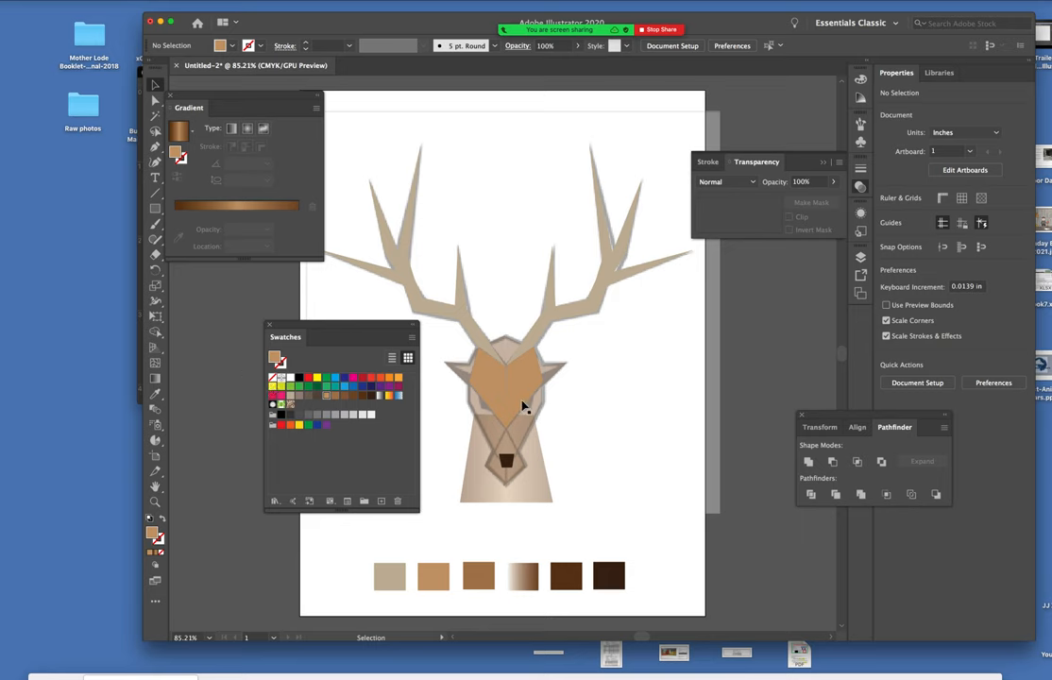
pyautogui.moveTo(522, 409)
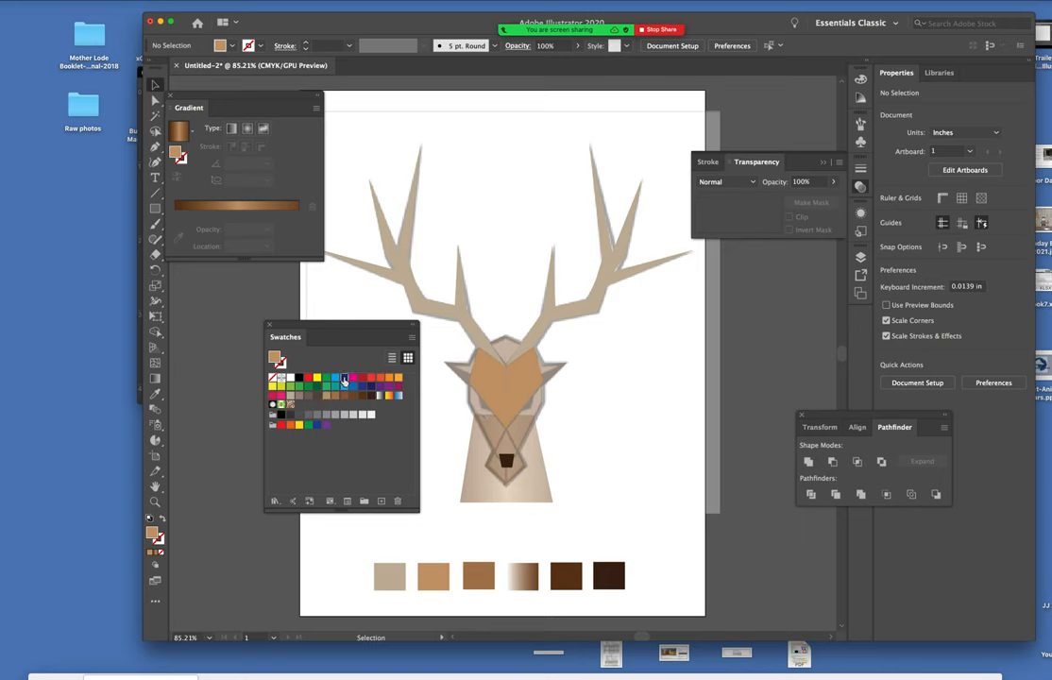
# Fill the eye triangle with blue and reflect it to create the second eye.
pyautogui.click(343, 377)
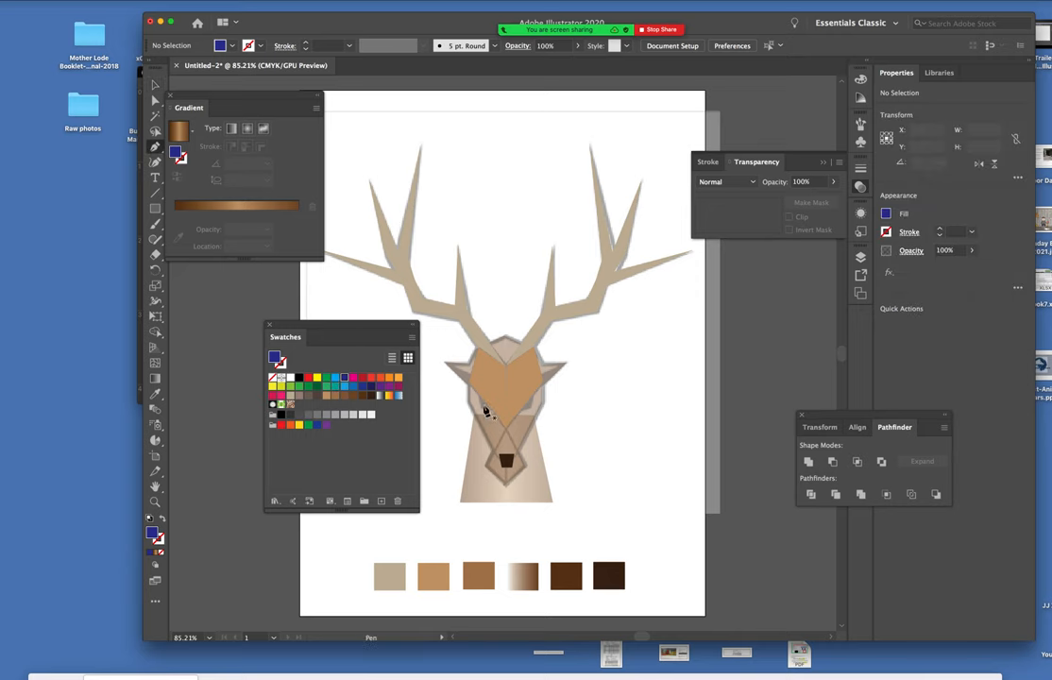
pyautogui.moveTo(481, 401)
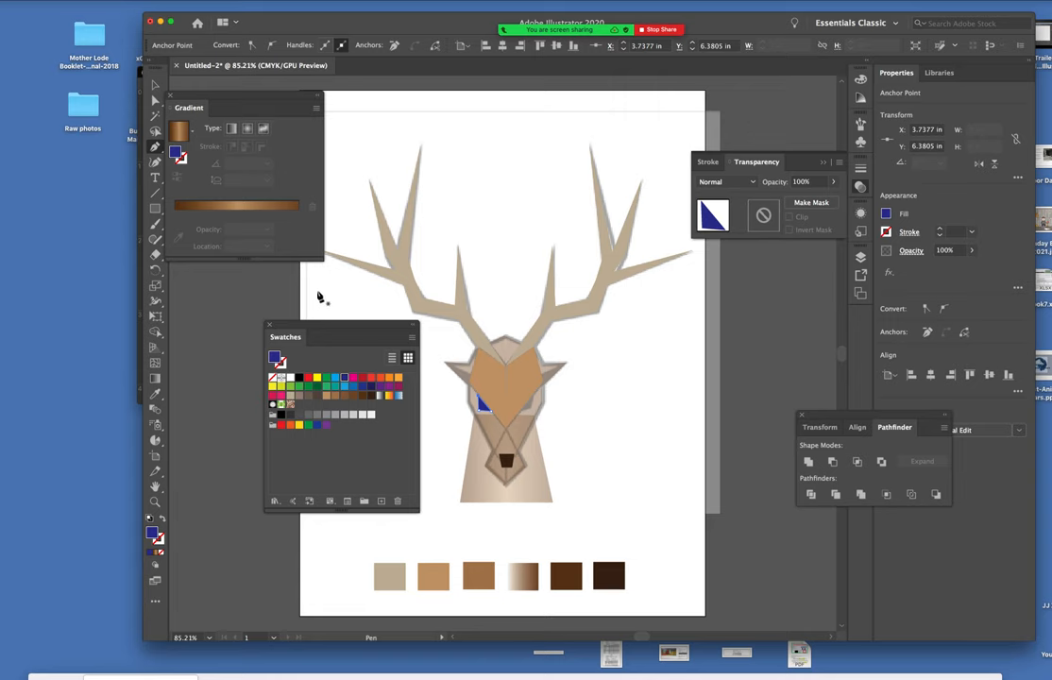
pyautogui.moveTo(313, 326)
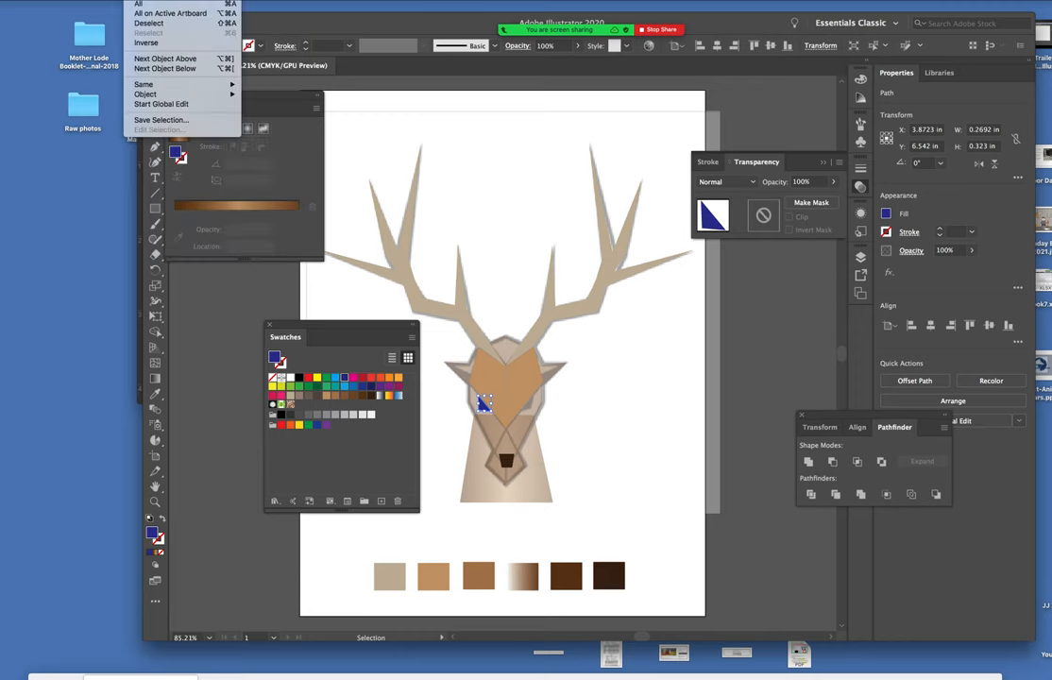
pyautogui.click(99, 5)
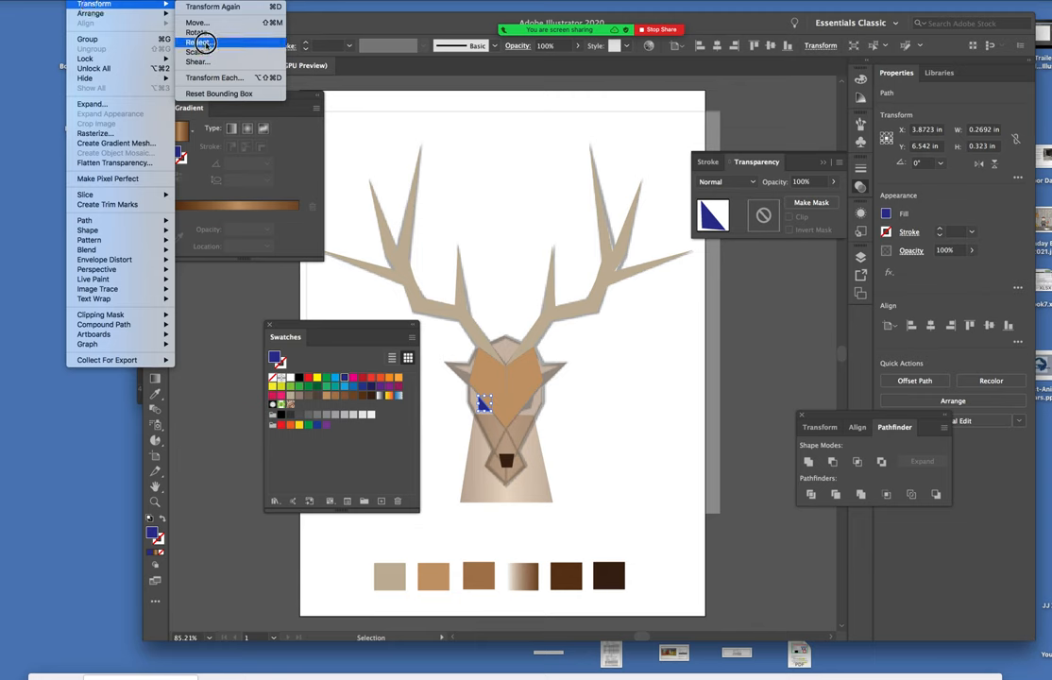
pyautogui.click(200, 43)
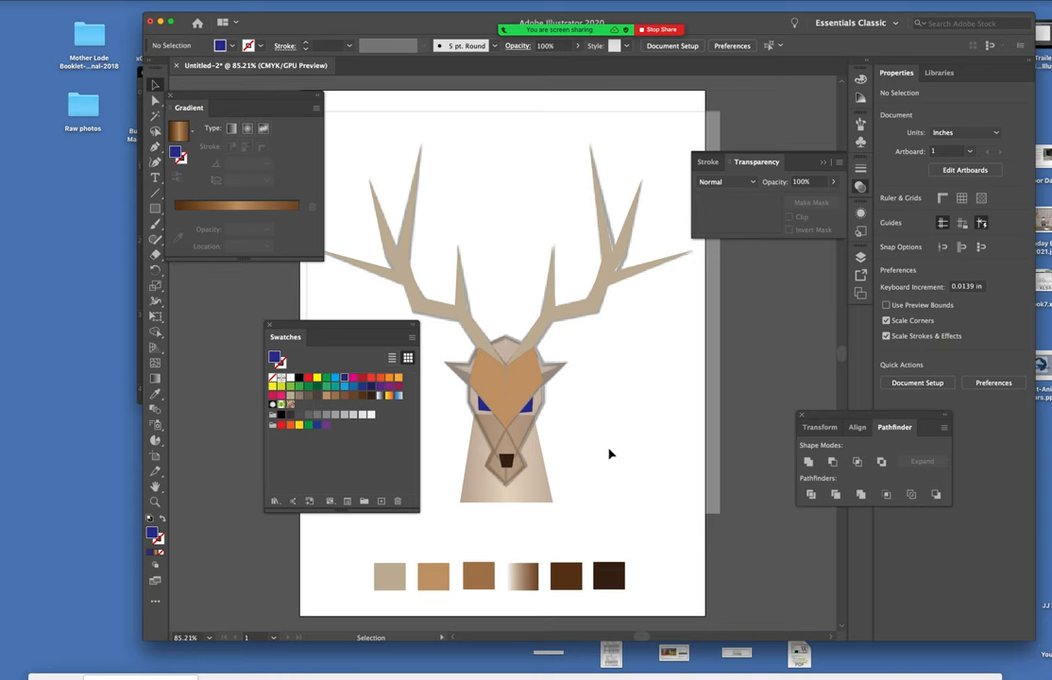
pyautogui.moveTo(620, 455)
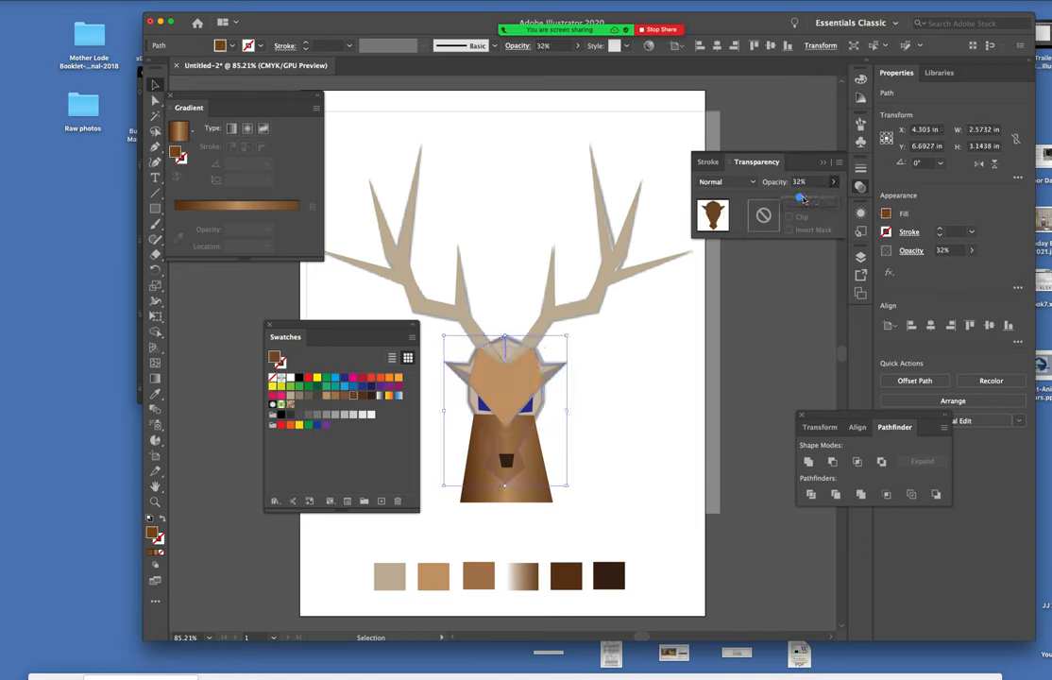
# Raise the brown face shape to 100% opacity and select the dark nose.
pyautogui.moveTo(801, 198); pyautogui.dragTo(829, 197)
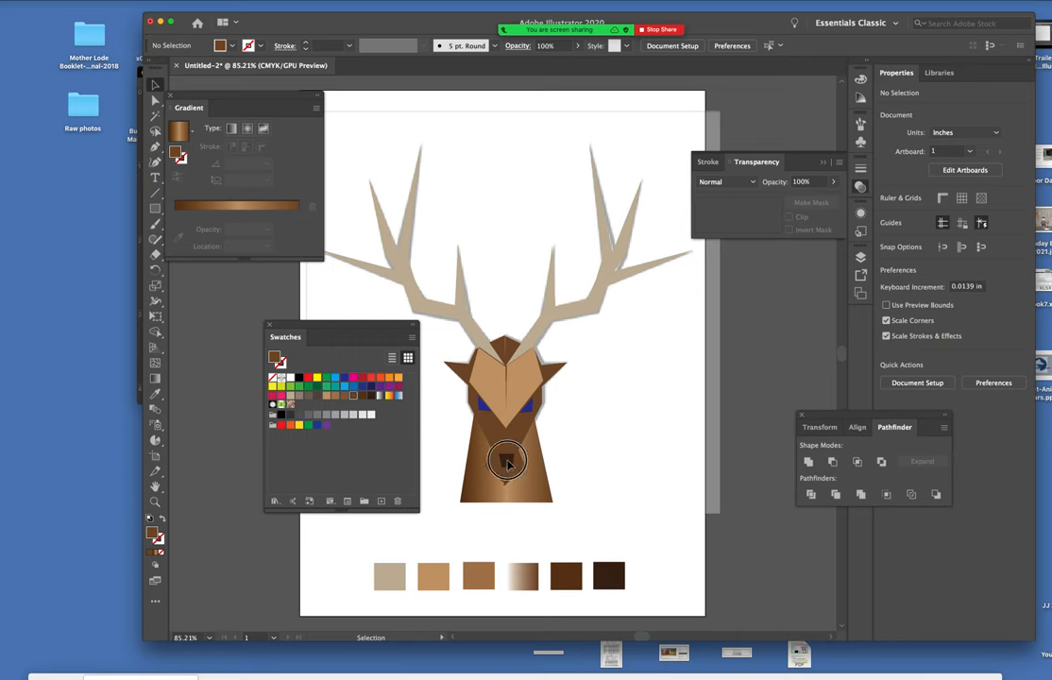
pyautogui.click(507, 460)
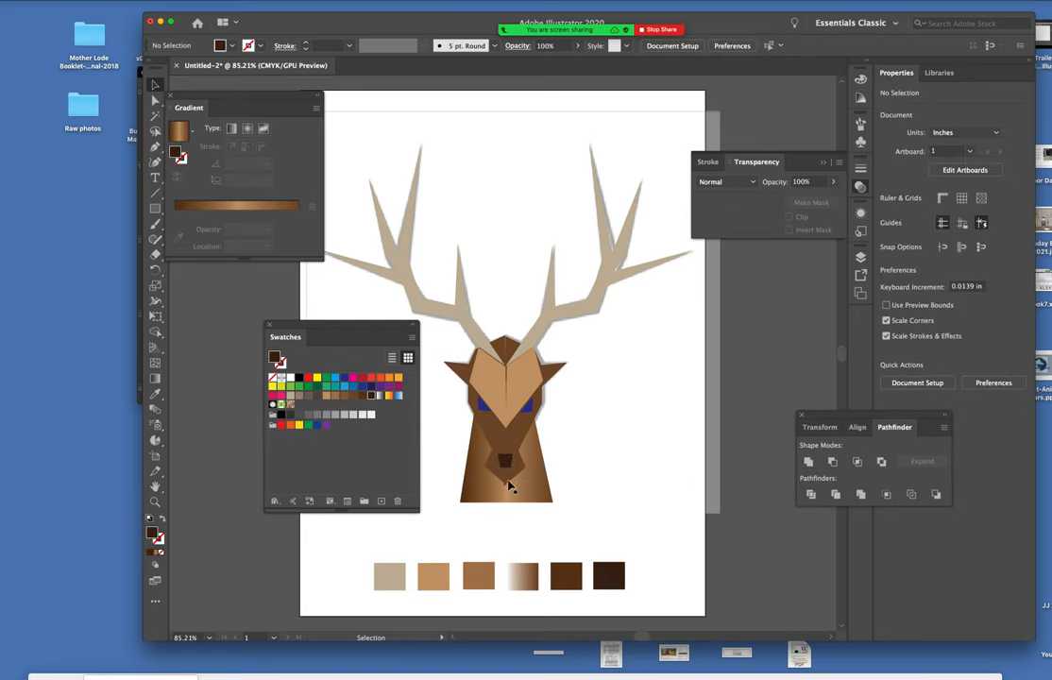
pyautogui.moveTo(503, 425)
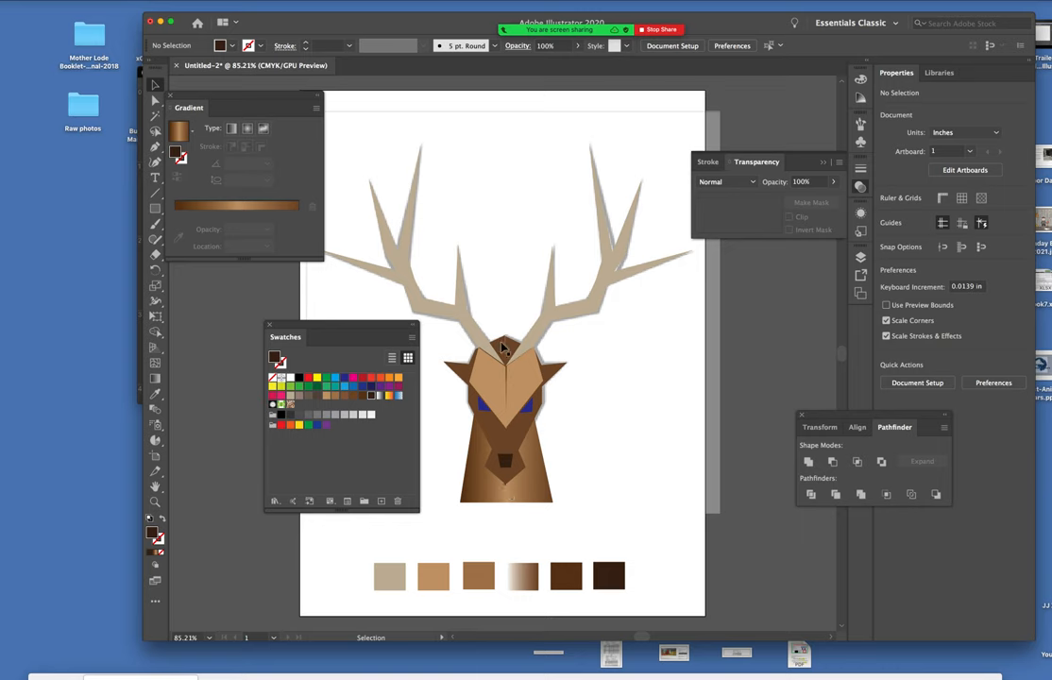
pyautogui.moveTo(506, 342)
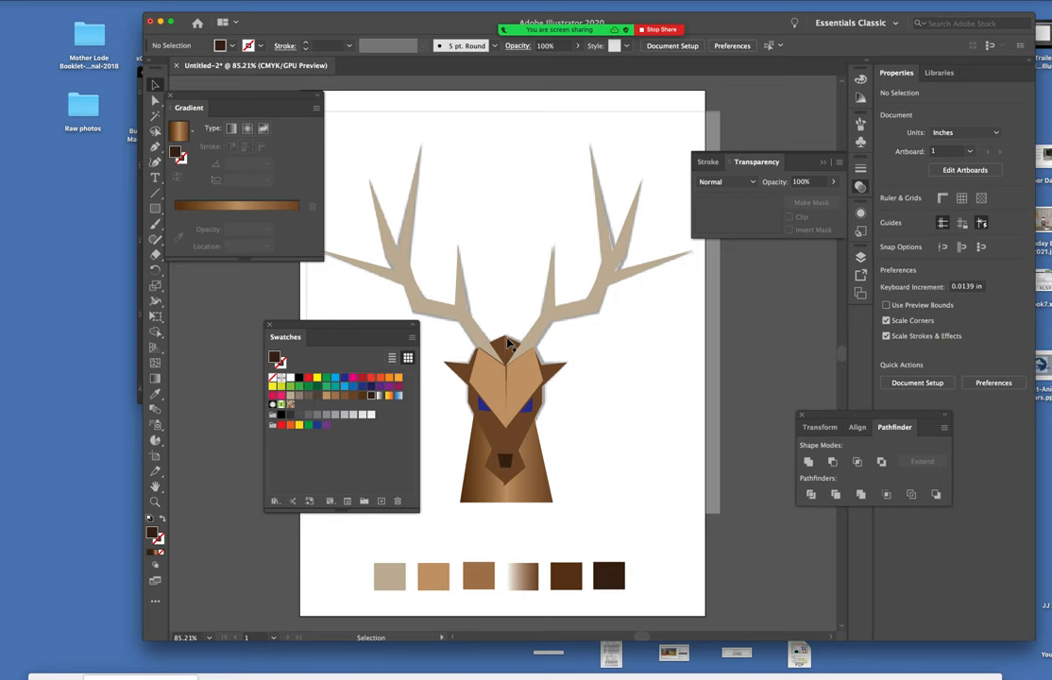
pyautogui.moveTo(503, 386)
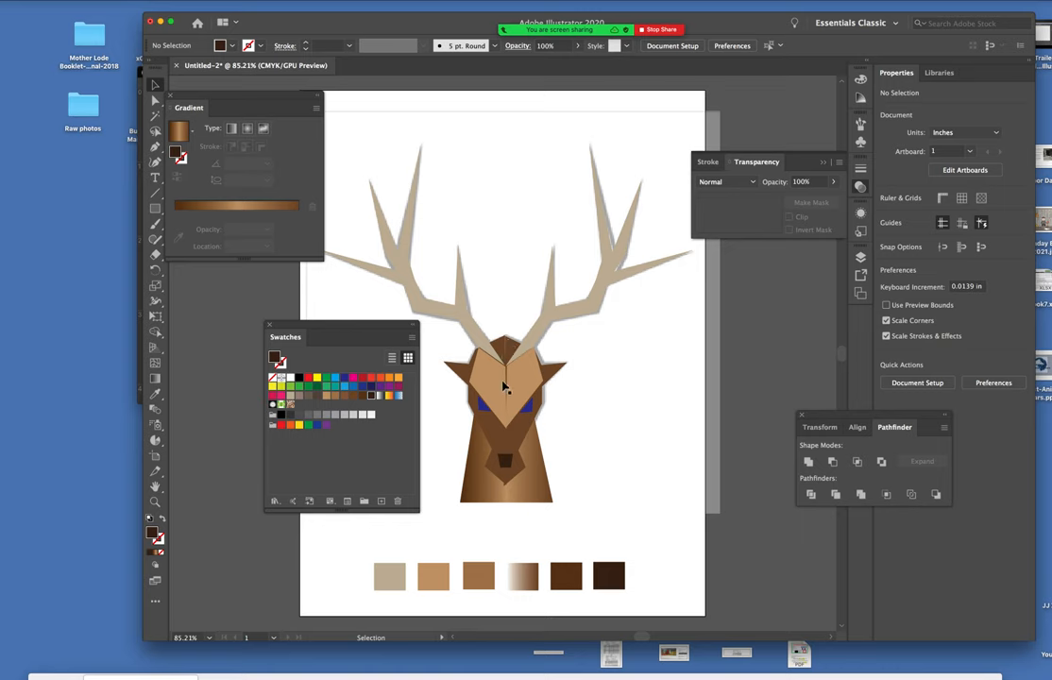
pyautogui.moveTo(503, 368)
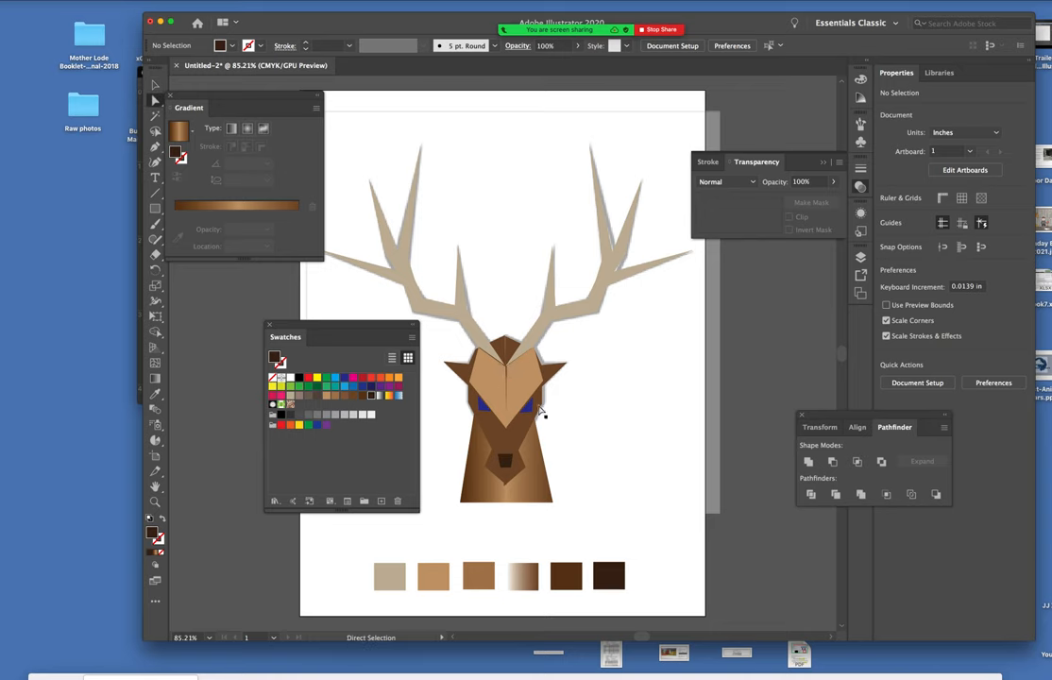
# Add the dark brown muzzle shape and move the swatches panel aside.
pyautogui.click(505, 396)
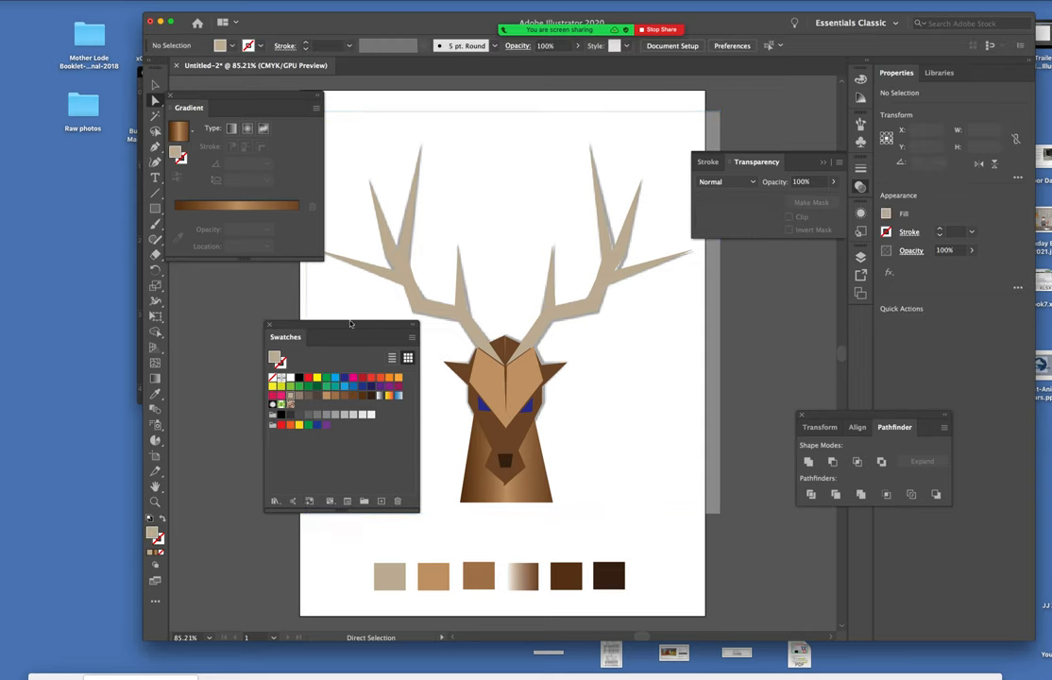
pyautogui.moveTo(285, 336); pyautogui.dragTo(204, 324)
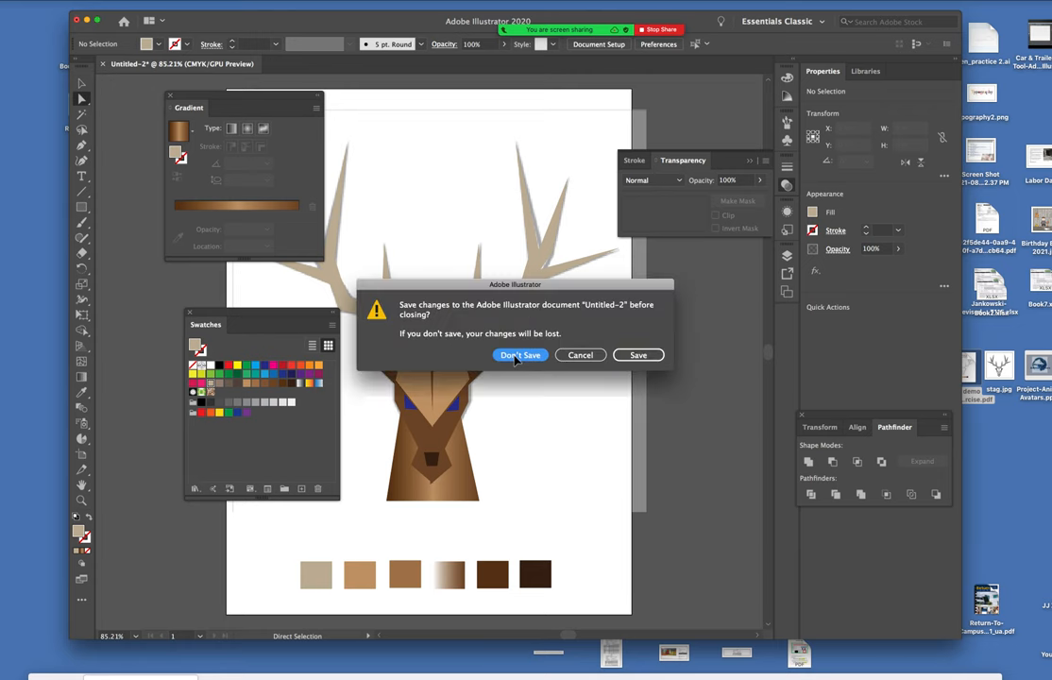
# Close the stag drawing without saving, then open and scroll the Stag demo PDF.
pyautogui.click(519, 355)
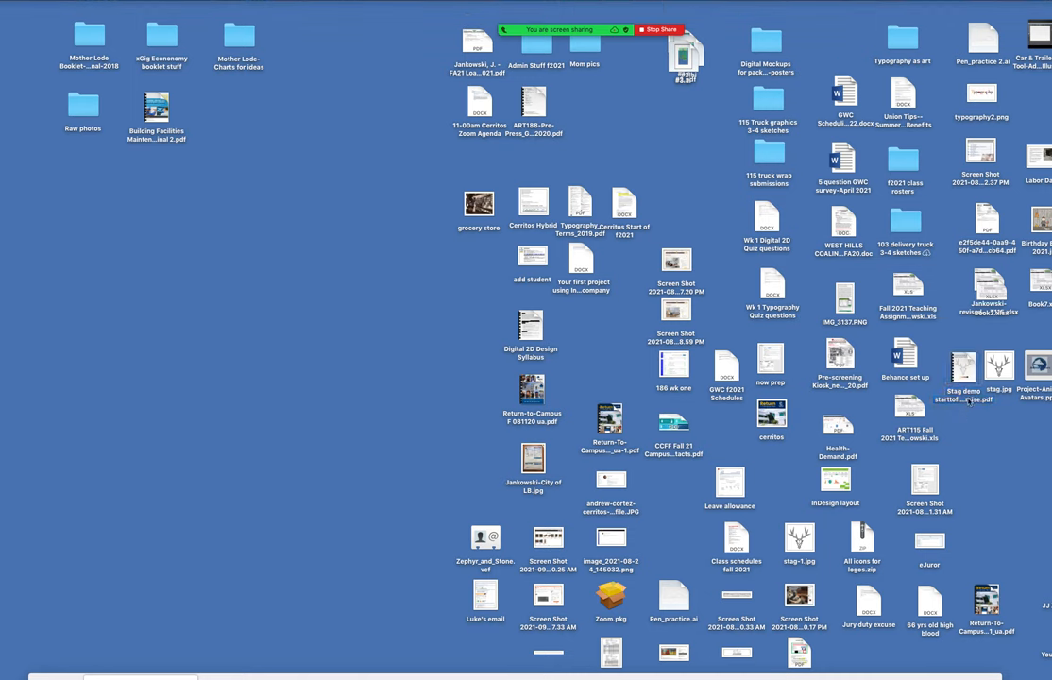
pyautogui.doubleClick(963, 366)
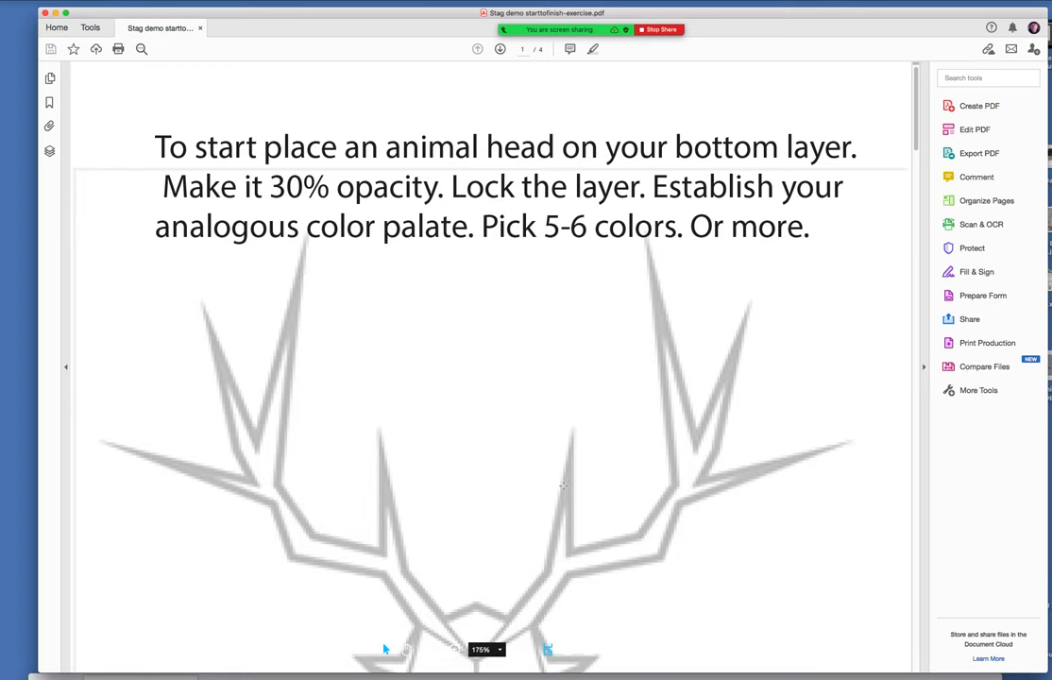
pyautogui.scroll(-3)
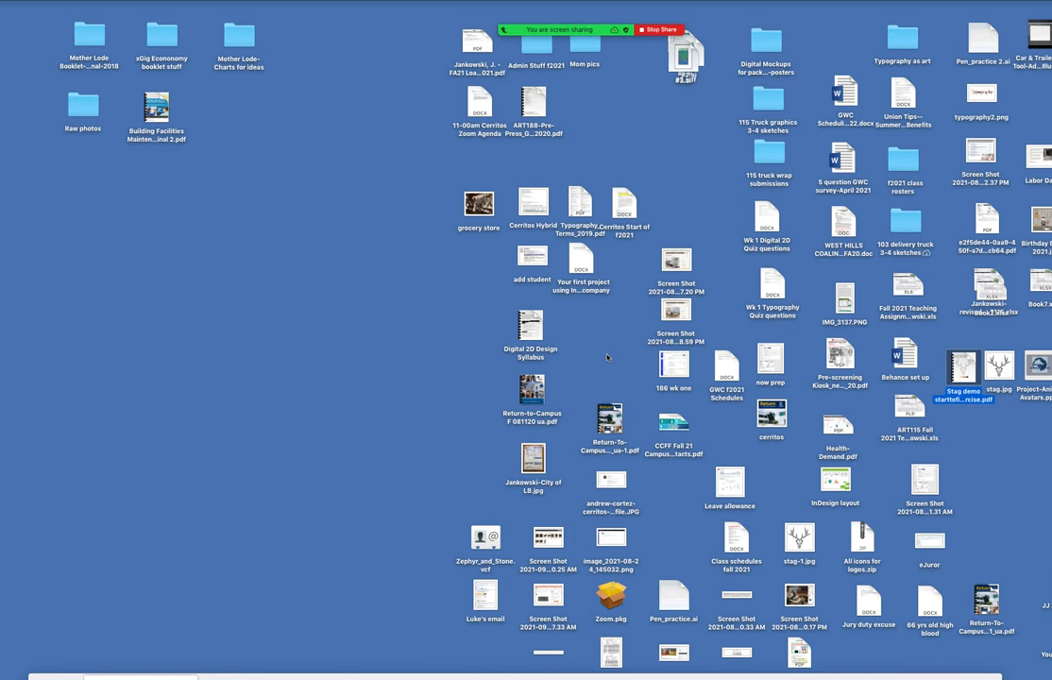
pyautogui.moveTo(602, 363)
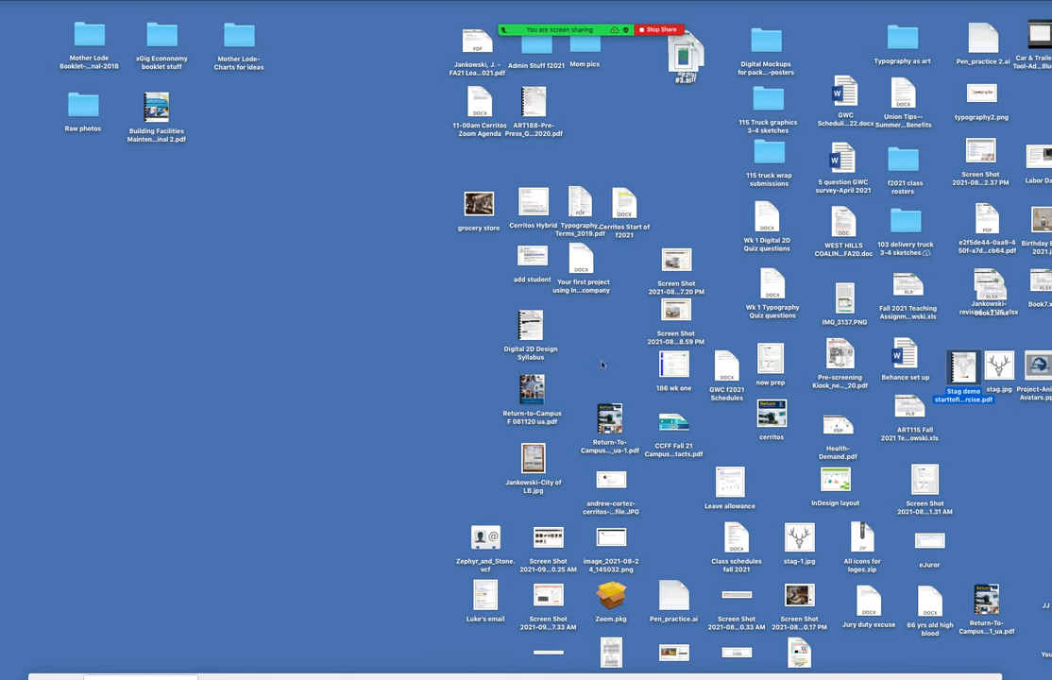
pyautogui.moveTo(478, 389)
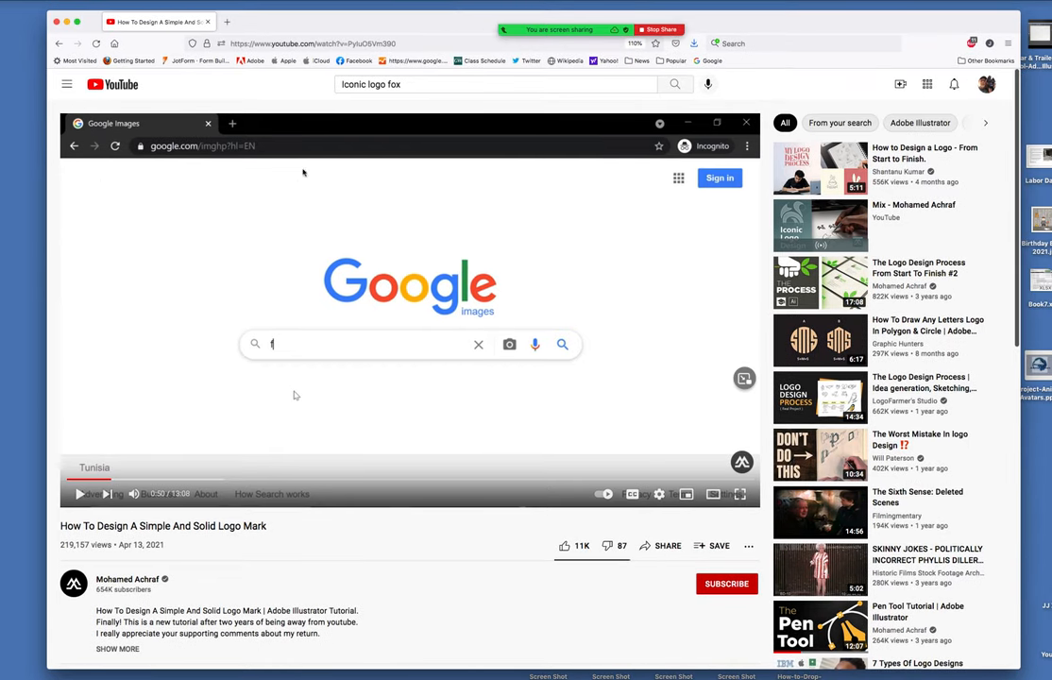
pyautogui.moveTo(298, 129)
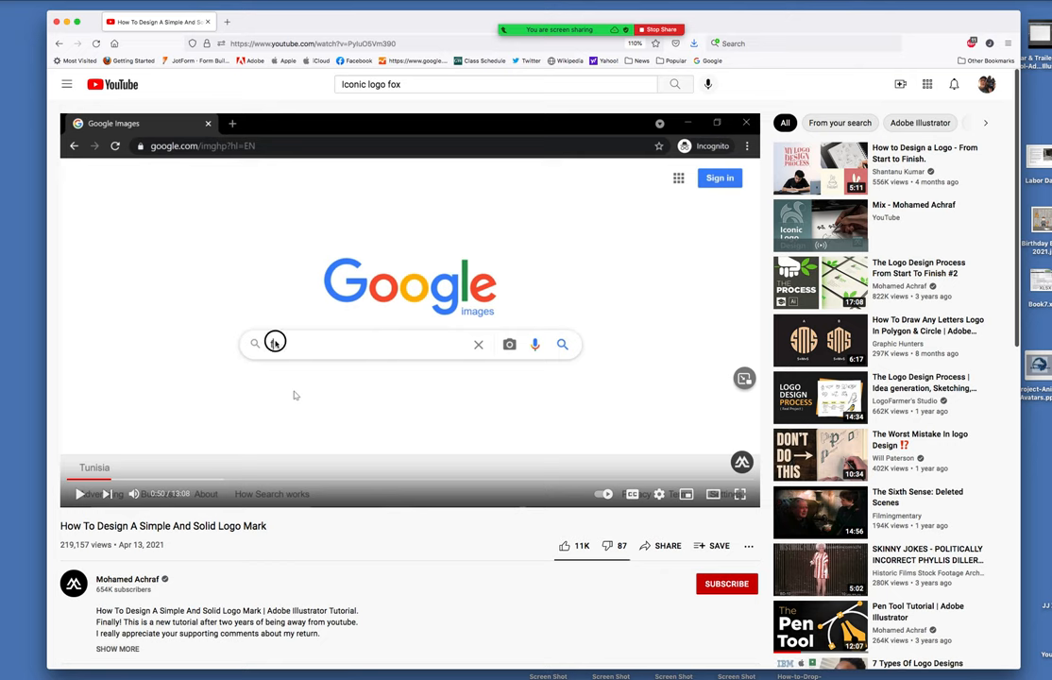
# Type 'fox' and skip the tutorial video past its fox photo search.
pyautogui.write('f')
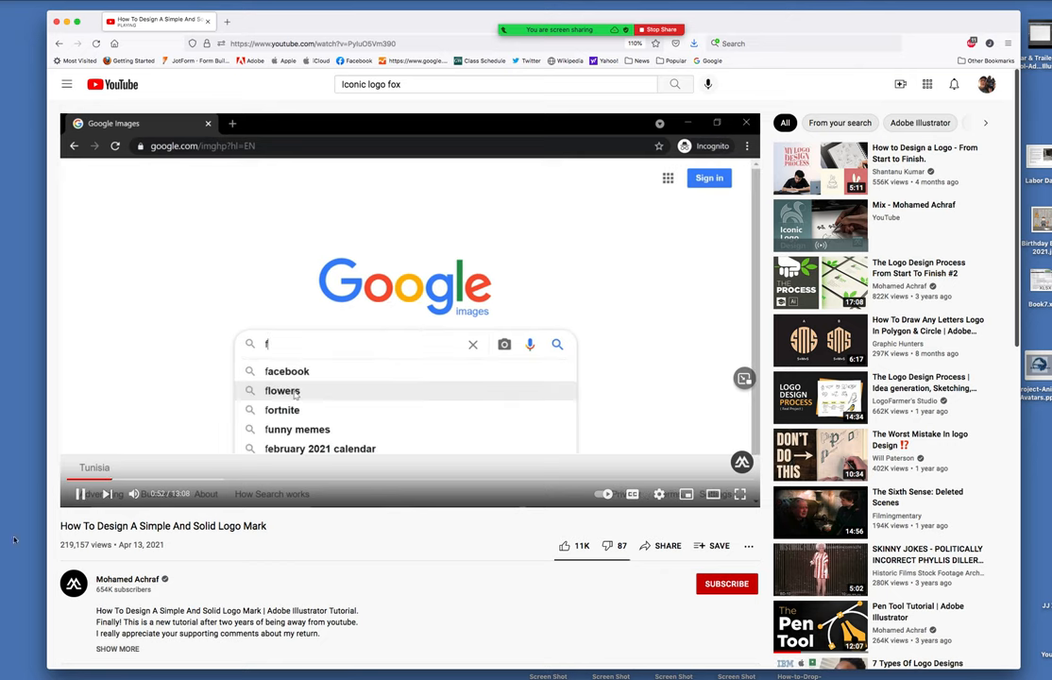
pyautogui.write('ox')
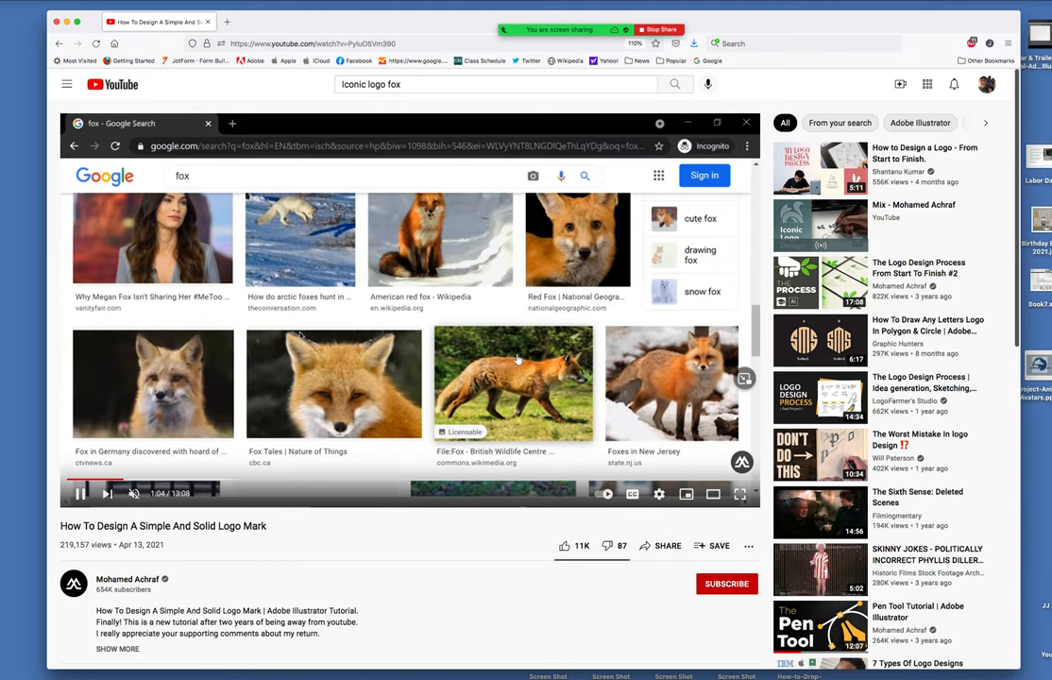
pyautogui.click(512, 383)
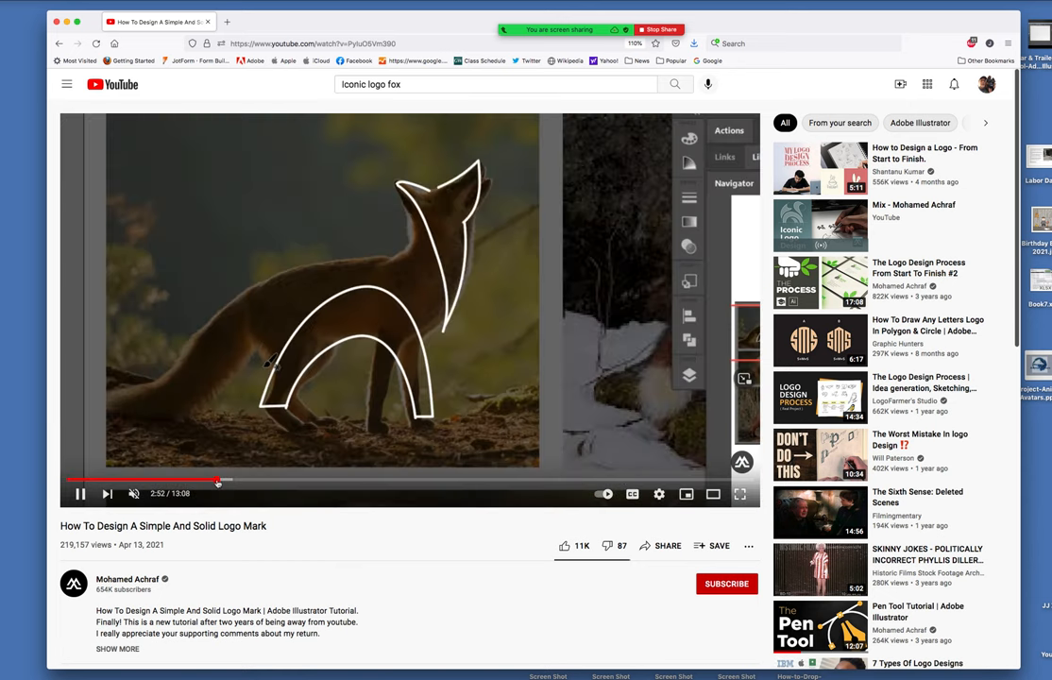
pyautogui.moveTo(216, 482)
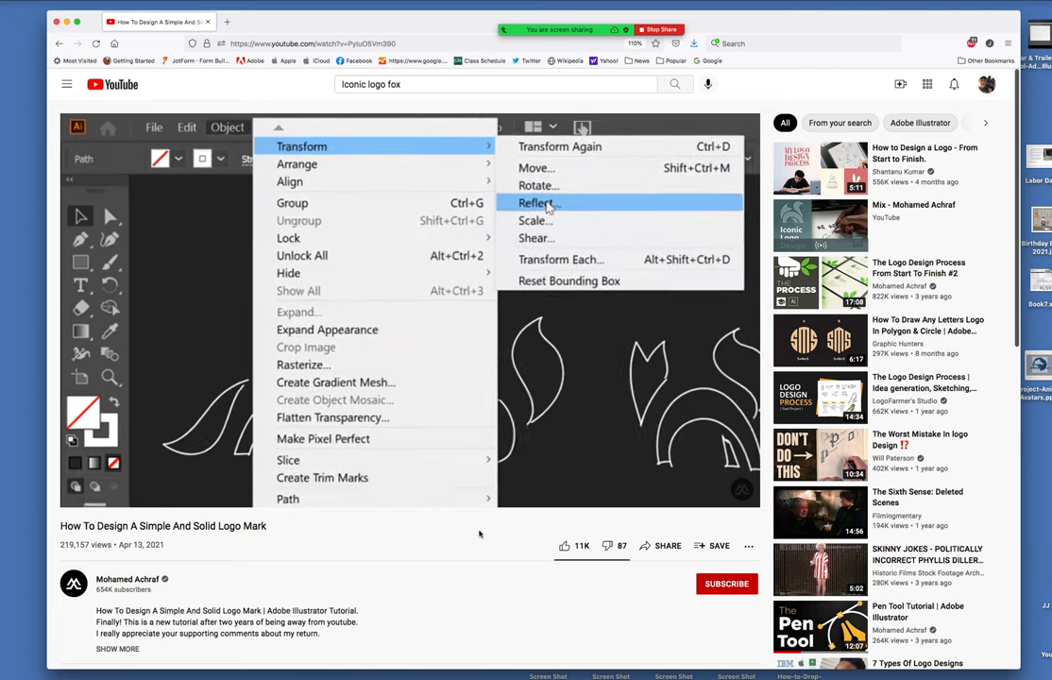
# Jump the tutorial ahead to the finished orange 'Foxy' logo.
pyautogui.click(537, 203)
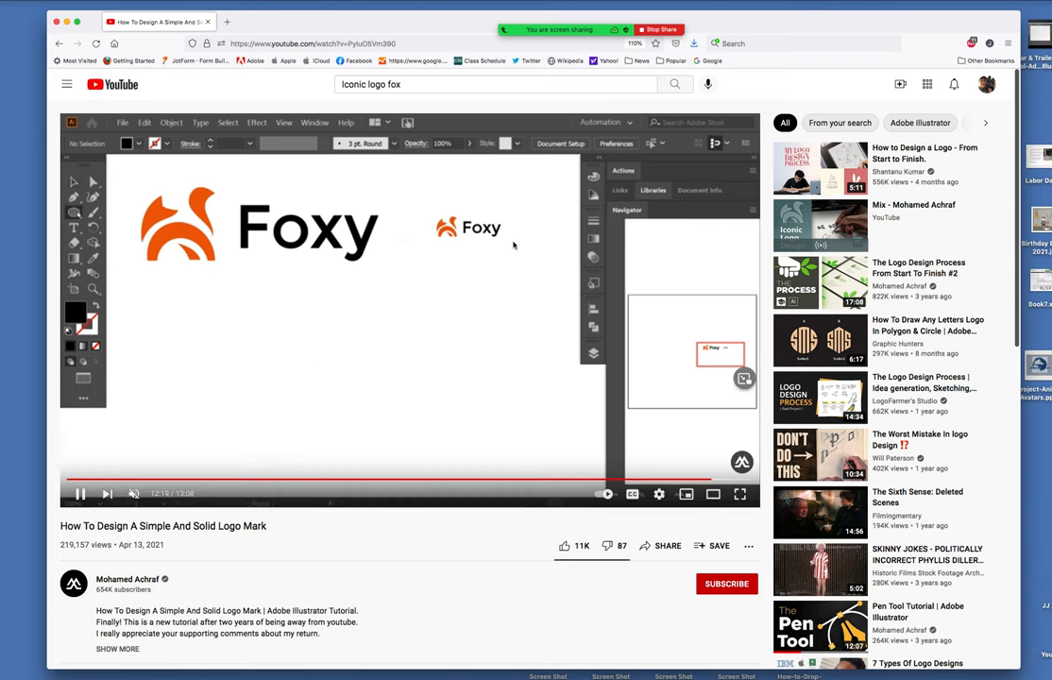
# Close the Foxy logo tutorial in the browser and bring up QuickTime Player's Quit option.
pyautogui.click(74, 212)
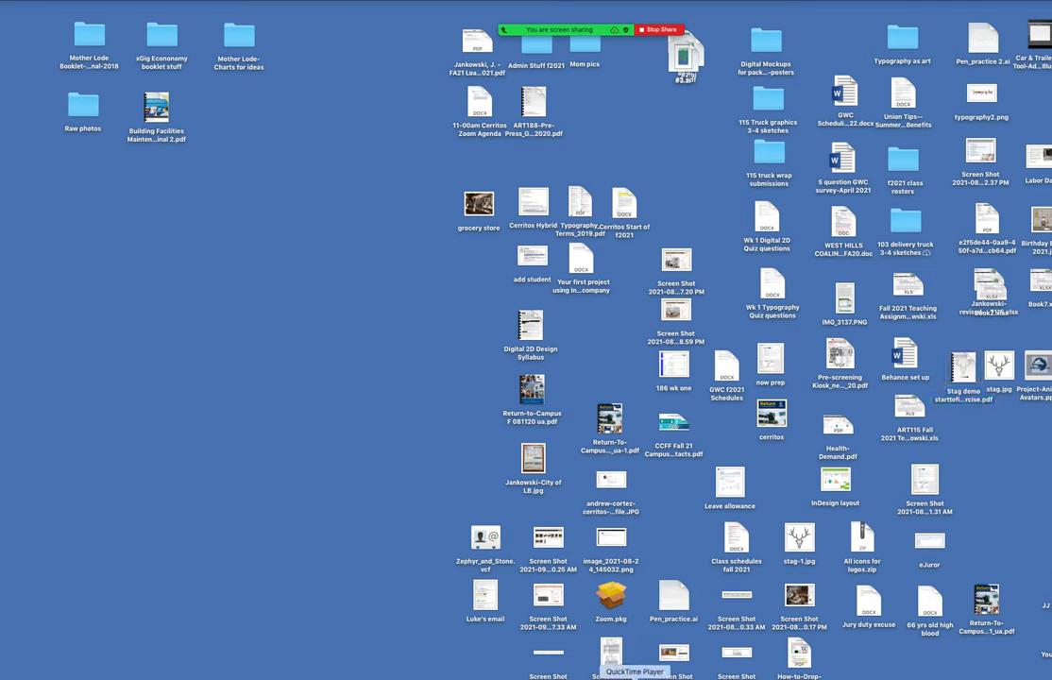
pyautogui.click(47, 5)
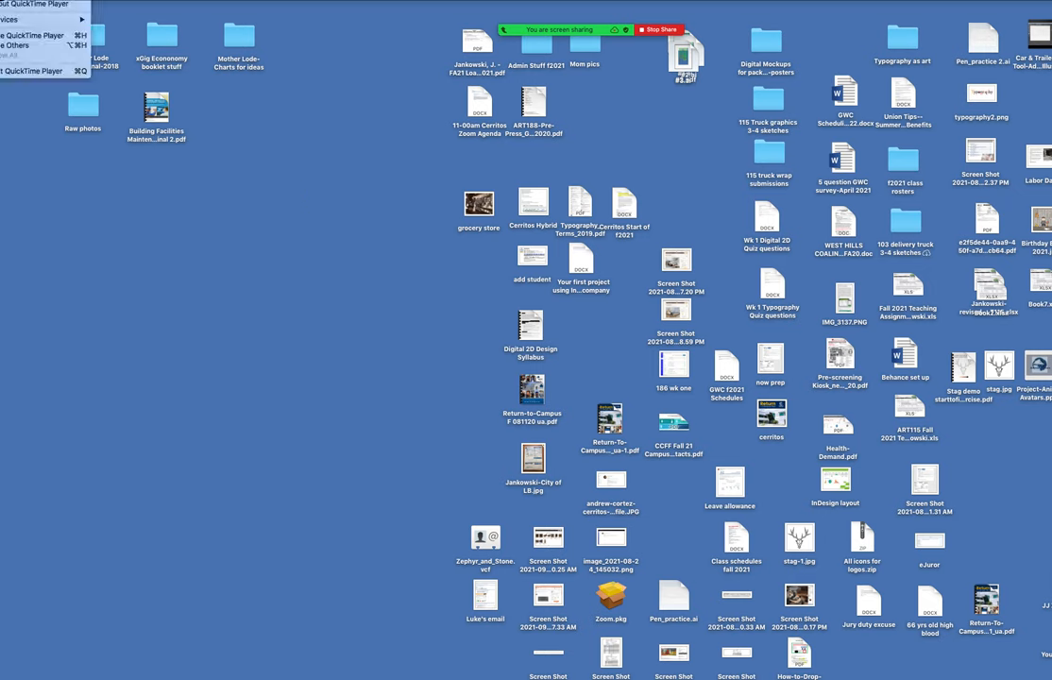